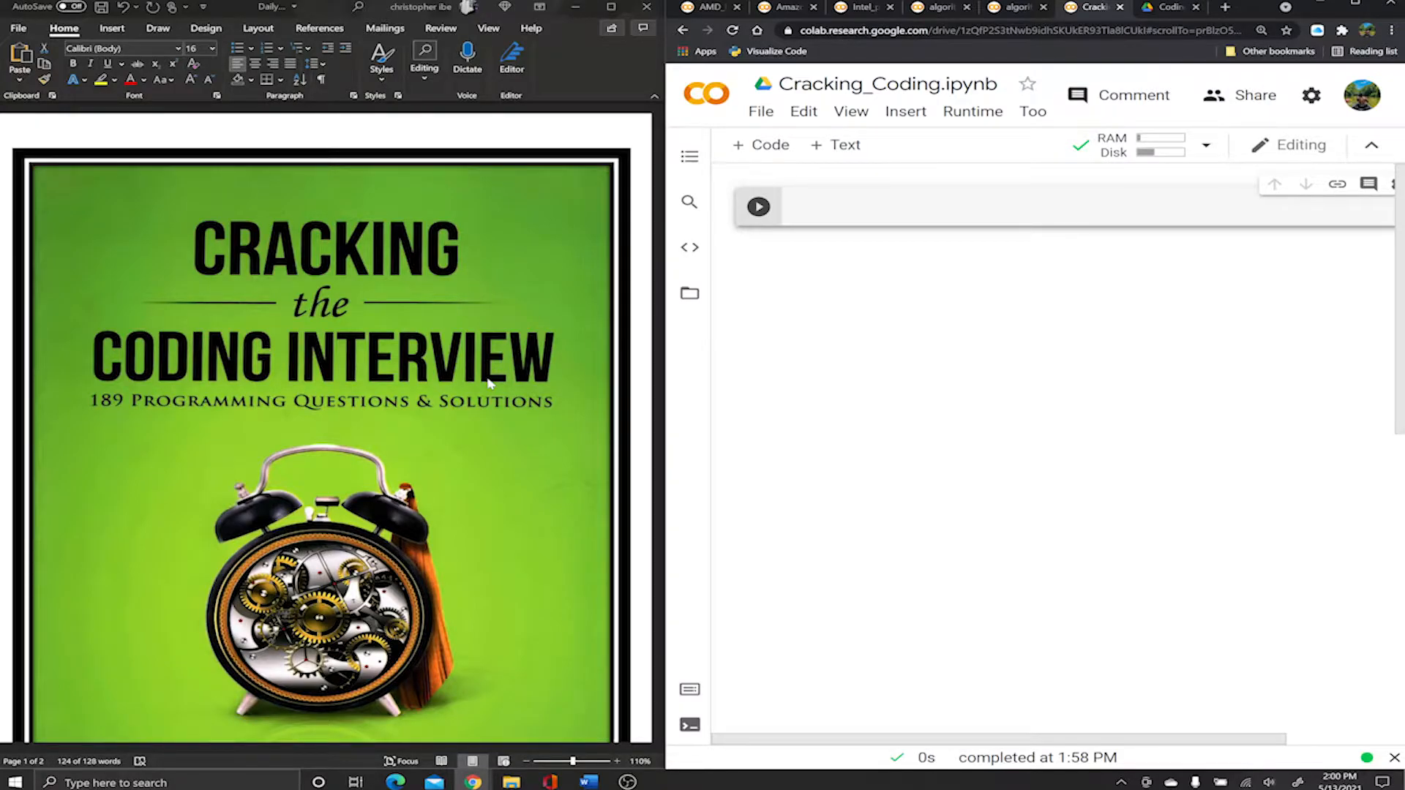
Scroll the Word document past the cover to the Palindrome Permutation problem, example and hint.
{"action": "scroll", "scroll_direction": "down", "scroll_amount": 3}
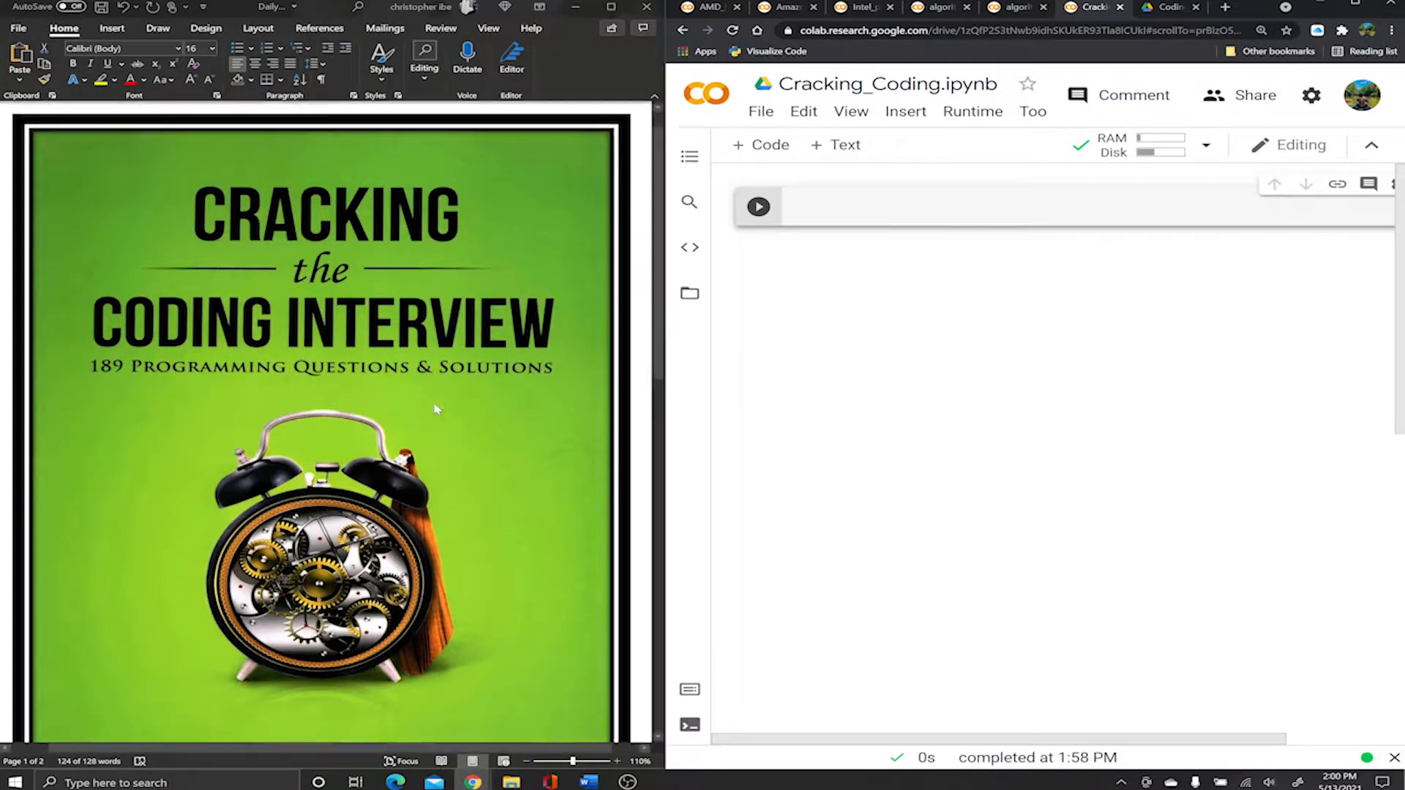
{"action": "scroll", "scroll_direction": "down", "scroll_amount": 3}
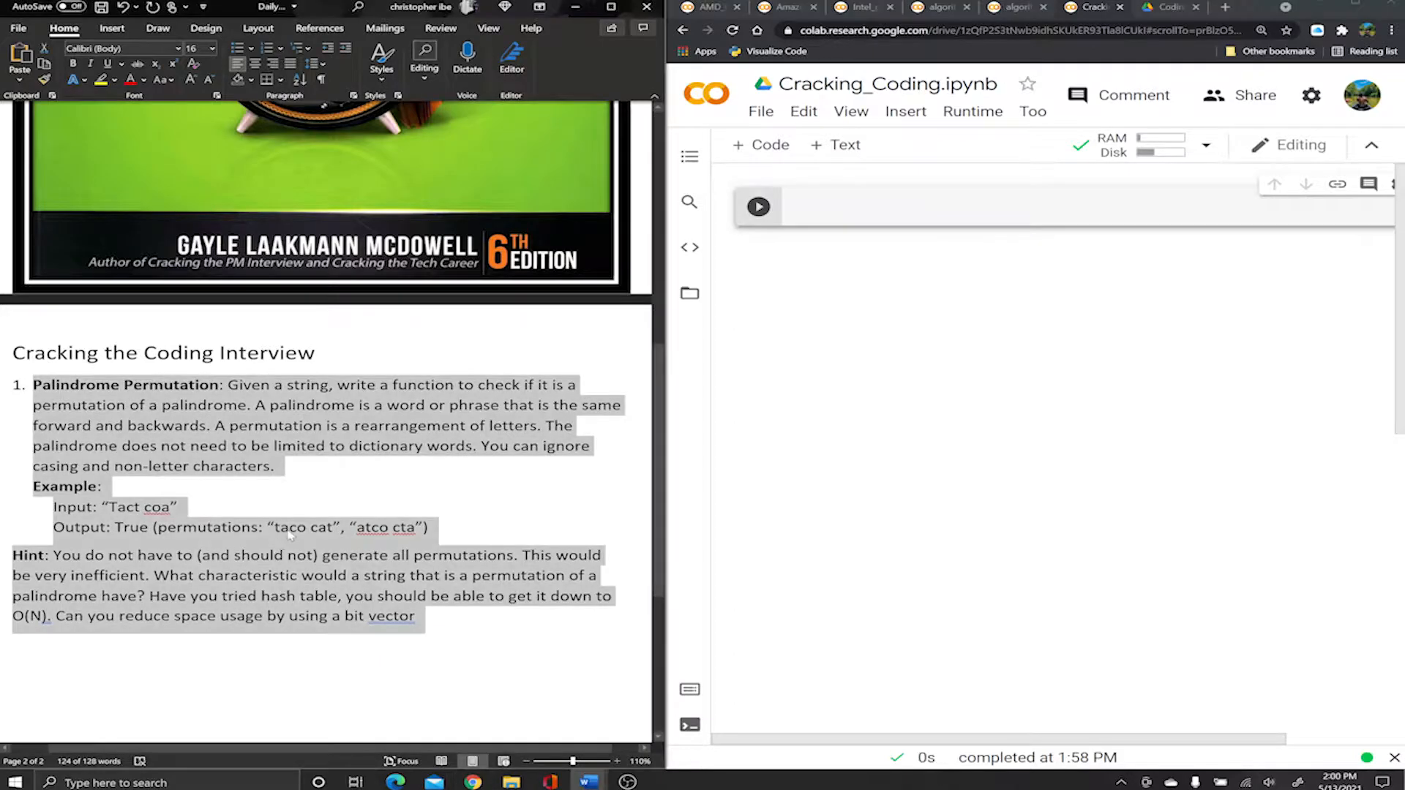
{"action": "left_click", "coordinate": [288, 536]}
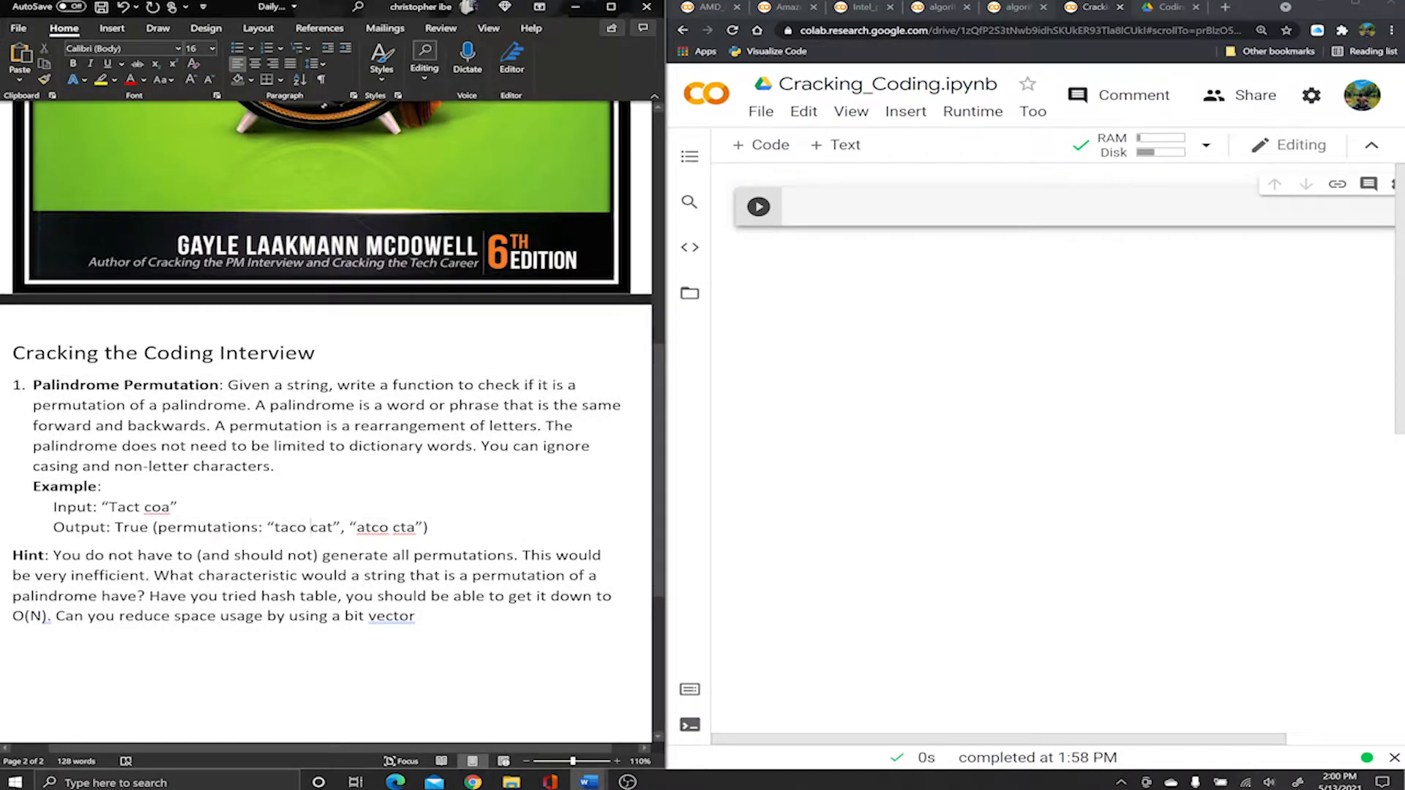
{"action": "double_click", "coordinate": [117, 507]}
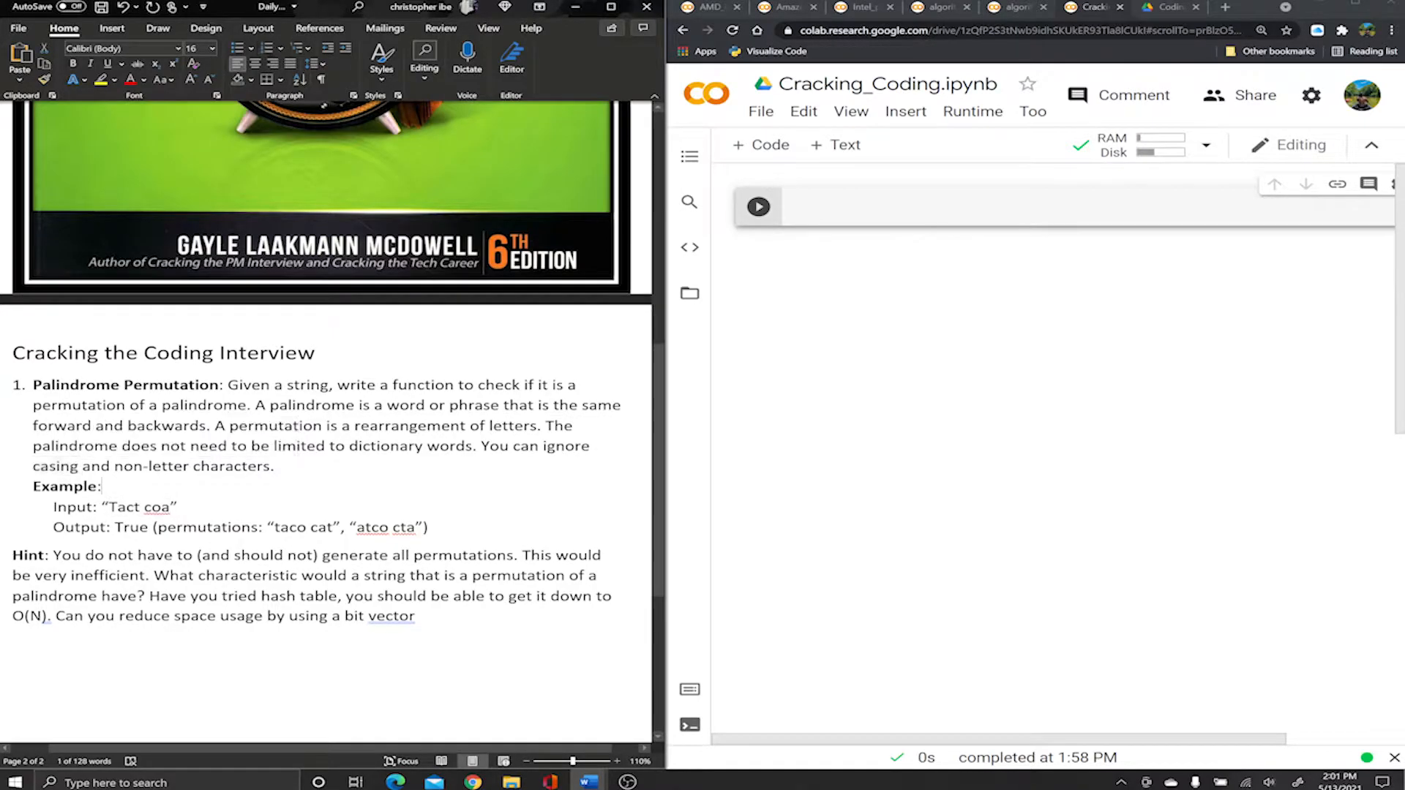
{"action": "double_click", "coordinate": [193, 466]}
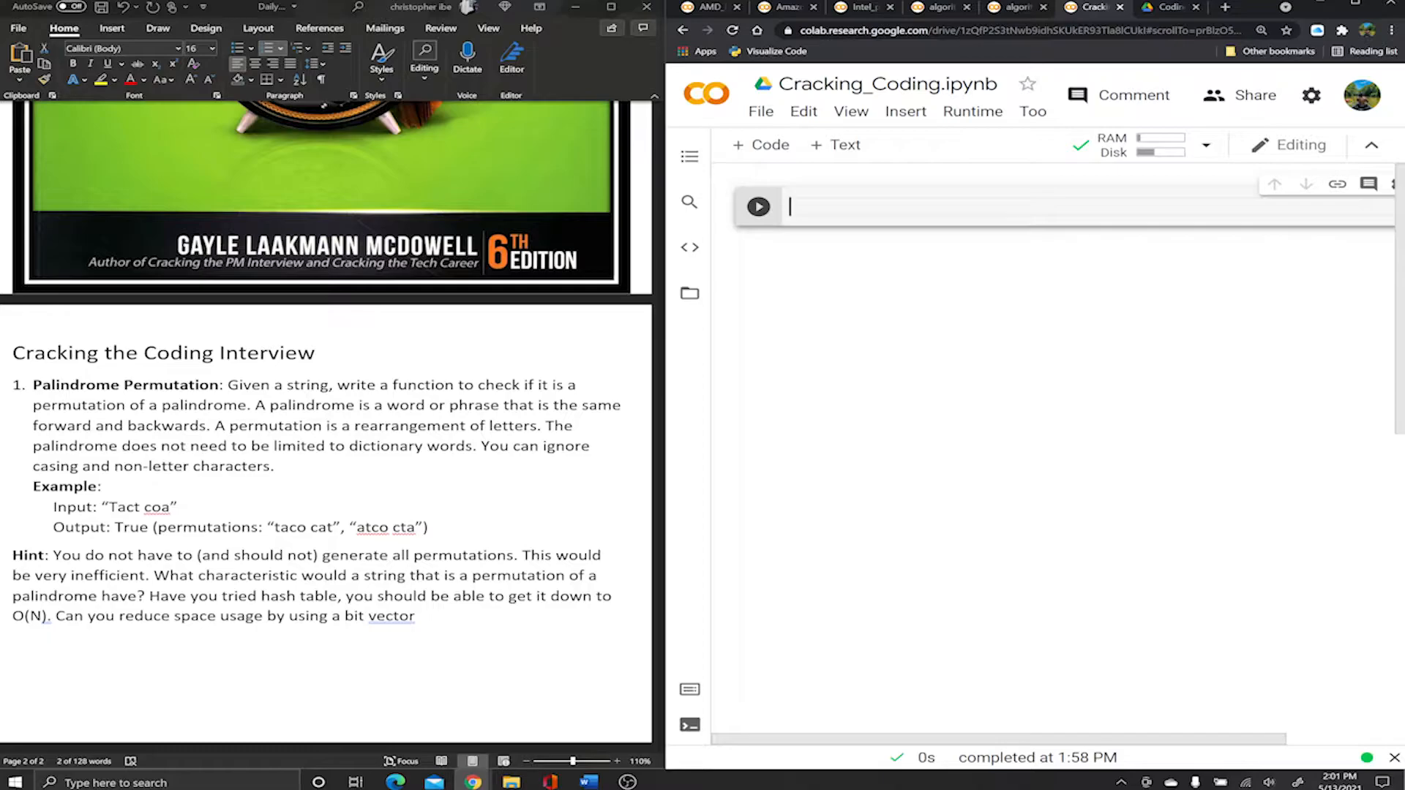
Define def palindromePermutation(s): from the pasted problem title, with a body of just pass.
{"action": "type", "text": "def"}
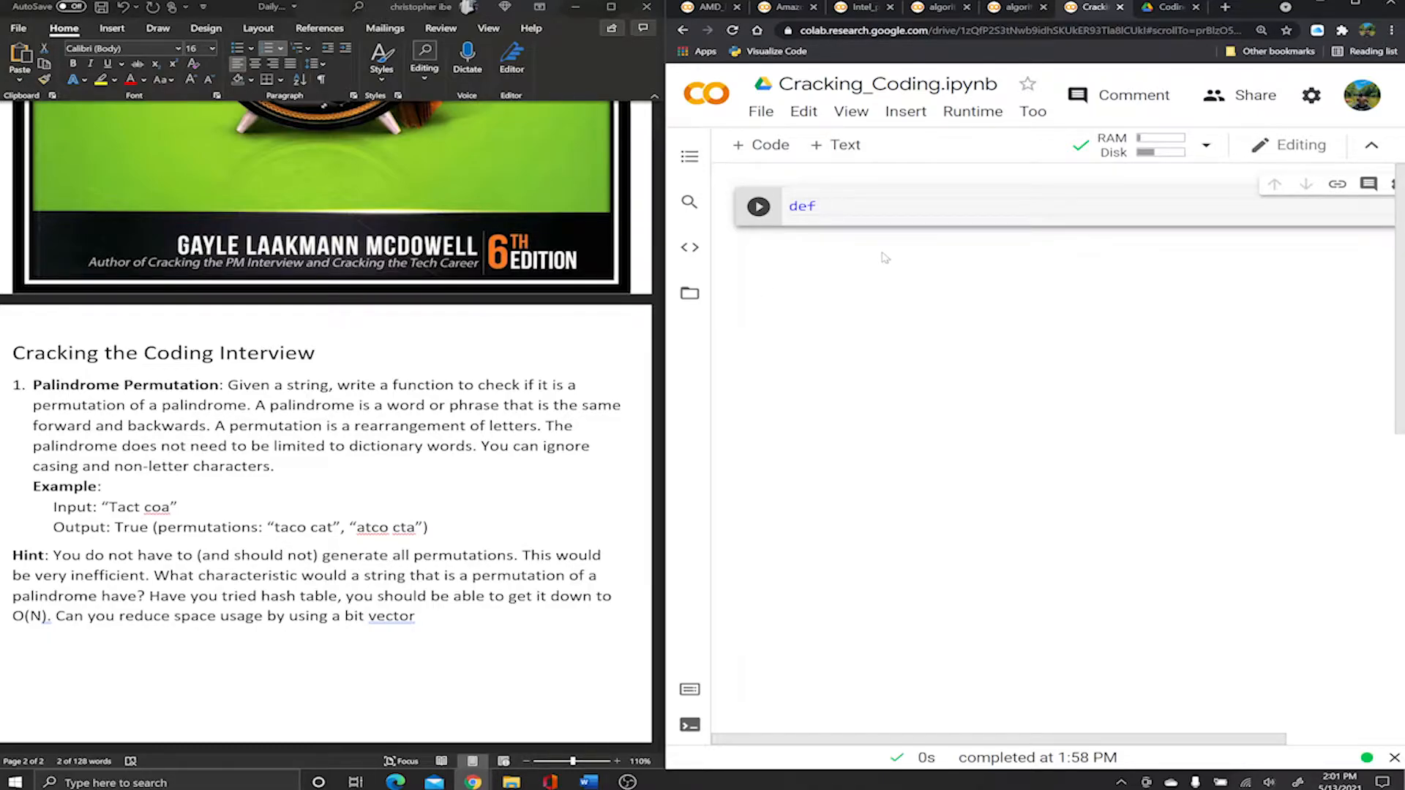
{"action": "type", "text": "pa"}
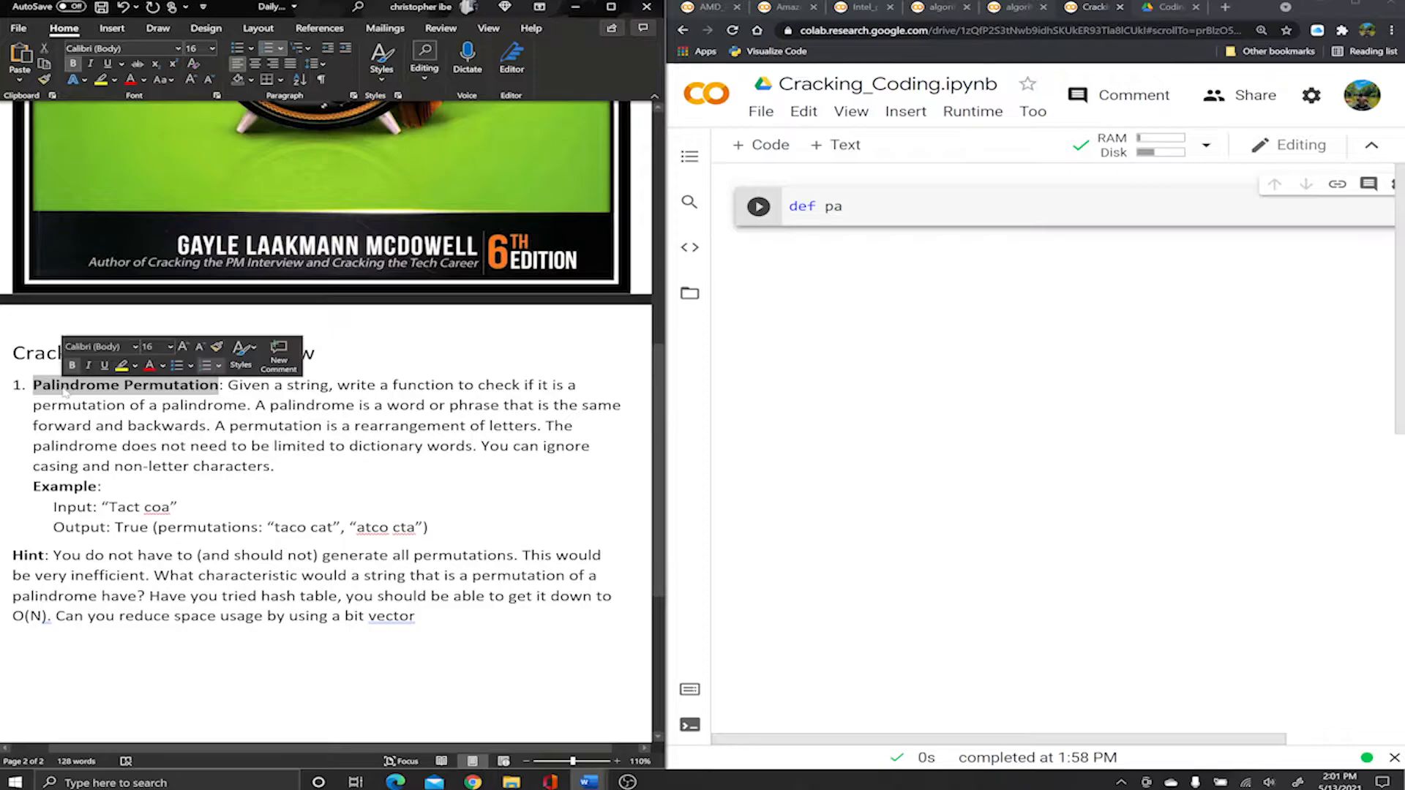
{"action": "type", "text": "1.  Palindrome Permutation"}
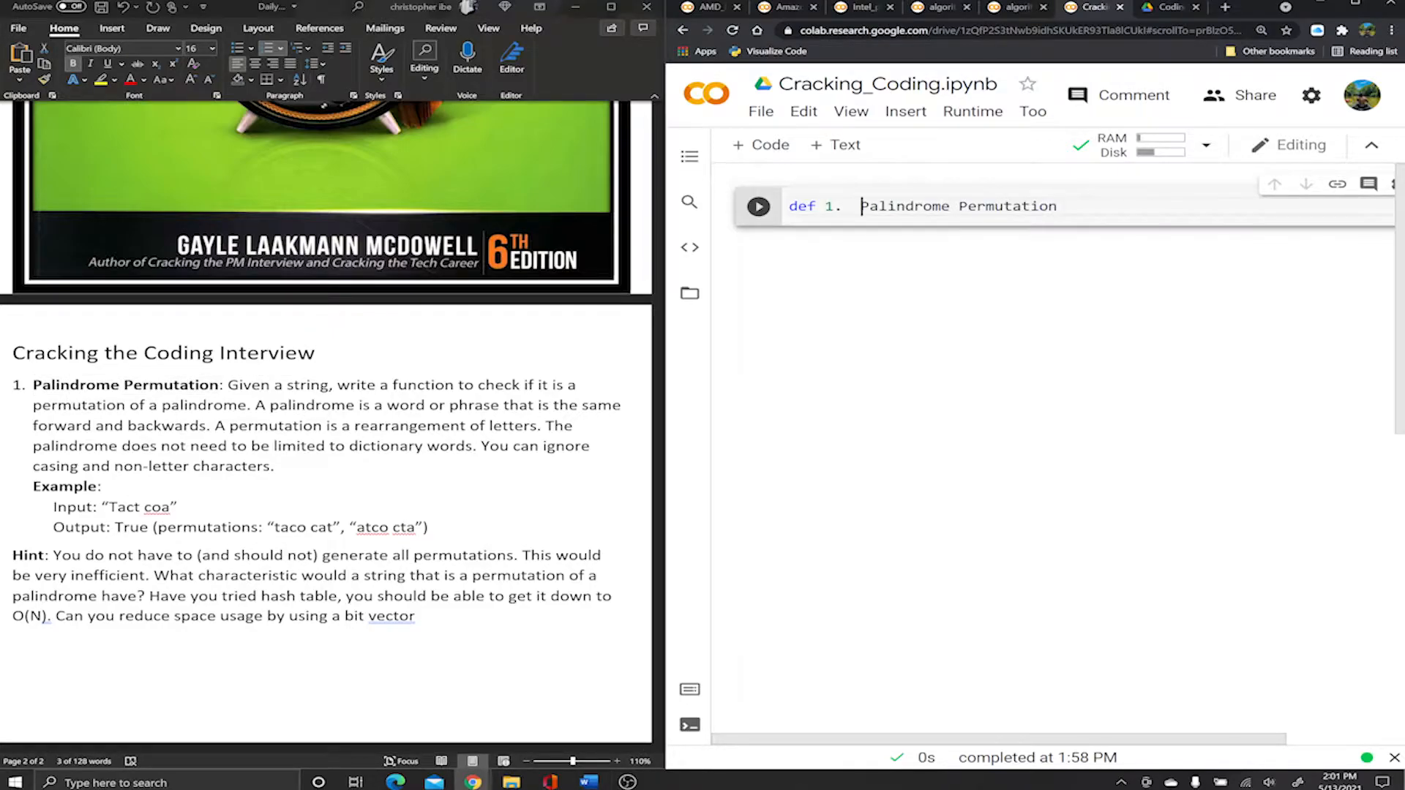
{"action": "key", "text": "Backspace"}
{"action": "type", "text": "p"}
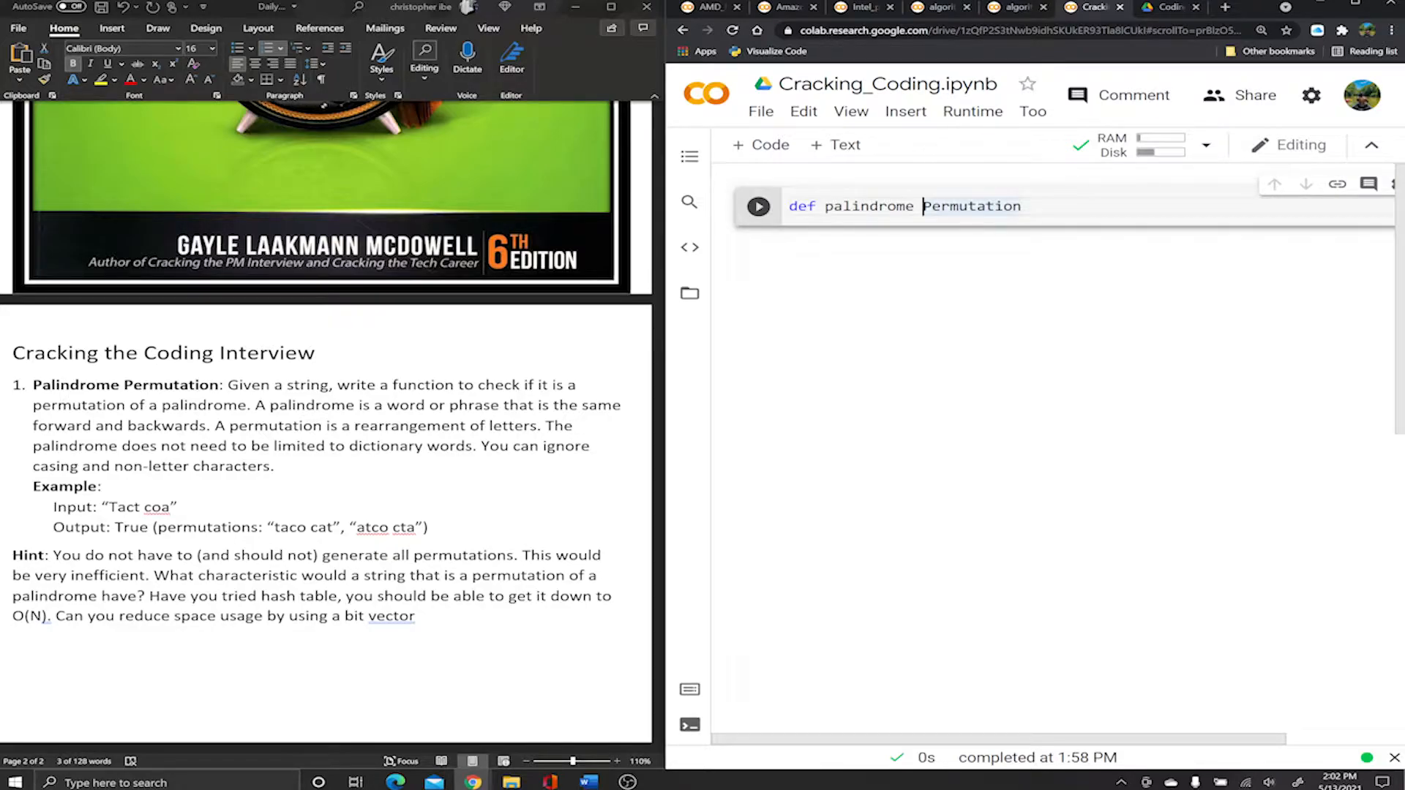
{"action": "key", "text": "Backspace"}
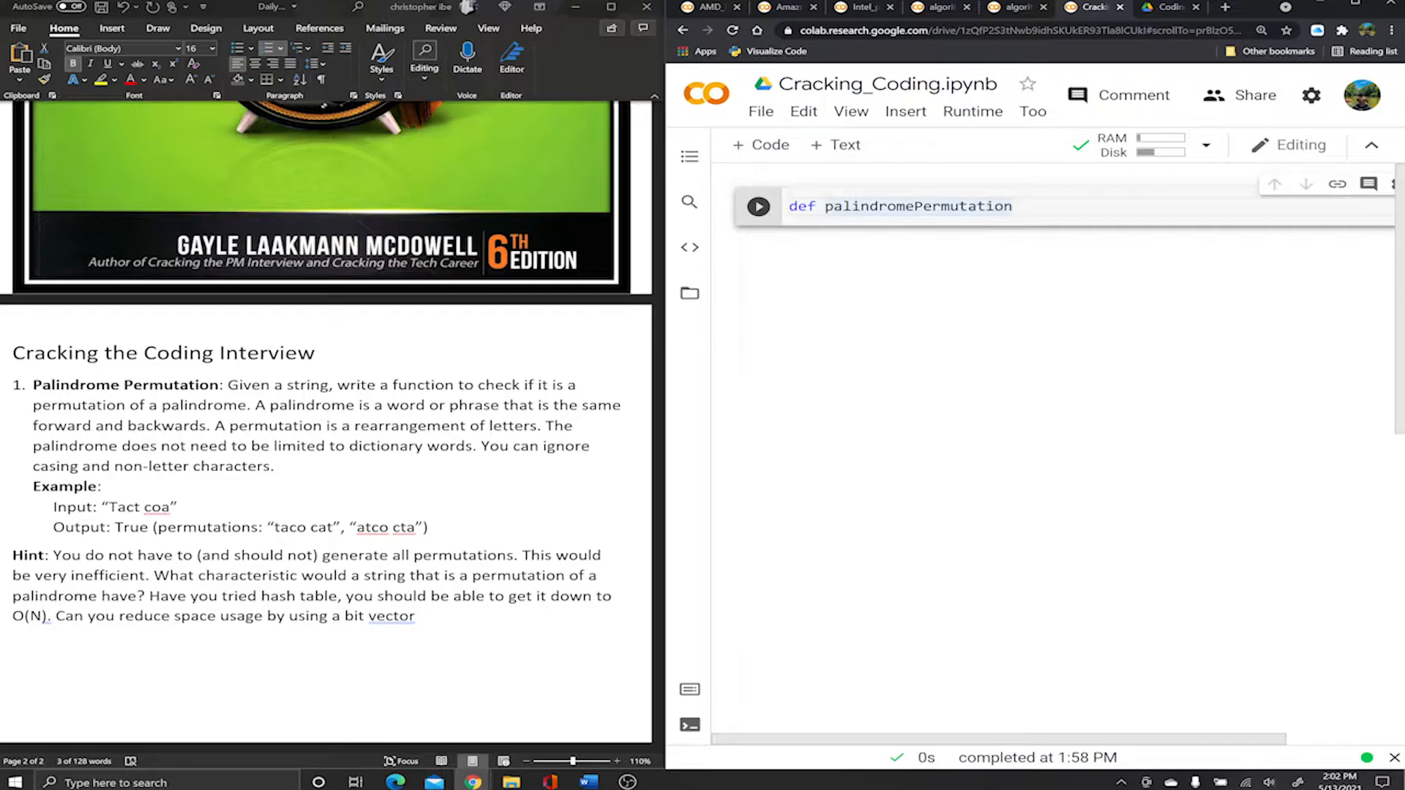
{"action": "type", "text": "()"}
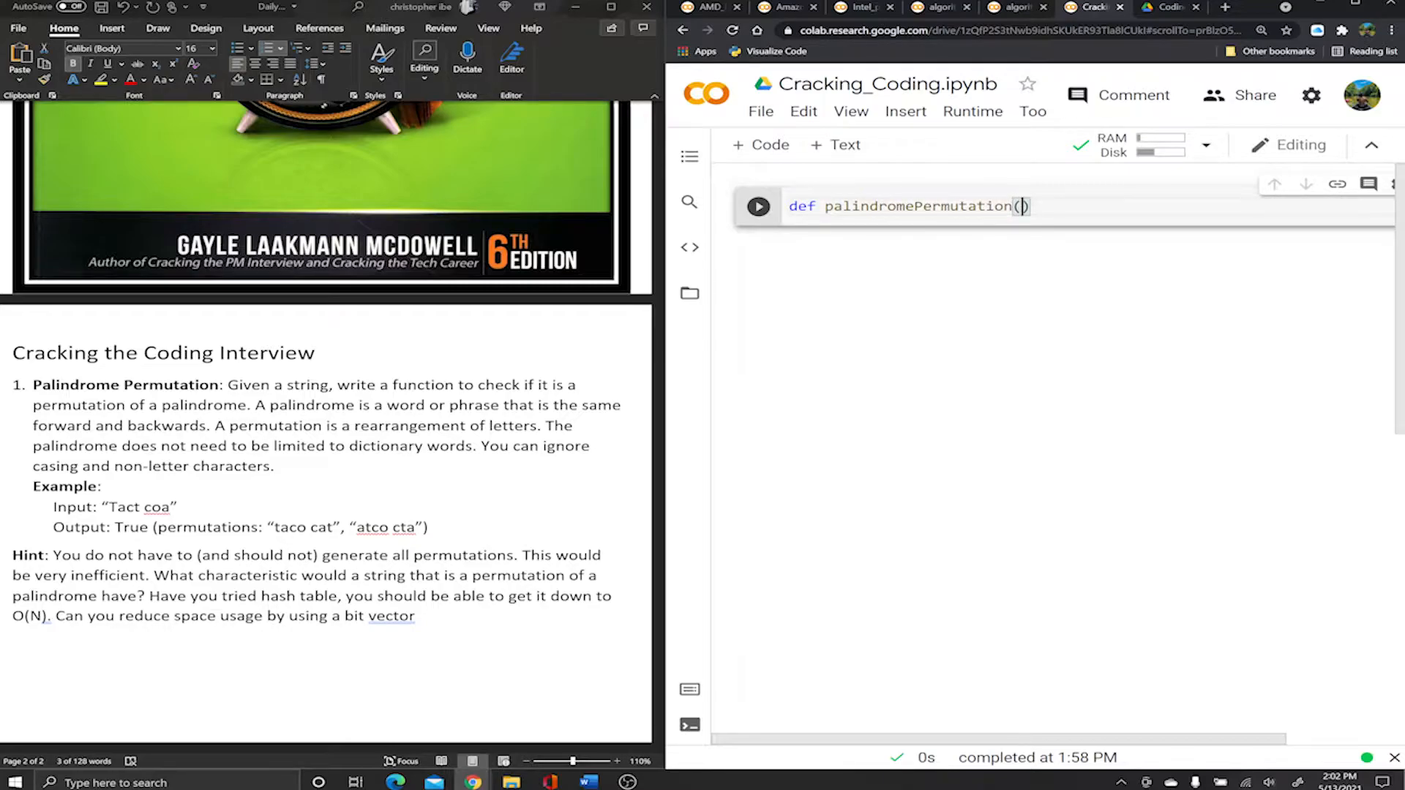
{"action": "type", "text": "s"}
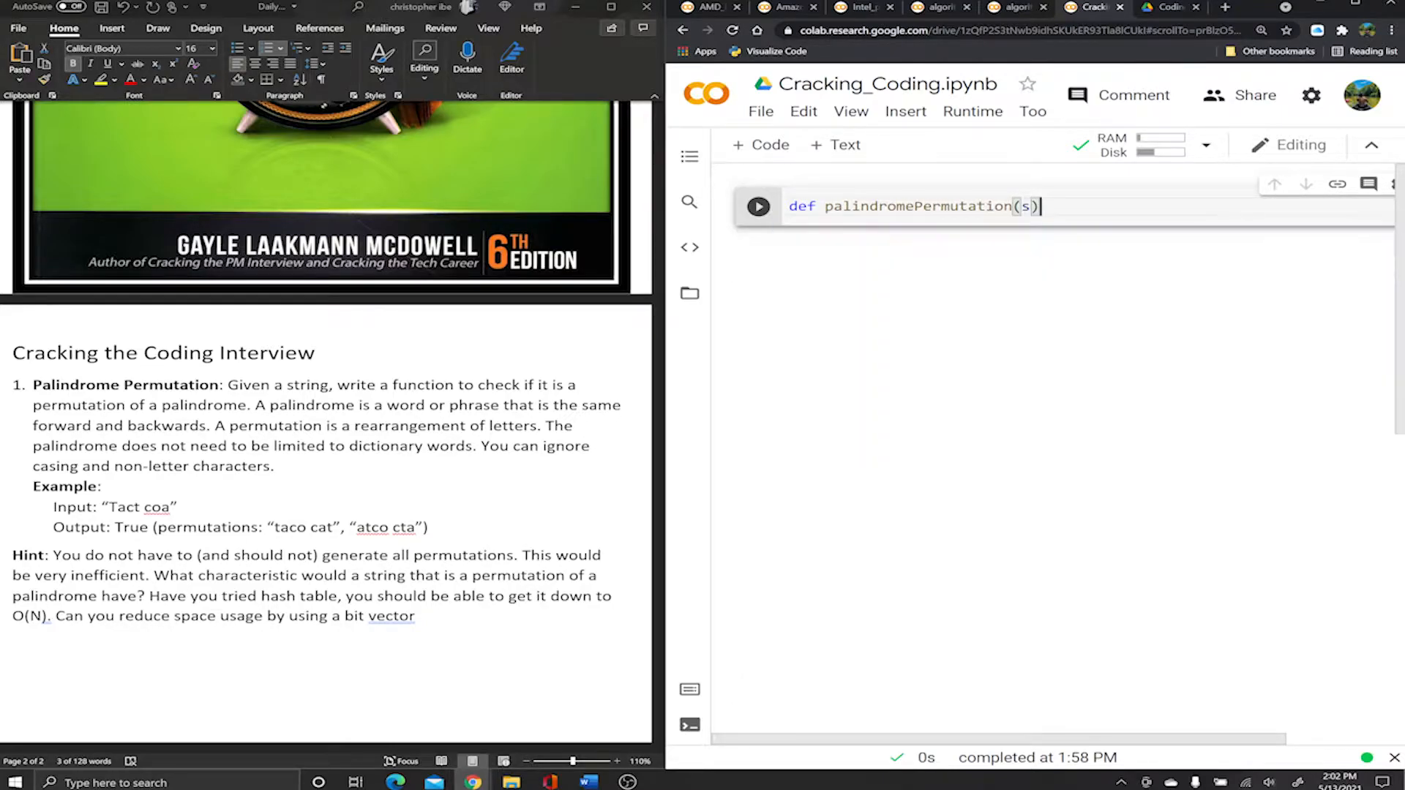
{"action": "type", "text": ":"}
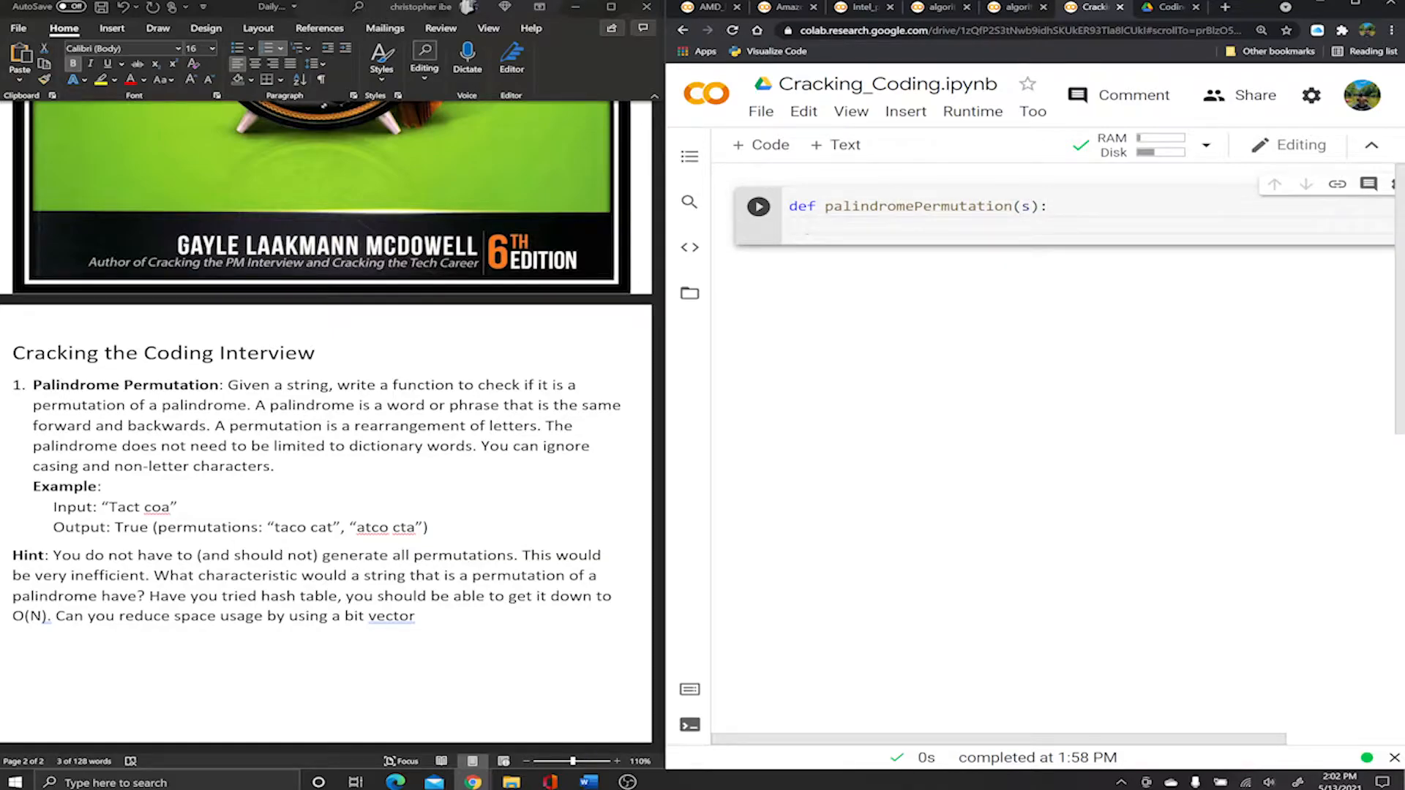
{"action": "type", "text": "pass"}
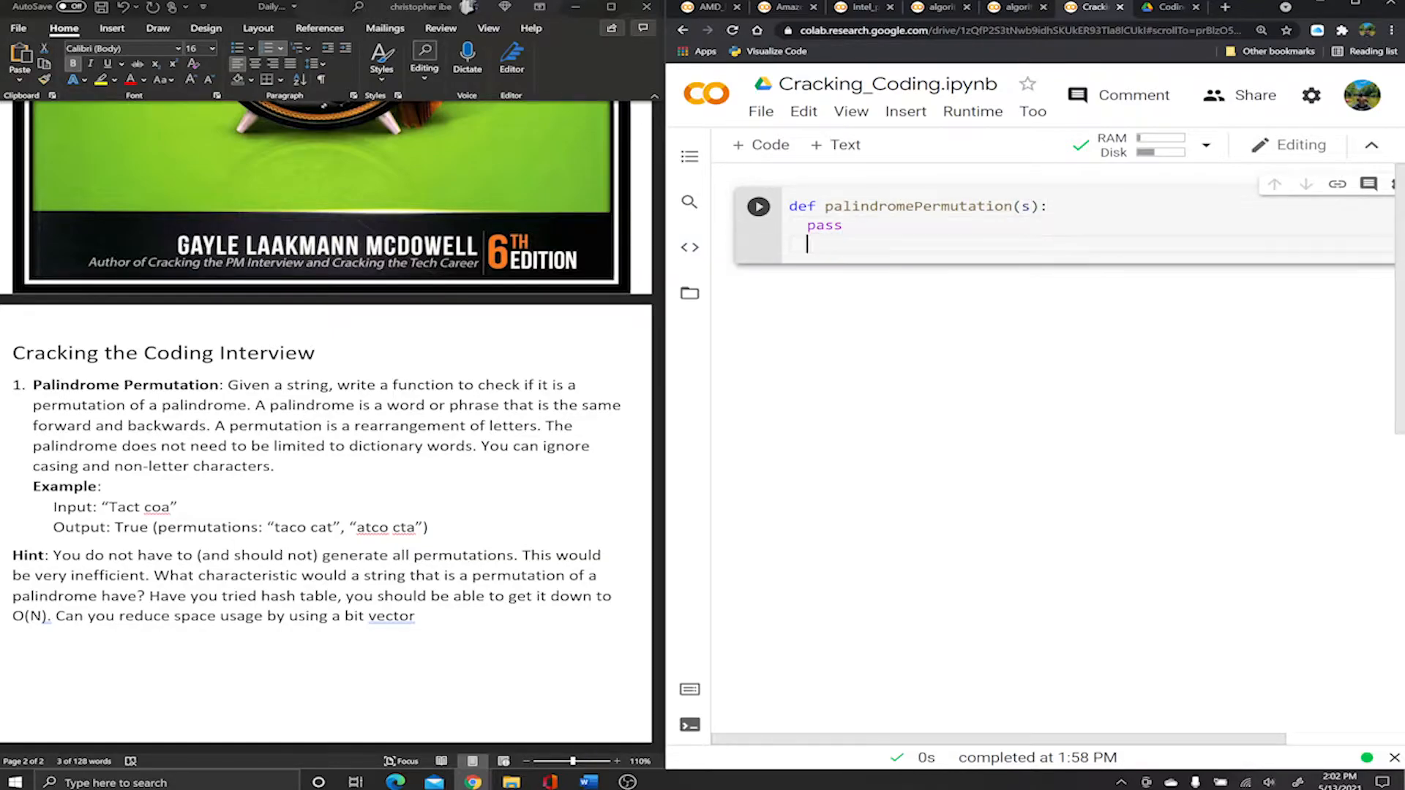
{"action": "key", "text": "enter"}
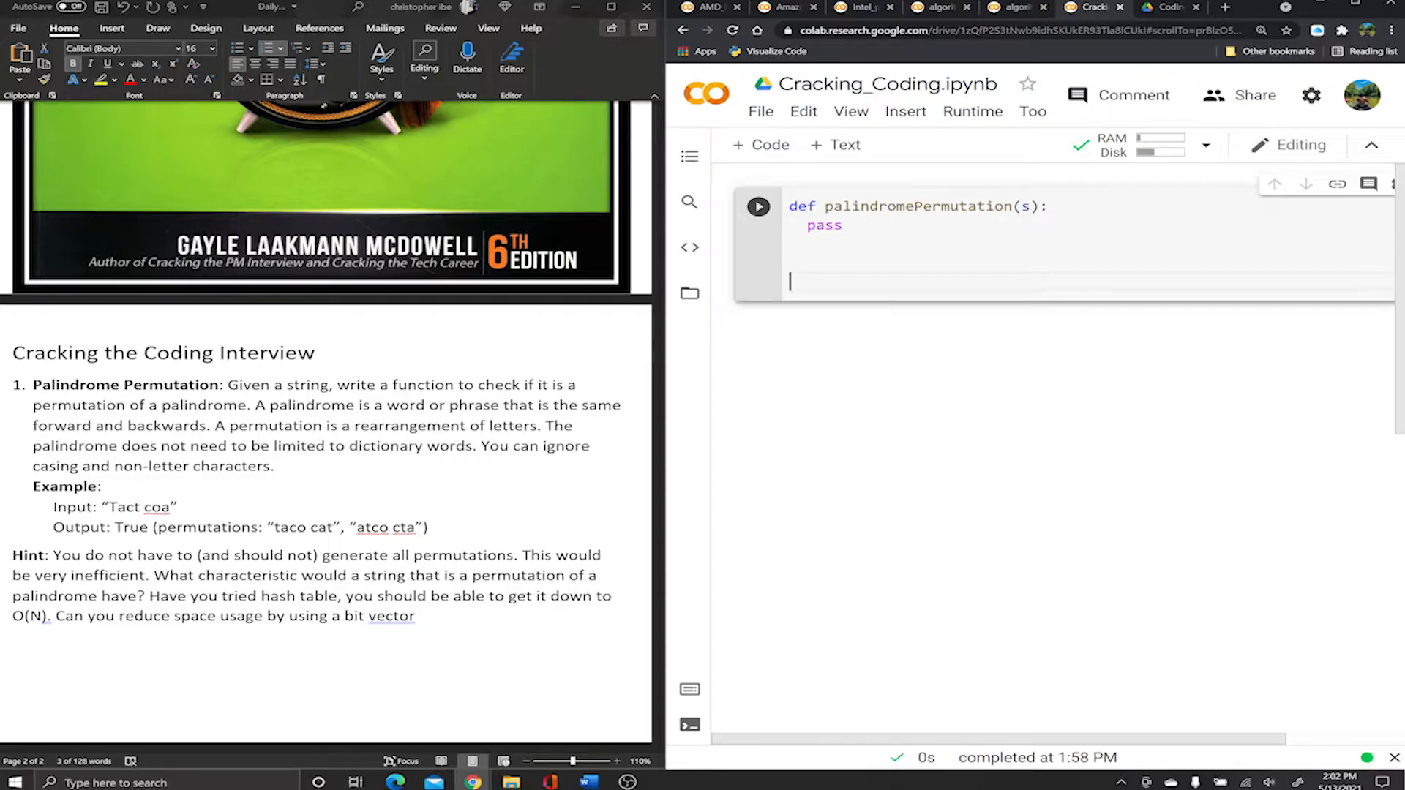
Add '# Driver code' with s = 'Tact coa' copied from Word and print(palindromePermutation(s)).
{"action": "type", "text": "# D"}
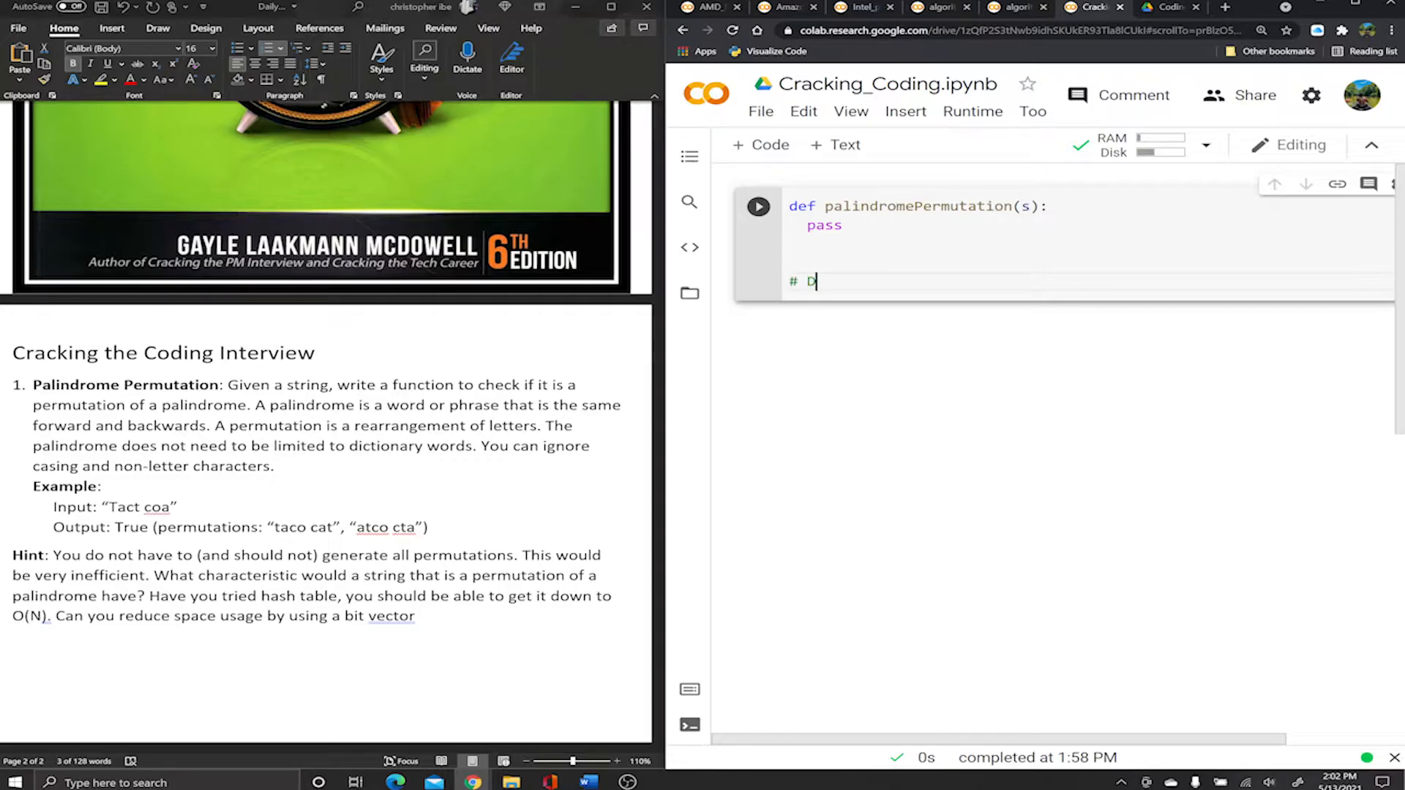
{"action": "type", "text": "river co"}
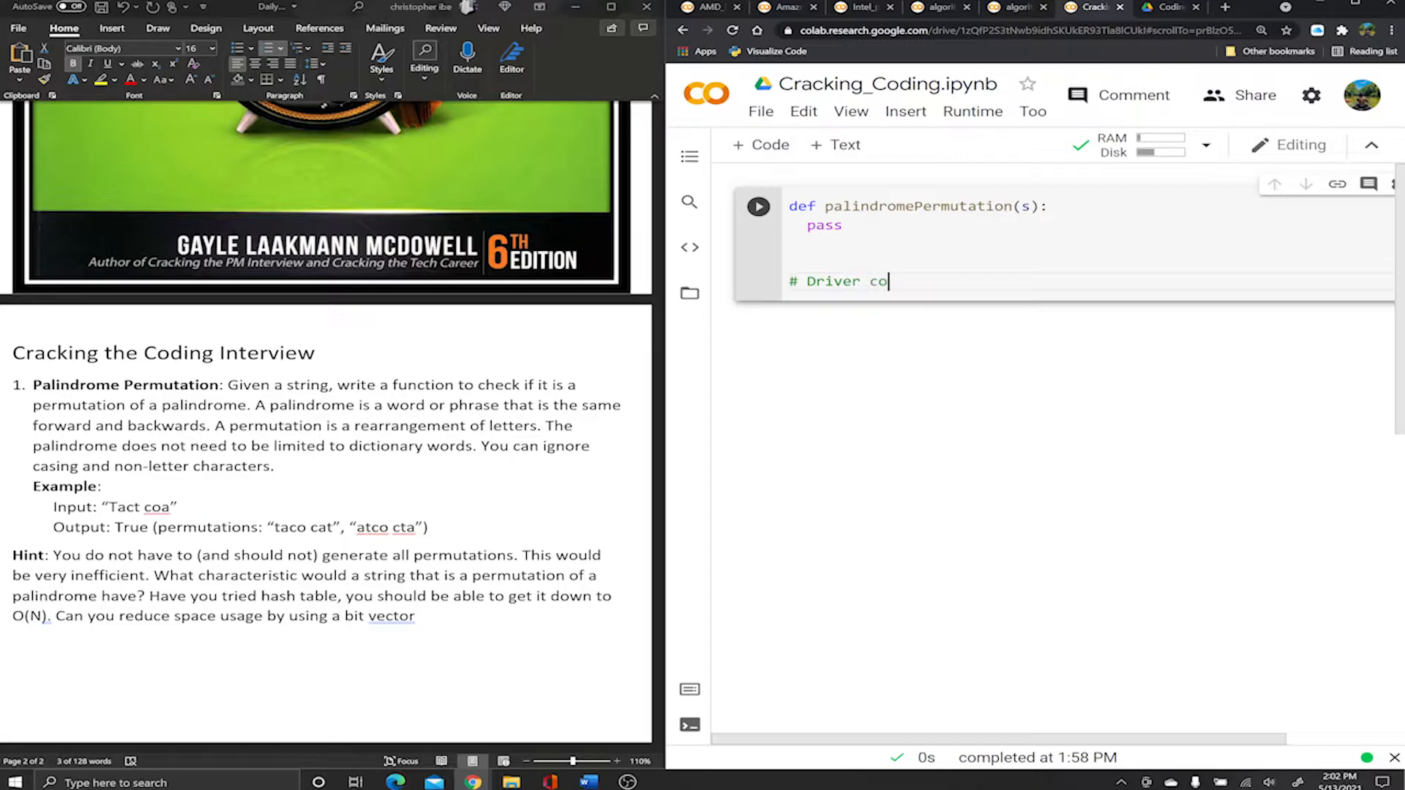
{"action": "type", "text": "de"}
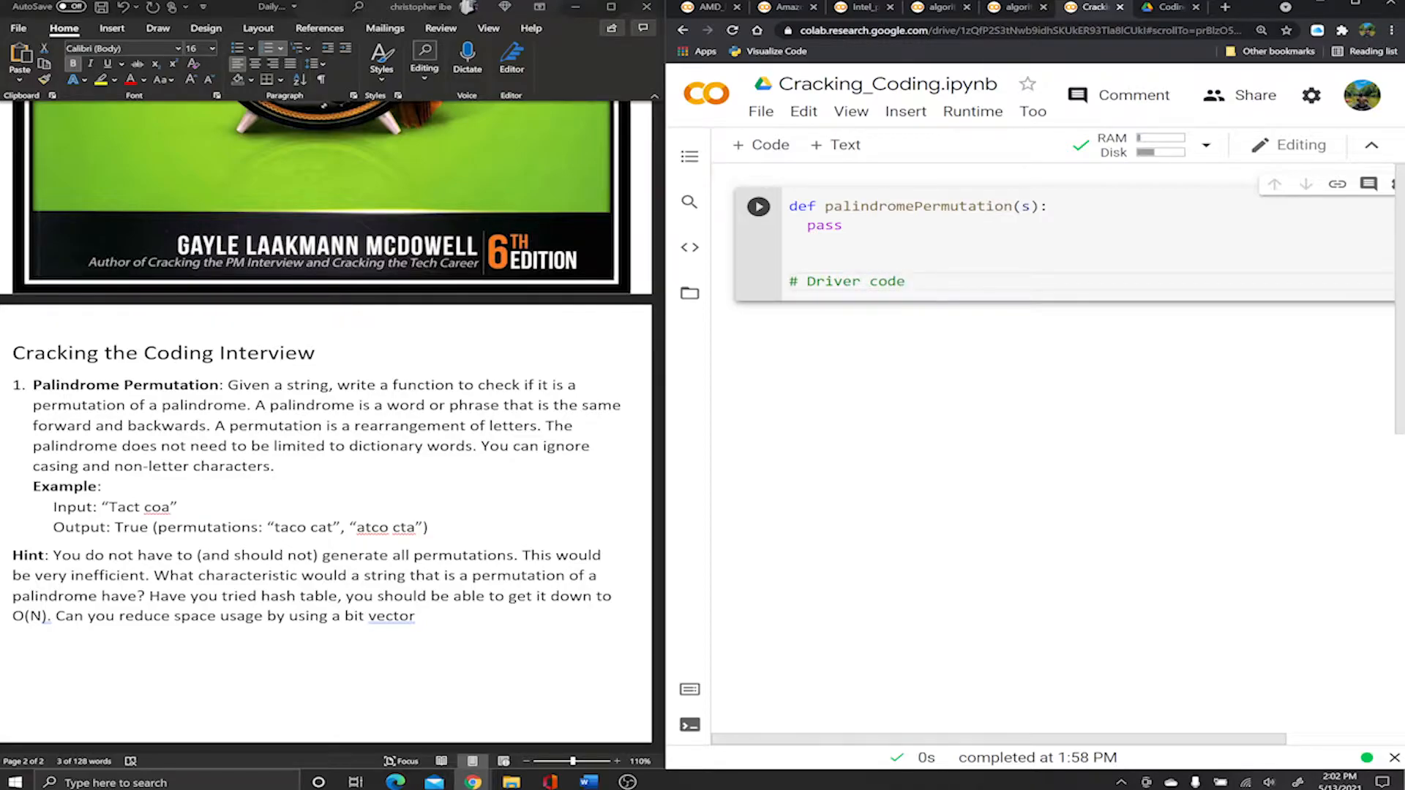
{"action": "type", "text": "s"}
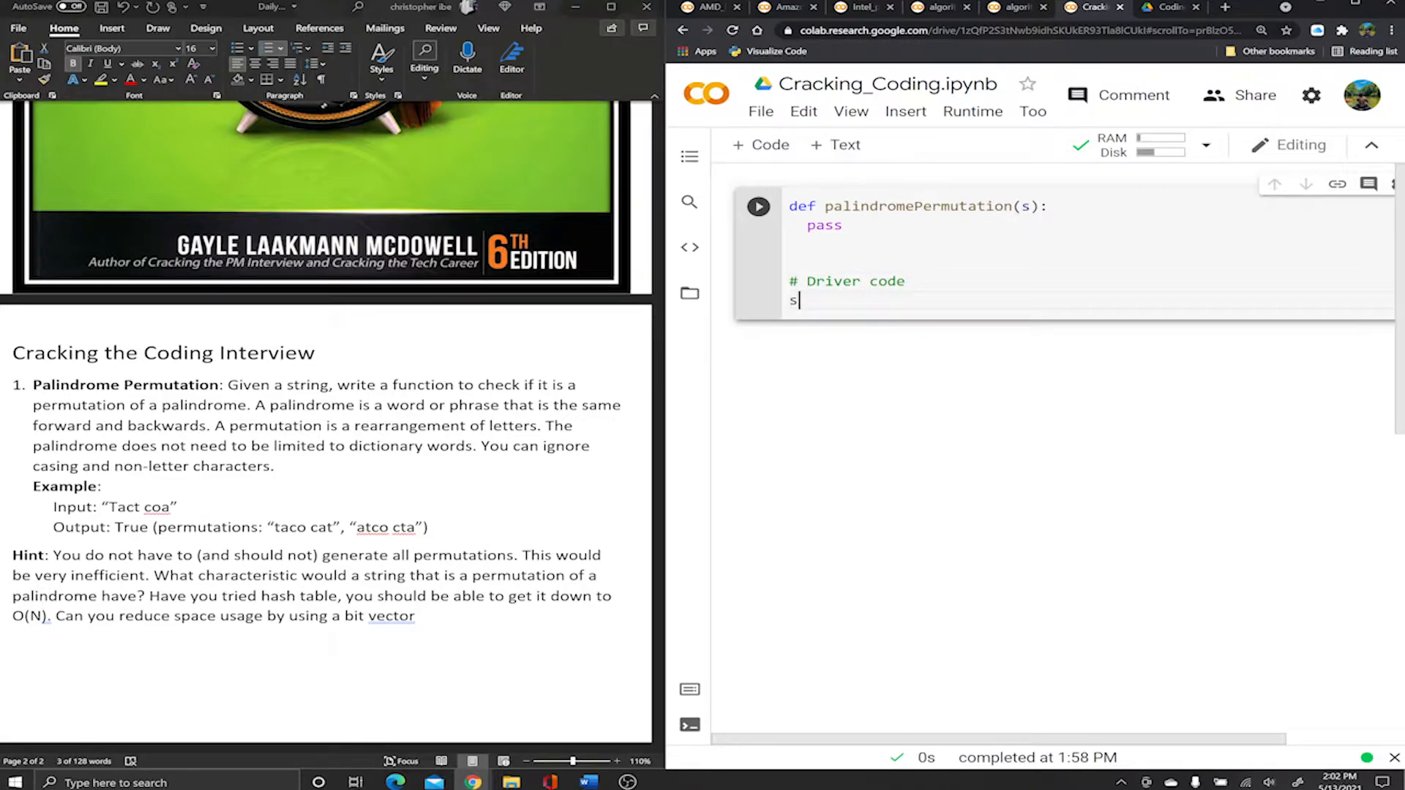
{"action": "type", "text": "="}
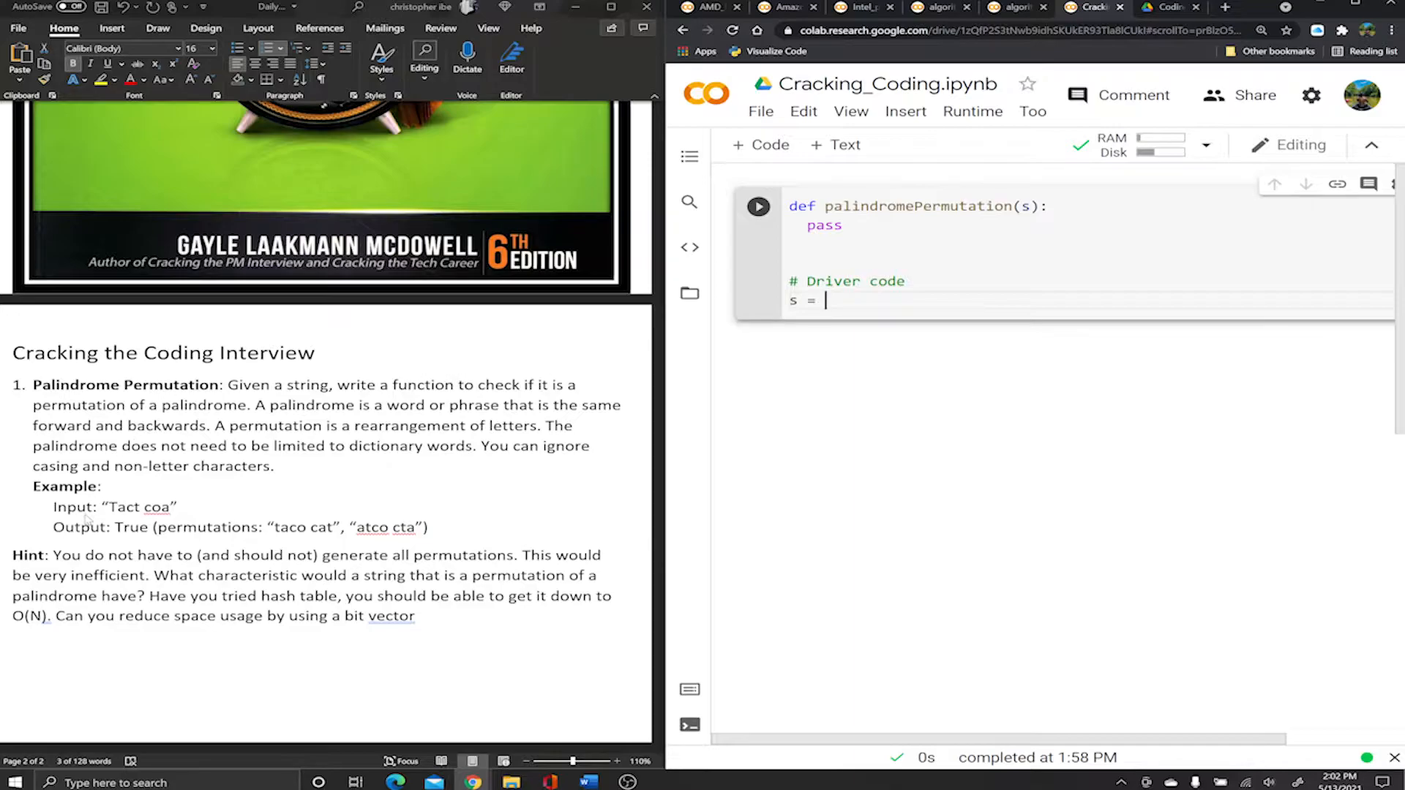
{"action": "double_click", "coordinate": [126, 508]}
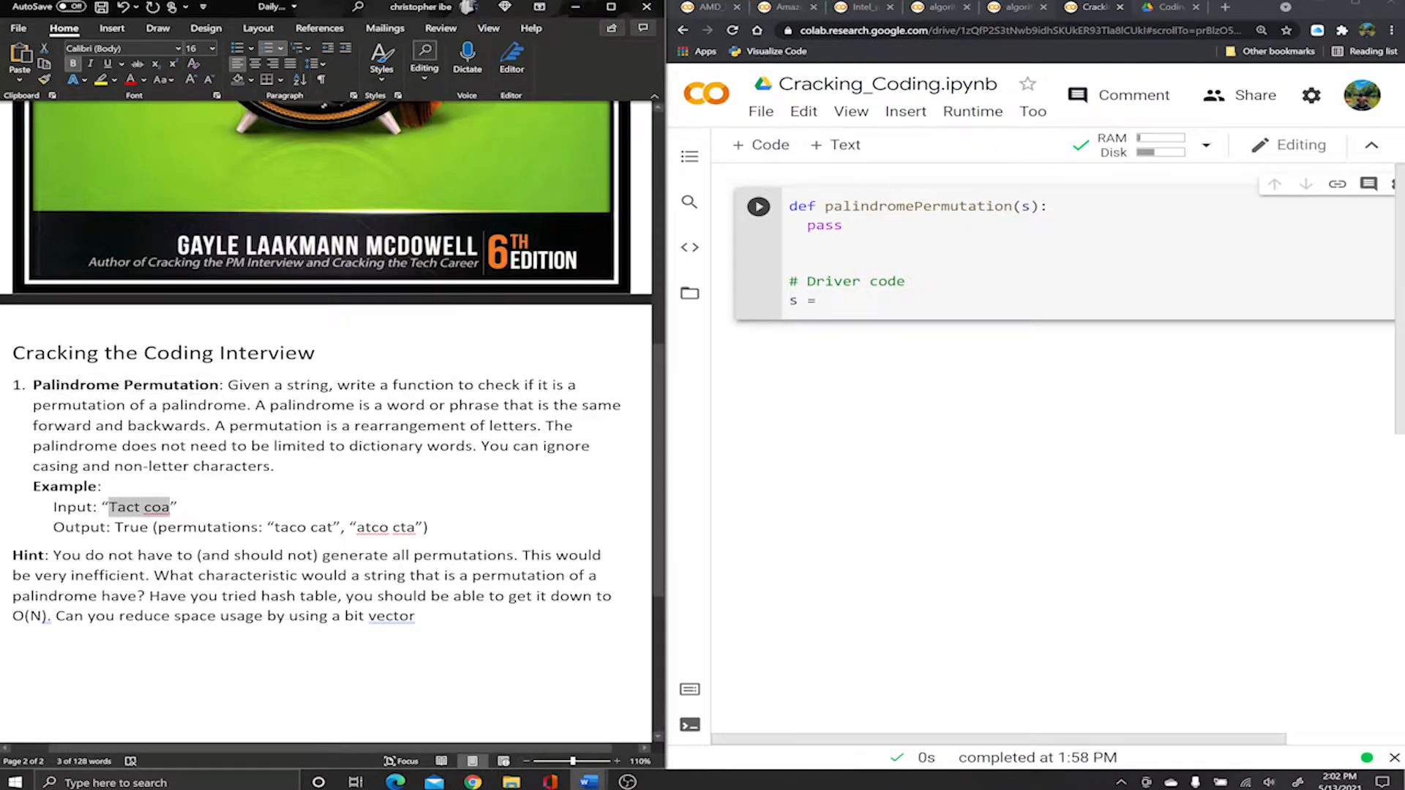
{"action": "left_click", "coordinate": [819, 300]}
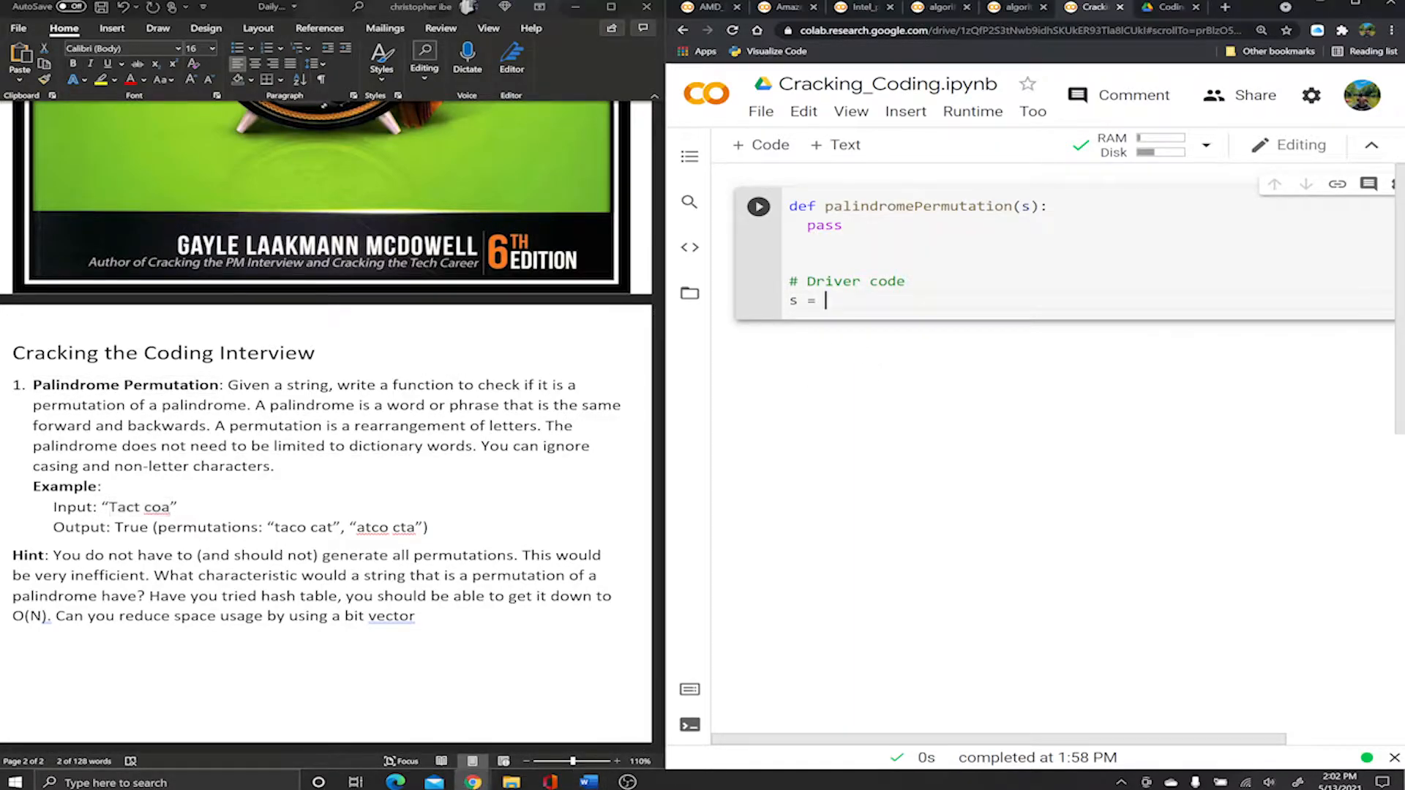
{"action": "type", "text": "'Tact coa'"}
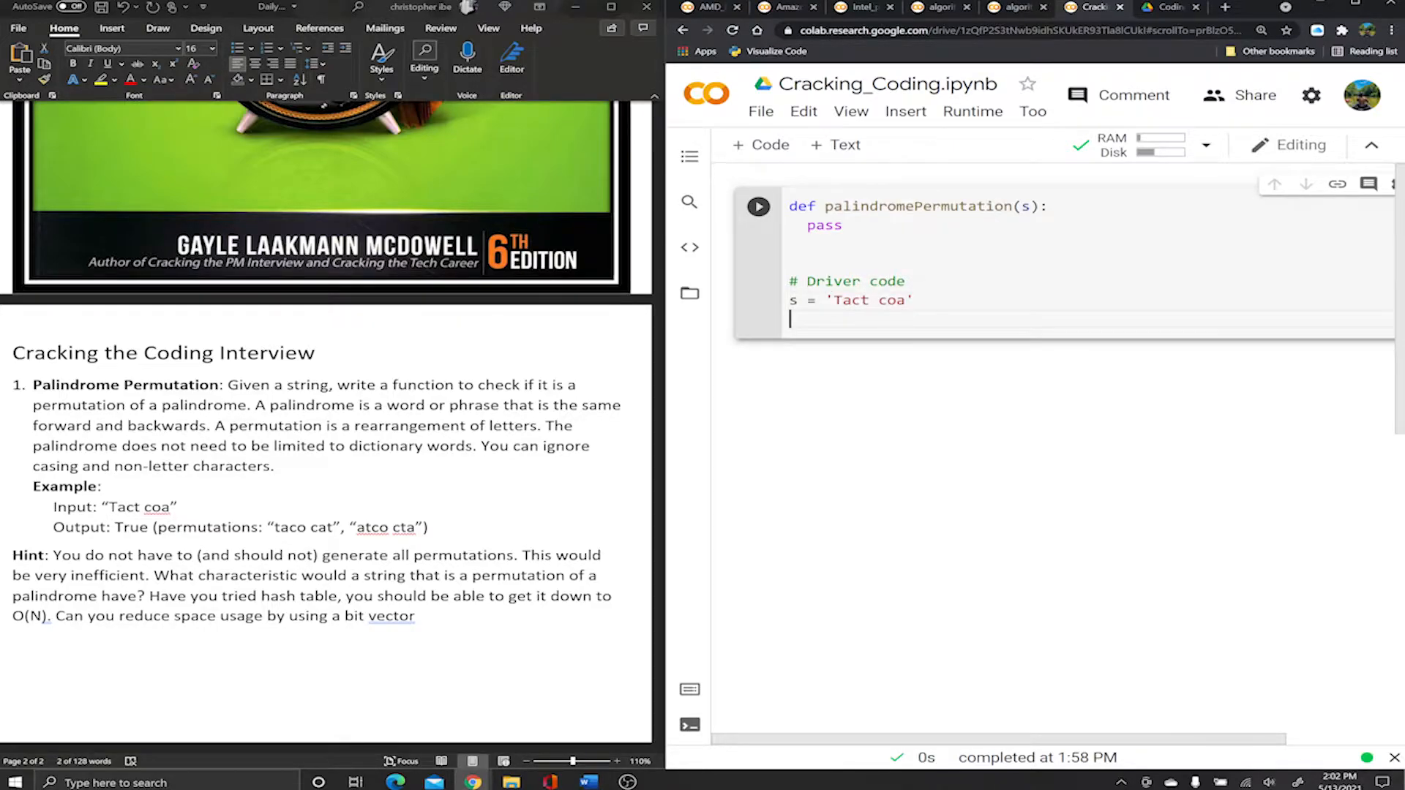
{"action": "type", "text": "print("}
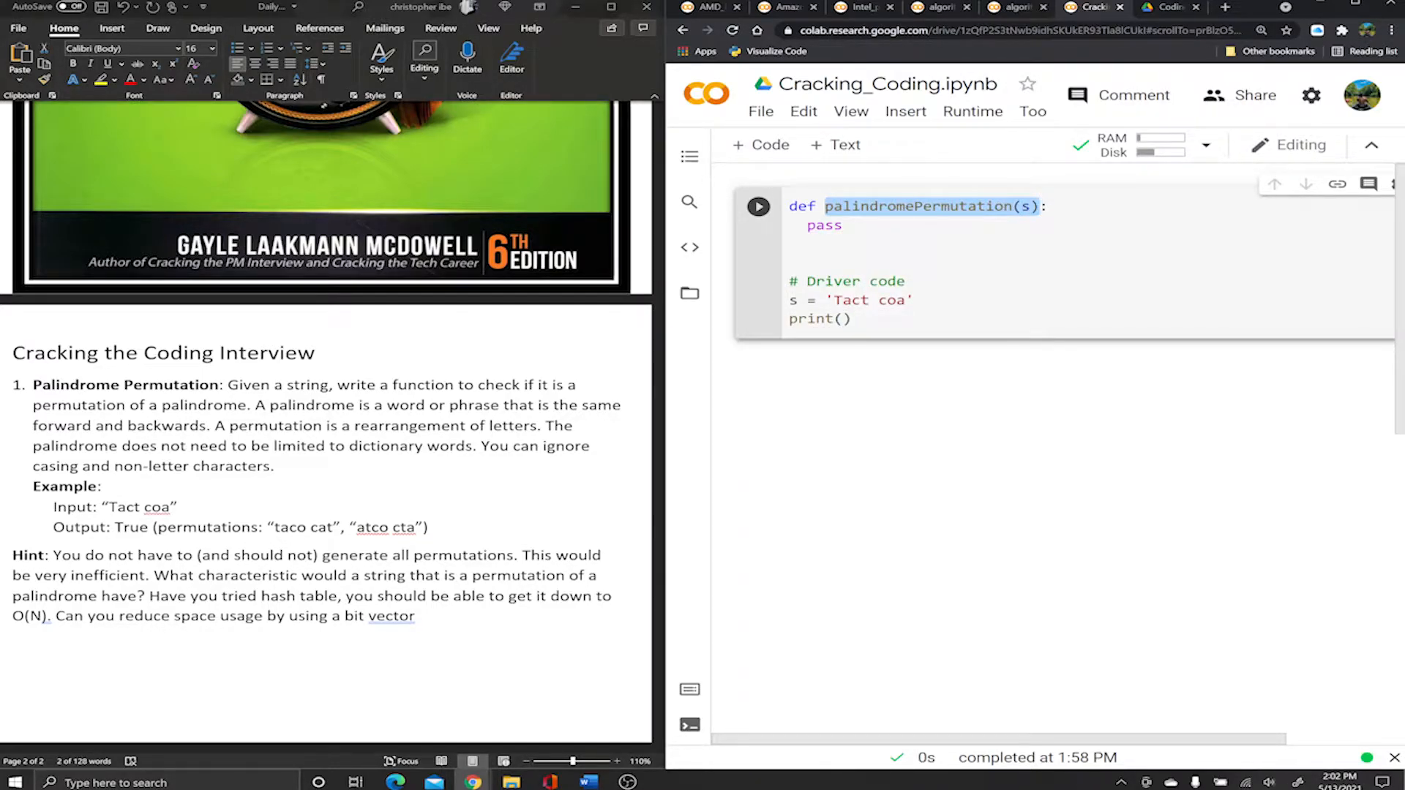
{"action": "type", "text": "palindromePermutation(s)"}
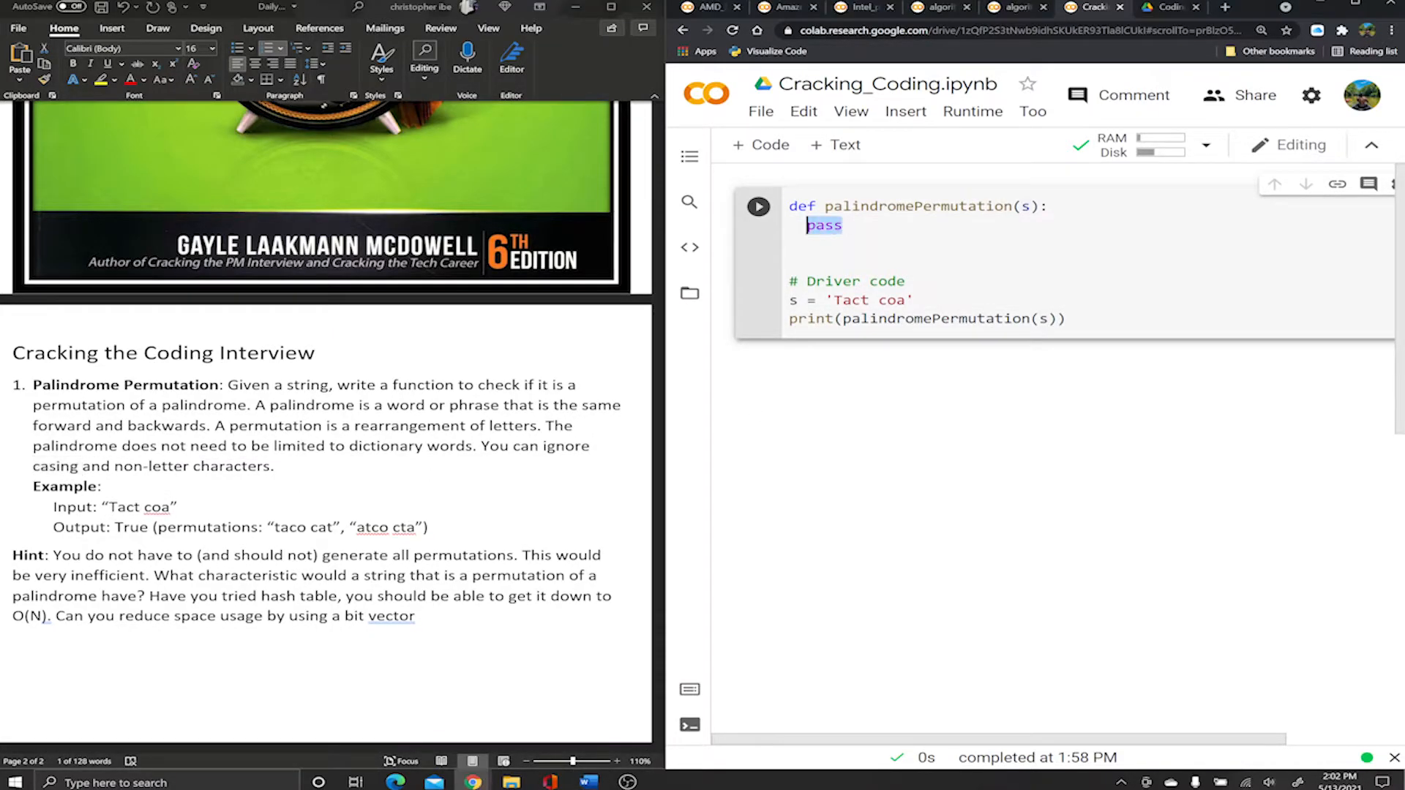
In the function, set s = s.lower().replace(' ', '') and print the cleaned string.
{"action": "type", "text": "s ="}
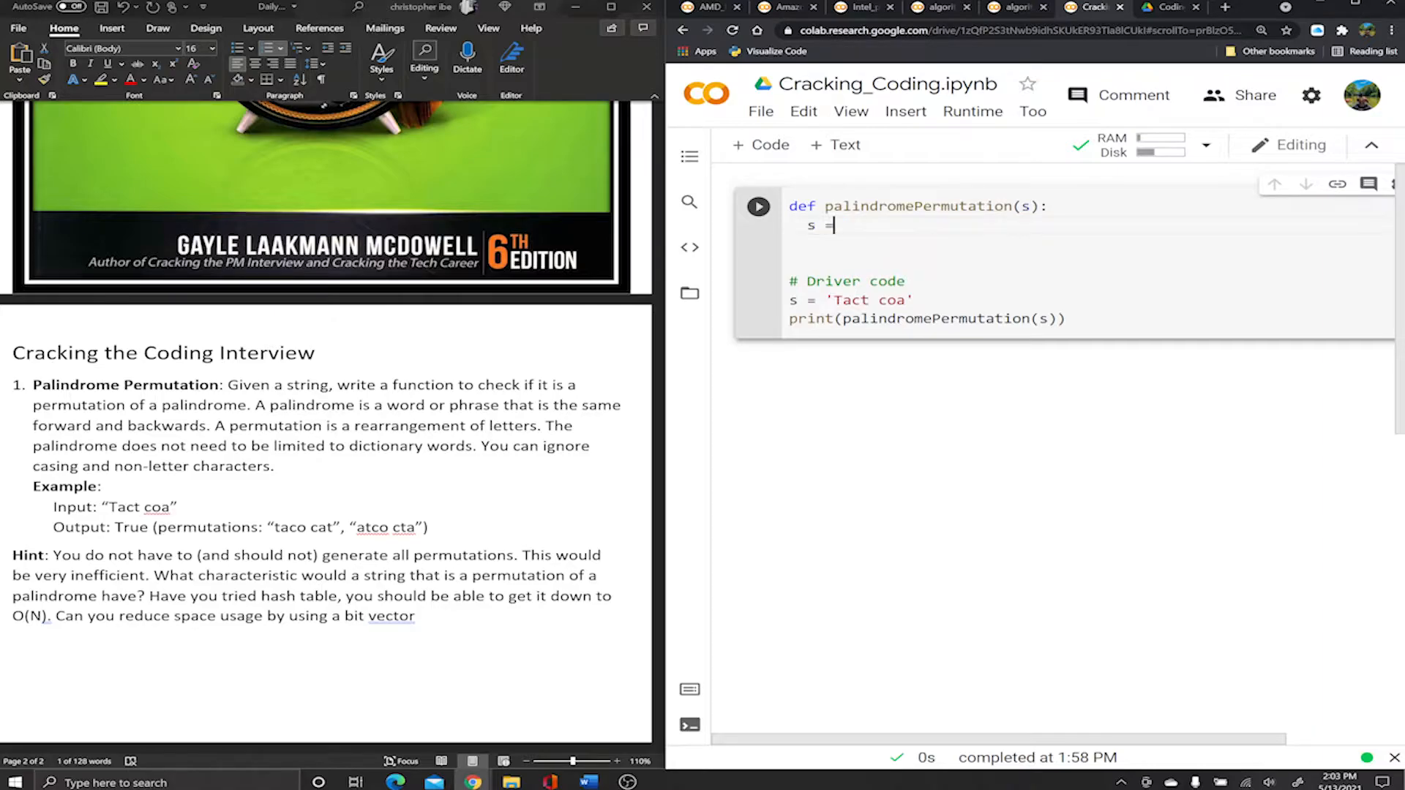
{"action": "type", "text": "s"}
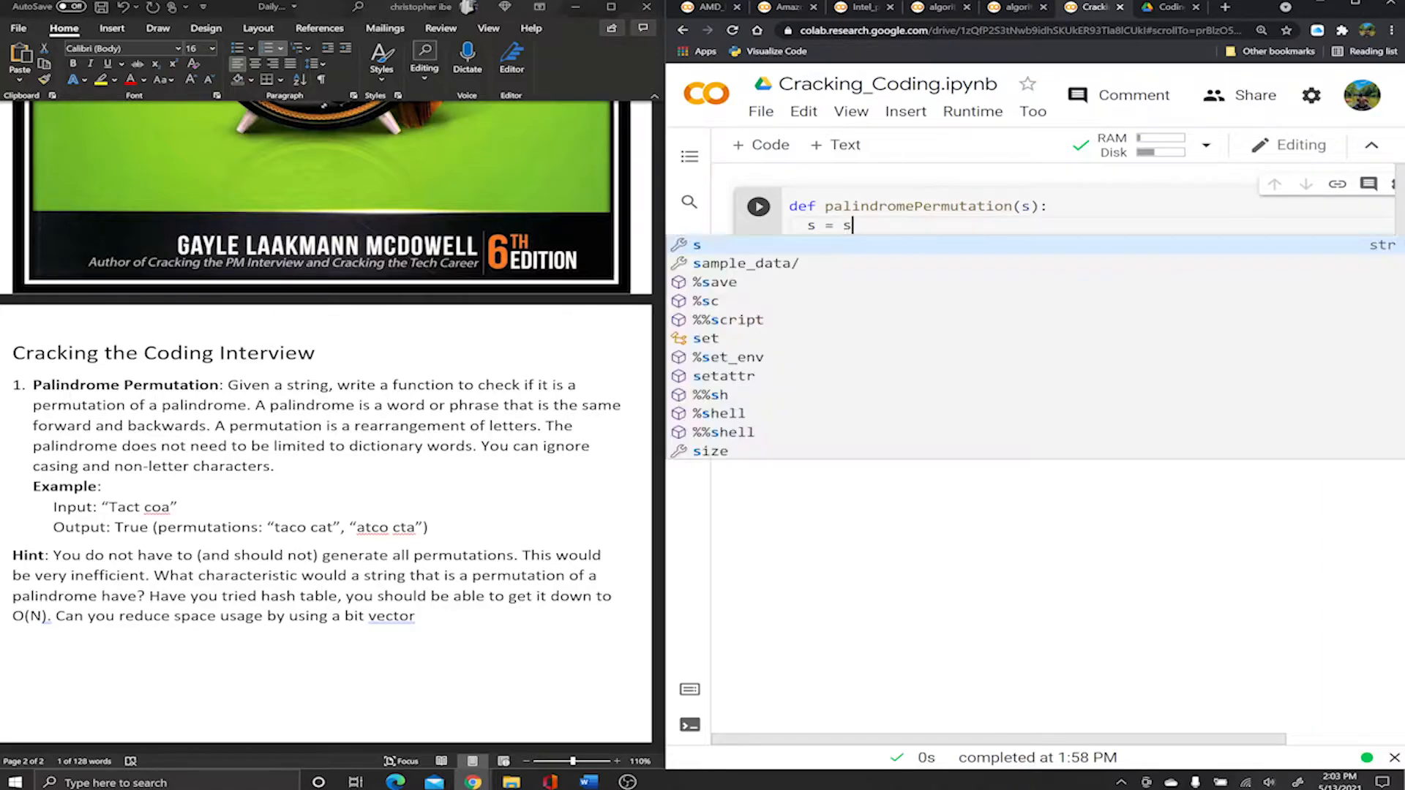
{"action": "type", "text": ".lower"}
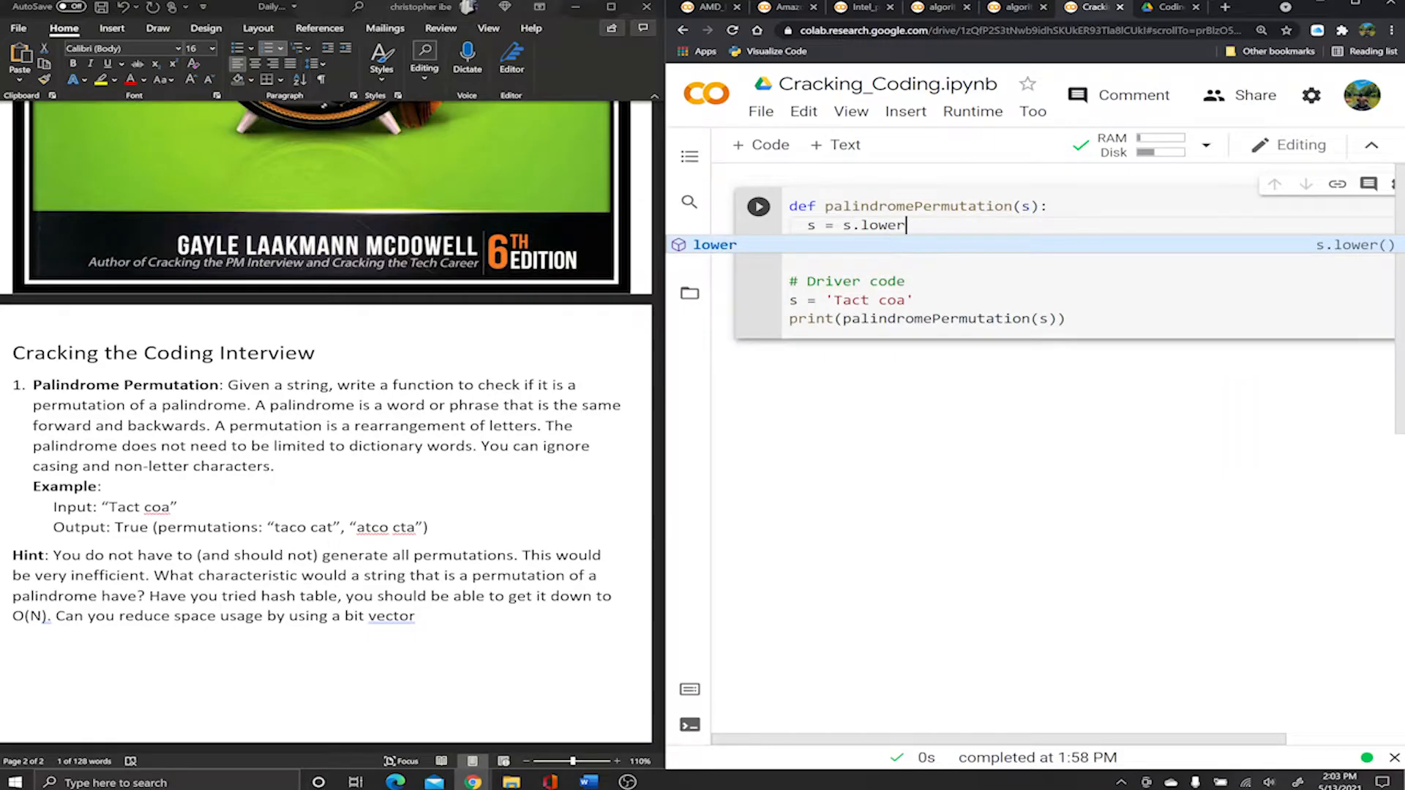
{"action": "type", "text": "()"}
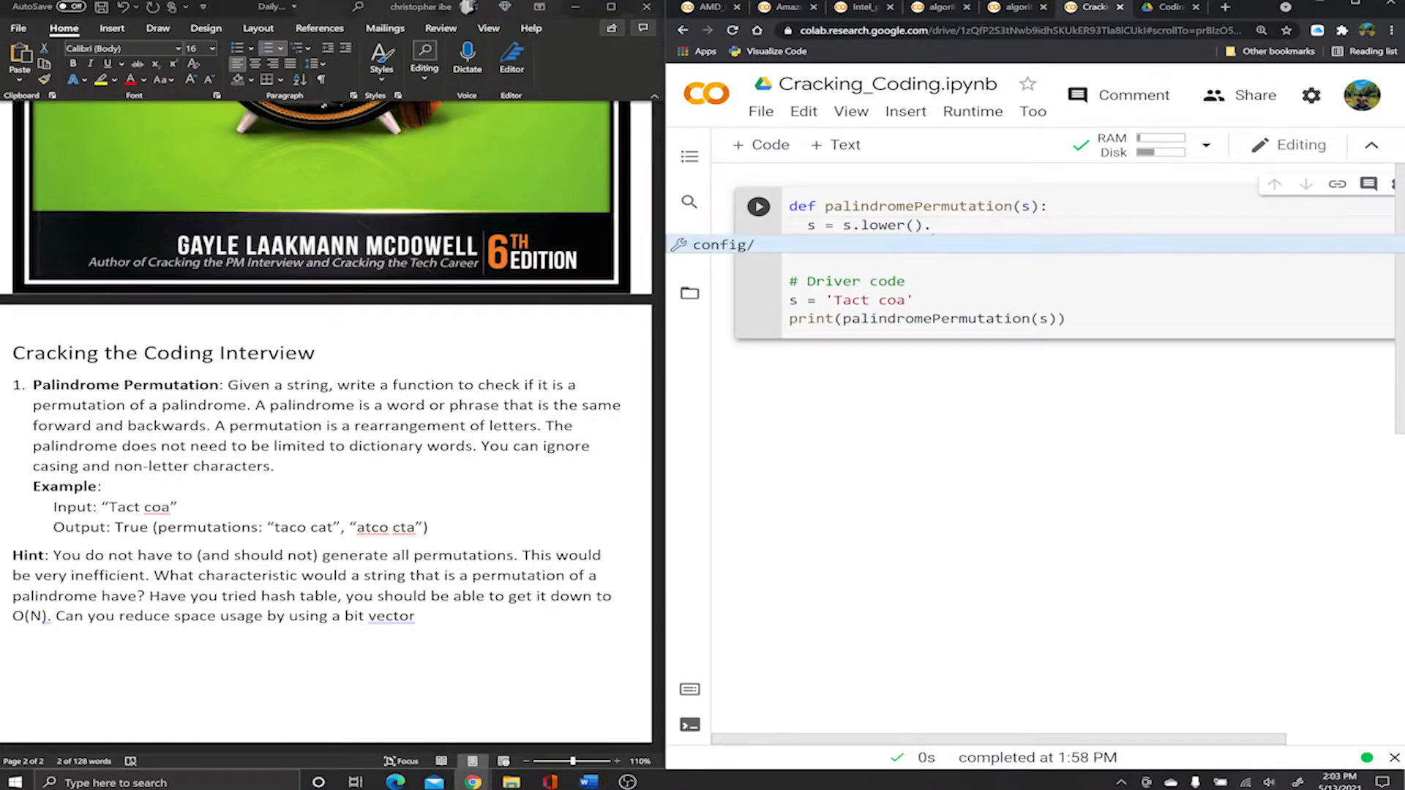
{"action": "type", "text": ".replace"}
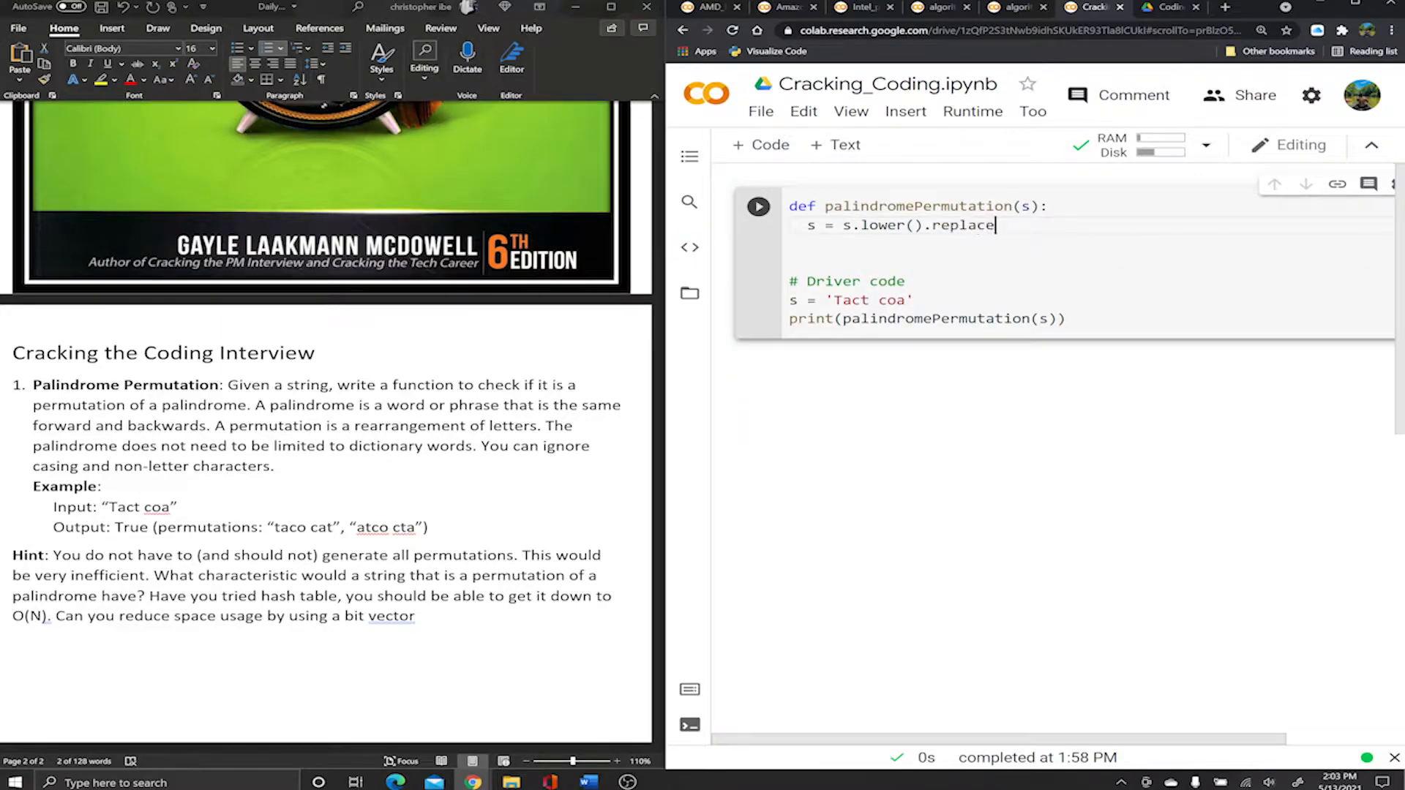
{"action": "type", "text": "(' '"}
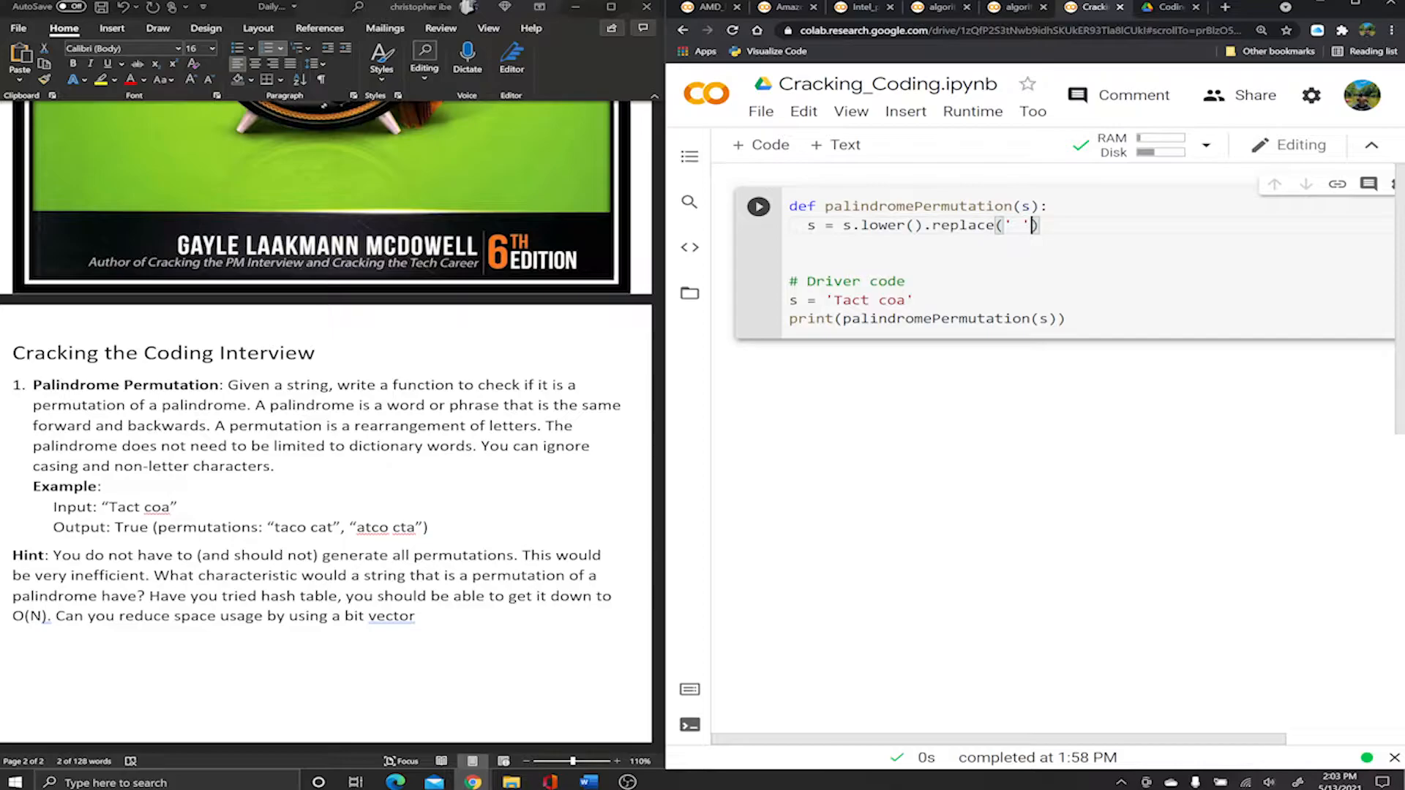
{"action": "type", "text": ", ''"}
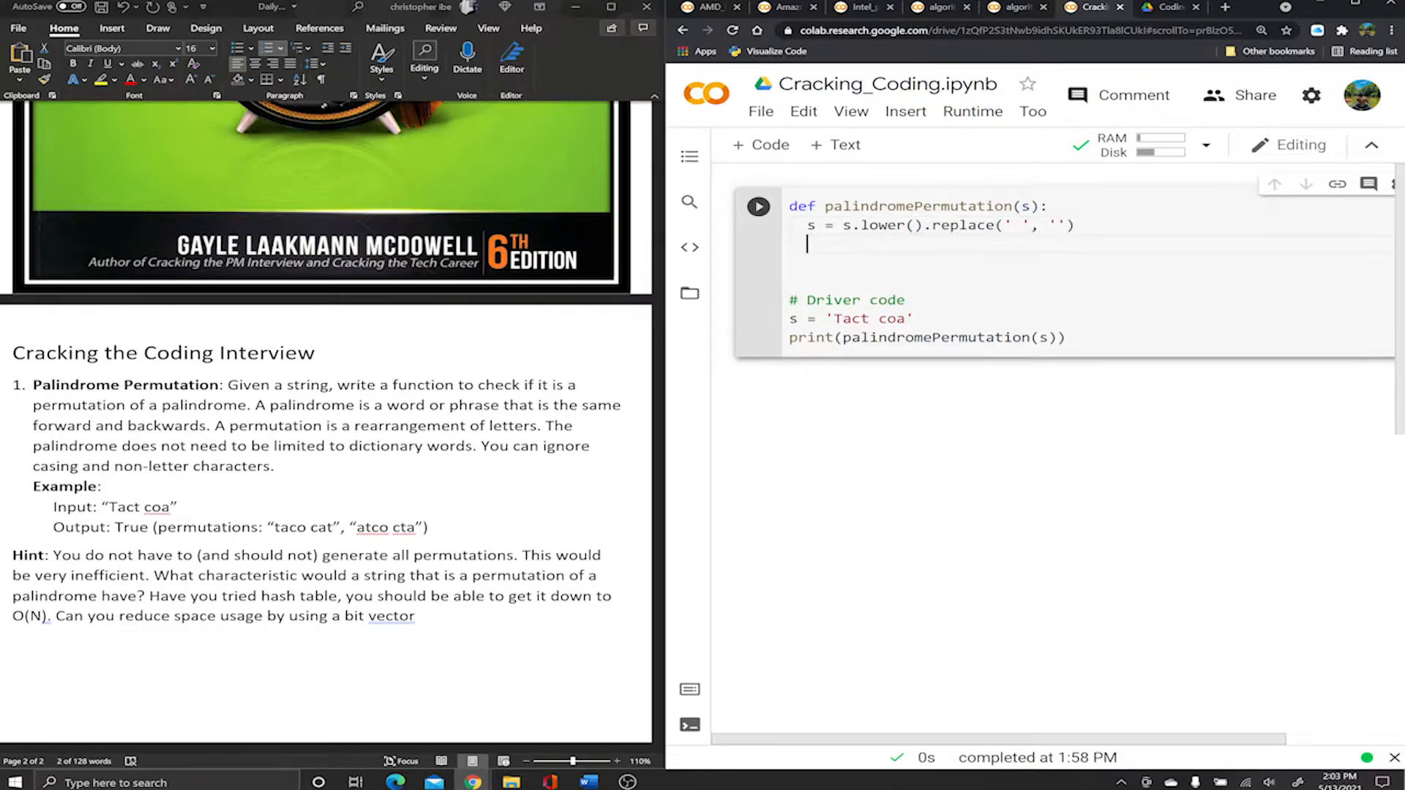
{"action": "type", "text": "print(s"}
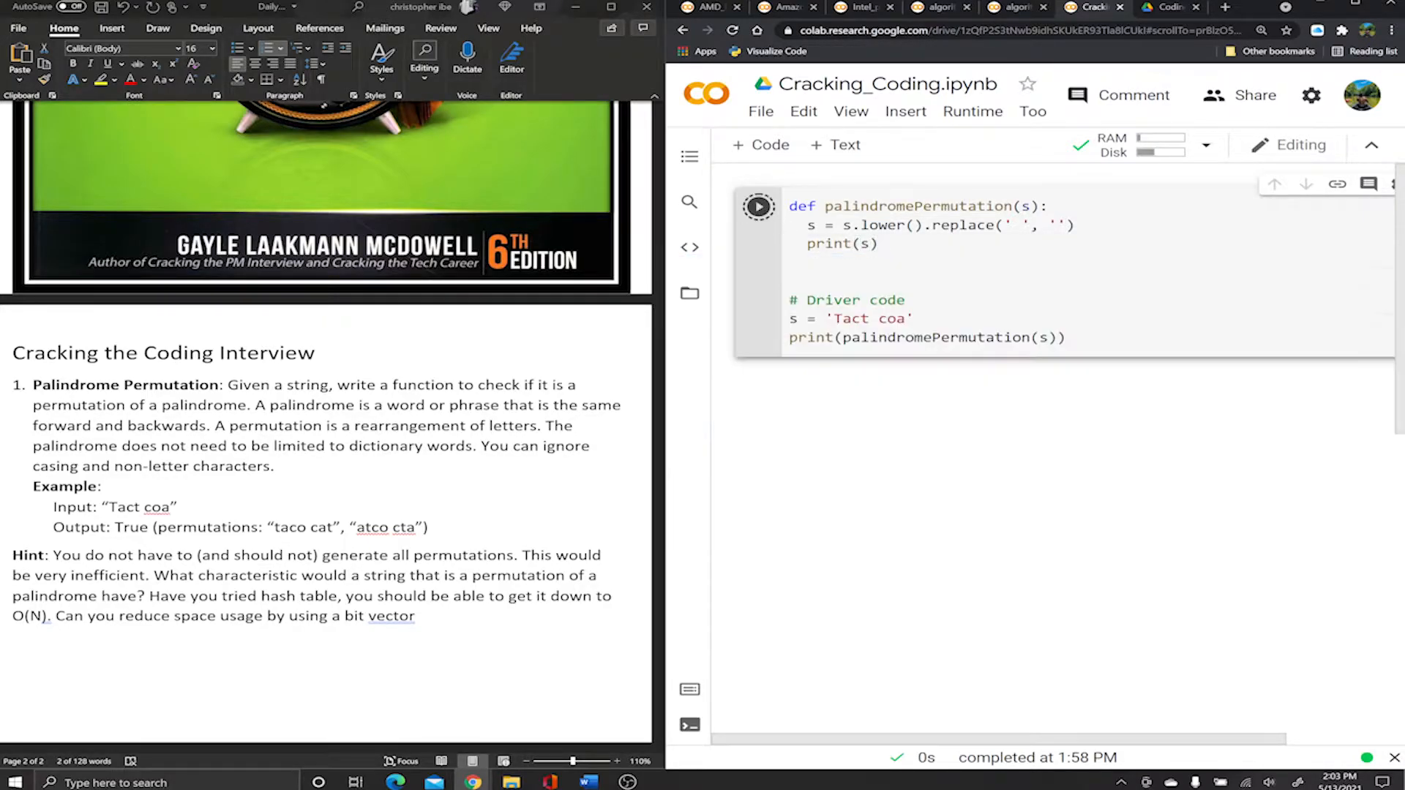
Run the cell to get tactcoa then None, highlighting the input, call and output while explaining.
{"action": "left_click", "coordinate": [757, 206]}
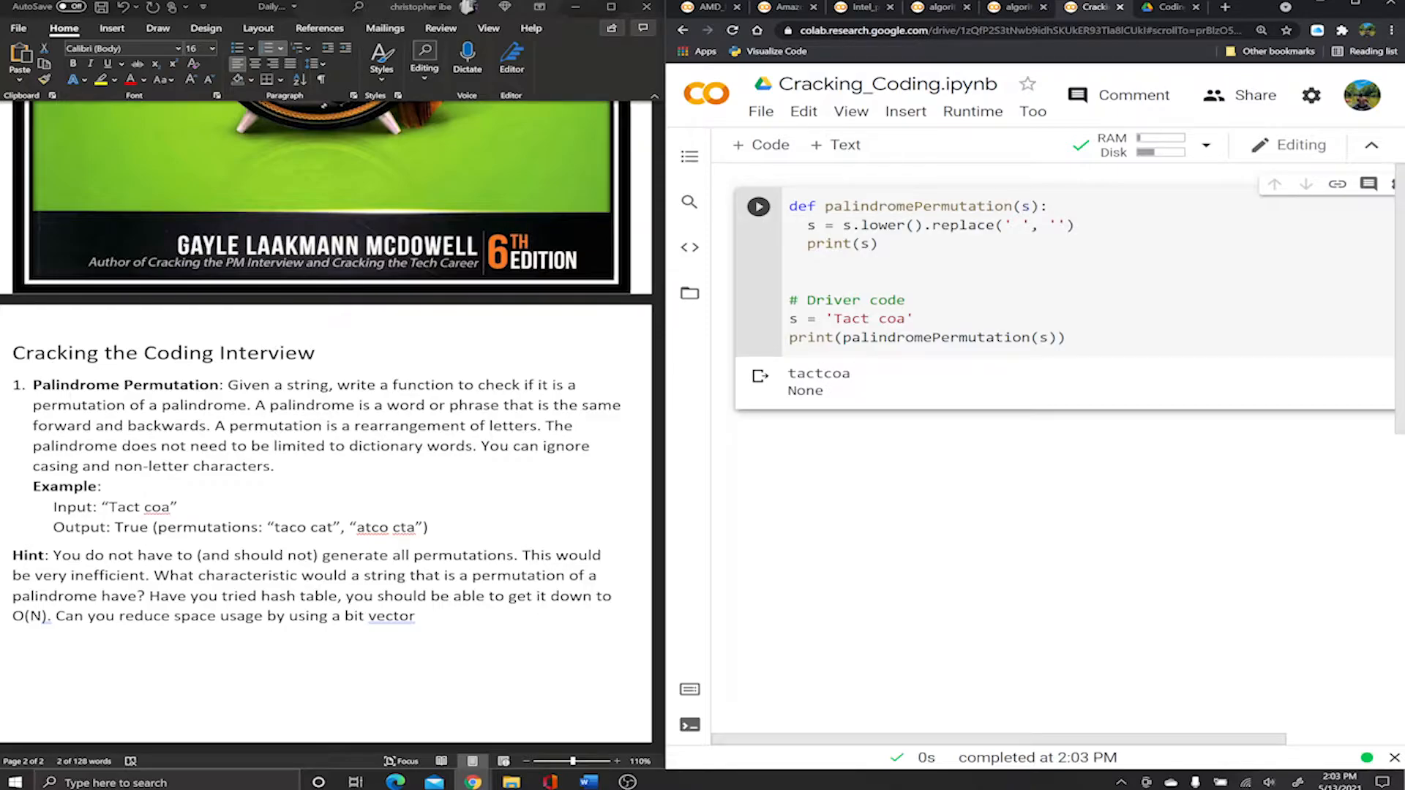
{"action": "double_click", "coordinate": [828, 373]}
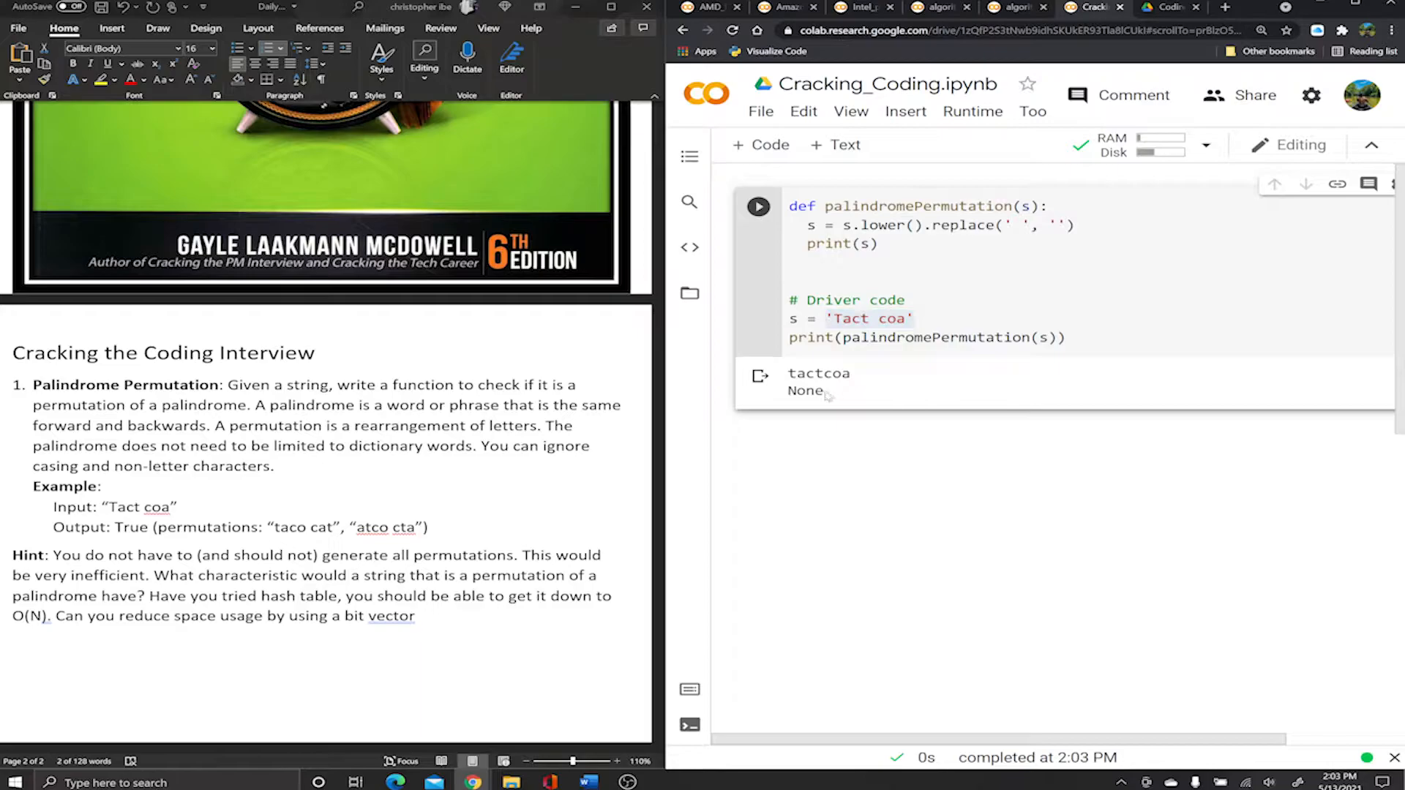
{"action": "double_click", "coordinate": [804, 390]}
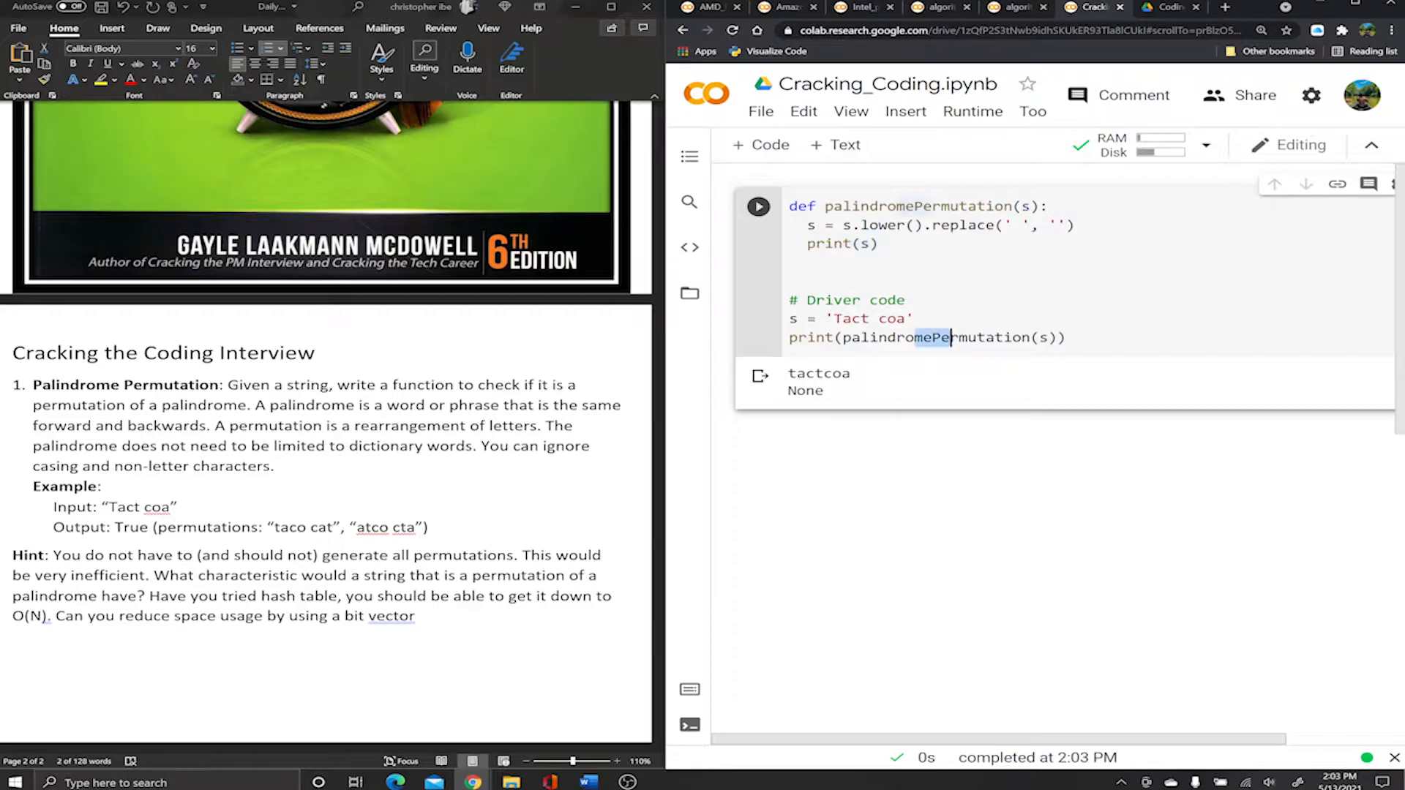
{"action": "double_click", "coordinate": [803, 391]}
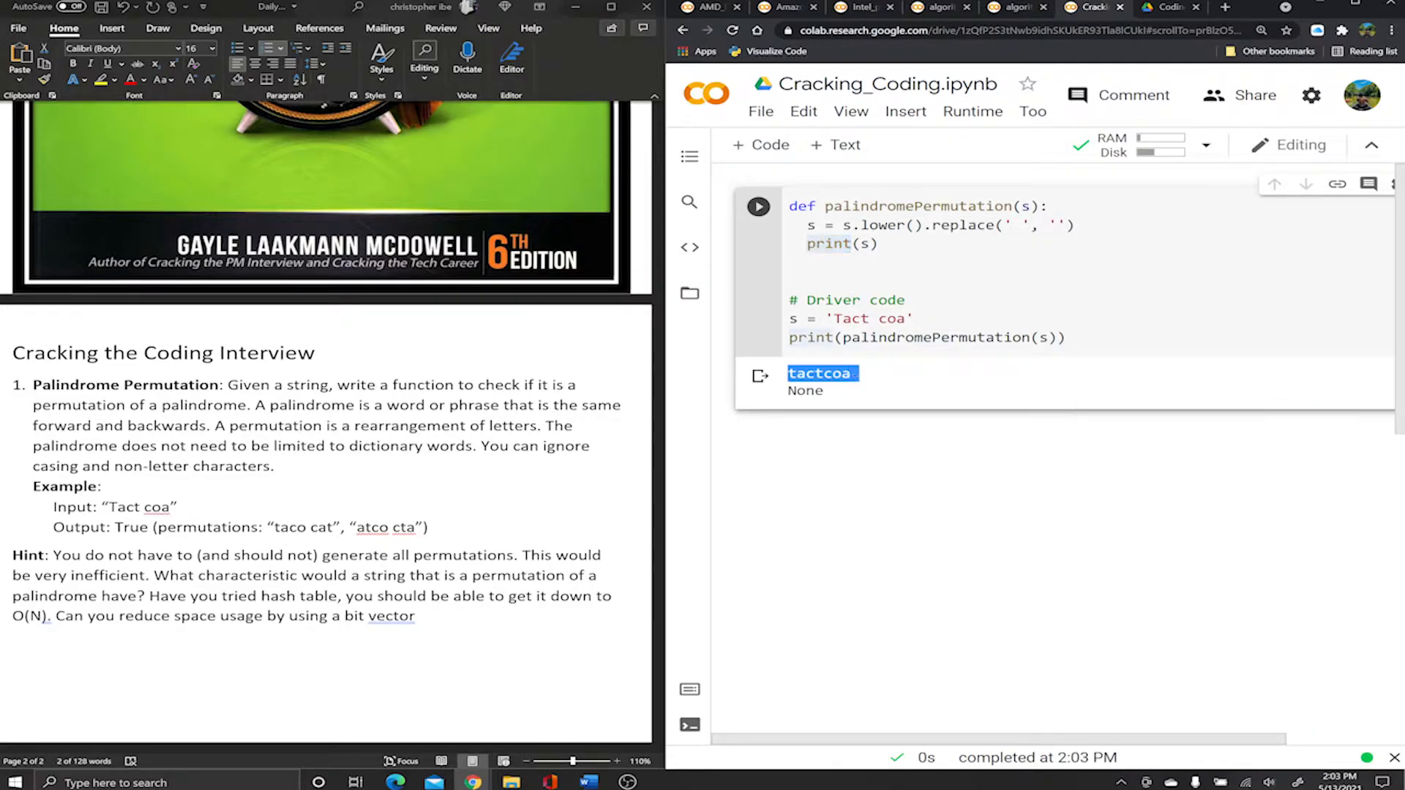
{"action": "left_click", "coordinate": [928, 339]}
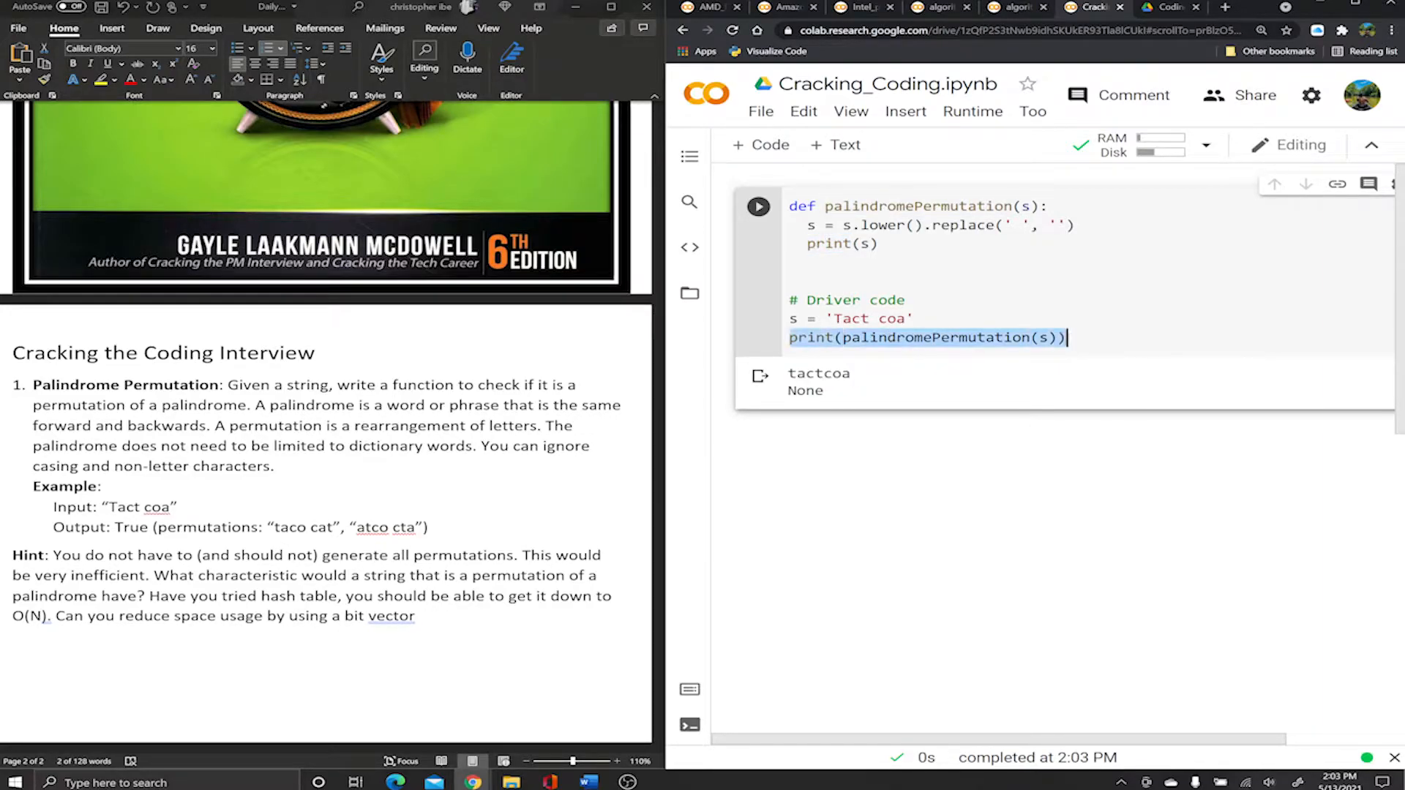
{"action": "double_click", "coordinate": [810, 338]}
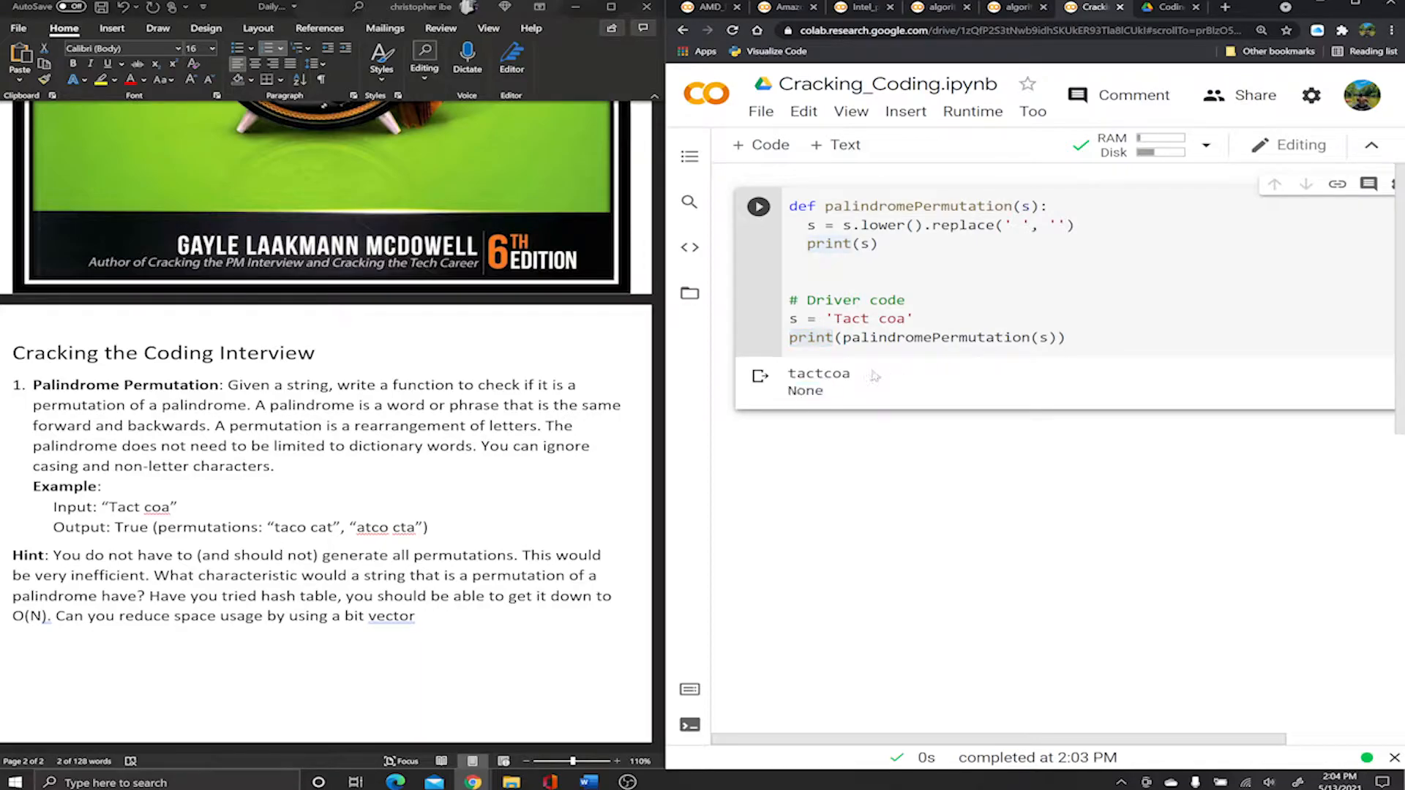
{"action": "left_click", "coordinate": [875, 243]}
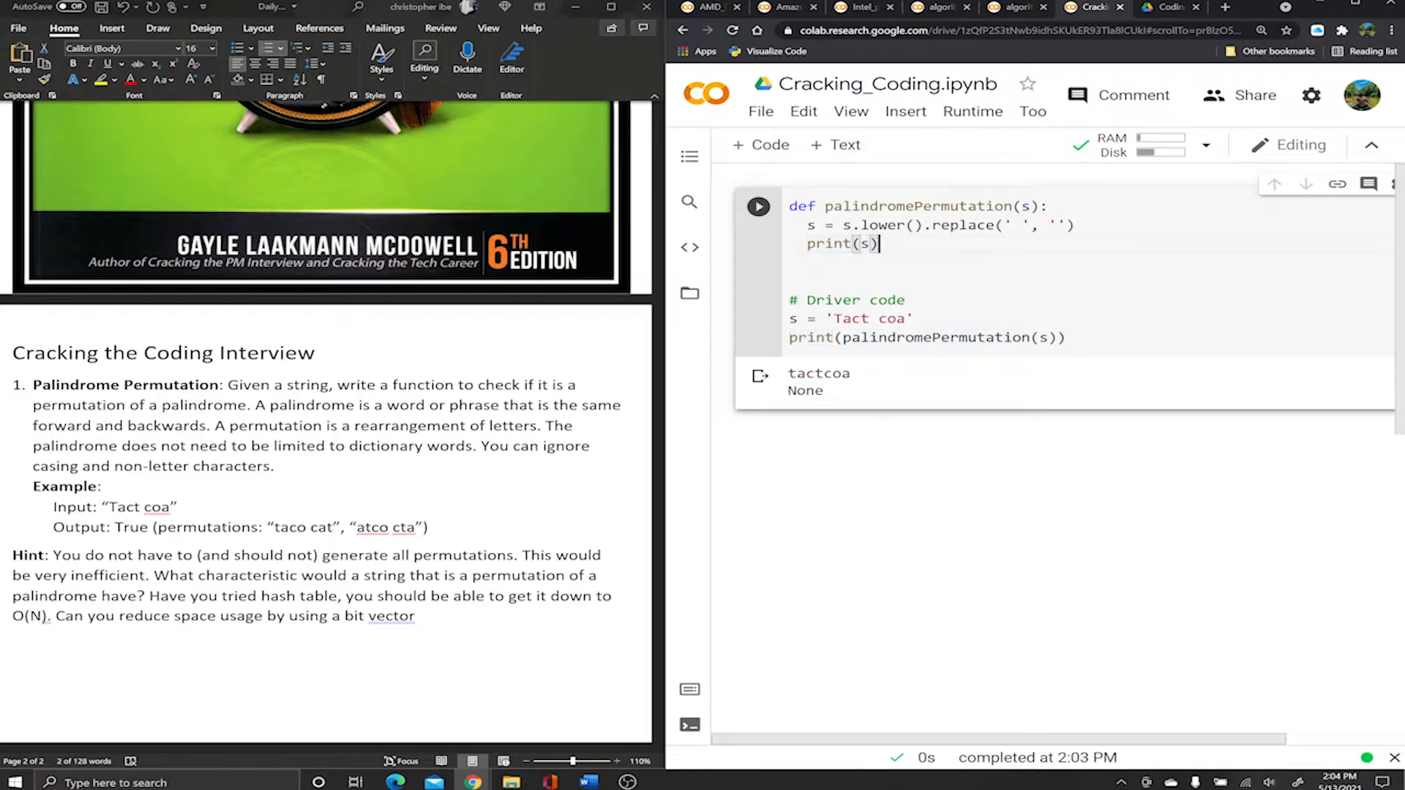
Replace print(s) with the sample palindrome "ABBA" and point out its mirrored halves.
{"action": "double_click", "coordinate": [840, 245]}
{"action": "type", "text": "\"ABBA\""}
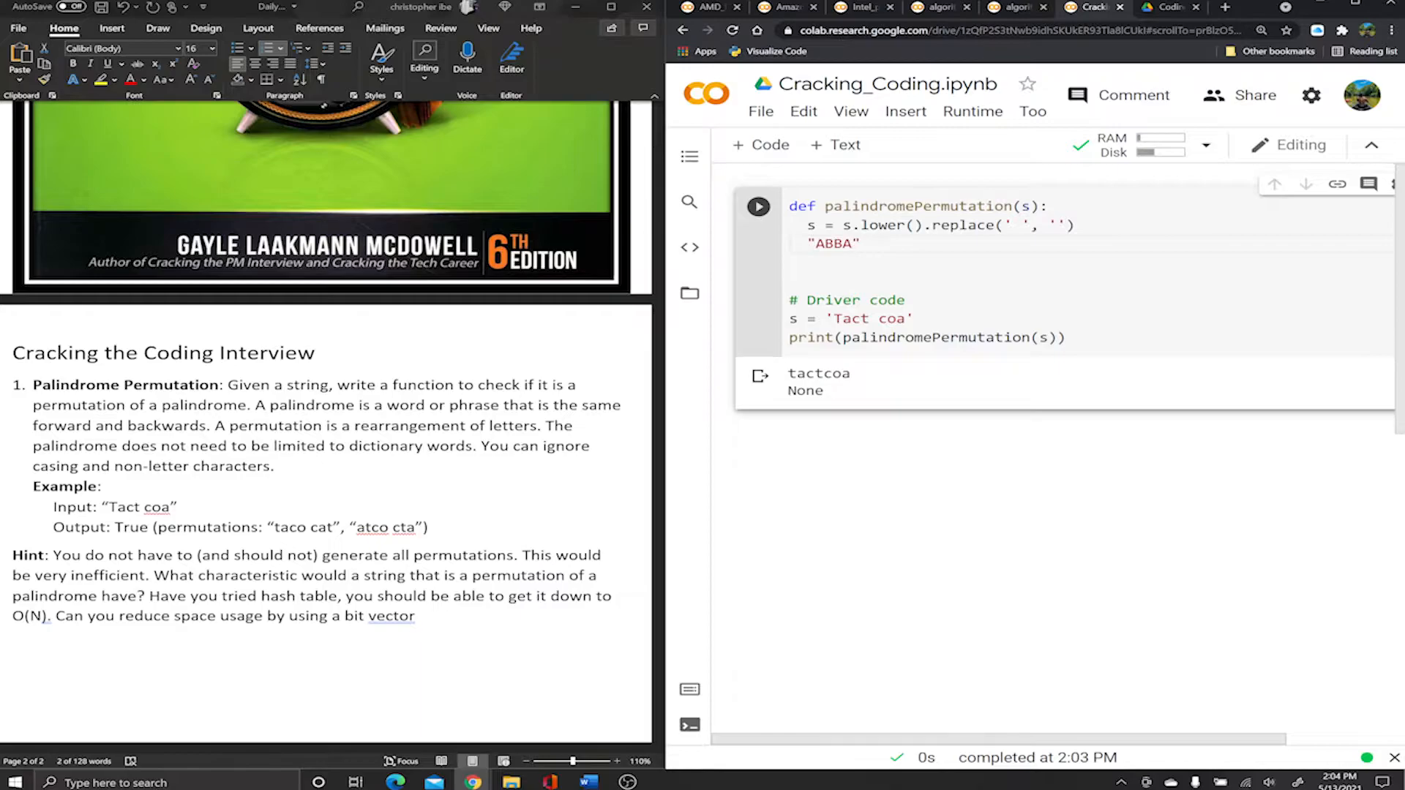
{"action": "double_click", "coordinate": [832, 244]}
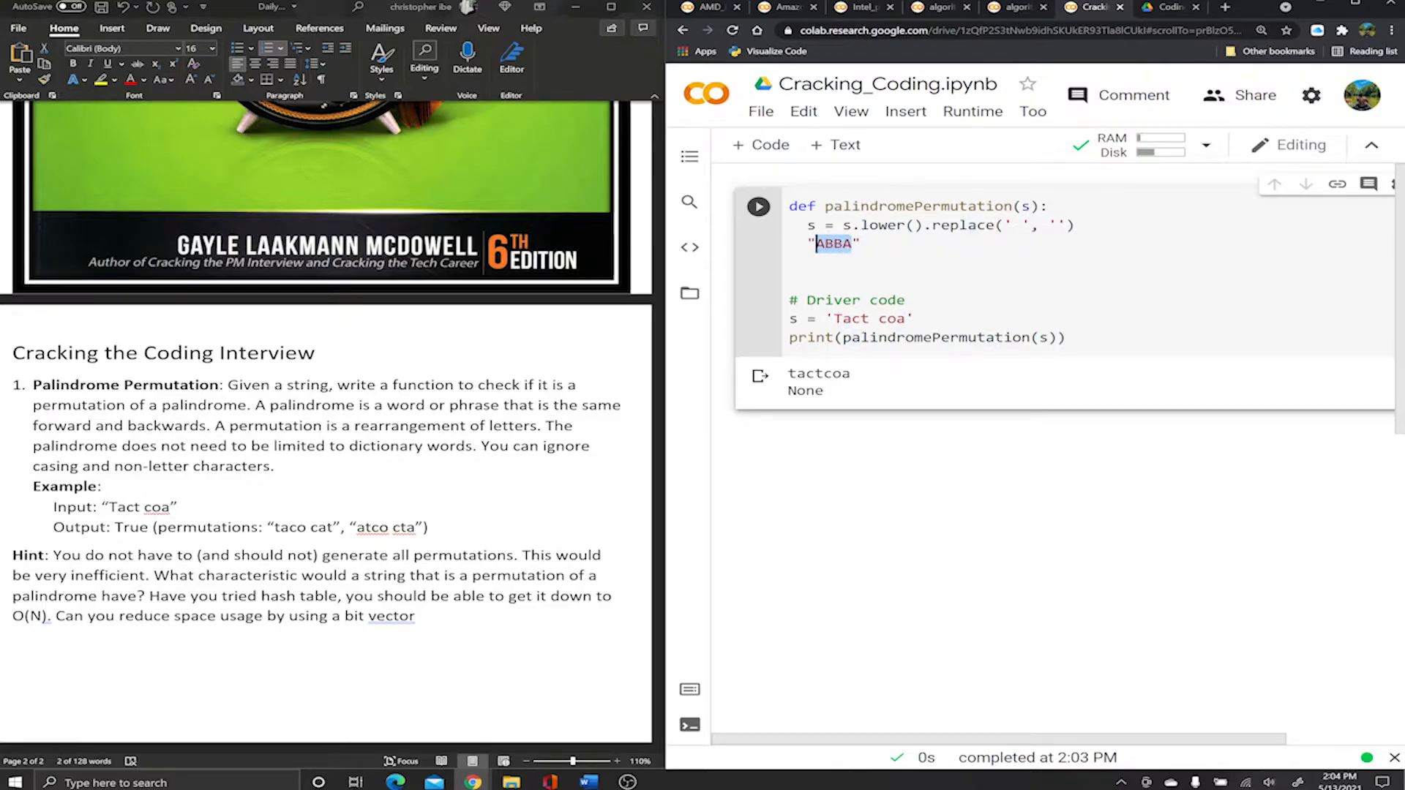
{"action": "left_click", "coordinate": [853, 245]}
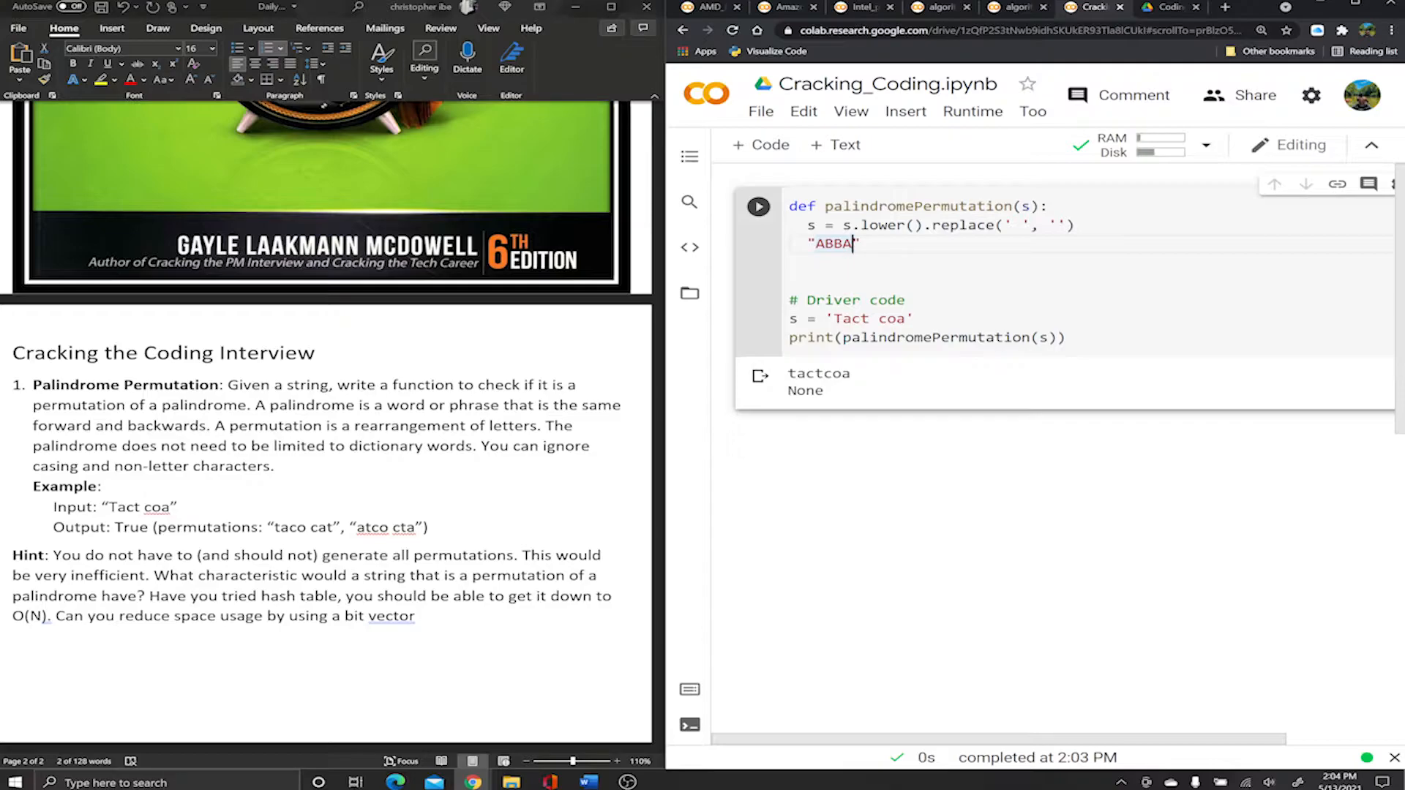
{"action": "double_click", "coordinate": [831, 244]}
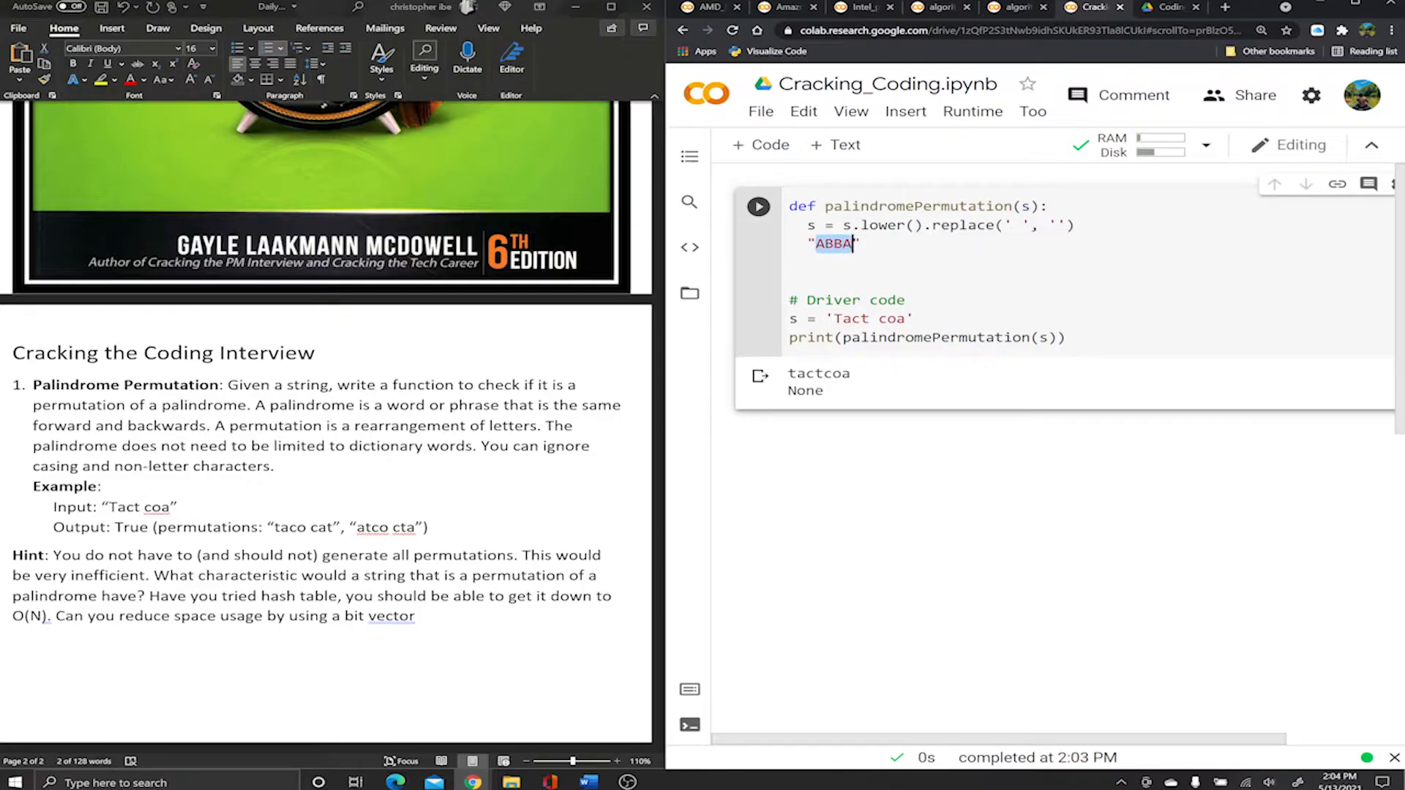
{"action": "left_click", "coordinate": [833, 245]}
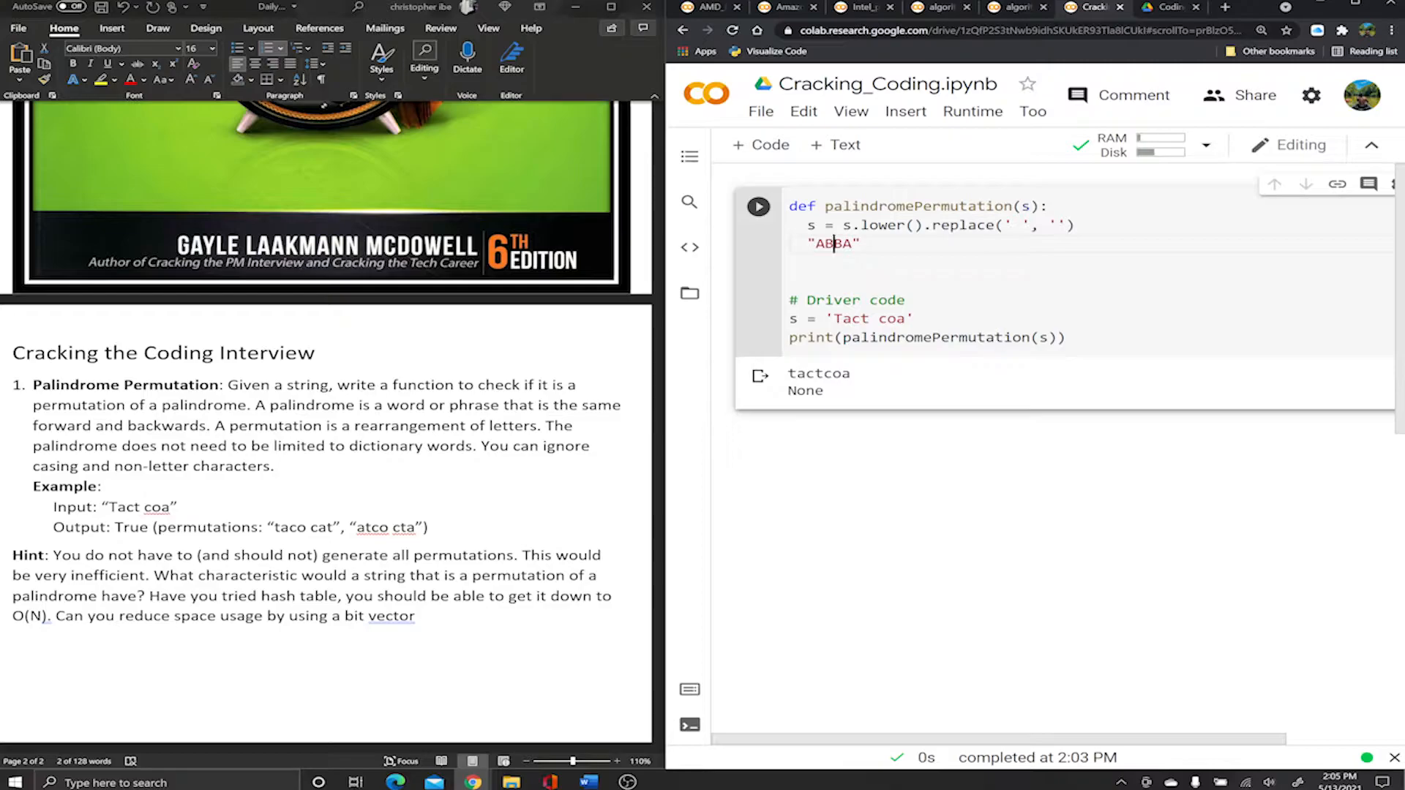
Rework the sample into ABCBA, ABABA and finally DABABAD, then select it for replacement.
{"action": "type", "text": "C"}
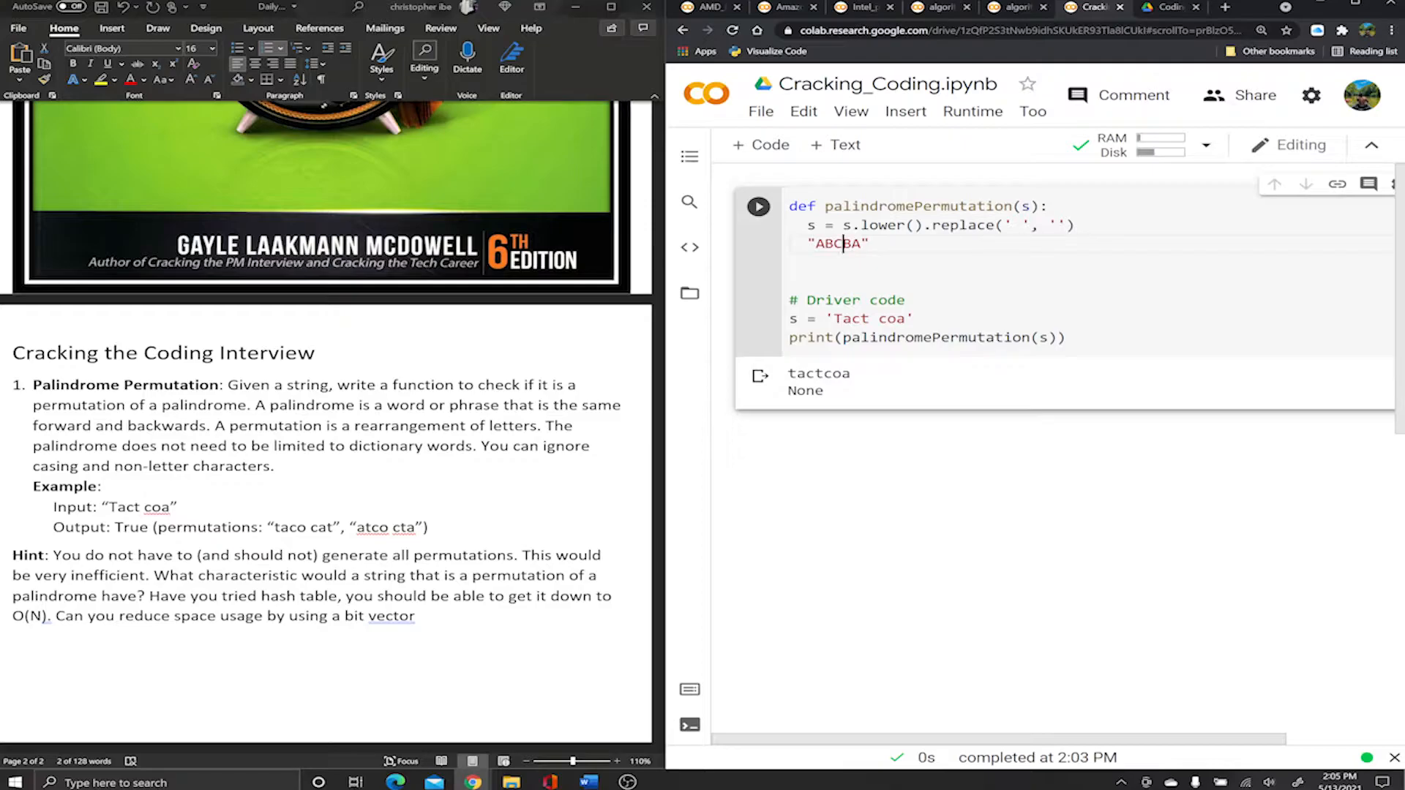
{"action": "type", "text": "ABABA"}
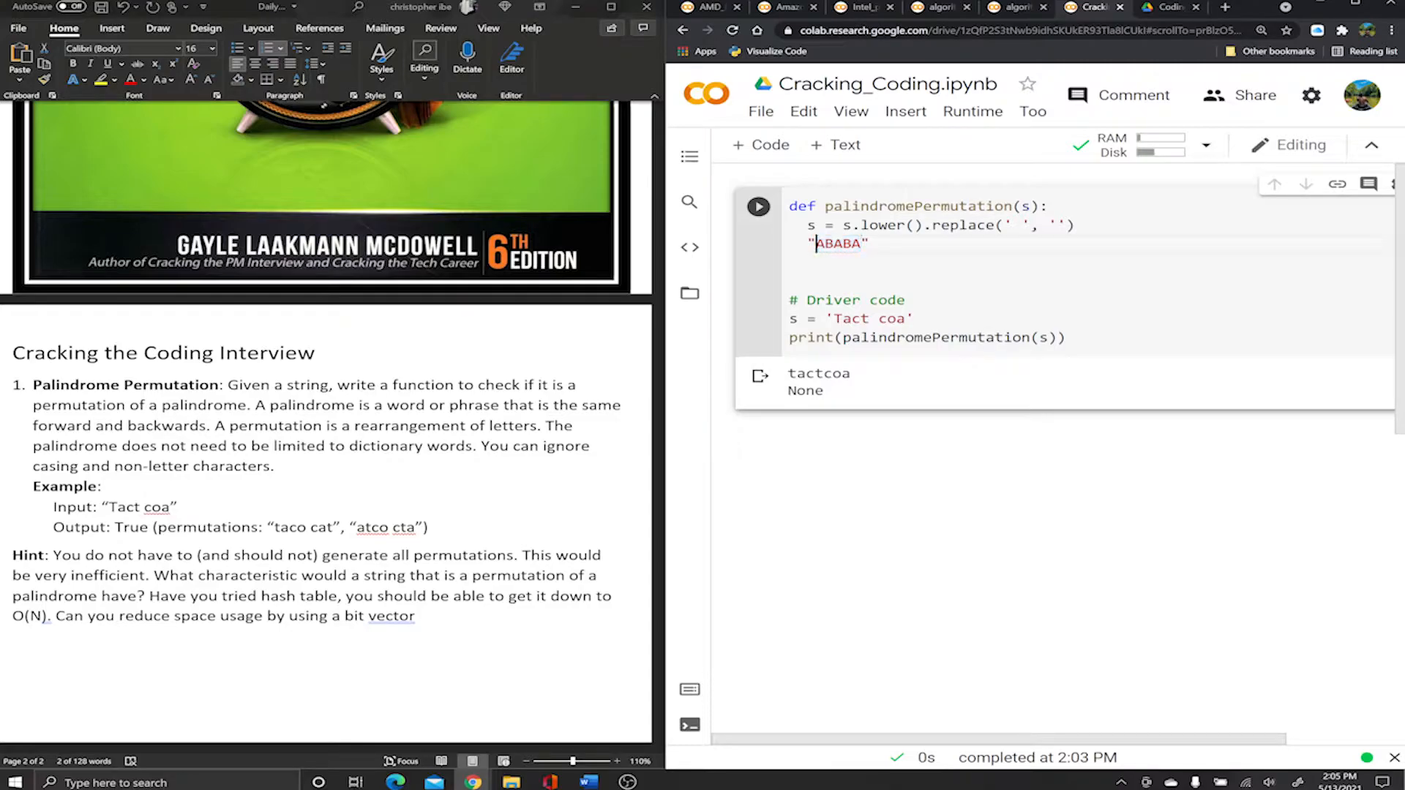
{"action": "type", "text": "DD\""}
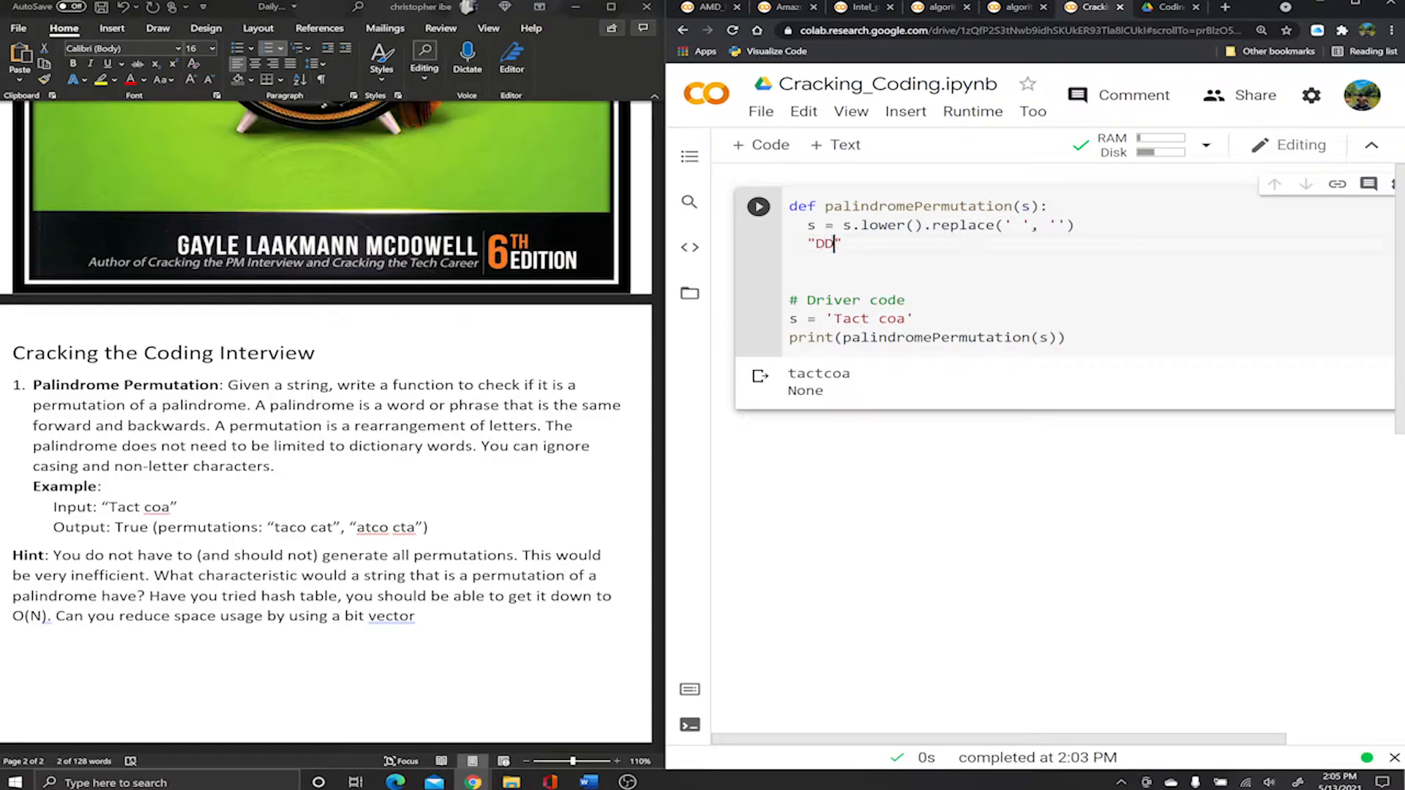
{"action": "type", "text": "ABABA"}
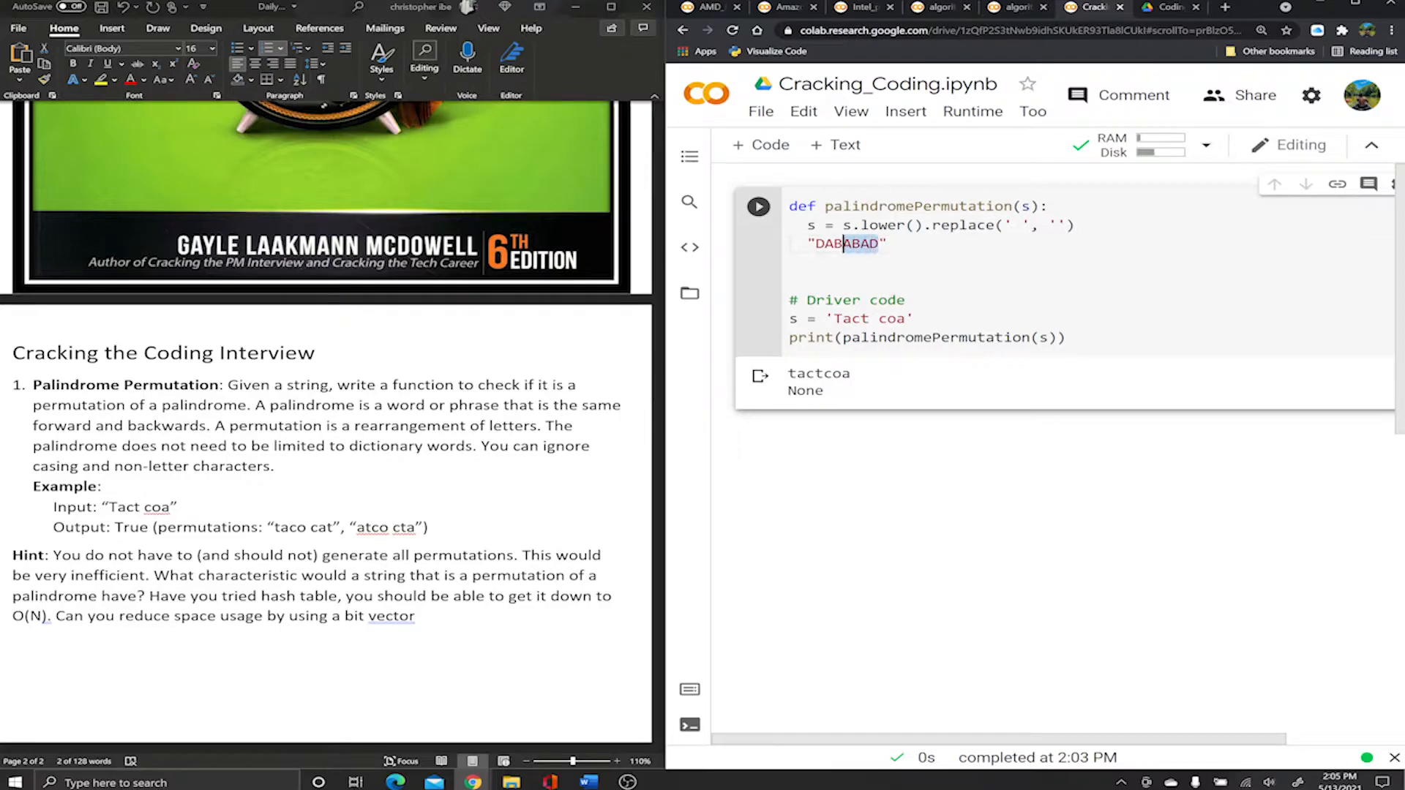
{"action": "double_click", "coordinate": [844, 242]}
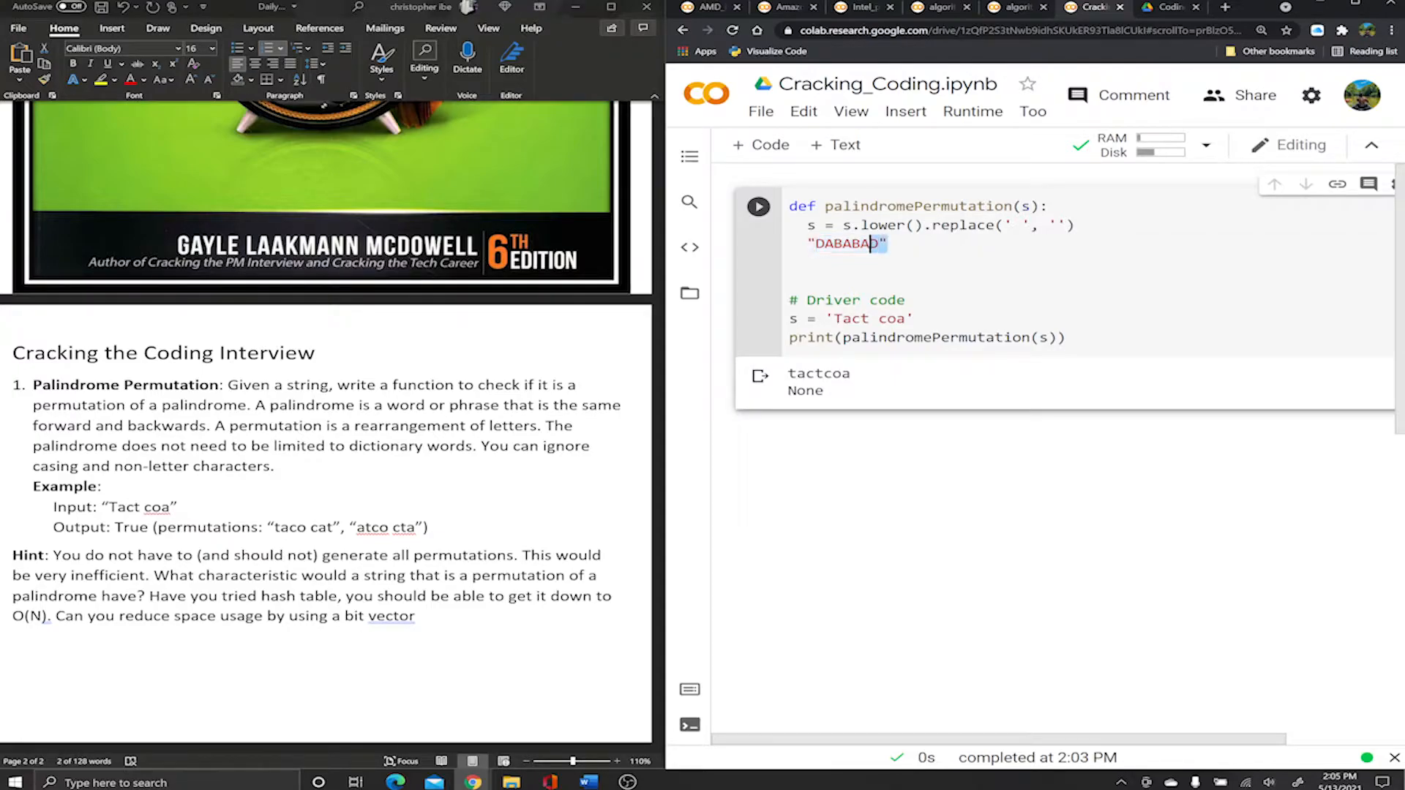
{"action": "double_click", "coordinate": [843, 244]}
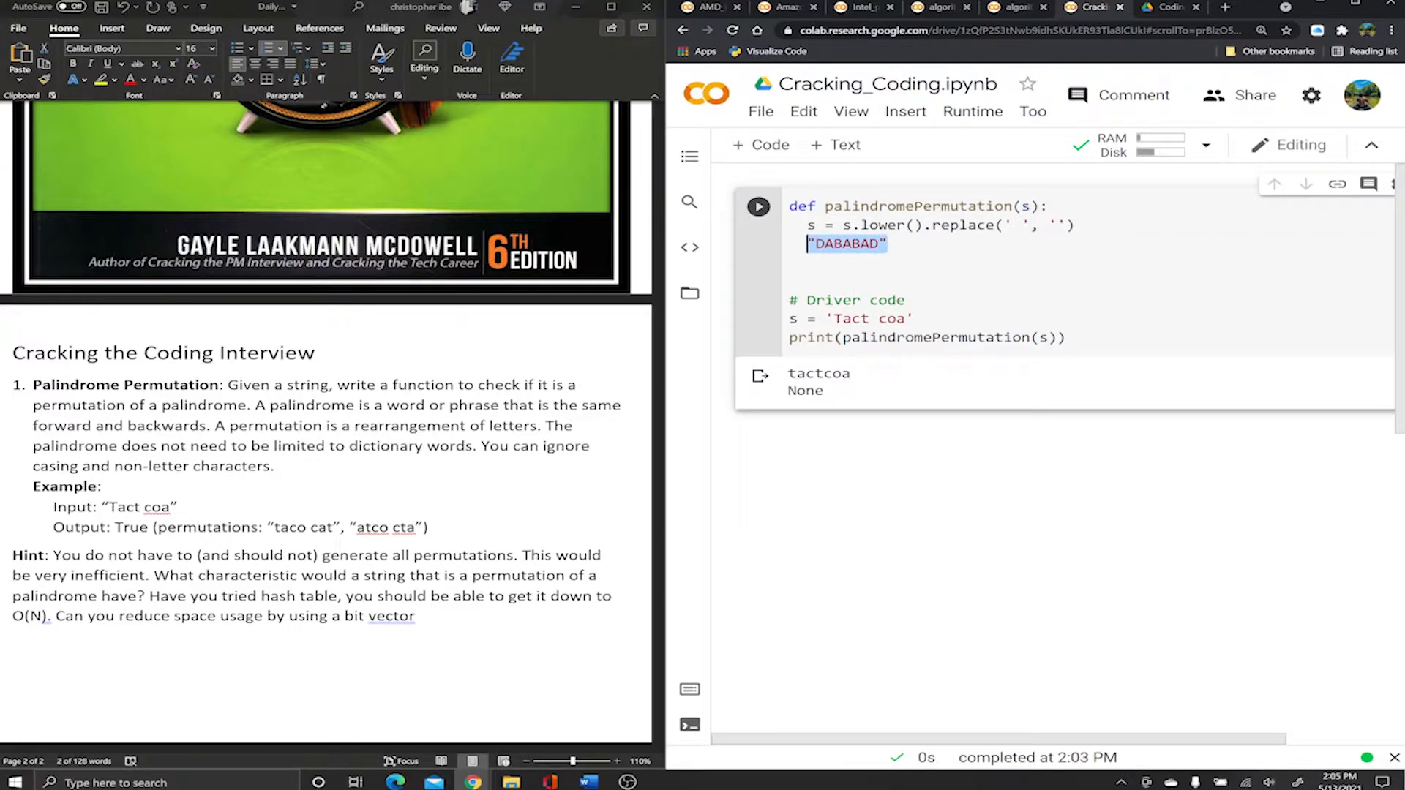
Initialise char_count = {} and odd_count = 0 at the top of the function body.
{"action": "type", "text": "char"}
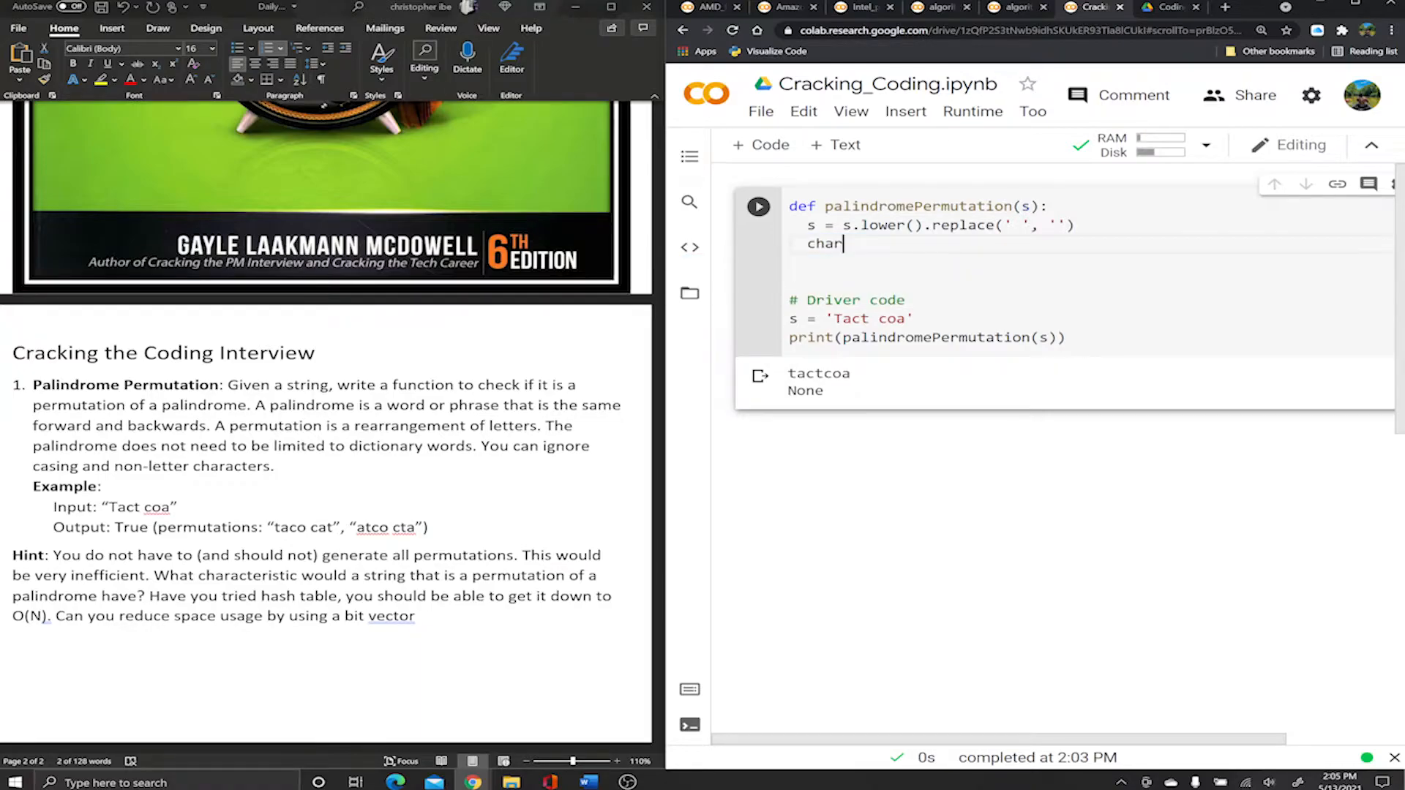
{"action": "type", "text": "_cou"}
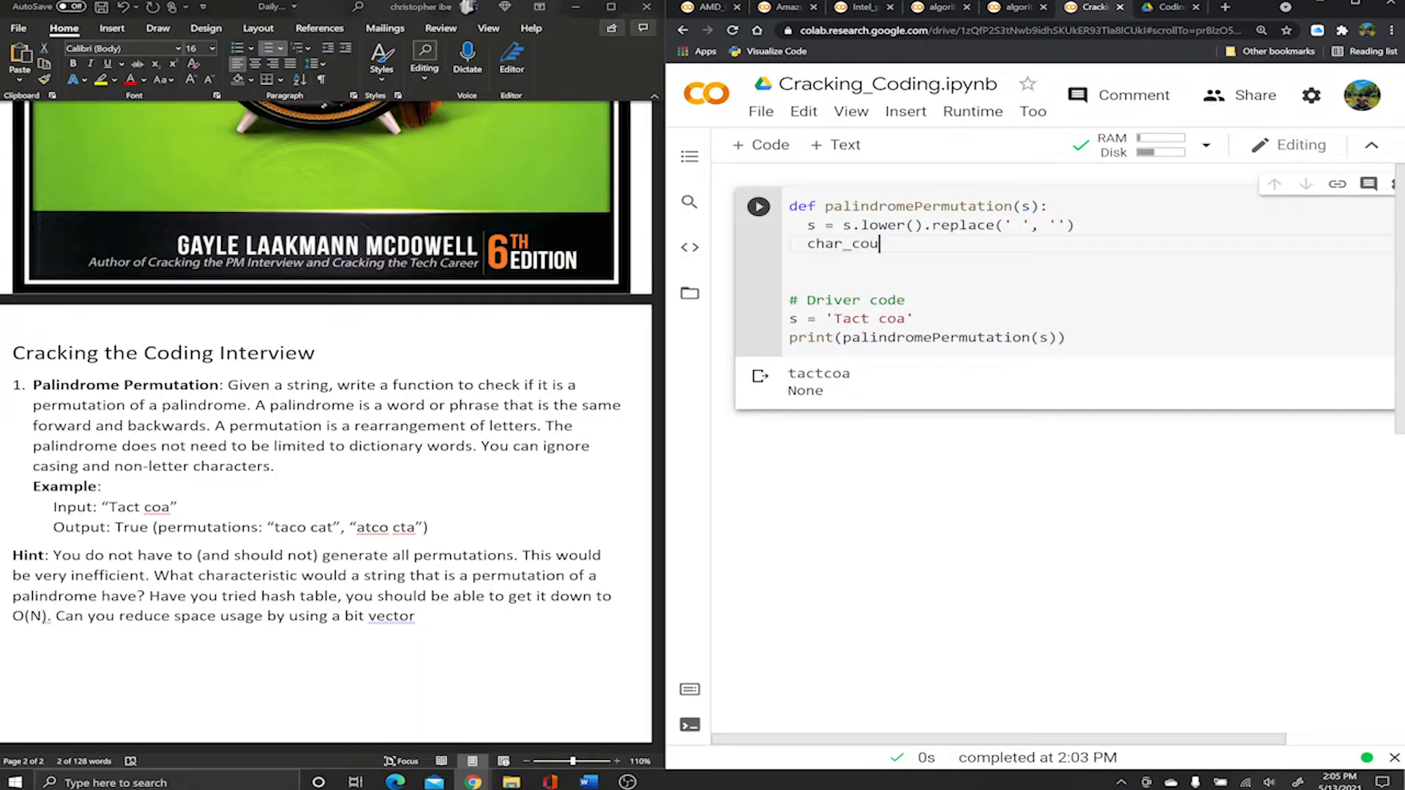
{"action": "type", "text": "nt ="}
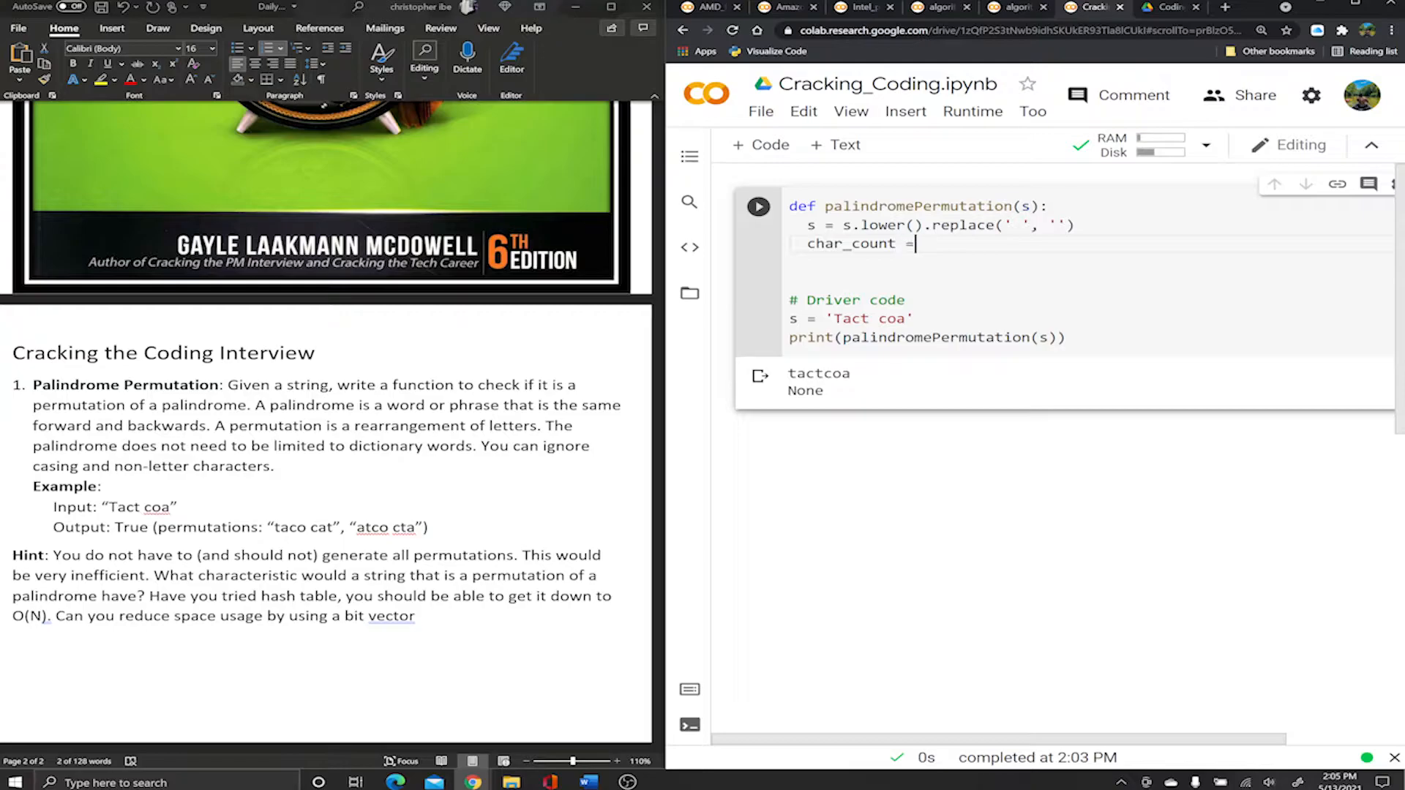
{"action": "type", "text": "{}"}
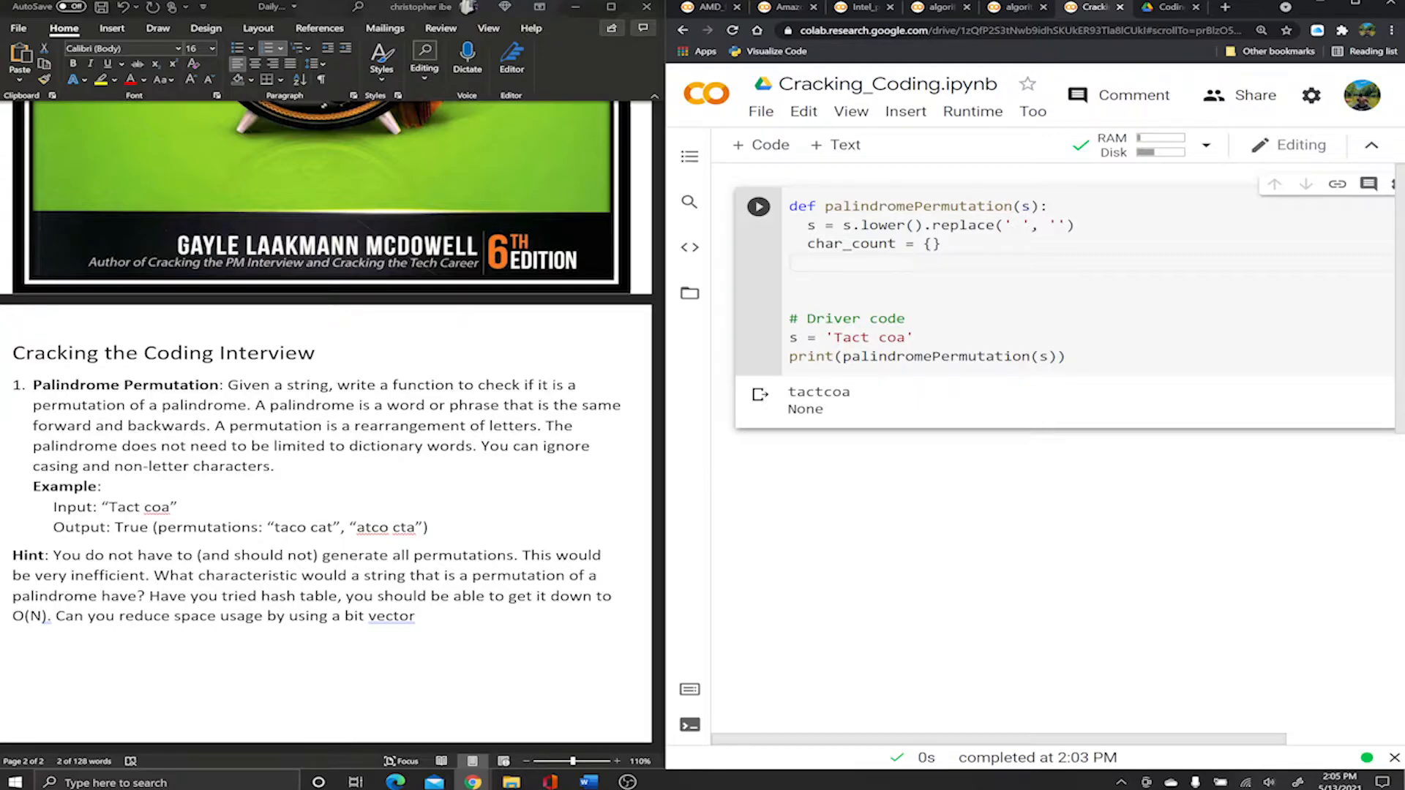
{"action": "type", "text": "odd"}
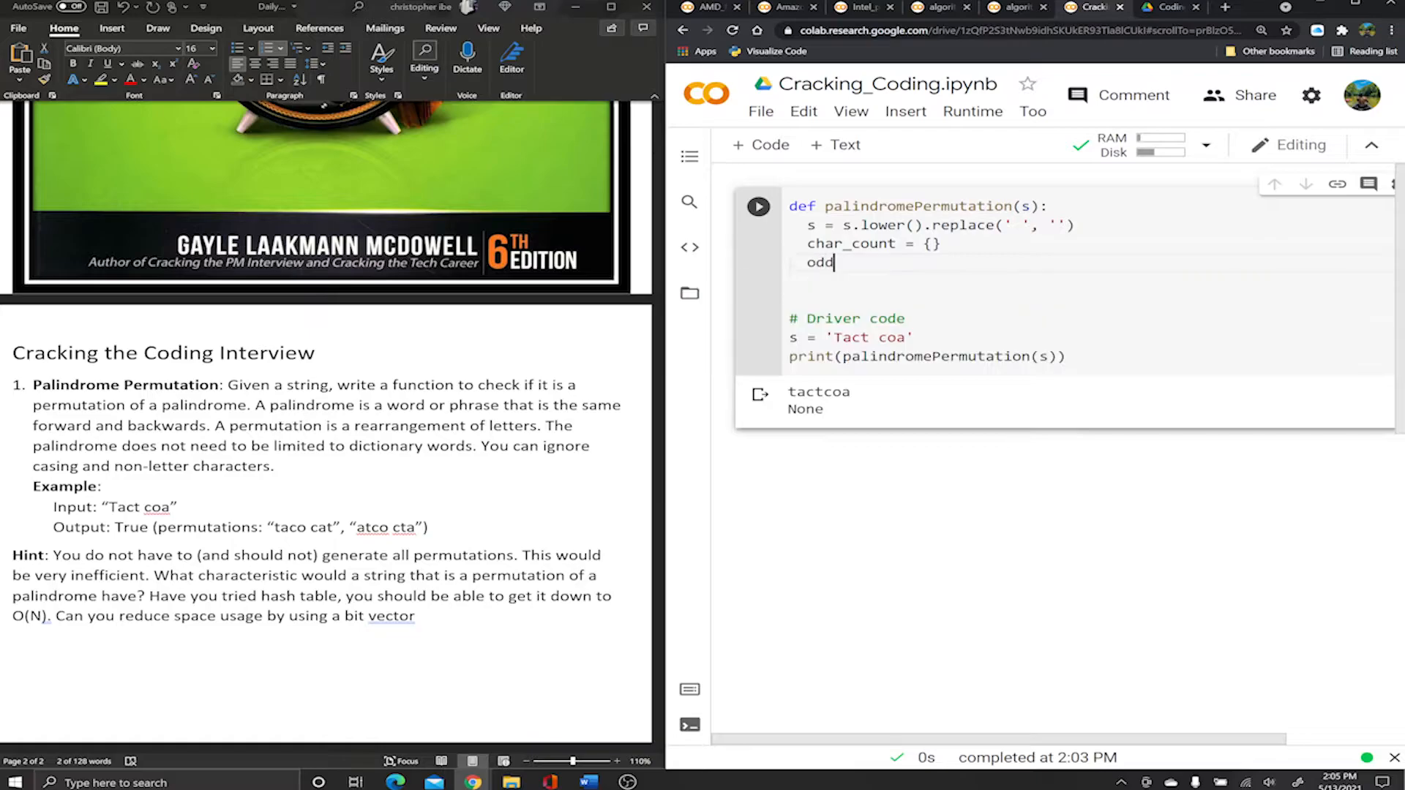
{"action": "type", "text": "_coun"}
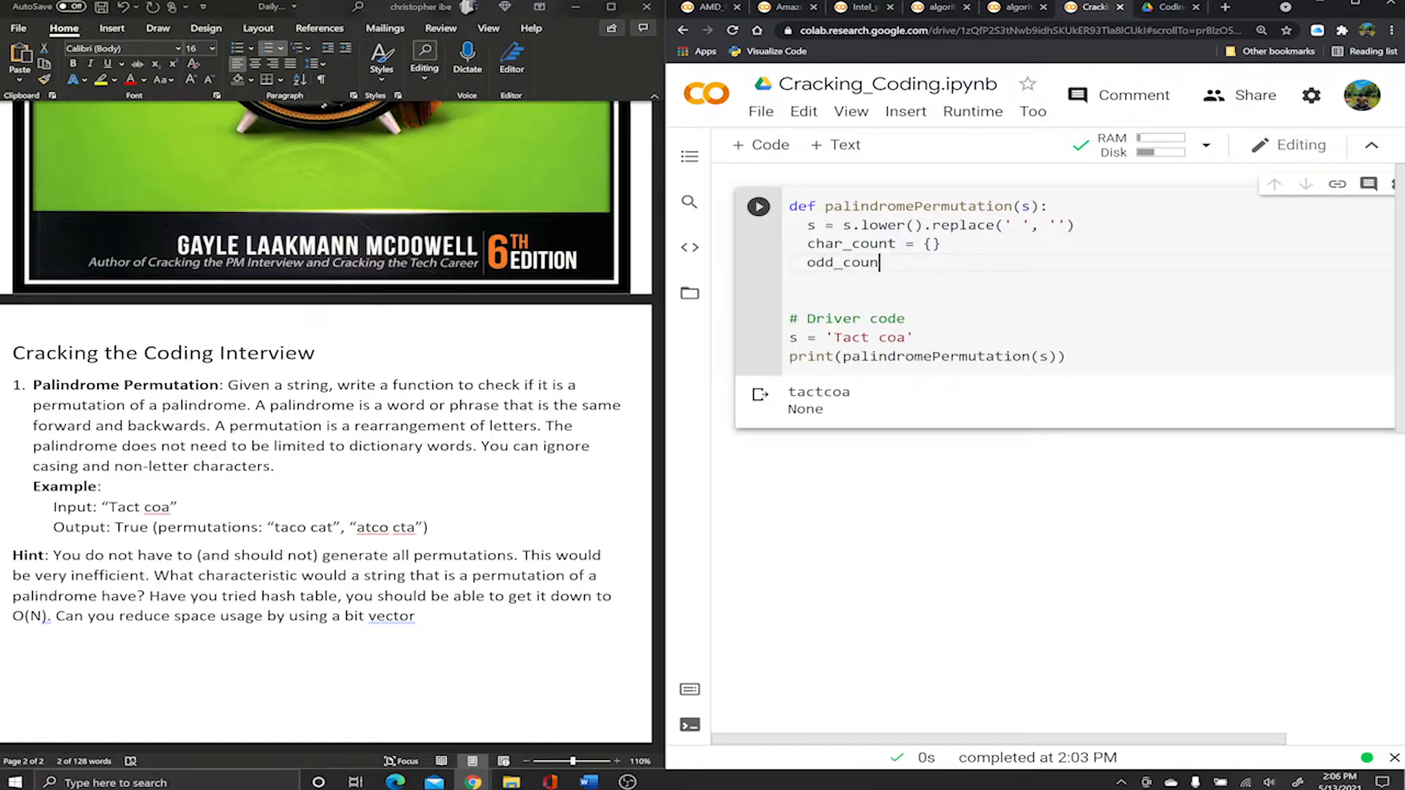
{"action": "type", "text": "t ="}
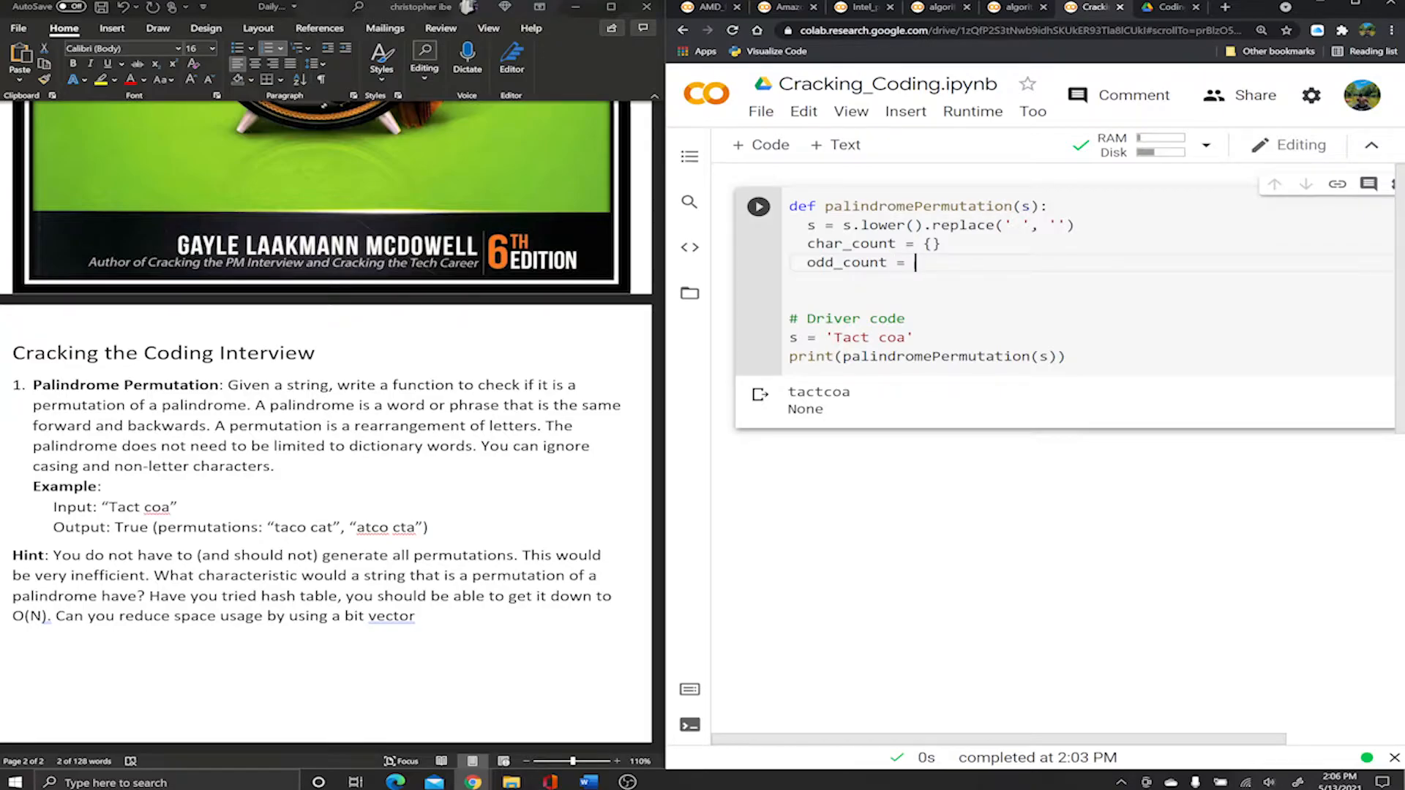
{"action": "type", "text": "0"}
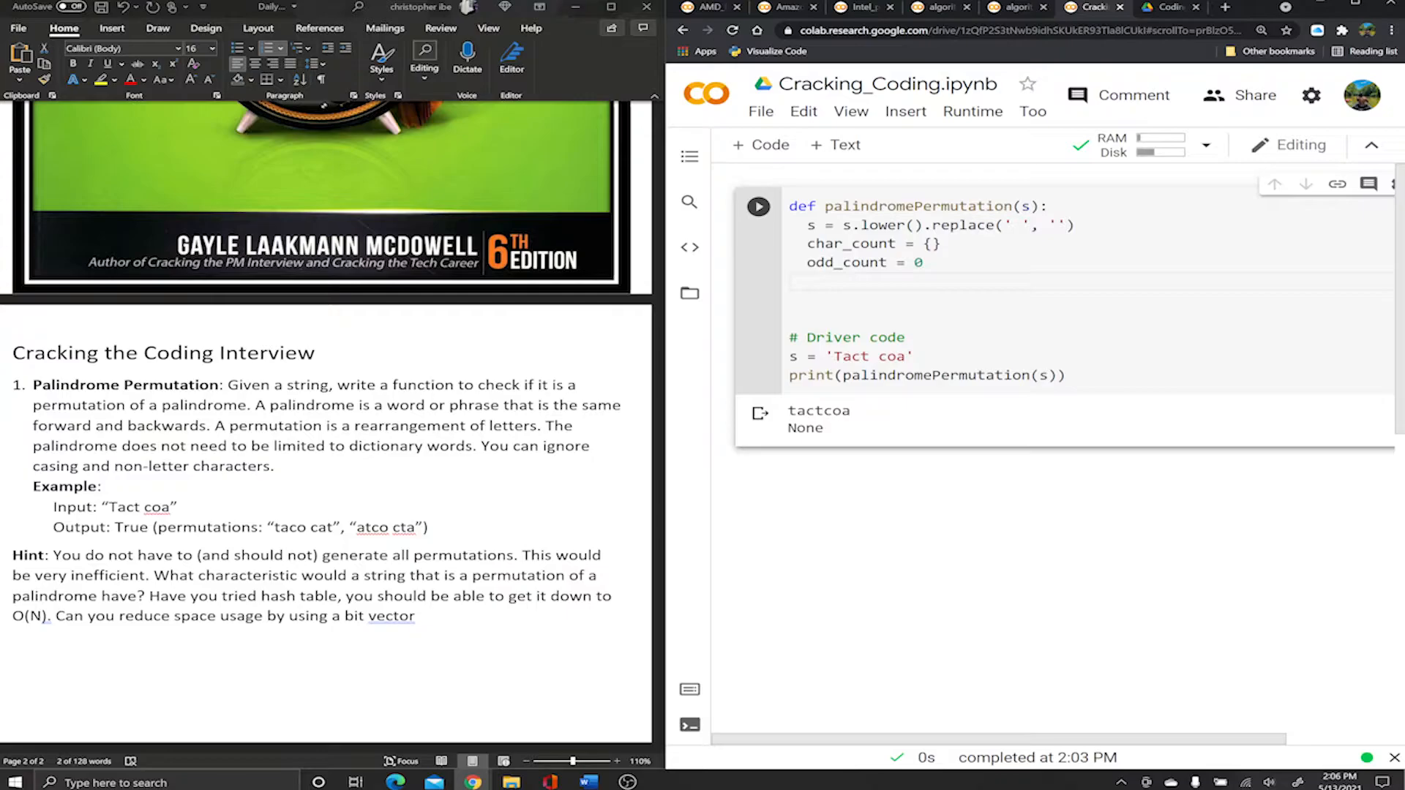
Write for char in s: with the condition if char not in char_count:, fixing a stray 'is'.
{"action": "type", "text": "for"}
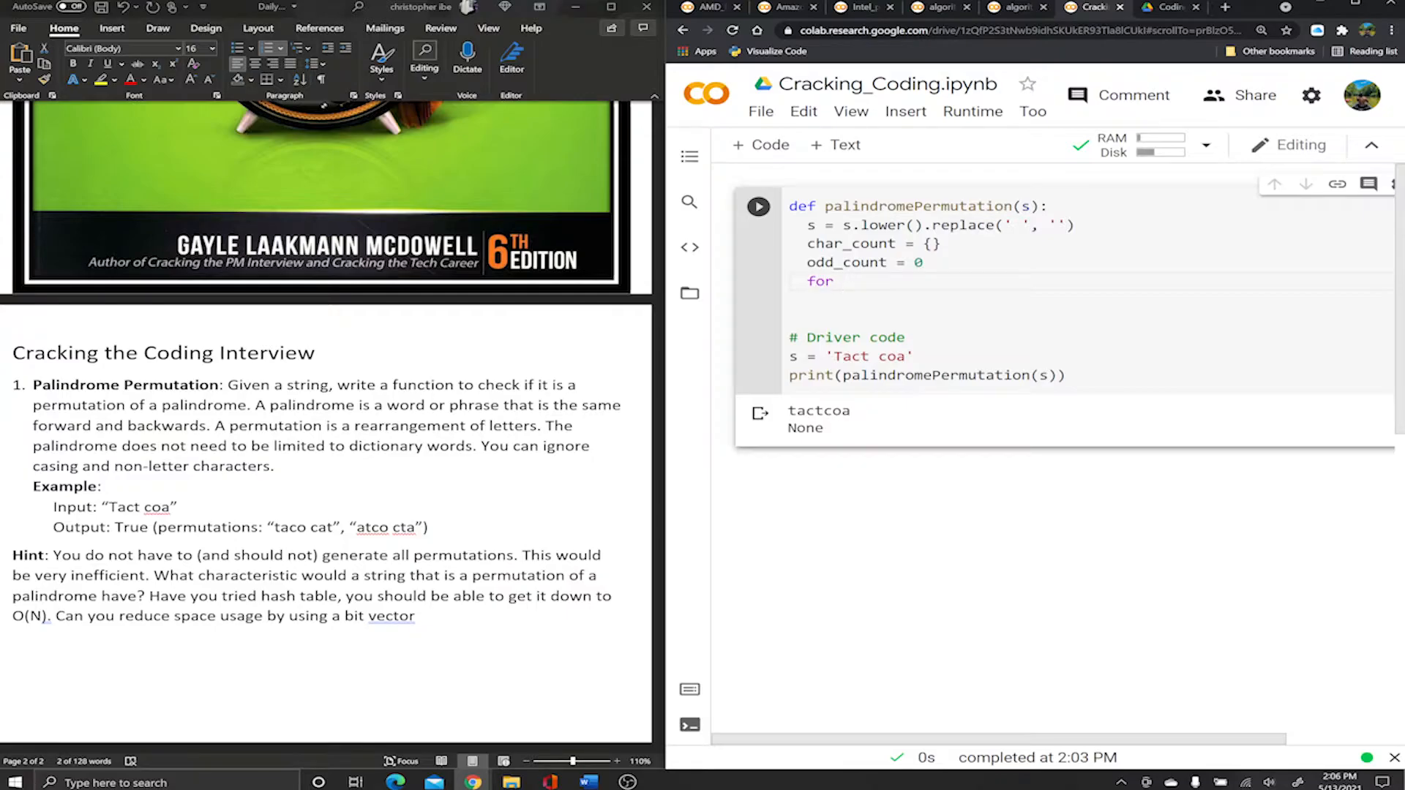
{"action": "type", "text": "char in s"}
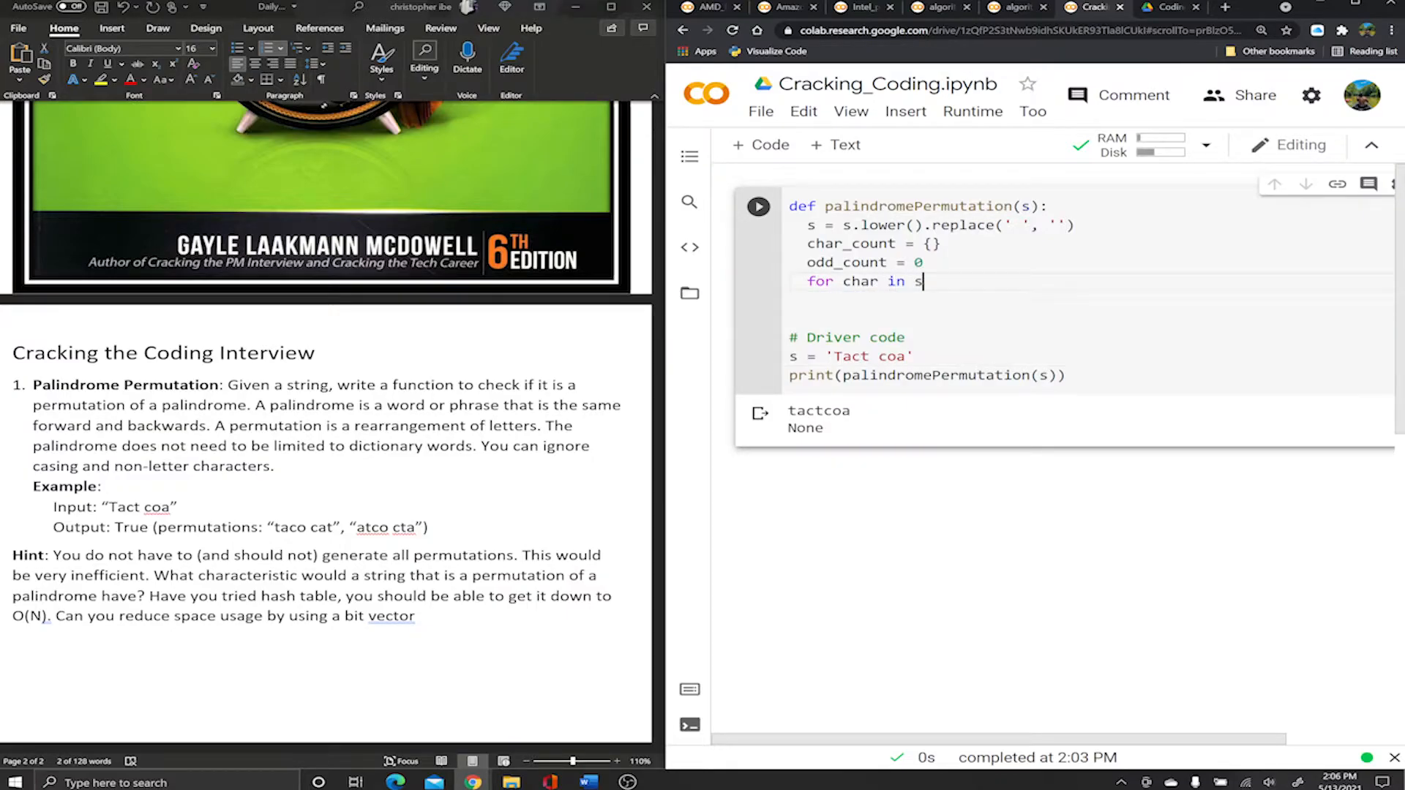
{"action": "type", "text": ":"}
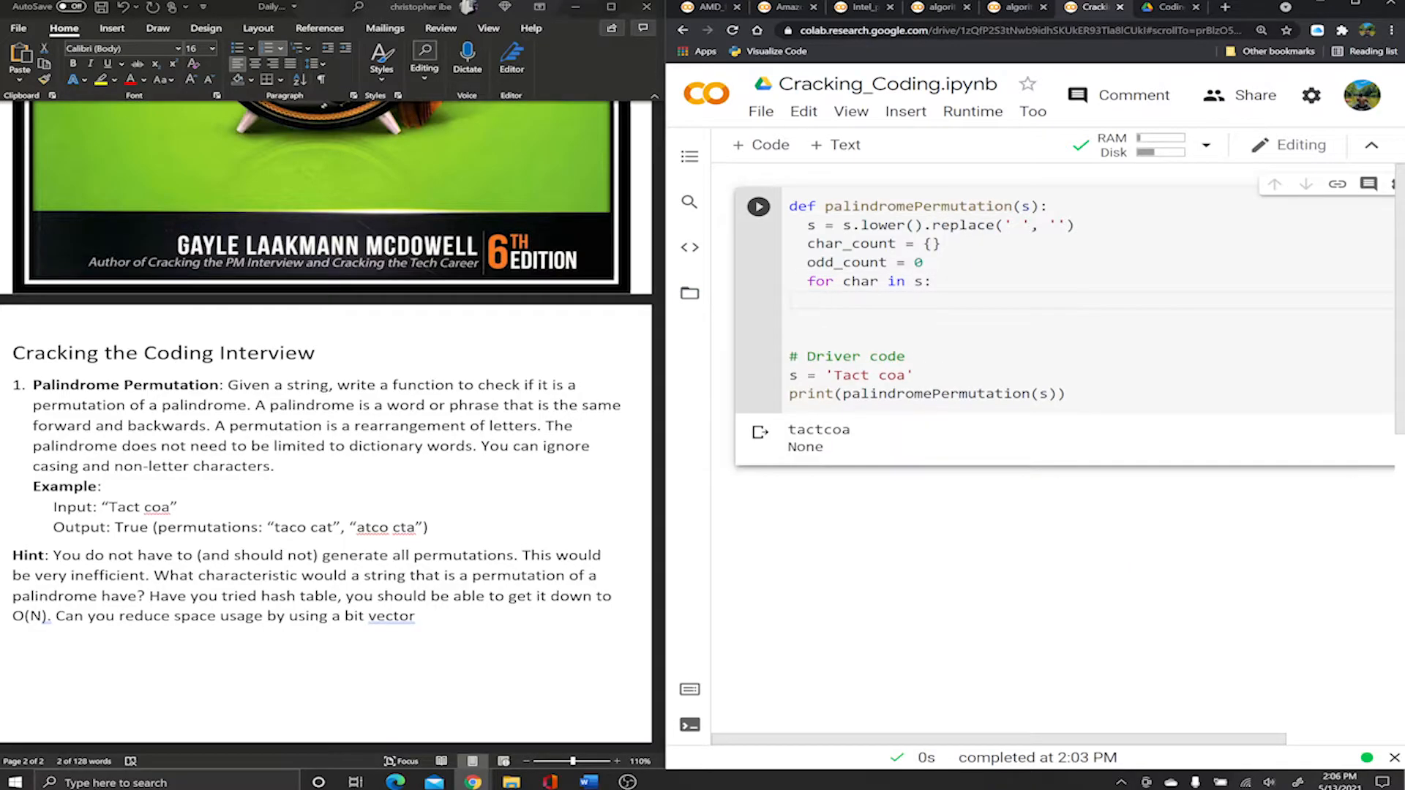
{"action": "type", "text": "if ch"}
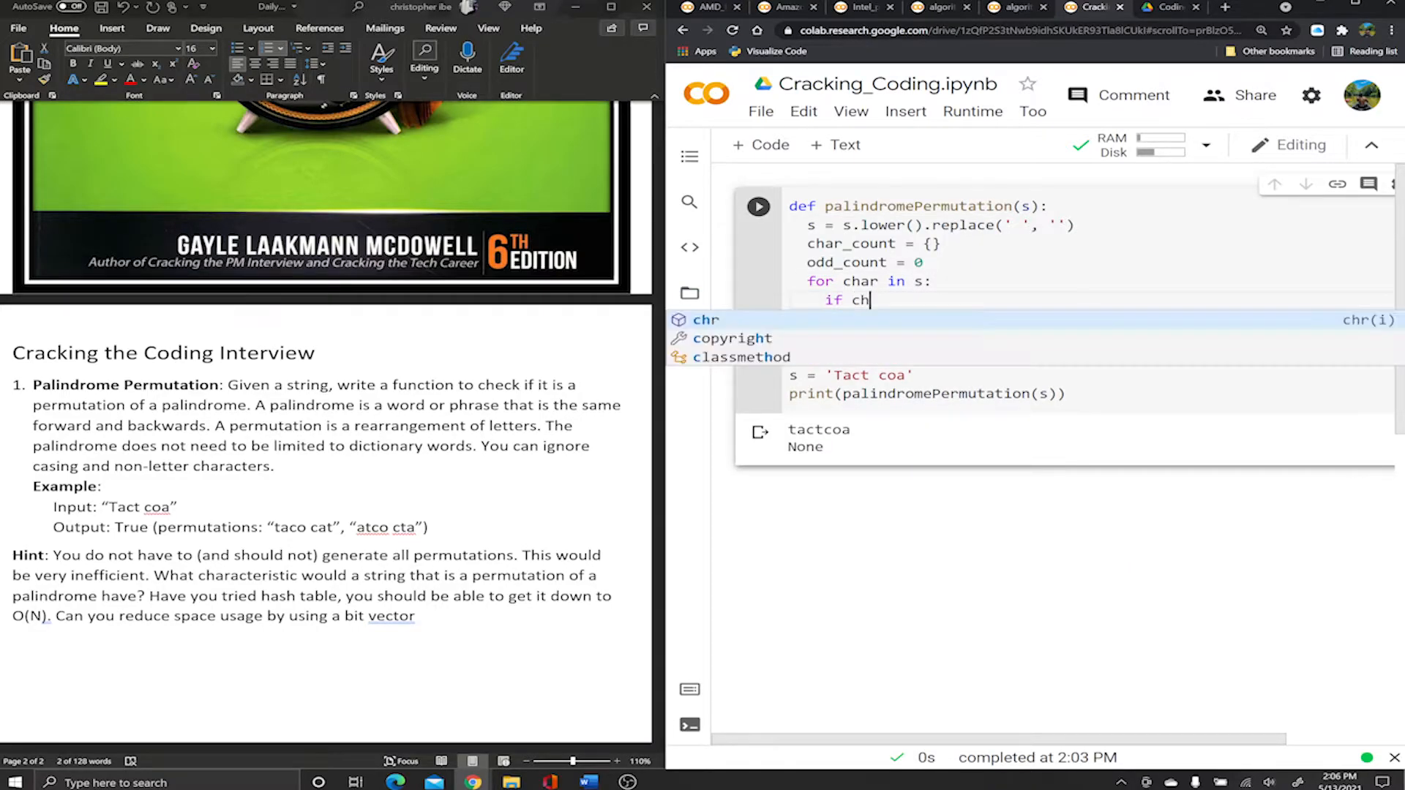
{"action": "type", "text": "ar is n"}
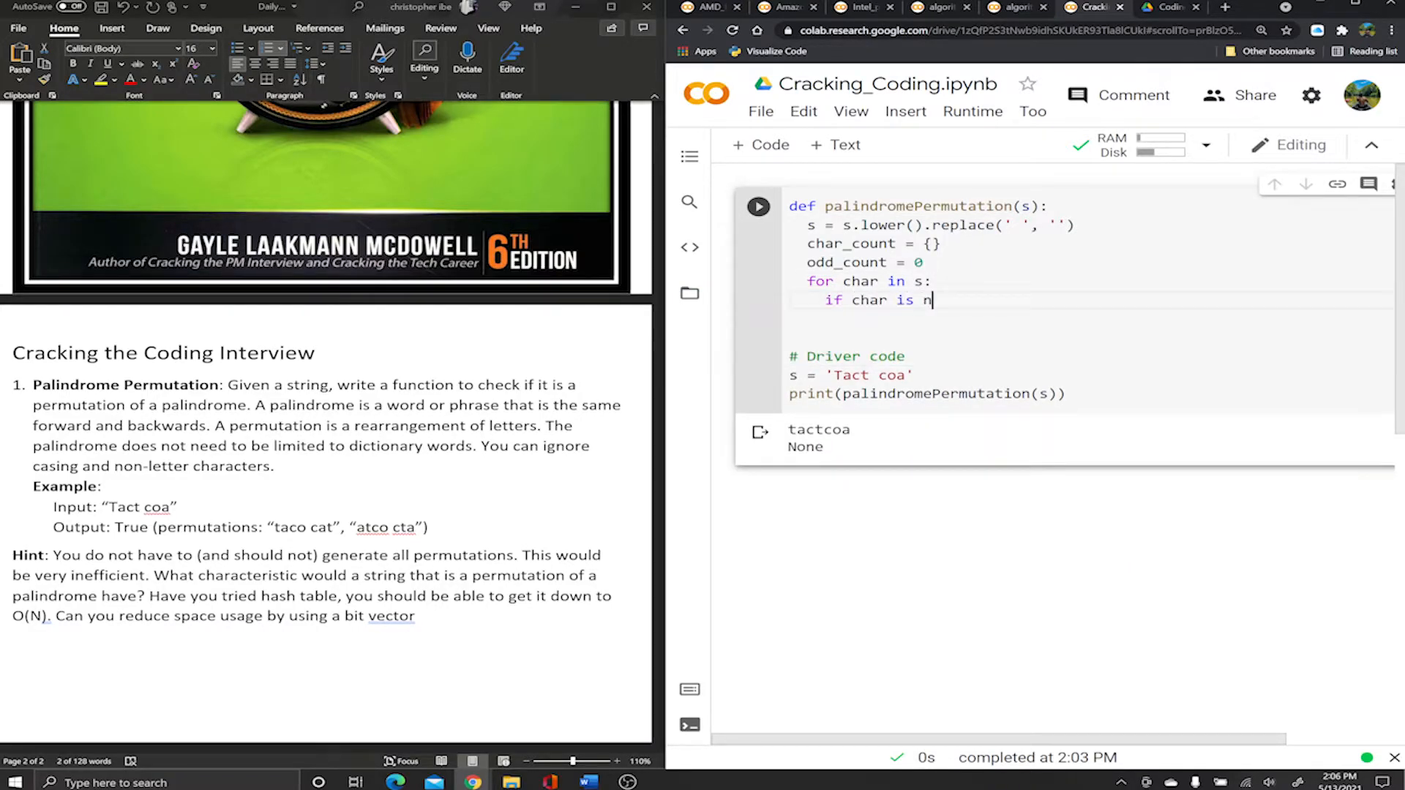
{"action": "type", "text": "ot"}
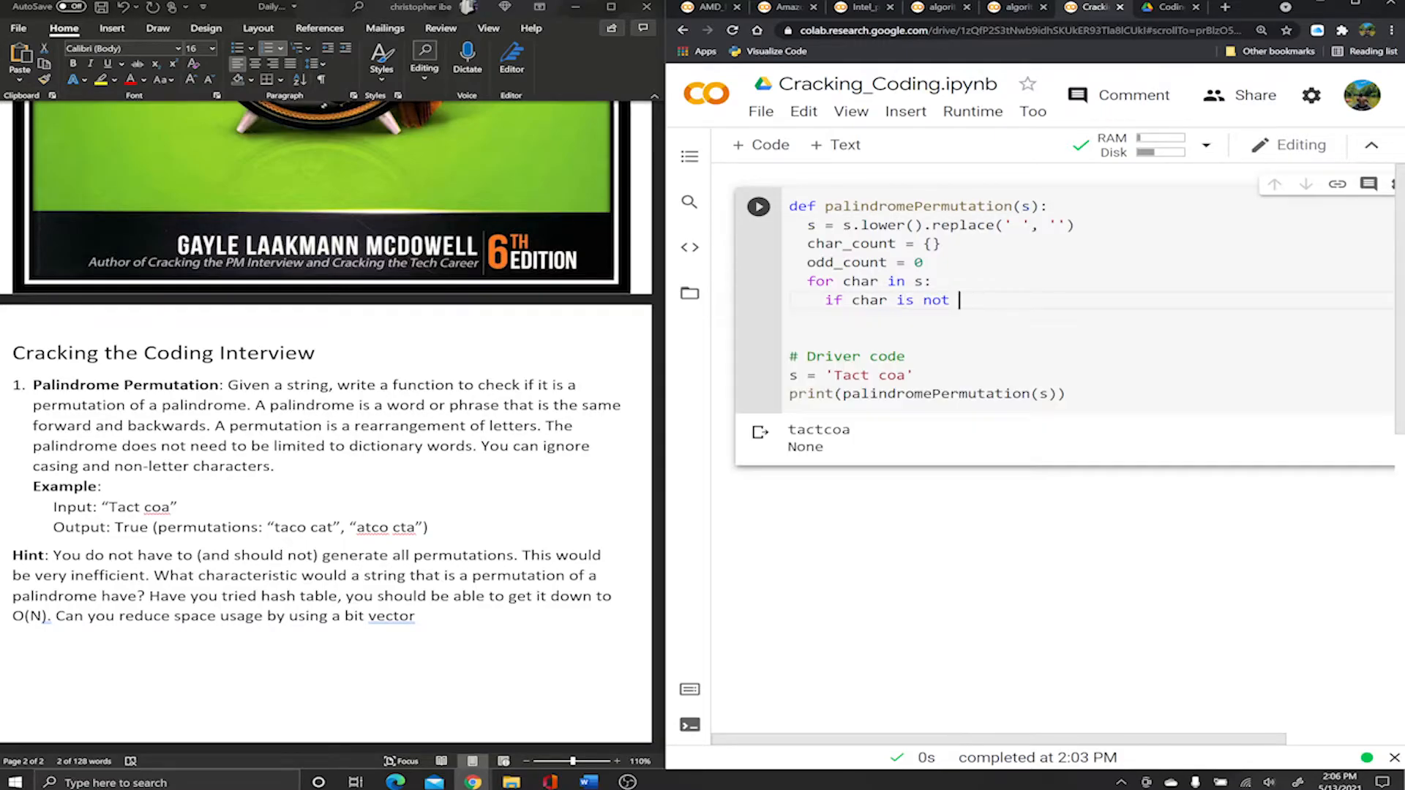
{"action": "type", "text": "in"}
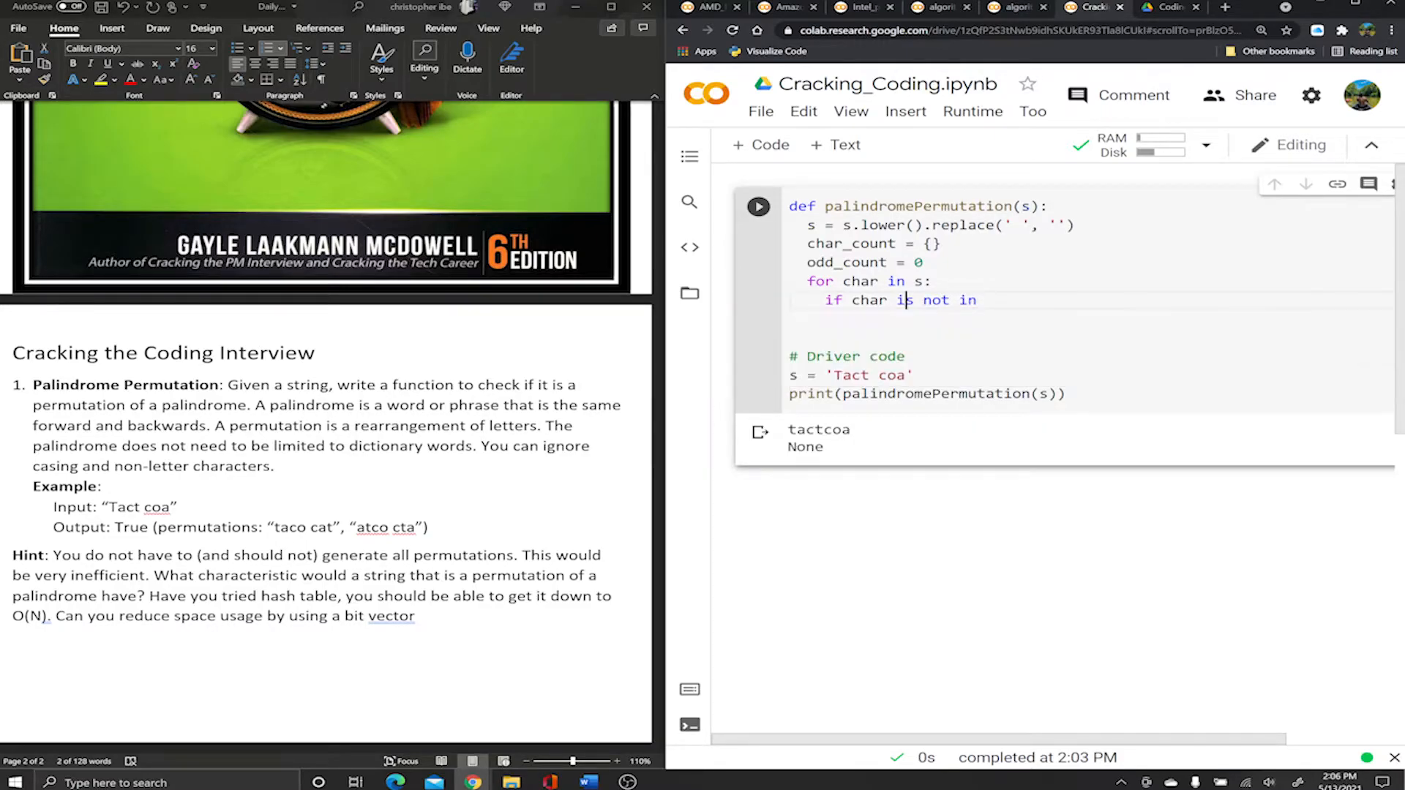
{"action": "key", "text": "Backspace"}
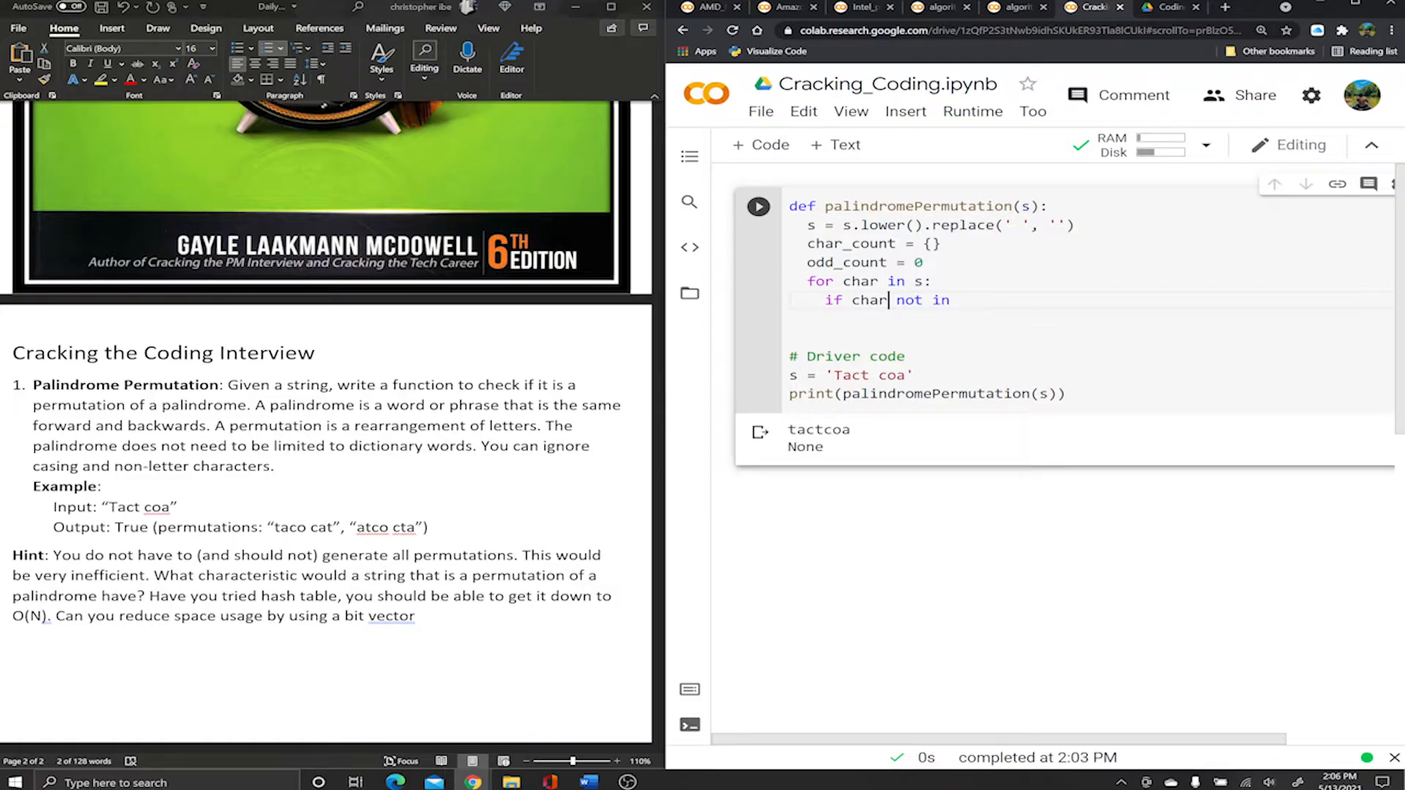
{"action": "double_click", "coordinate": [849, 243]}
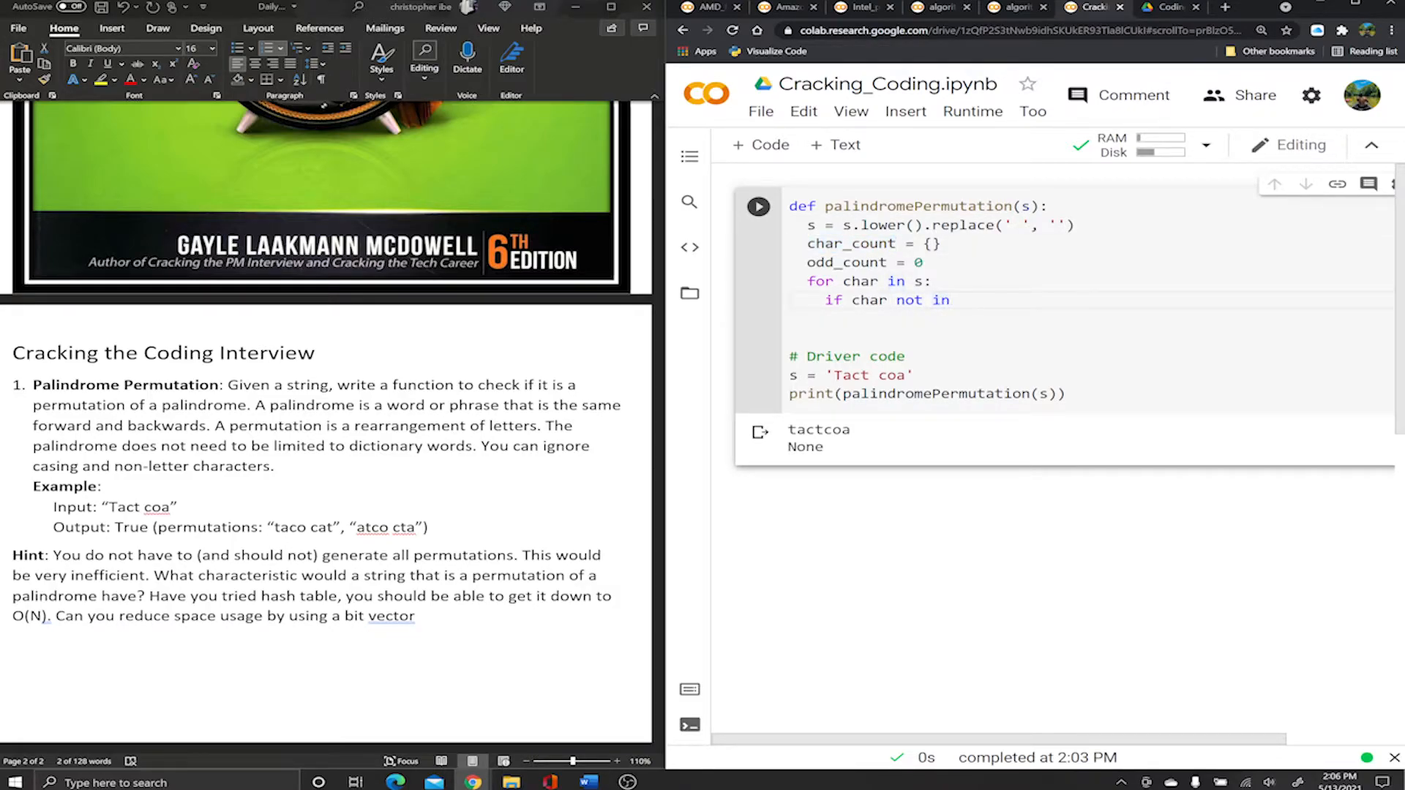
{"action": "type", "text": "char_count:"}
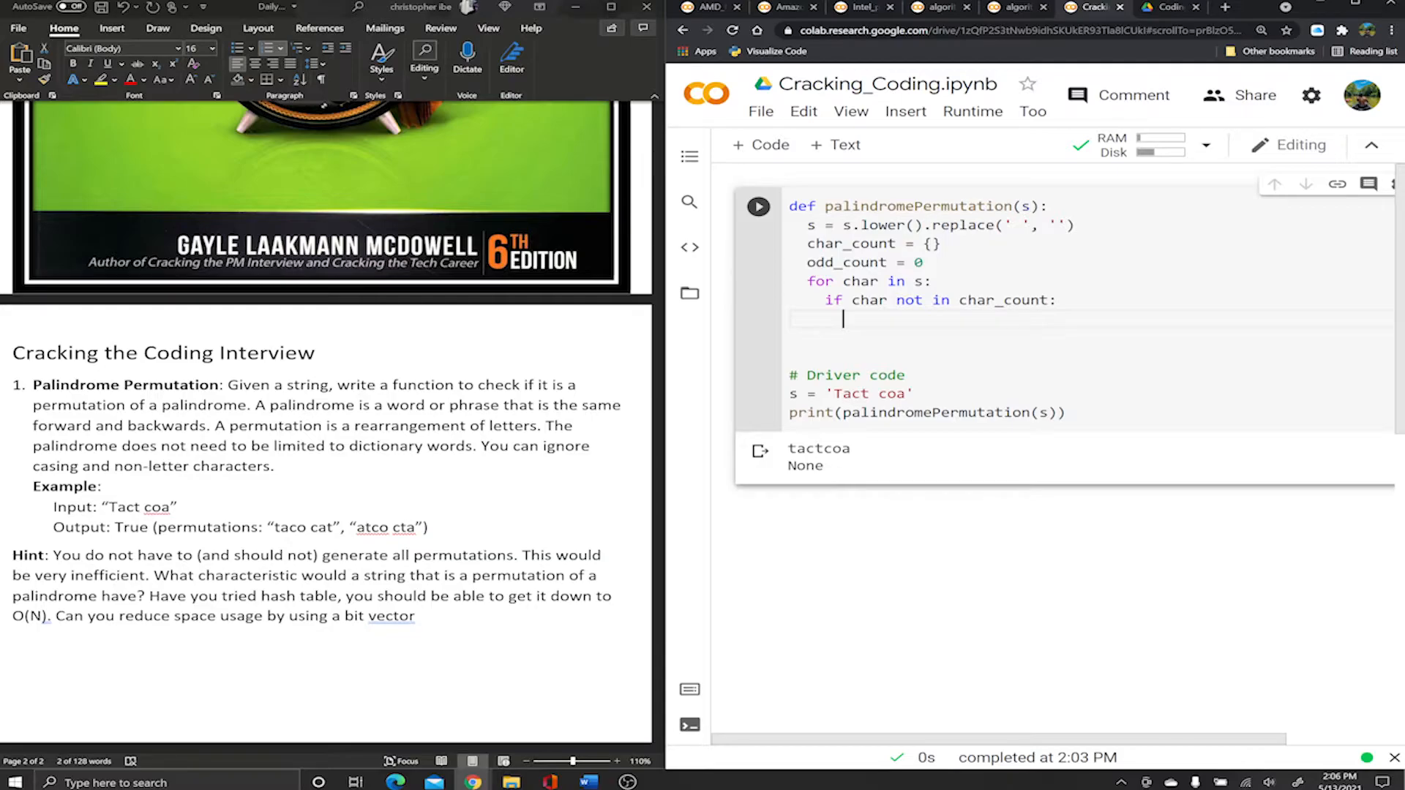
Assign char_count[char] for new characters and add the else: branch that increments repeats.
{"action": "type", "text": "char_count[]"}
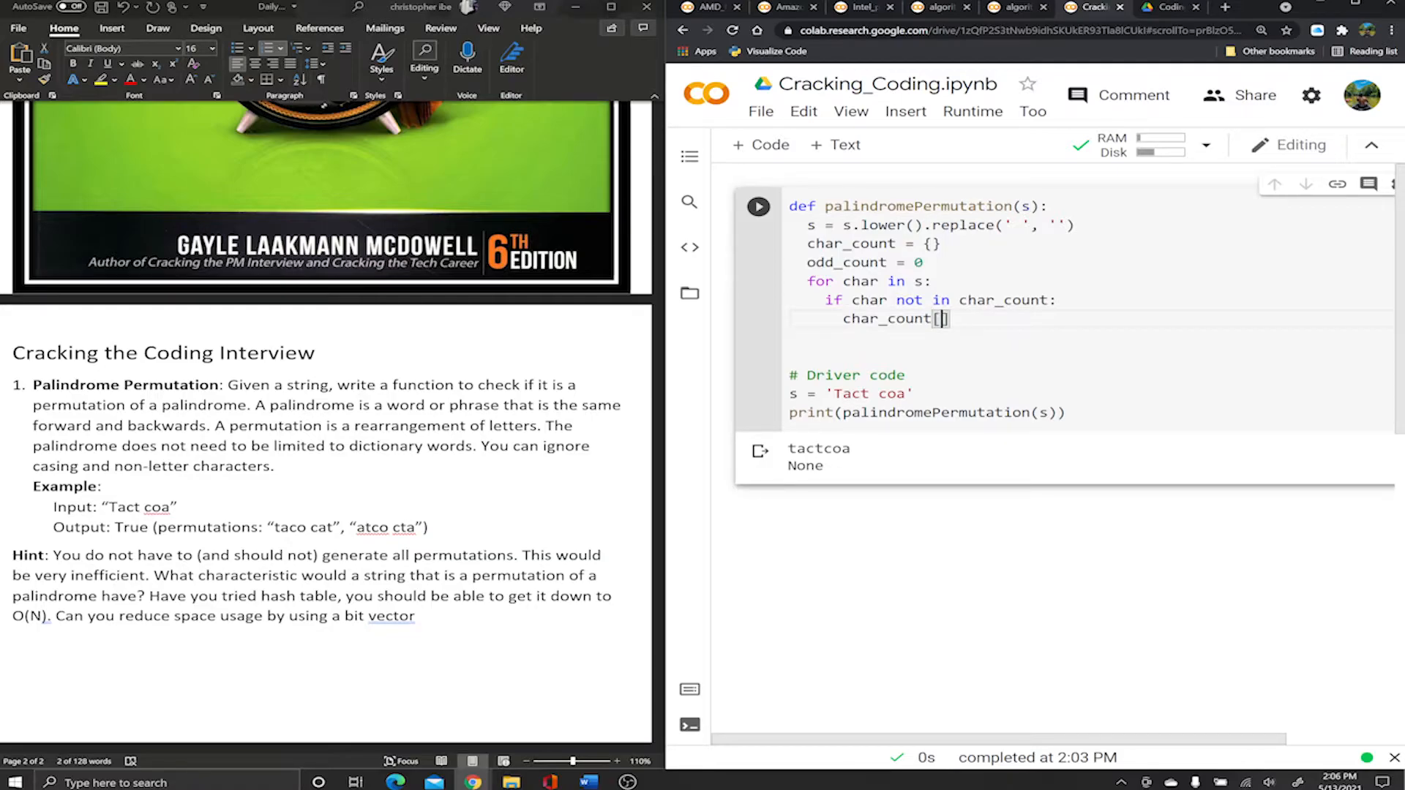
{"action": "double_click", "coordinate": [868, 298]}
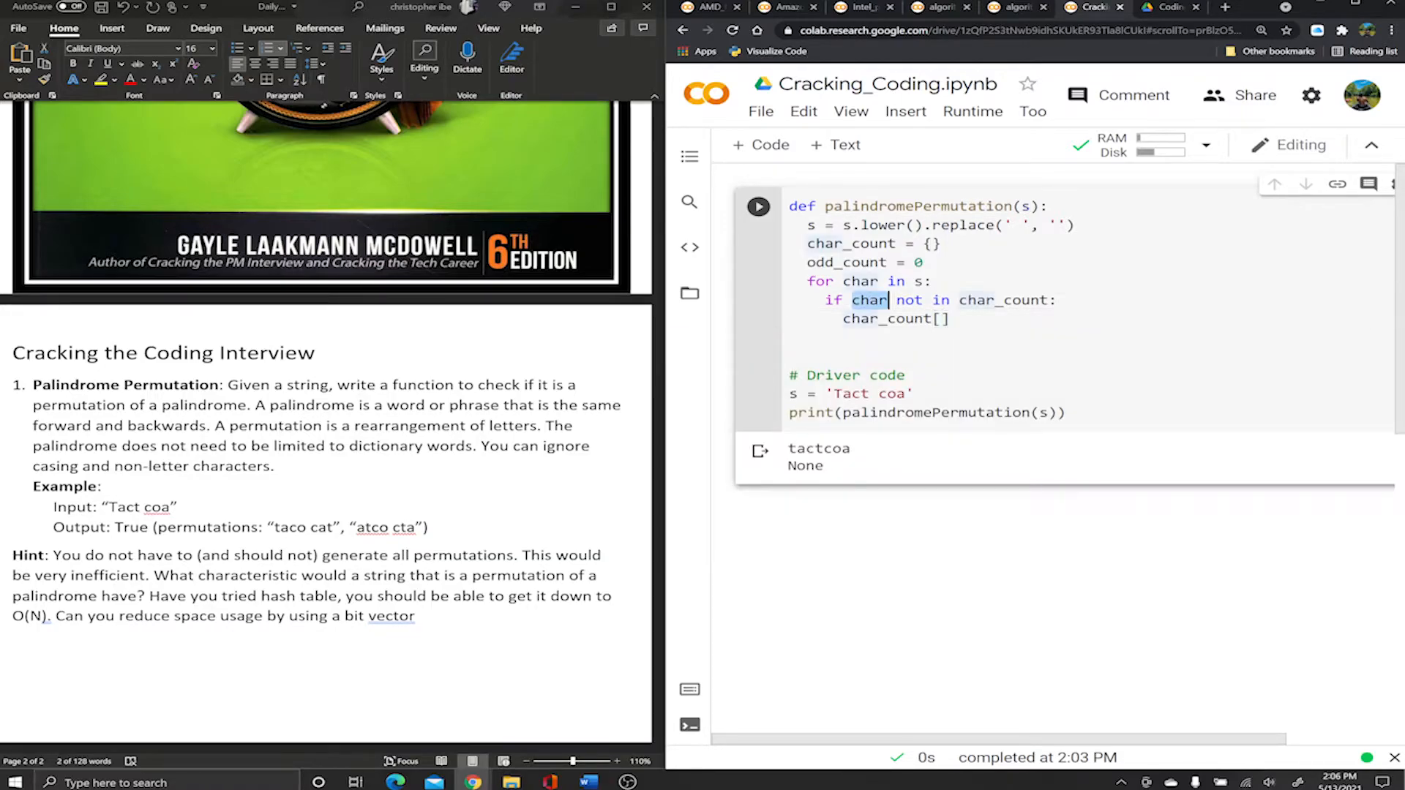
{"action": "type", "text": "char"}
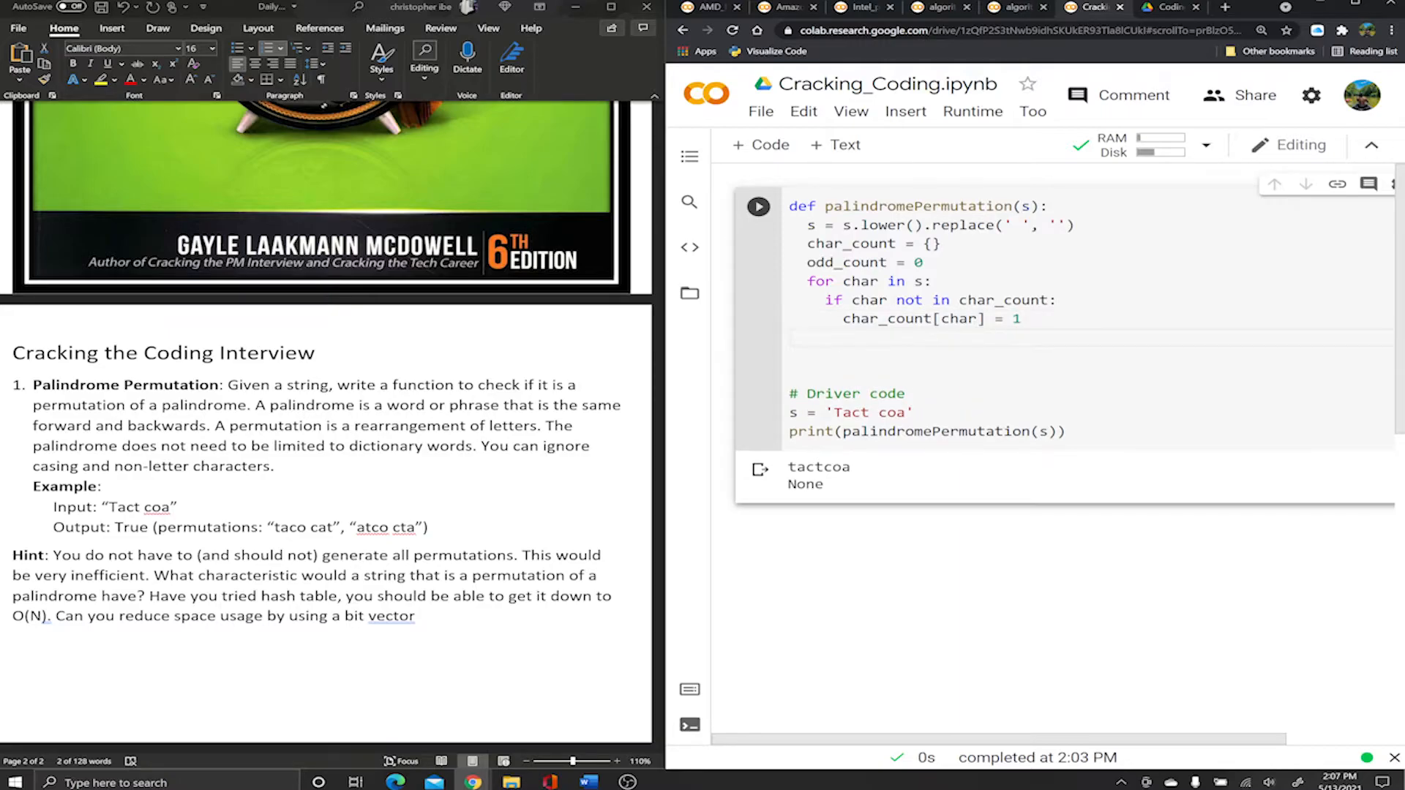
{"action": "type", "text": "else"}
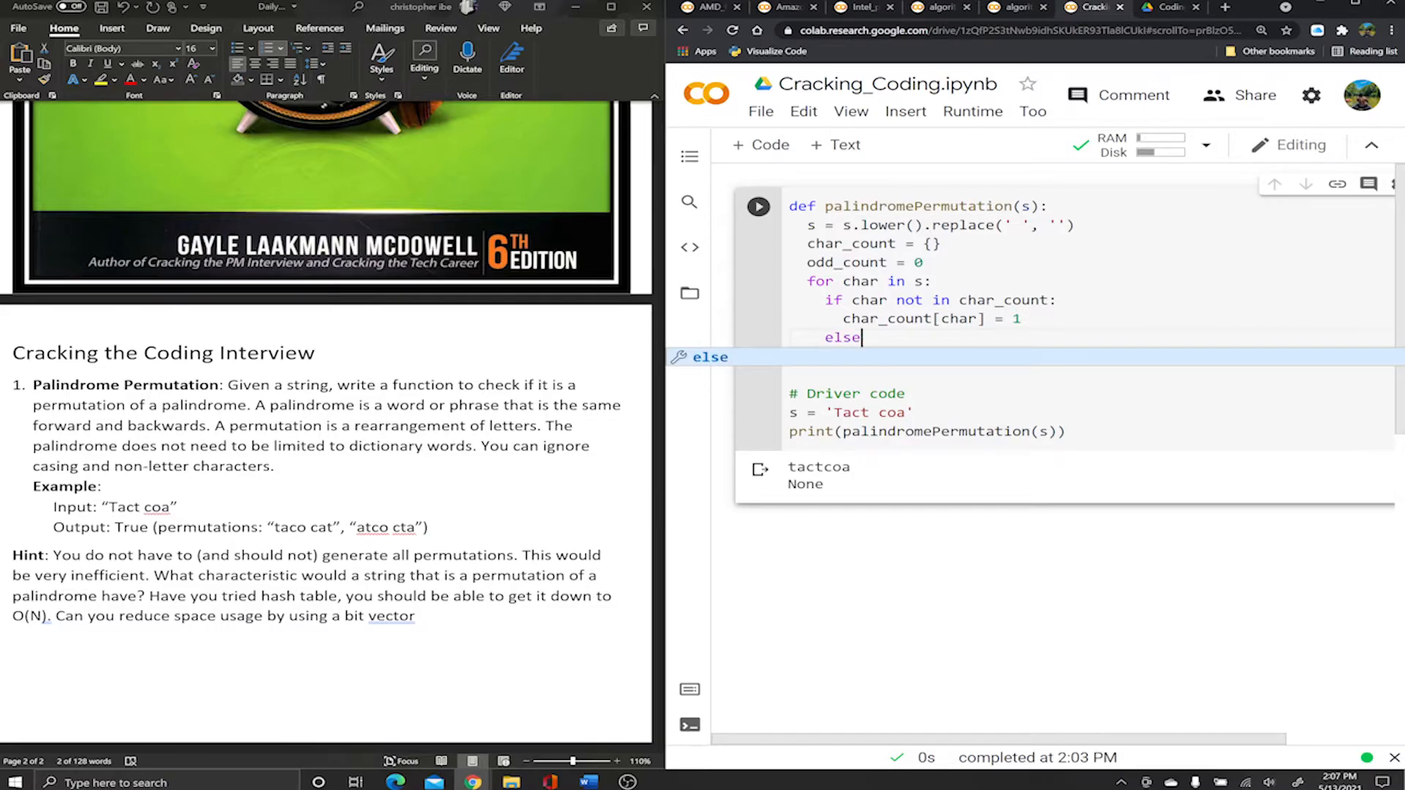
{"action": "type", "text": ":"}
{"action": "type", "text": "char_count[char] += 1"}
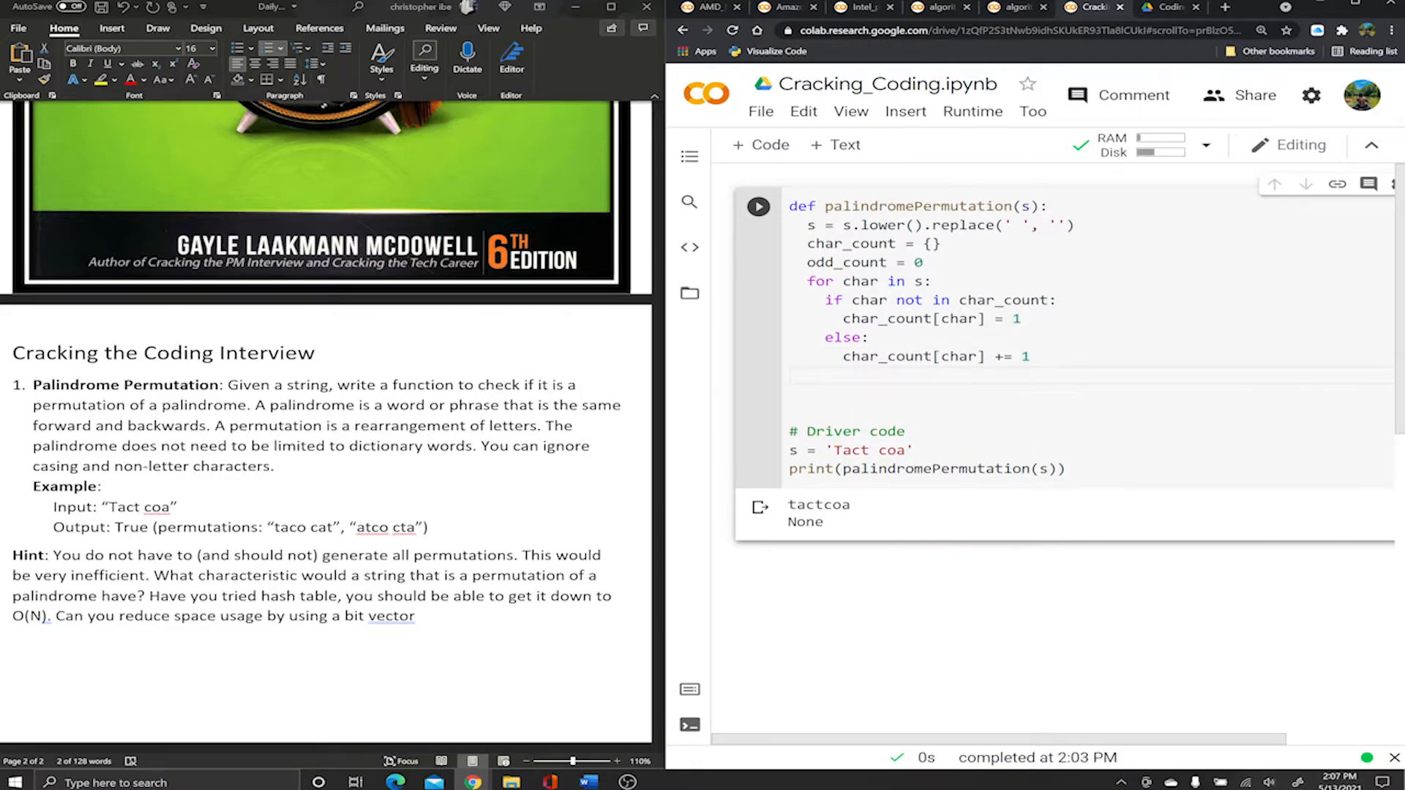
Print char_count to see {'t': 2, 'a': 2, 'c': 2, 'o': 1}, then remove the temporary print.
{"action": "left_click", "coordinate": [805, 376]}
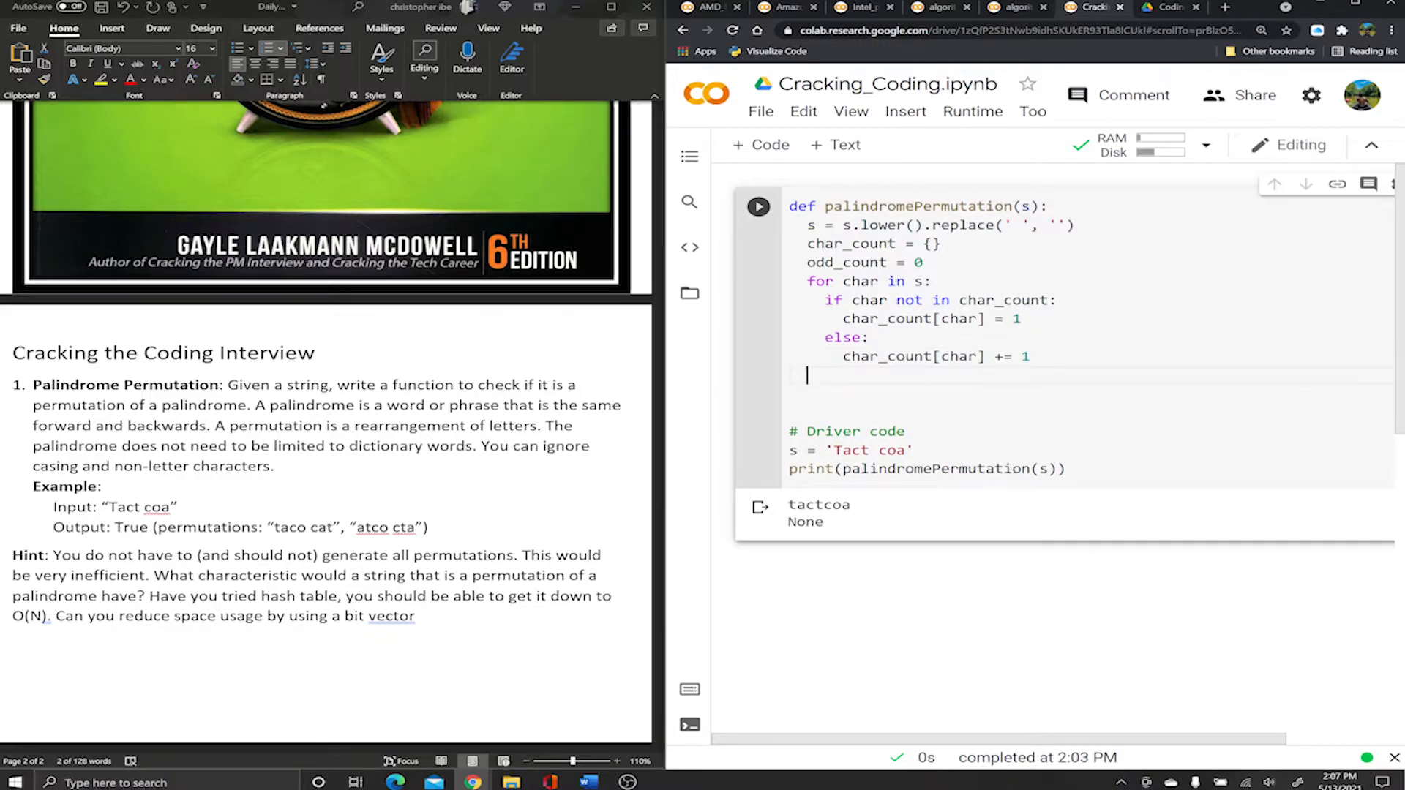
{"action": "type", "text": "print(char_count"}
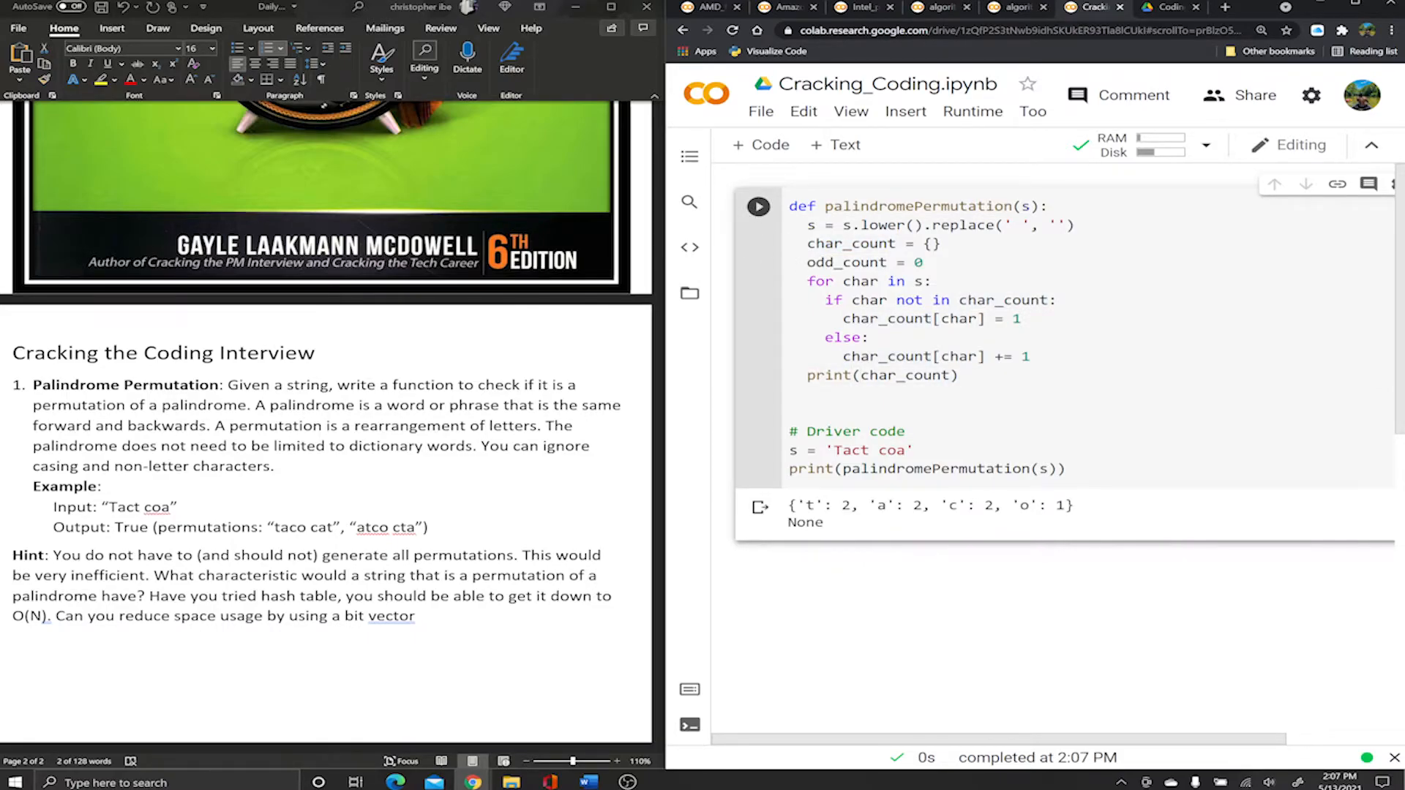
{"action": "double_click", "coordinate": [844, 505]}
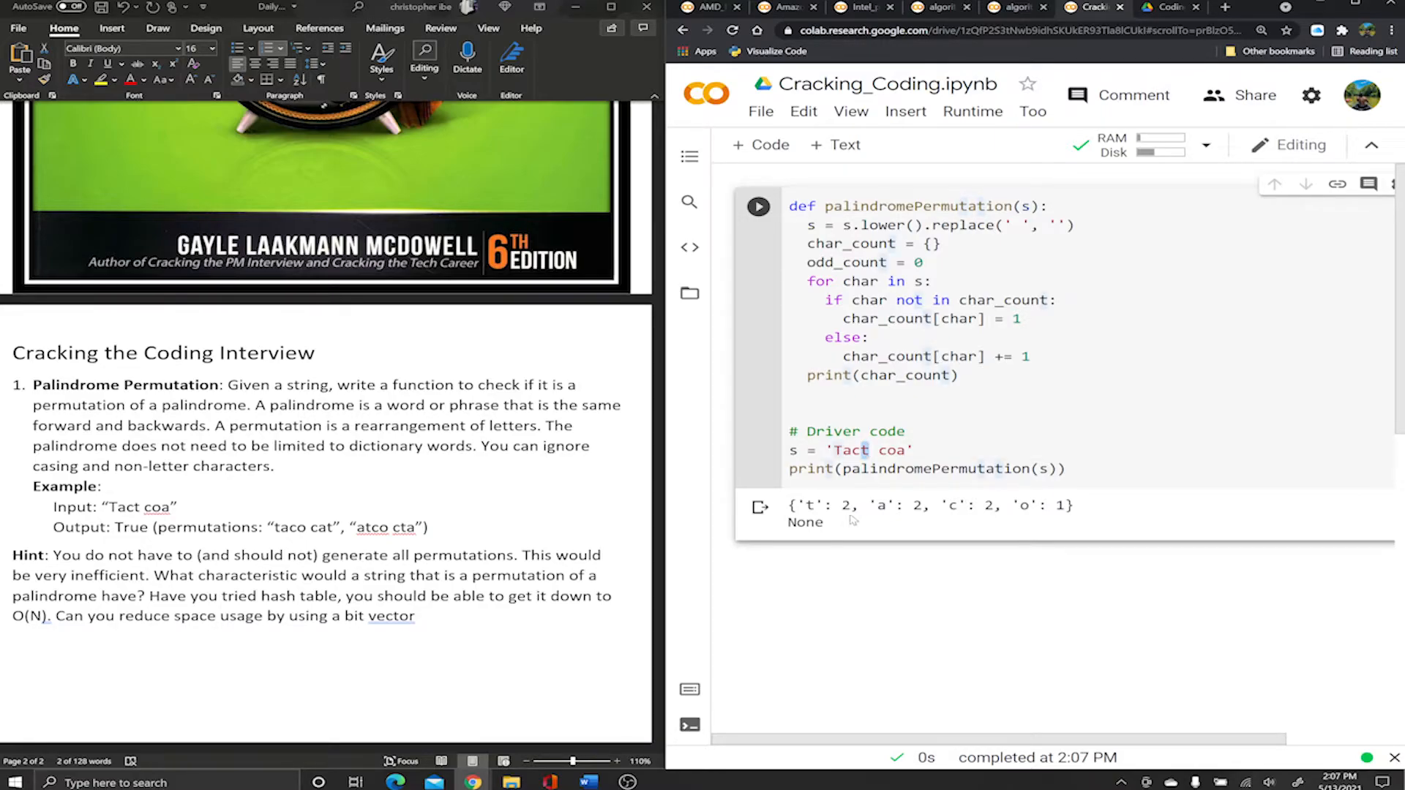
{"action": "double_click", "coordinate": [865, 225]}
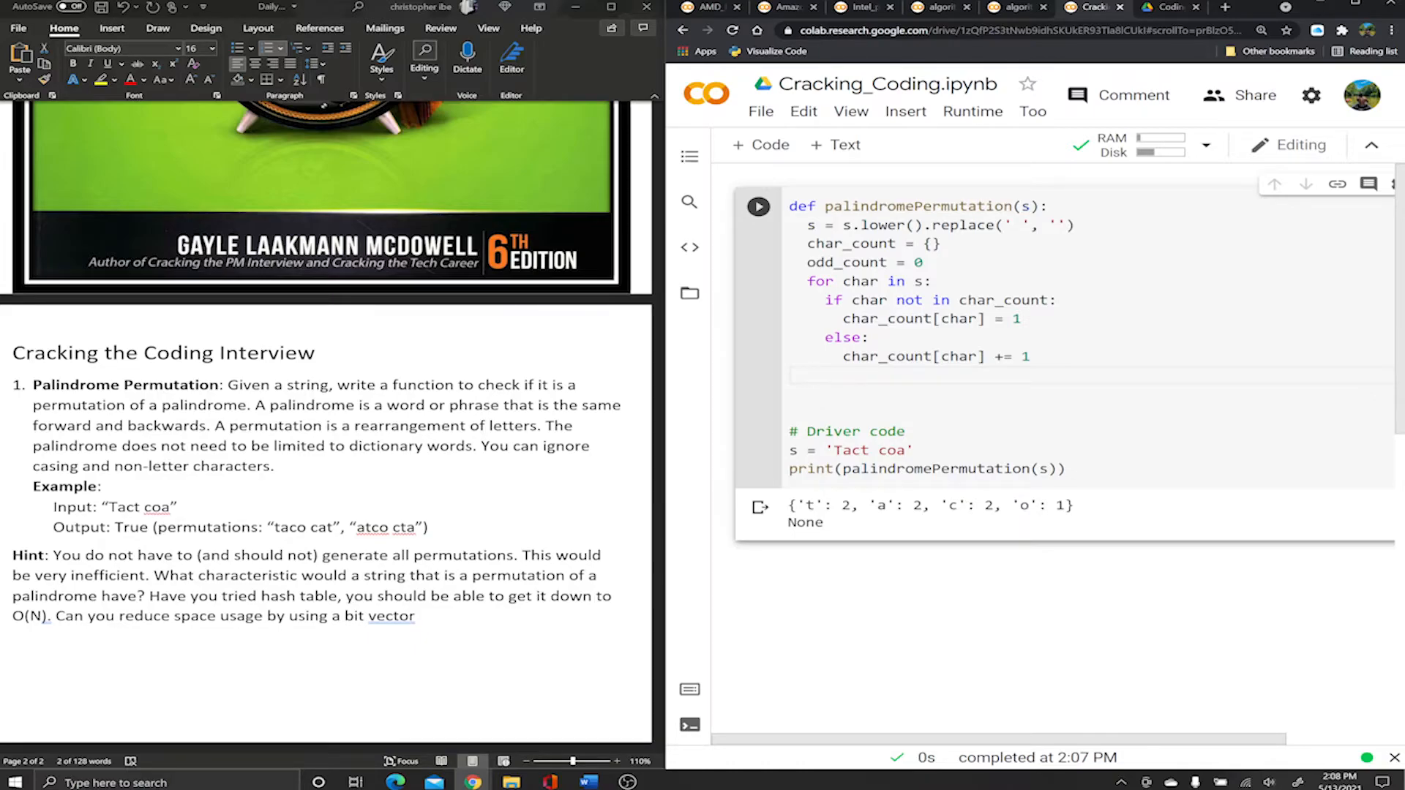
Loop for item in char_count: checking whether char_count[item] modulo 2 equals 1.
{"action": "type", "text": "for"}
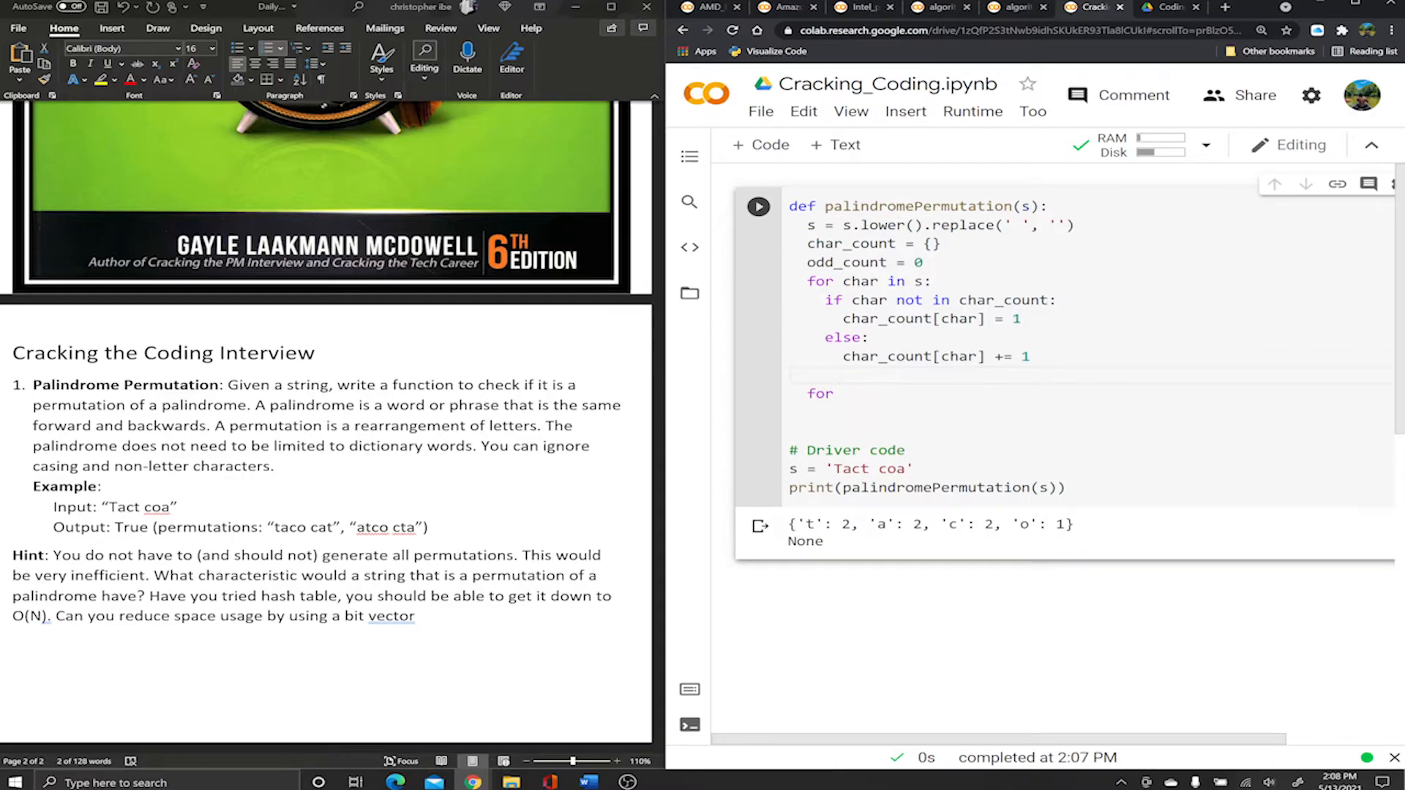
{"action": "type", "text": "item"}
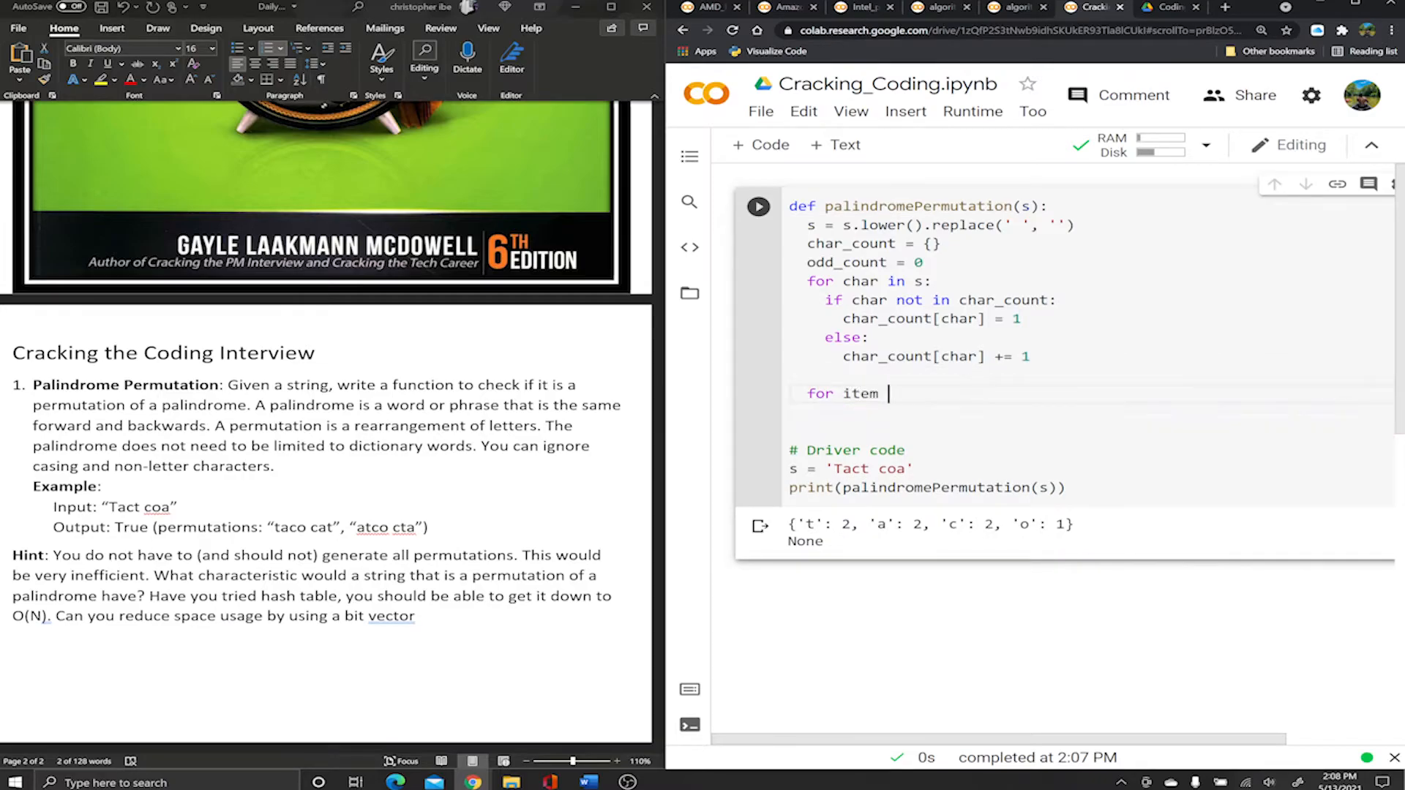
{"action": "type", "text": "in char_count"}
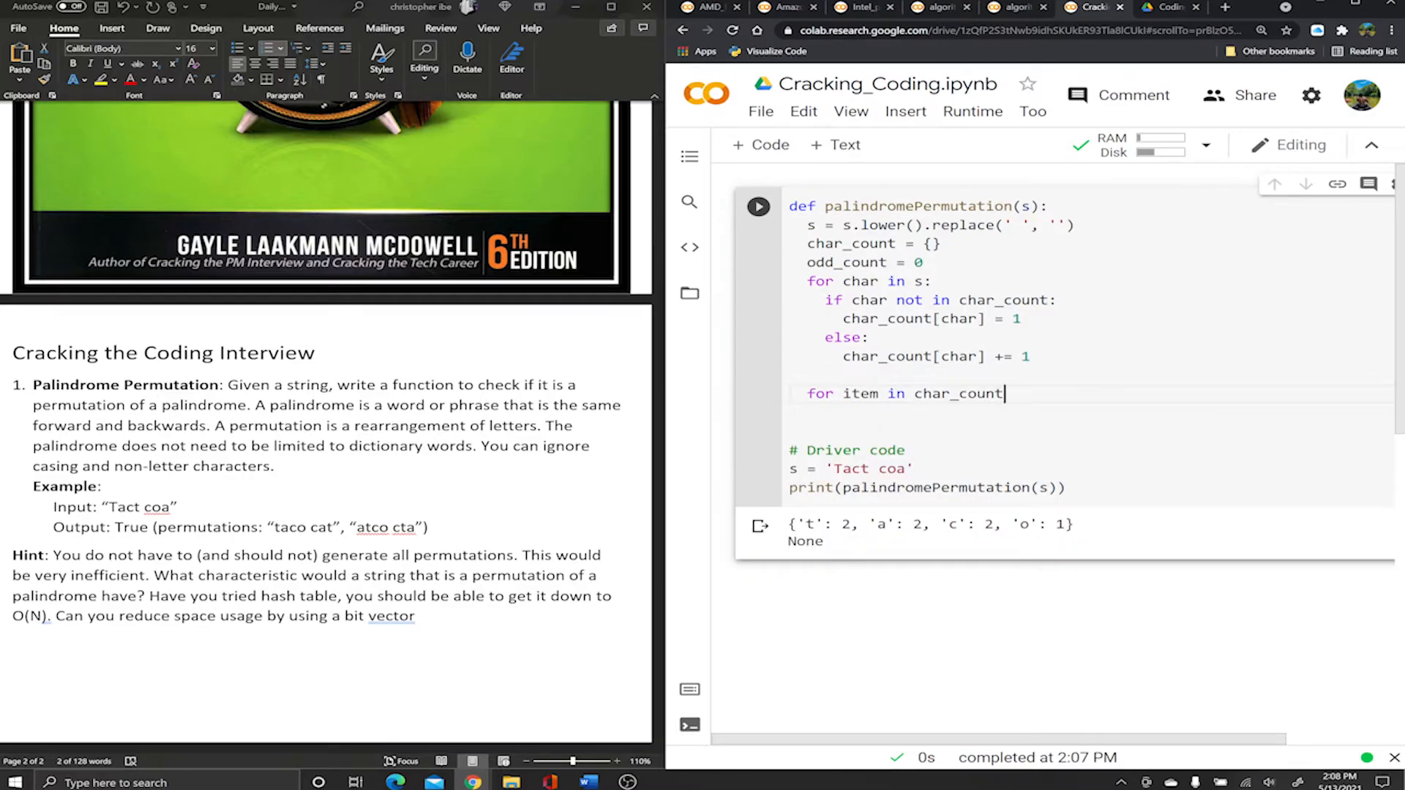
{"action": "type", "text": ":"}
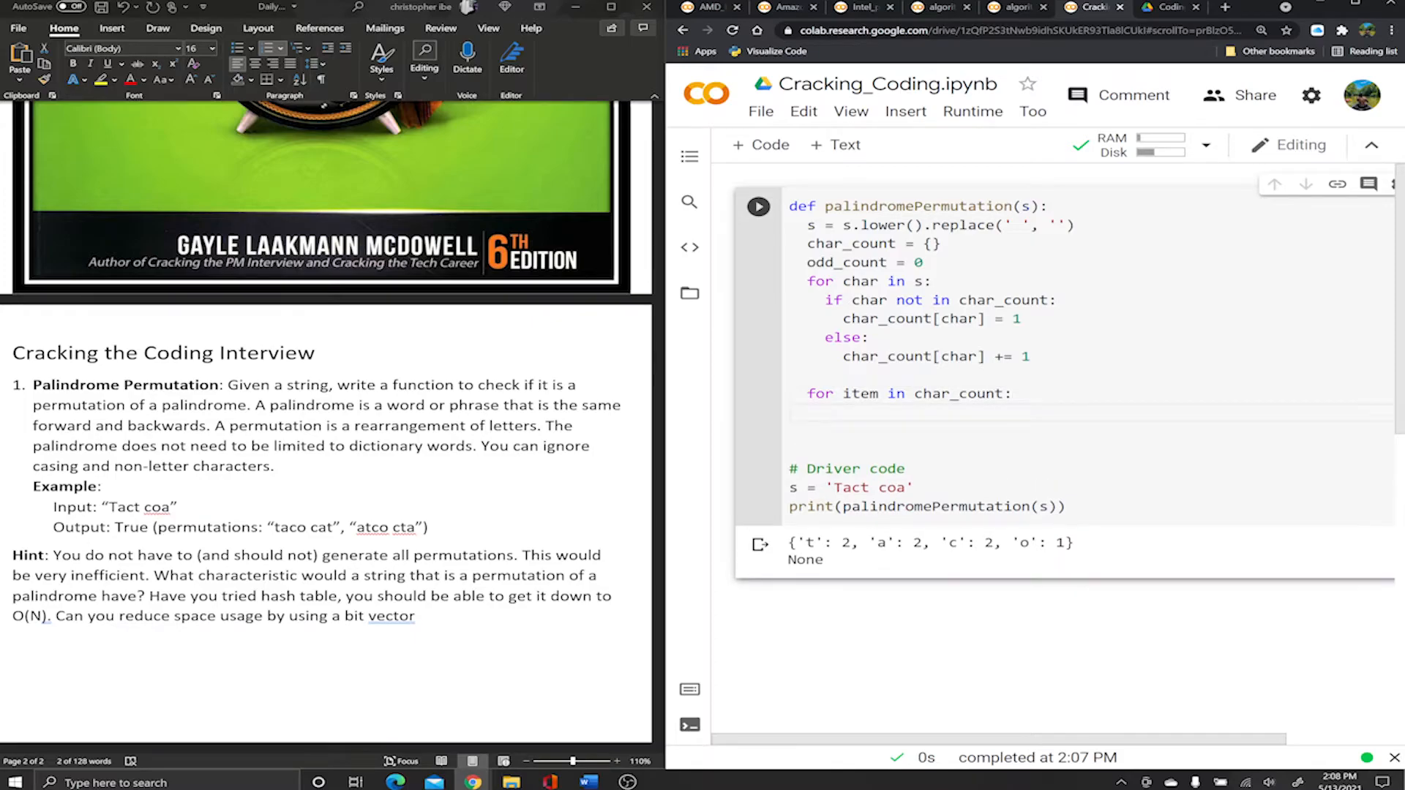
{"action": "type", "text": "id"}
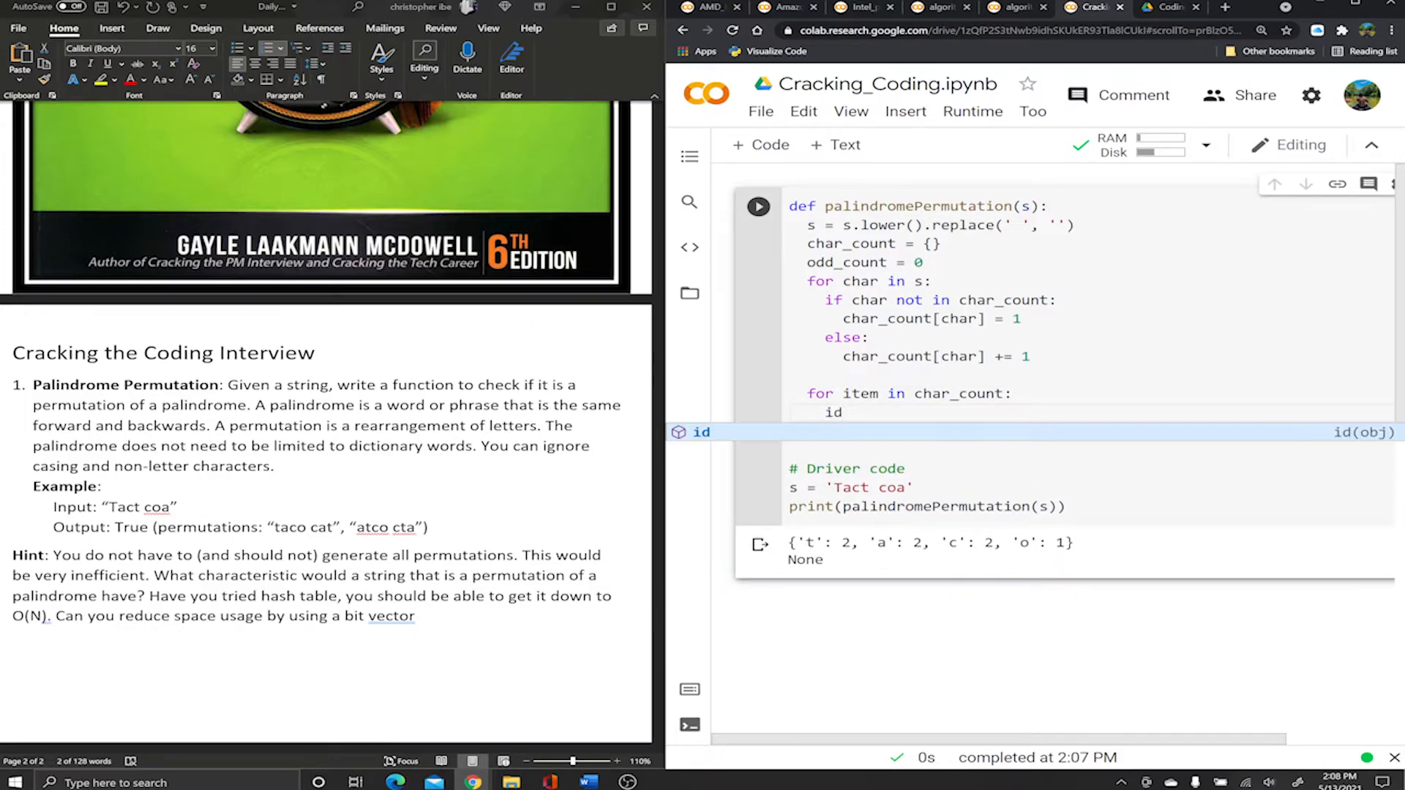
{"action": "type", "text": "if"}
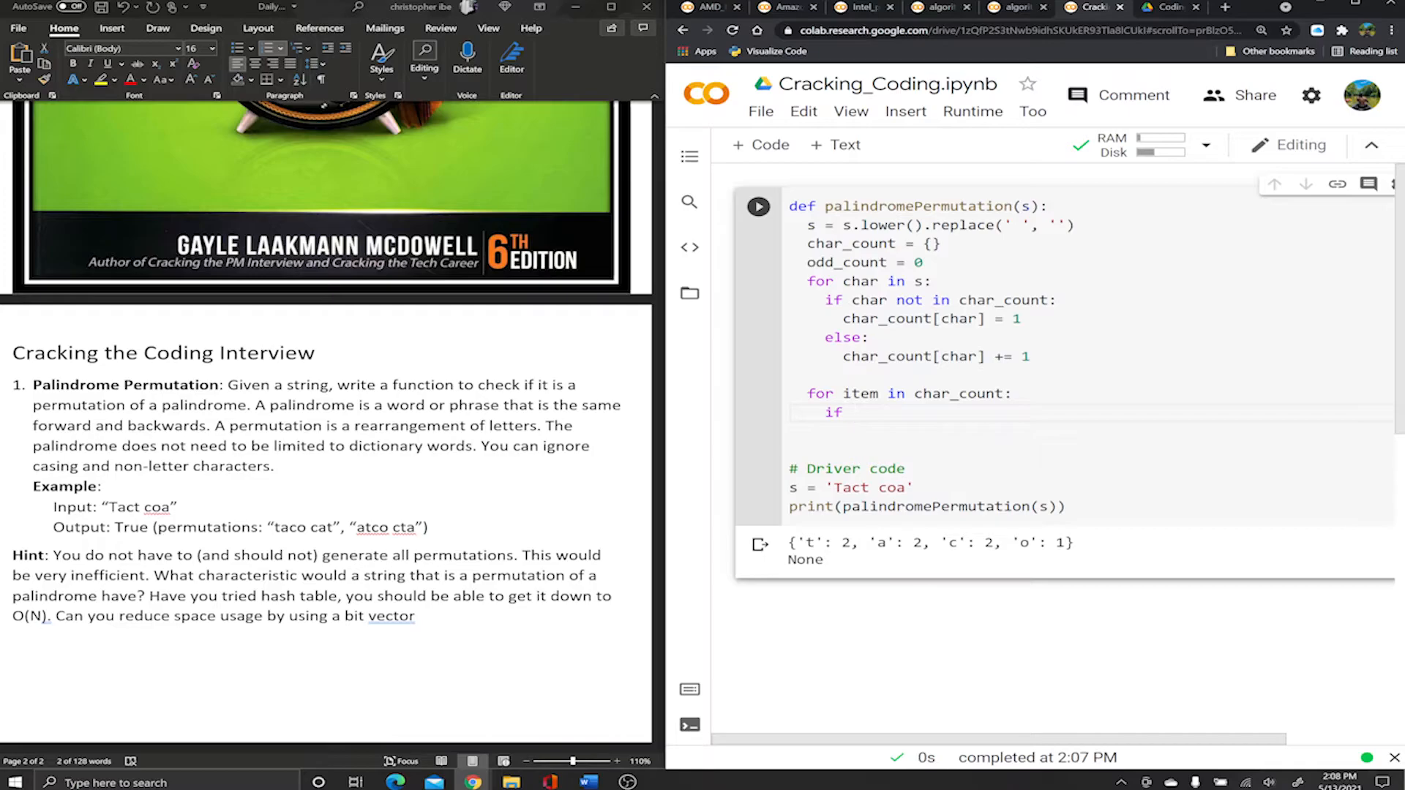
{"action": "type", "text": "char_count["}
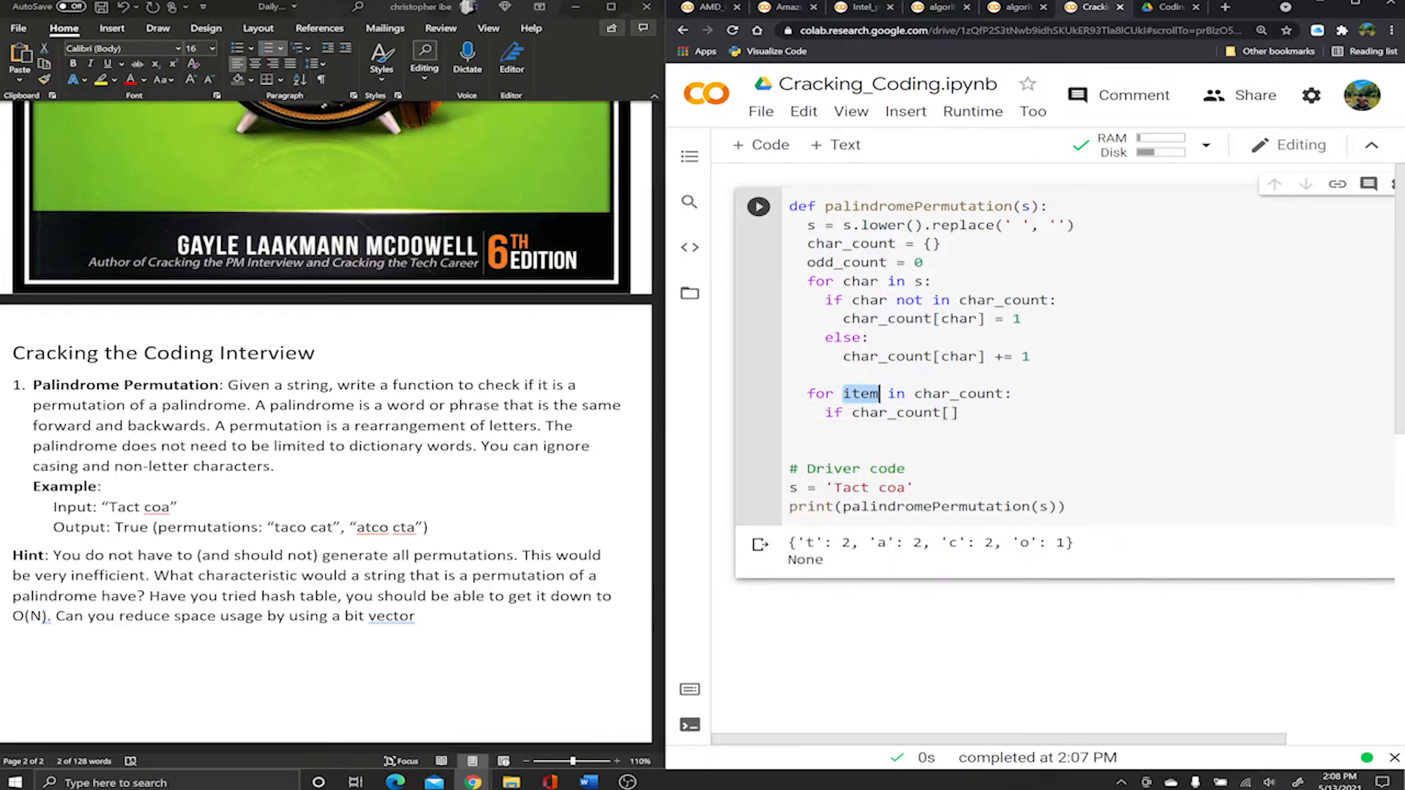
{"action": "type", "text": "item"}
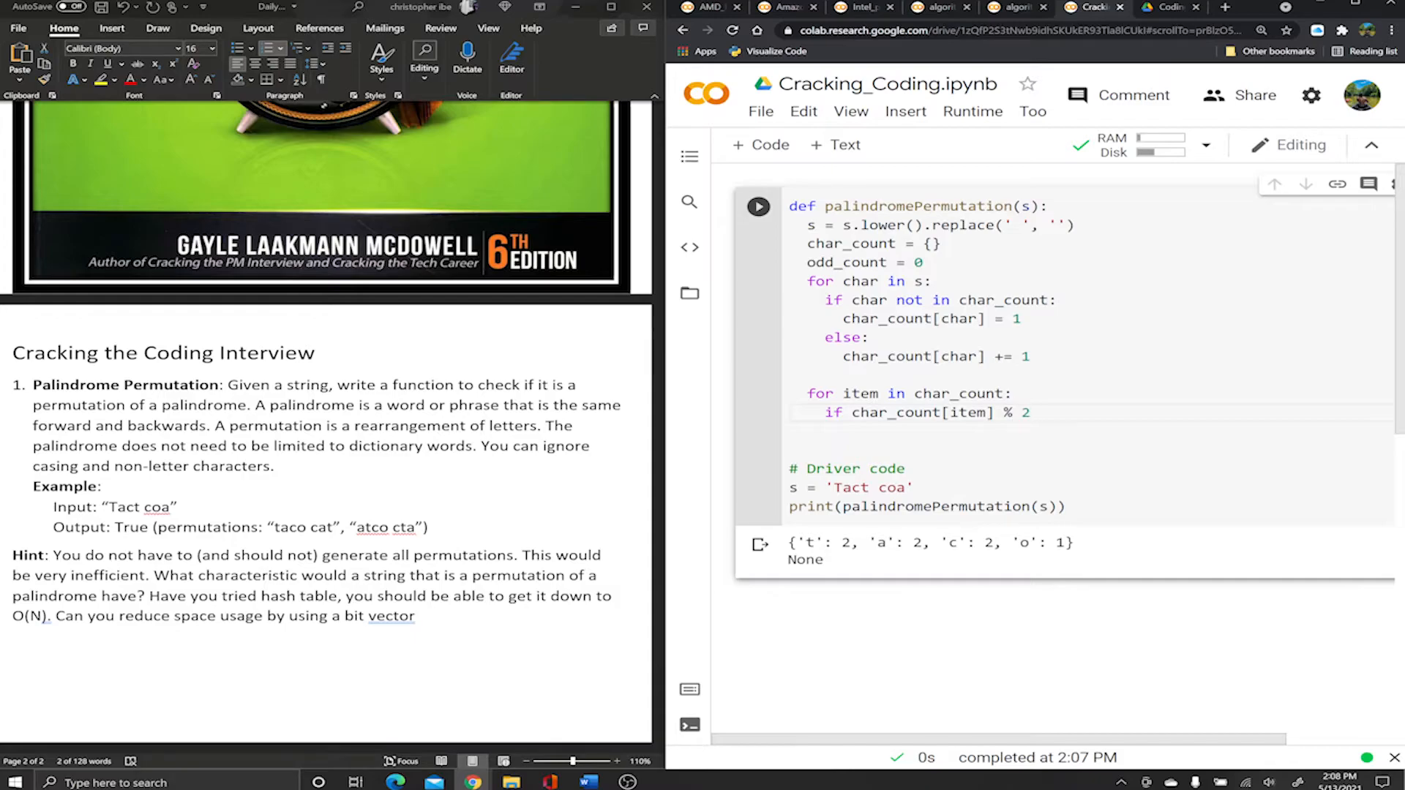
{"action": "type", "text": "=="}
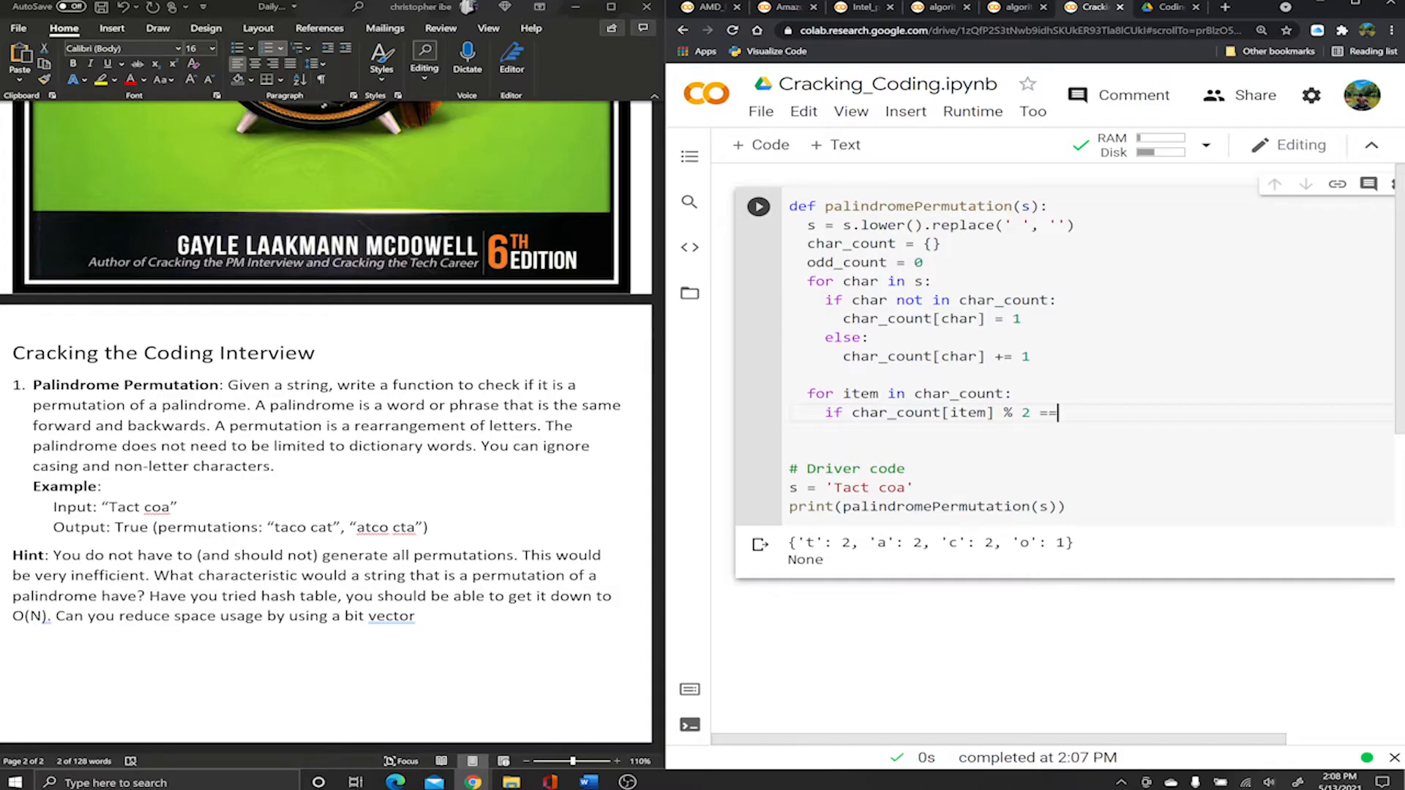
{"action": "type", "text": "1"}
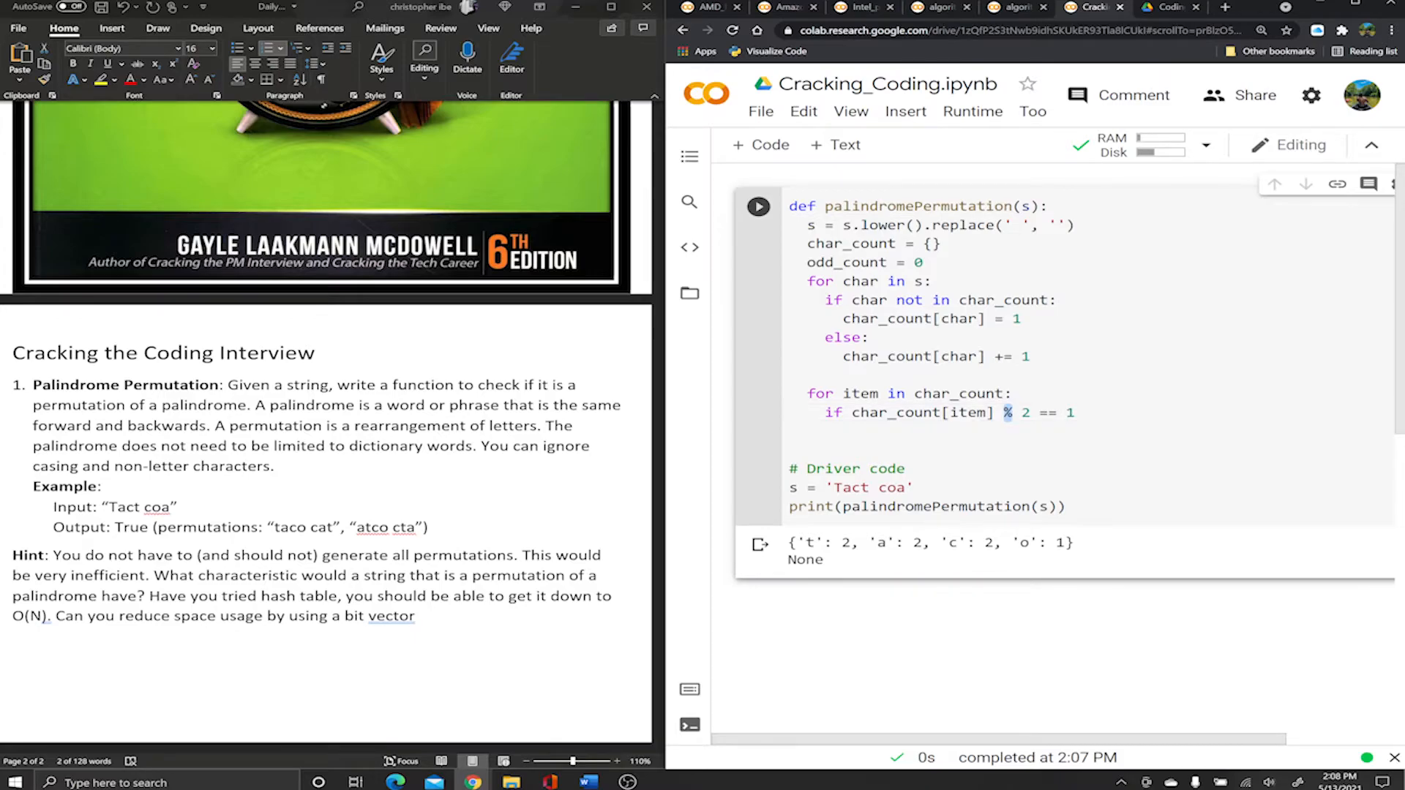
{"action": "double_click", "coordinate": [925, 413]}
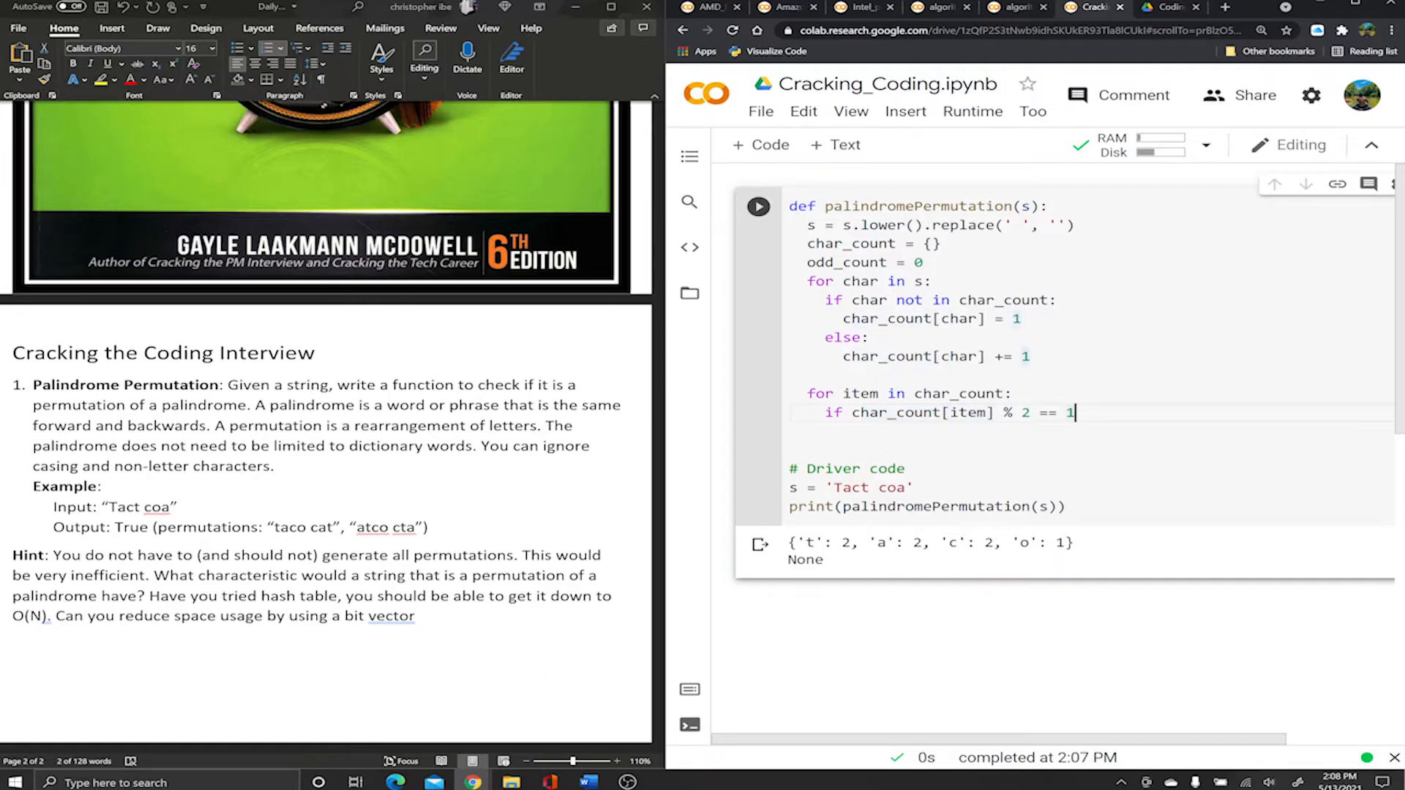
{"action": "type", "text": ":"}
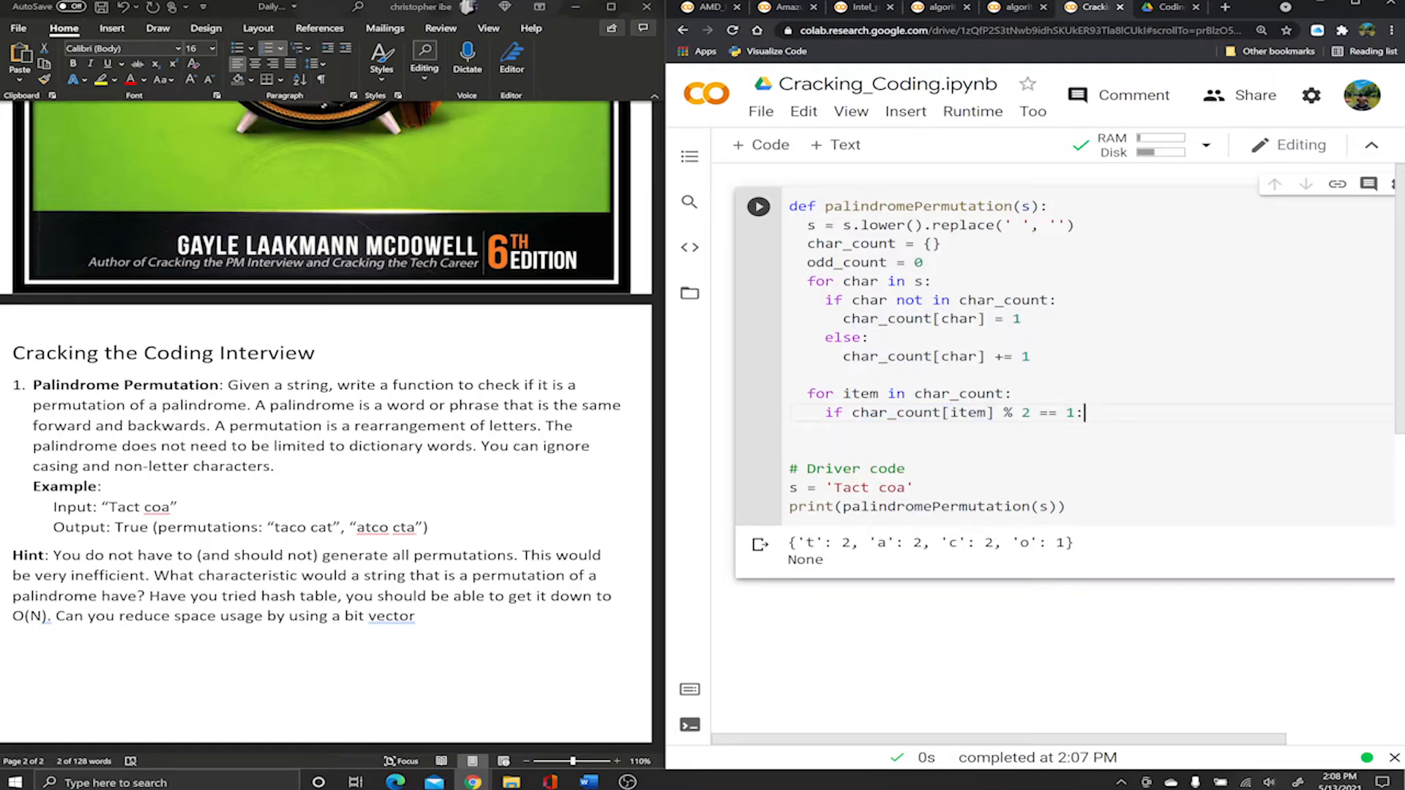
{"action": "mouse_move", "coordinate": [942, 565]}
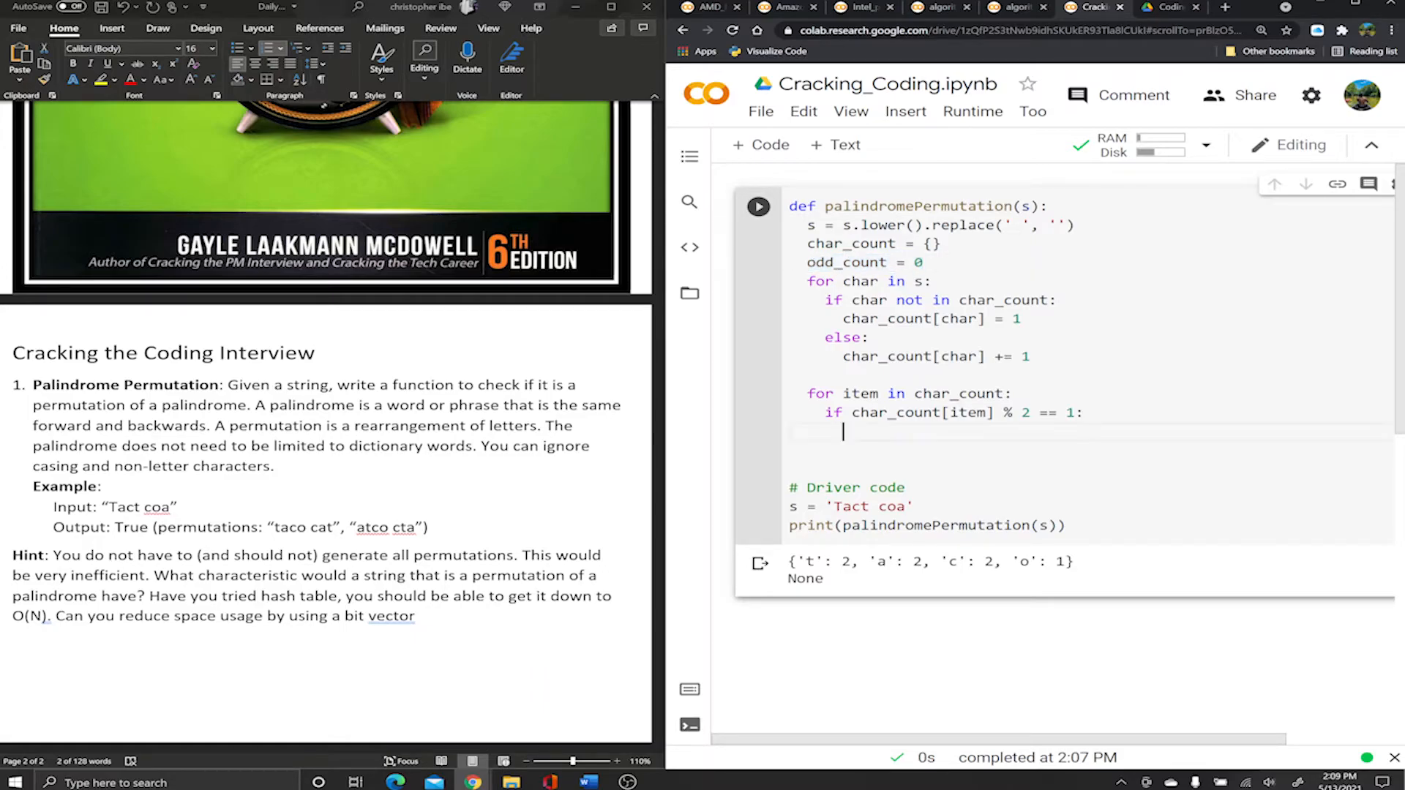
Update odd_count inside the loop and add the check if odd_count > 1:.
{"action": "type", "text": "odd_count = 0"}
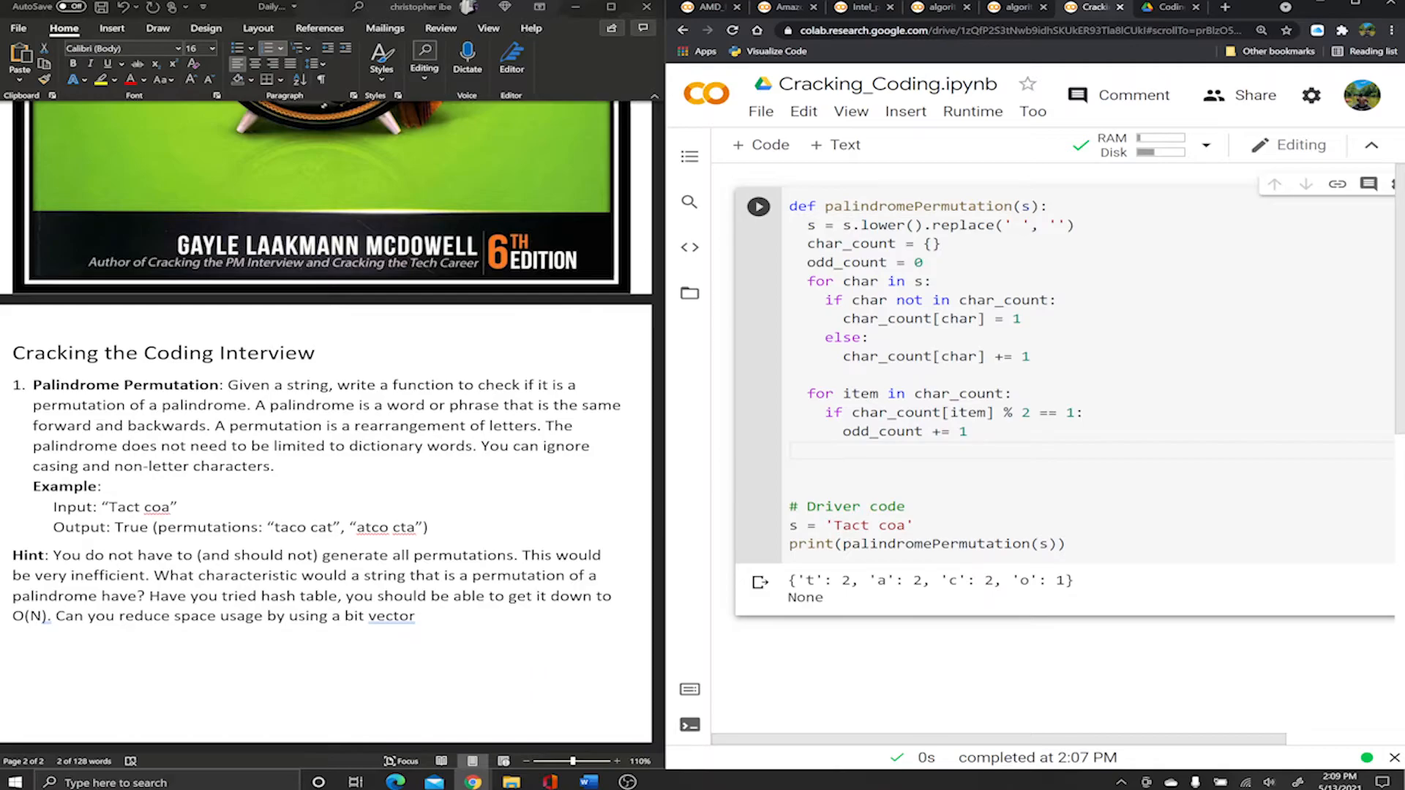
{"action": "type", "text": "if"}
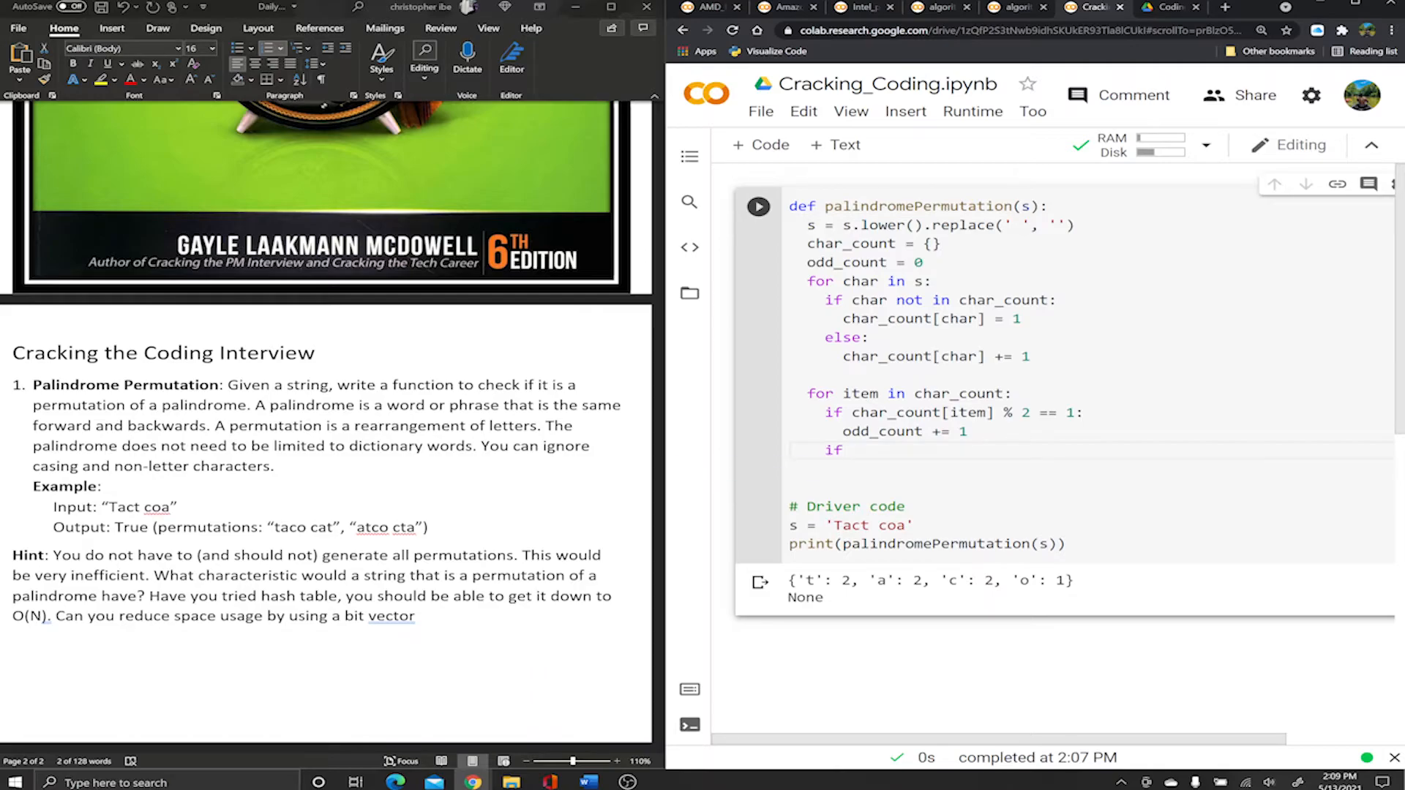
{"action": "type", "text": "odd_count >"}
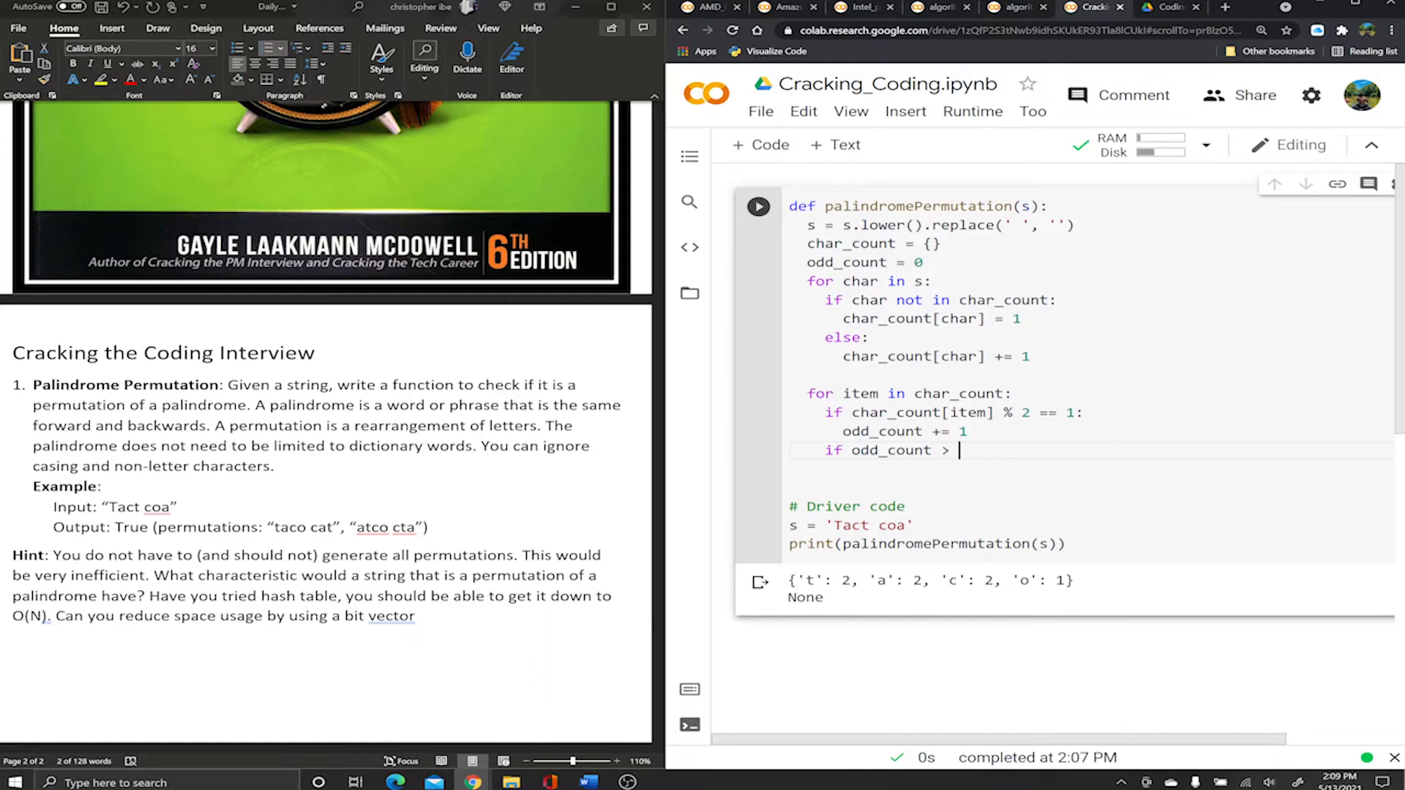
{"action": "type", "text": "1:"}
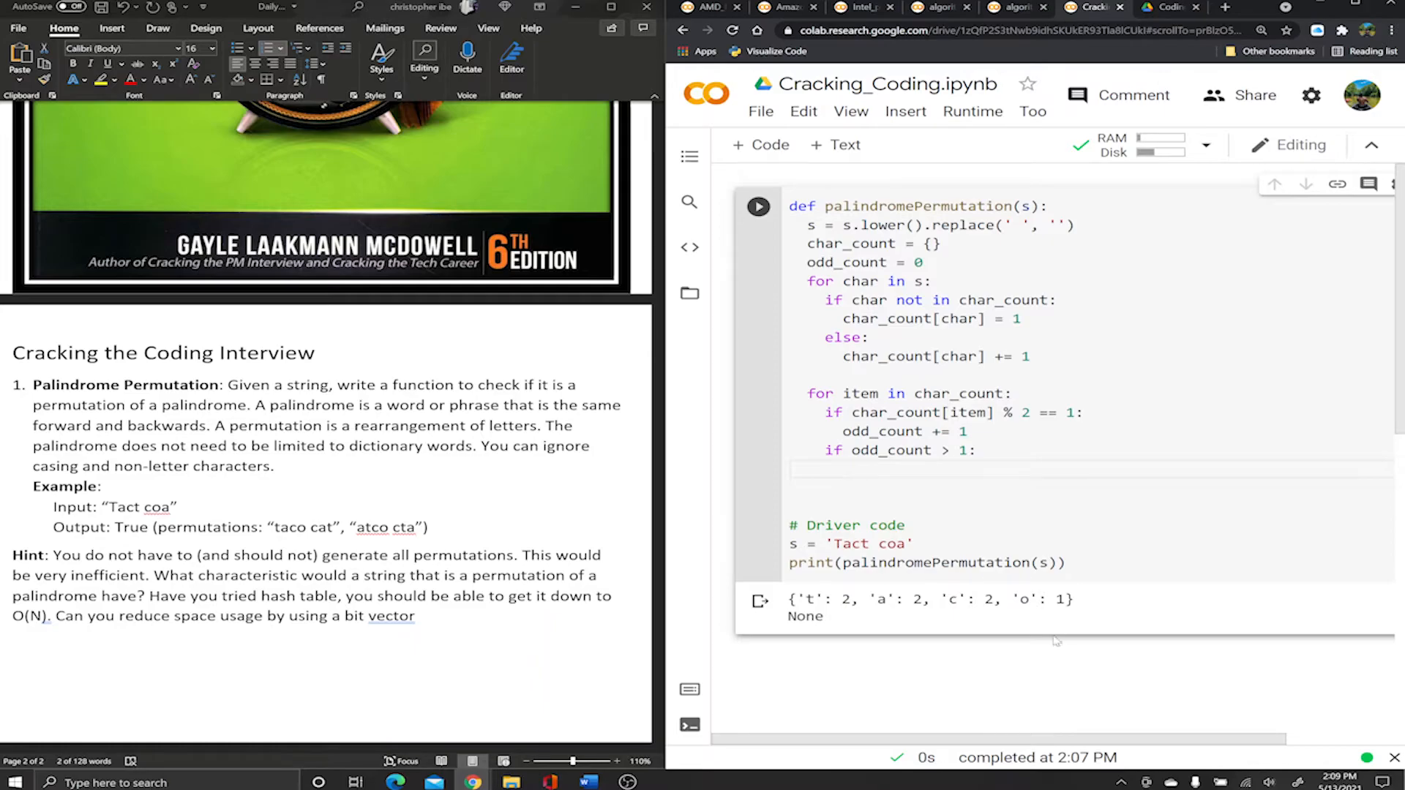
{"action": "double_click", "coordinate": [1059, 600]}
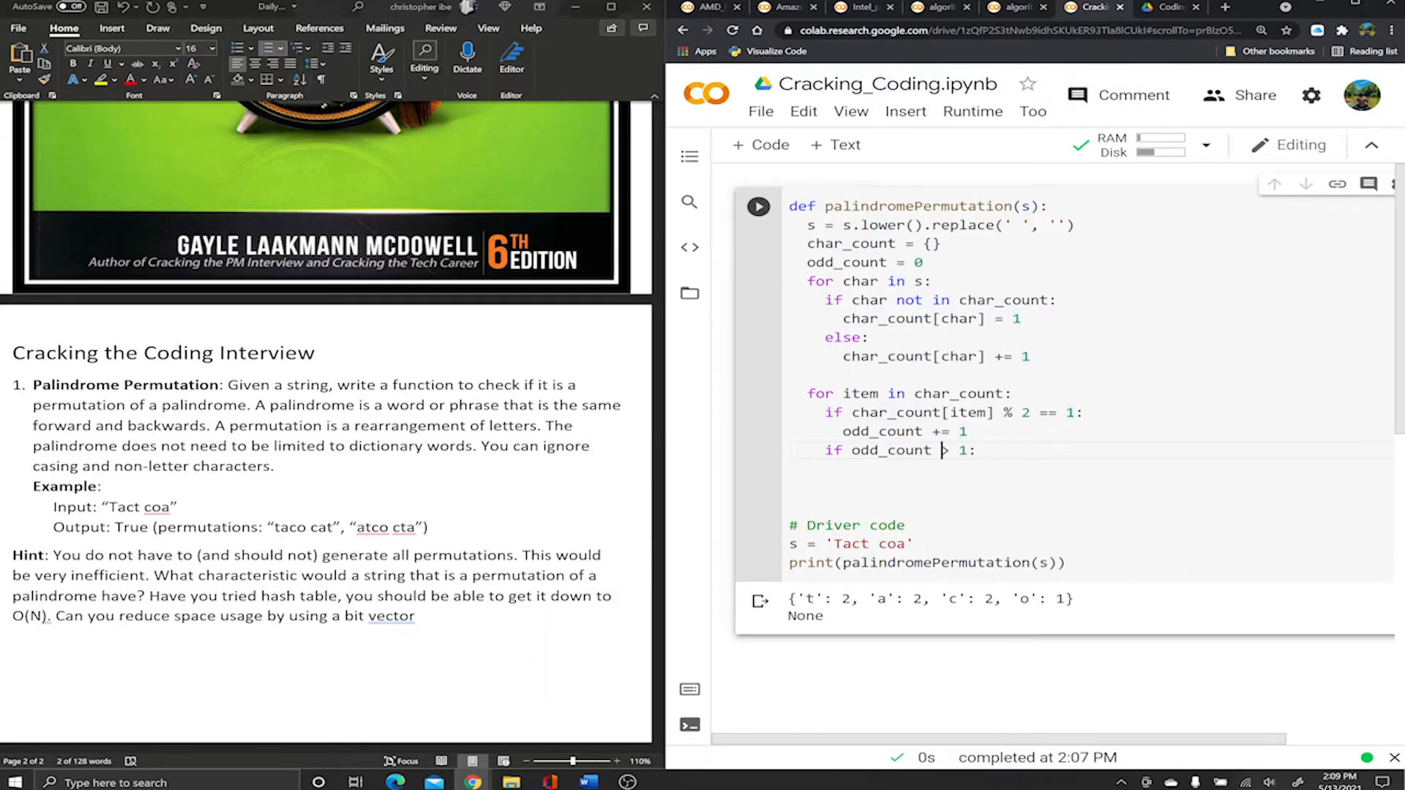
{"action": "type", "text": ">"}
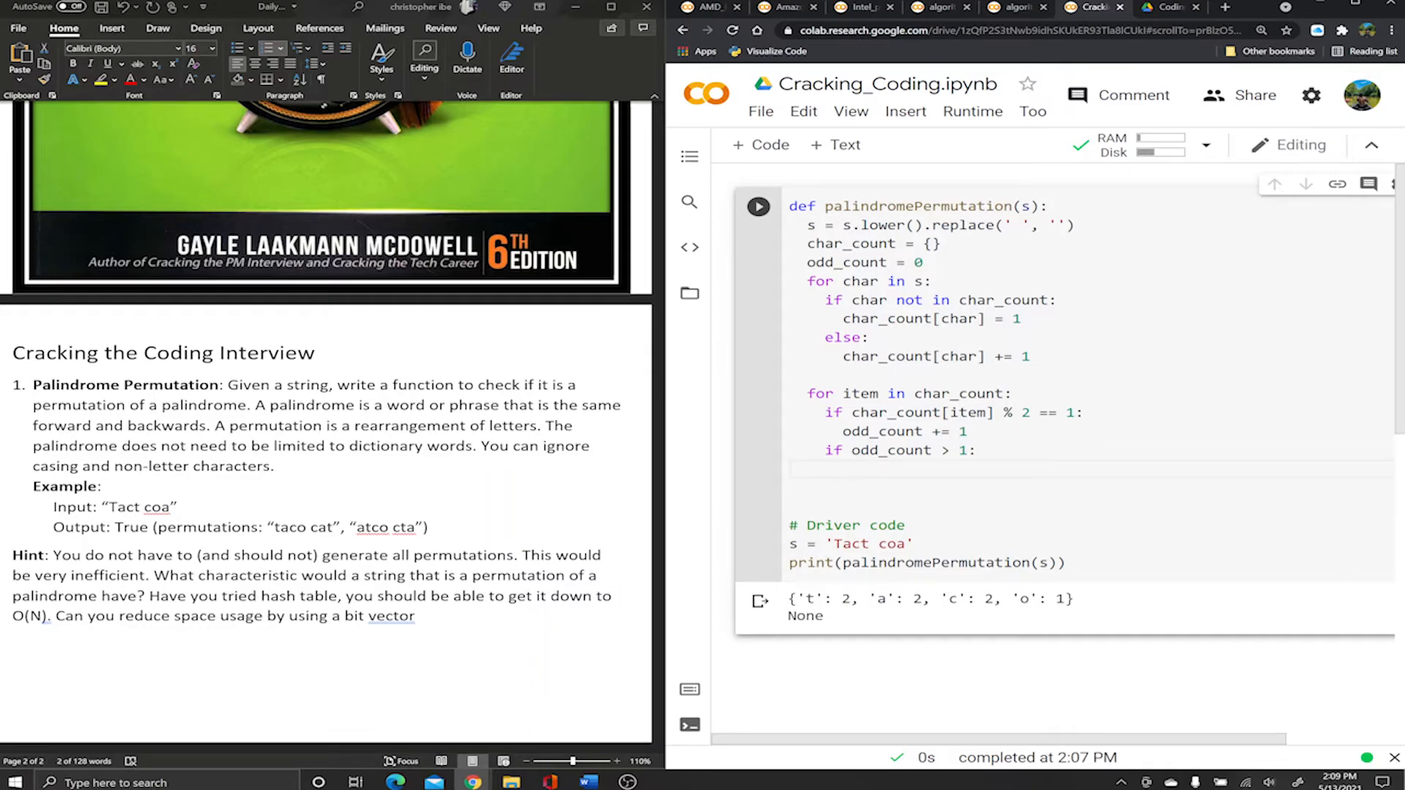
Return False when more than one count is odd, otherwise True, and rerun to get True.
{"action": "type", "text": "return F"}
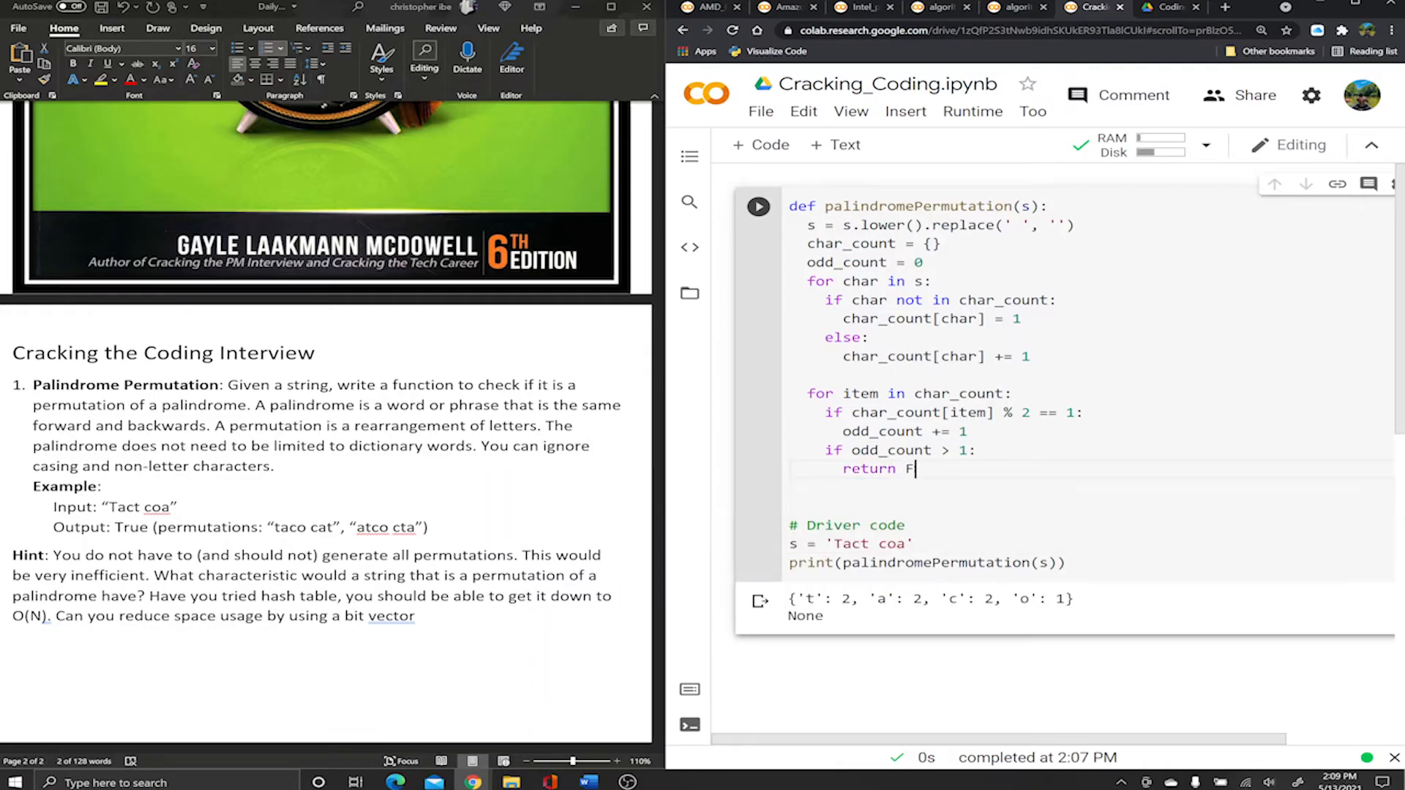
{"action": "type", "text": "alse"}
{"action": "type", "text": "return"}
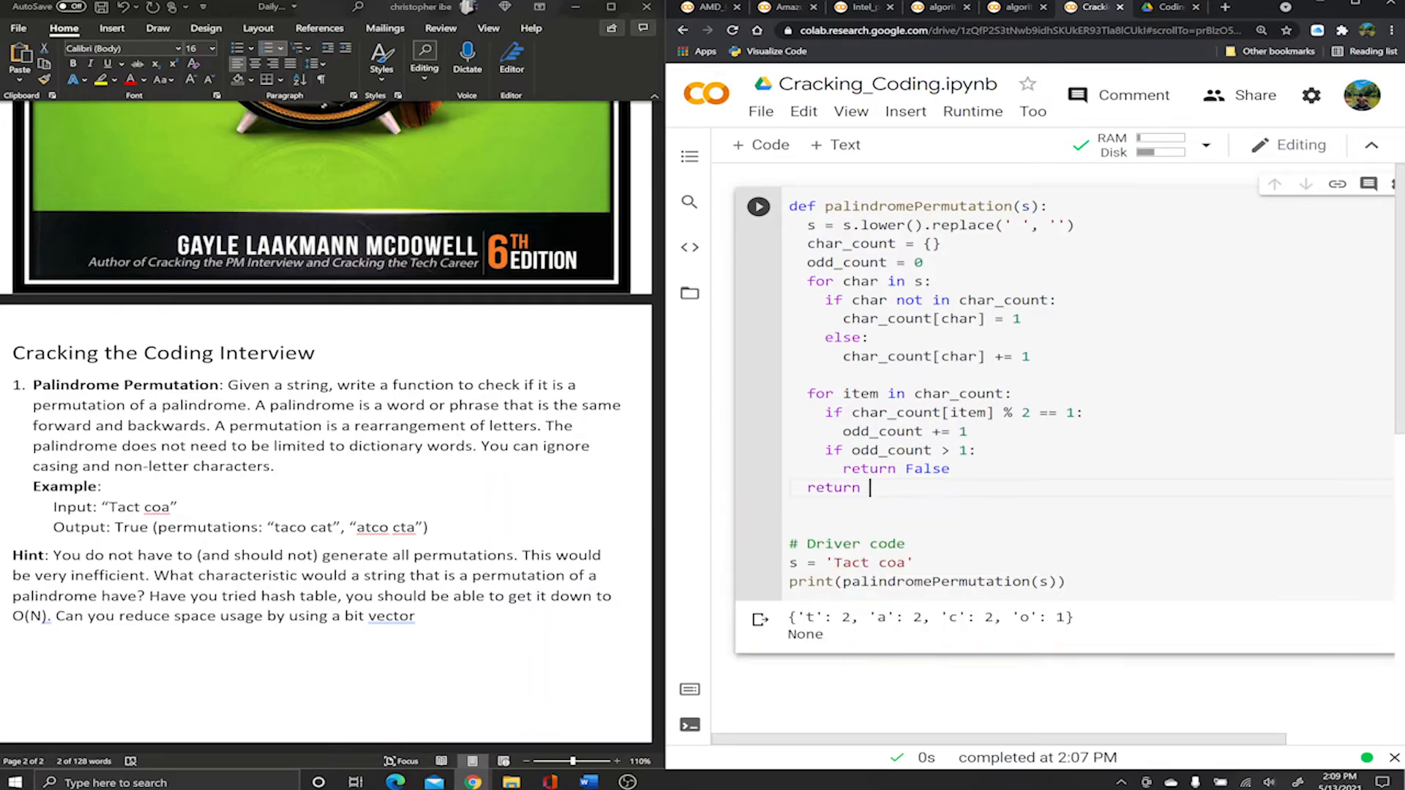
{"action": "type", "text": "True"}
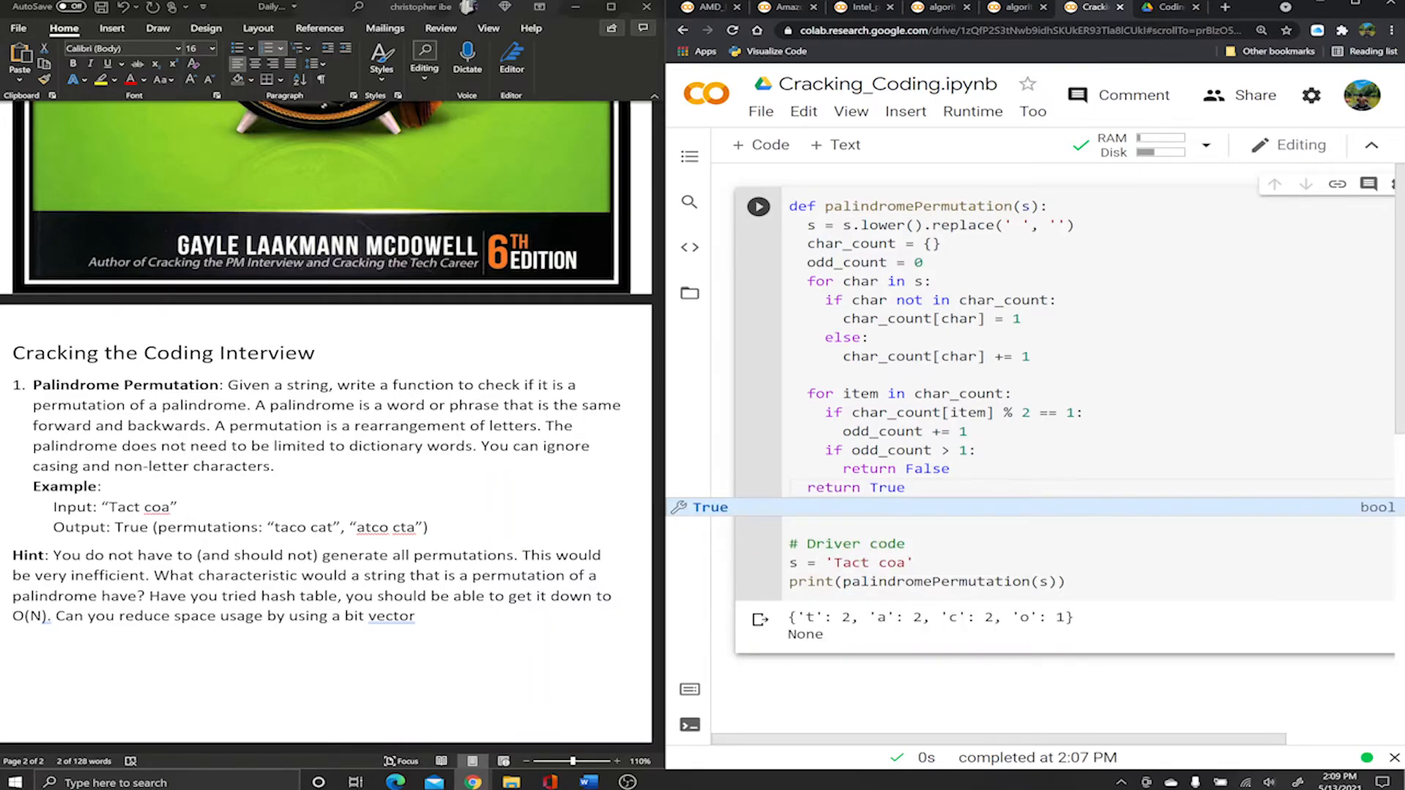
{"action": "left_click", "coordinate": [757, 206]}
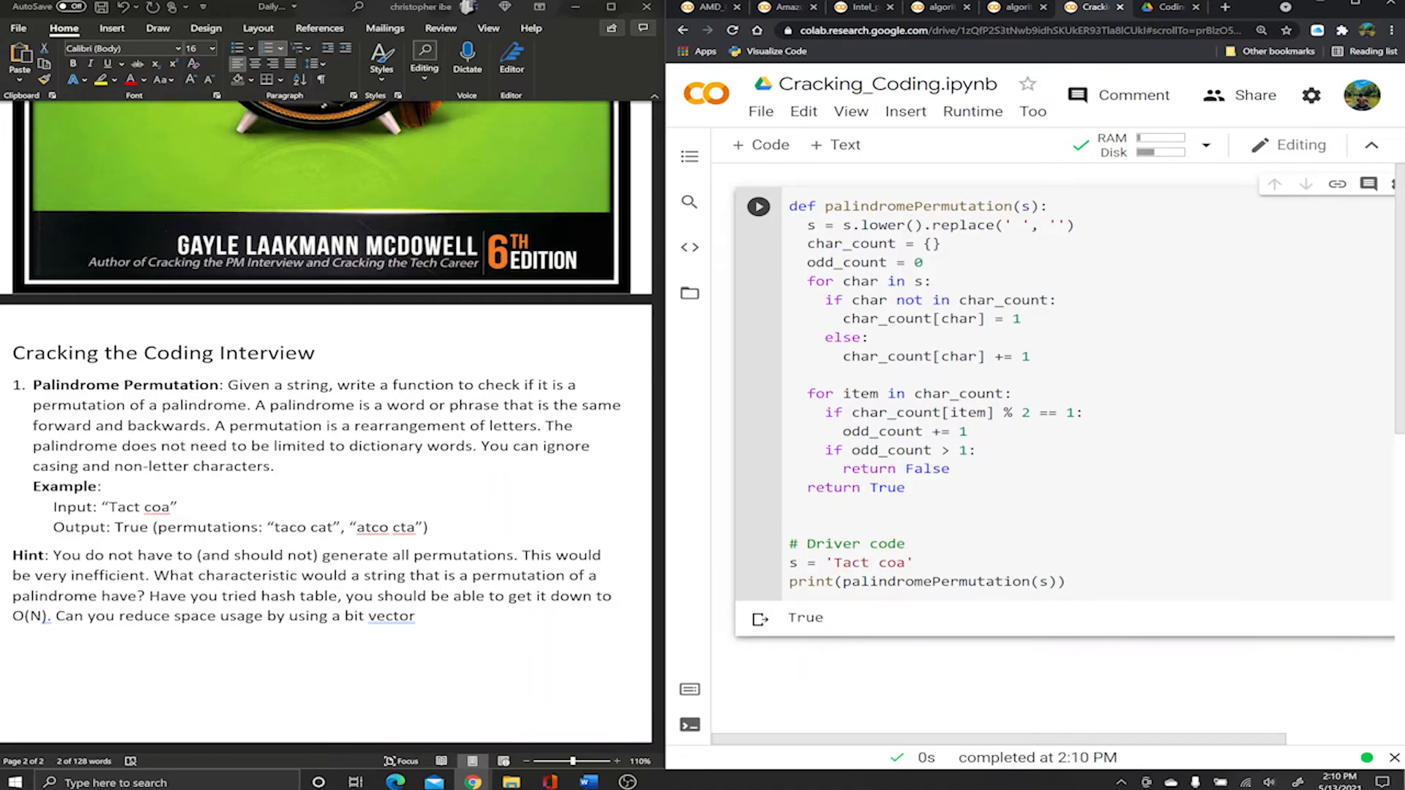
Review the 'Tact coa' example and the problem statement before copying the cell's code.
{"action": "double_click", "coordinate": [869, 562]}
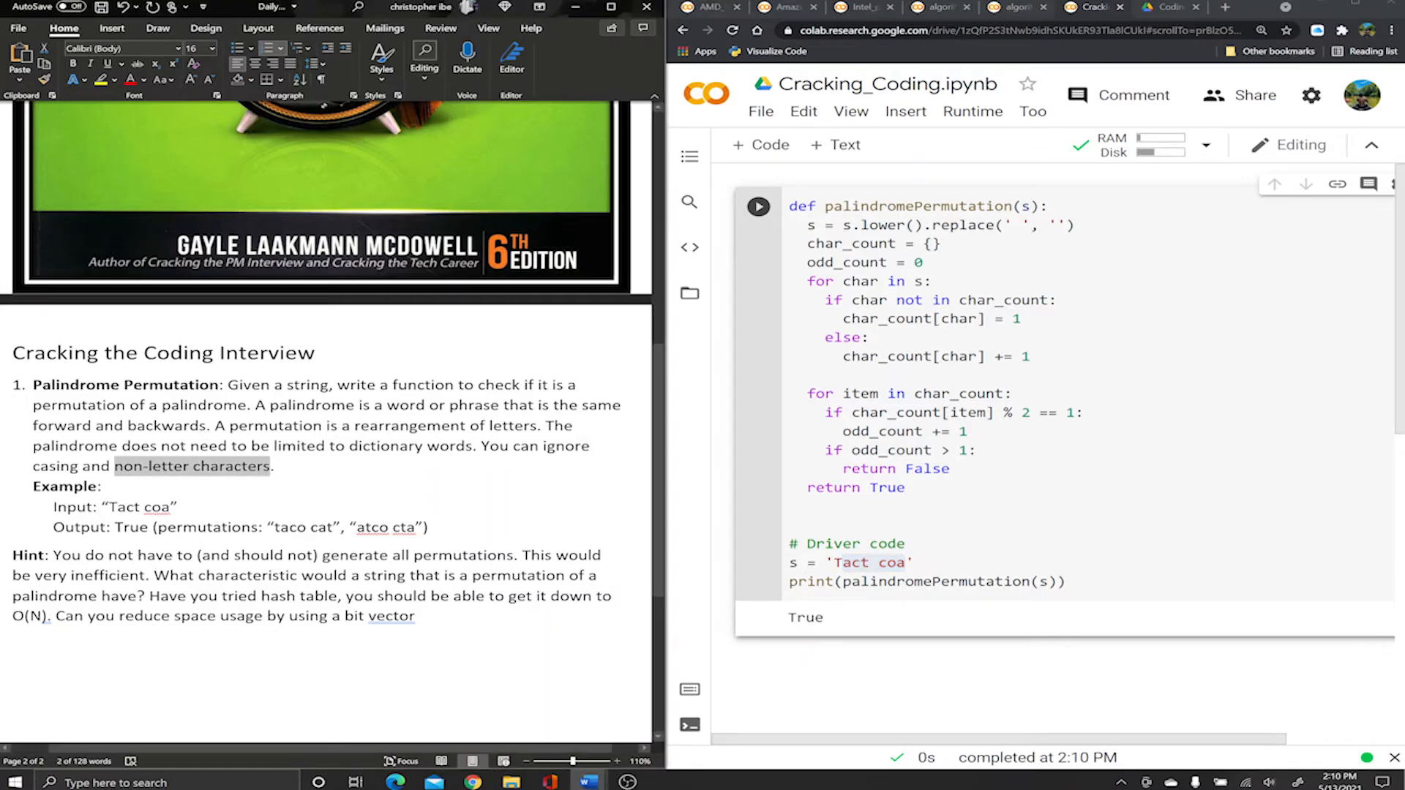
{"action": "double_click", "coordinate": [303, 527]}
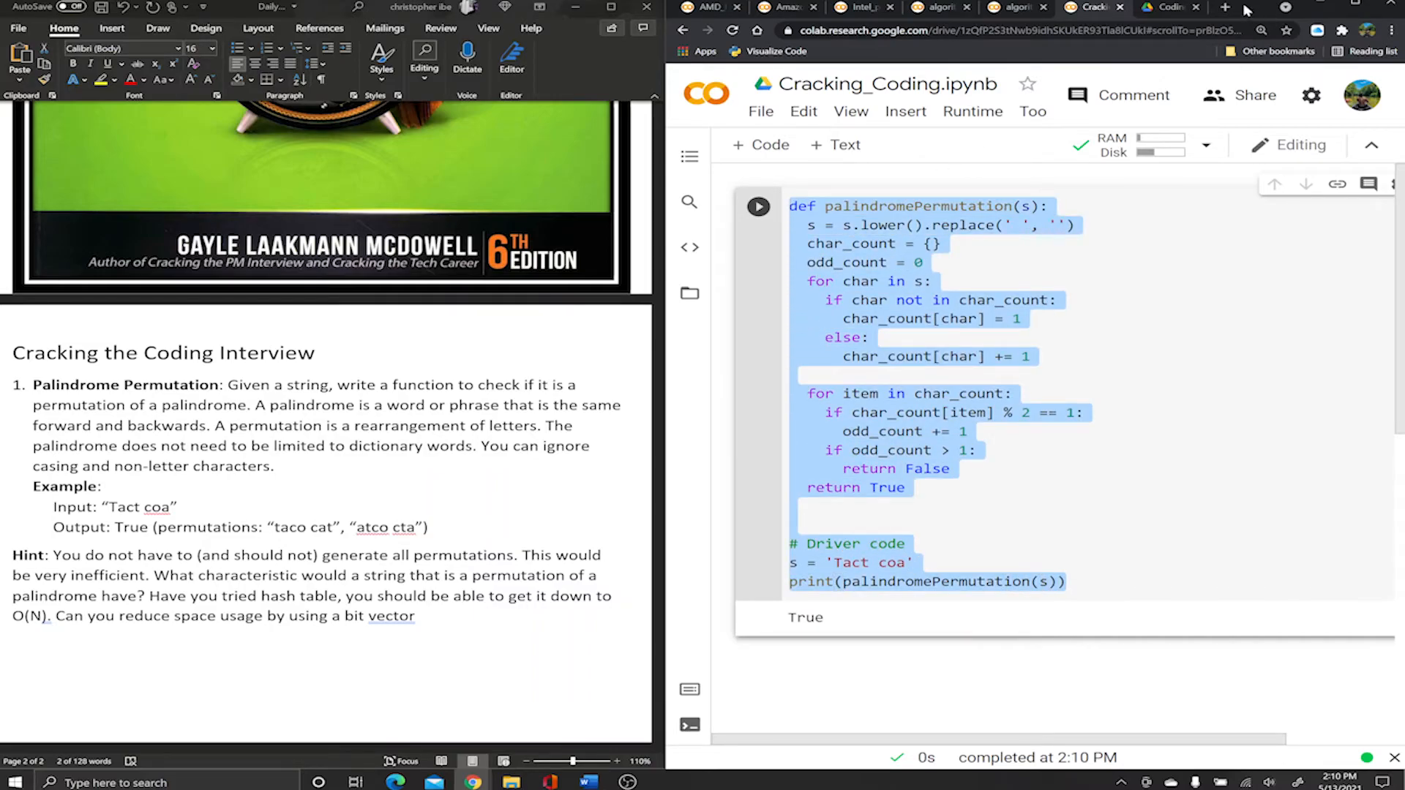
Paste the palindromePermutation code into Python Tutor and start Visualize Execution.
{"action": "left_click", "coordinate": [1165, 7]}
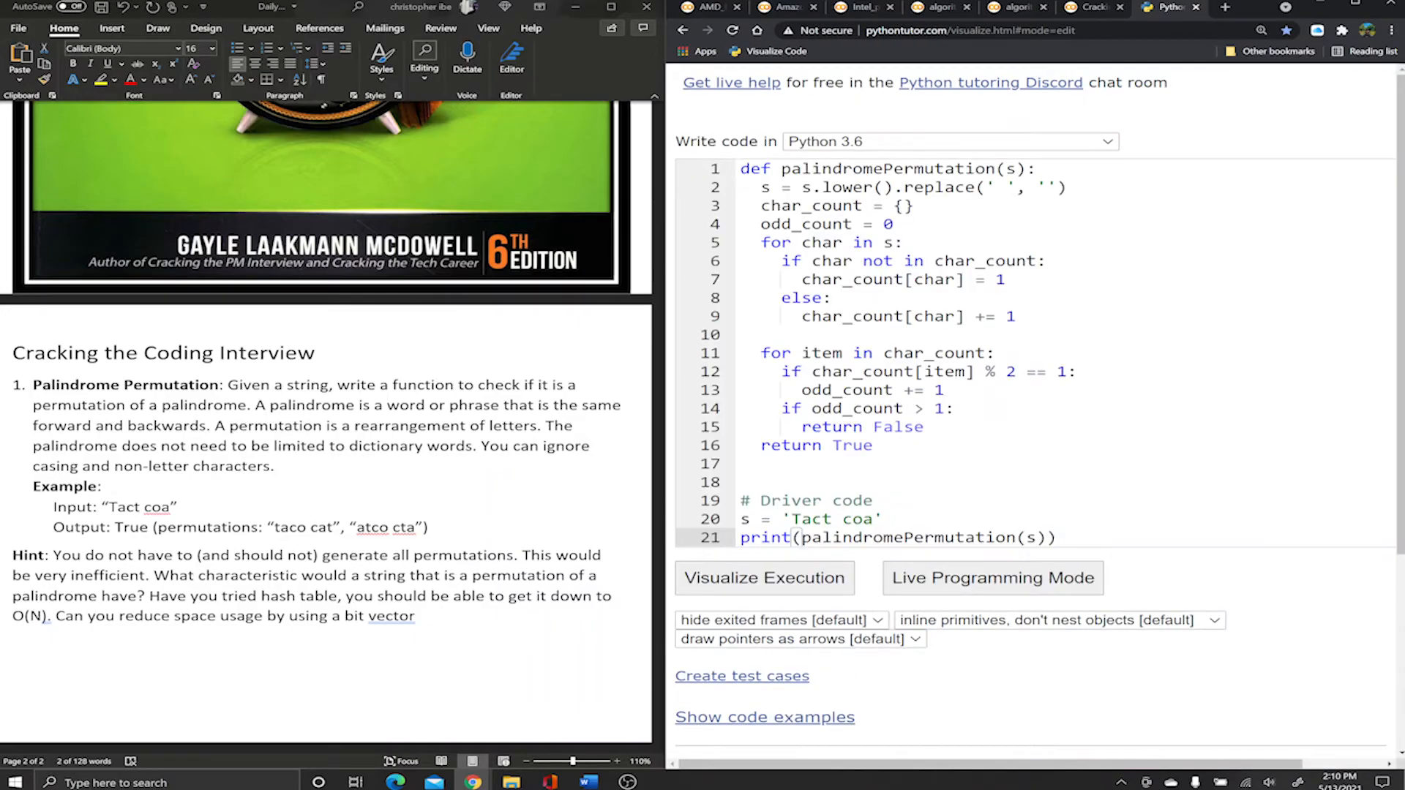
{"action": "left_click", "coordinate": [764, 578]}
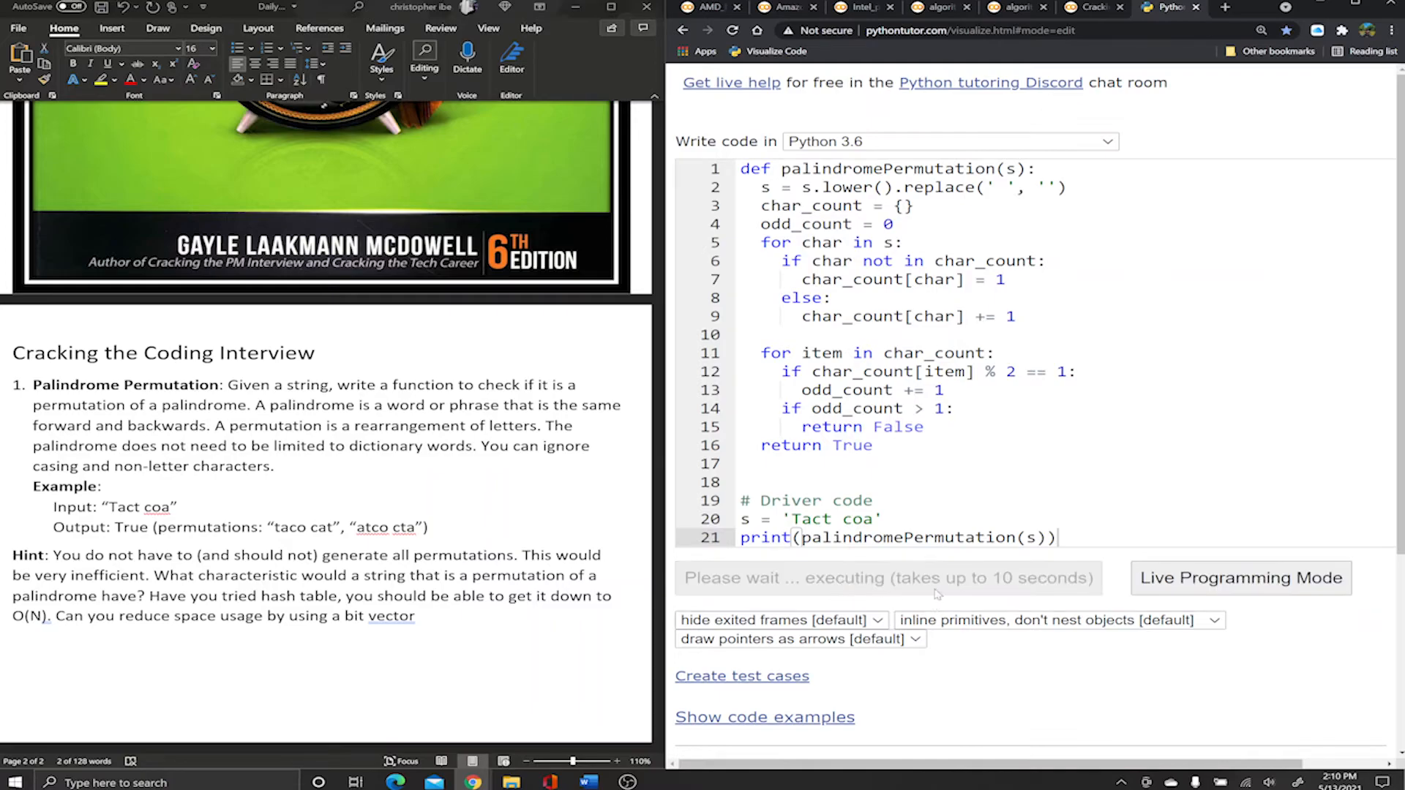
{"action": "left_click", "coordinate": [887, 576]}
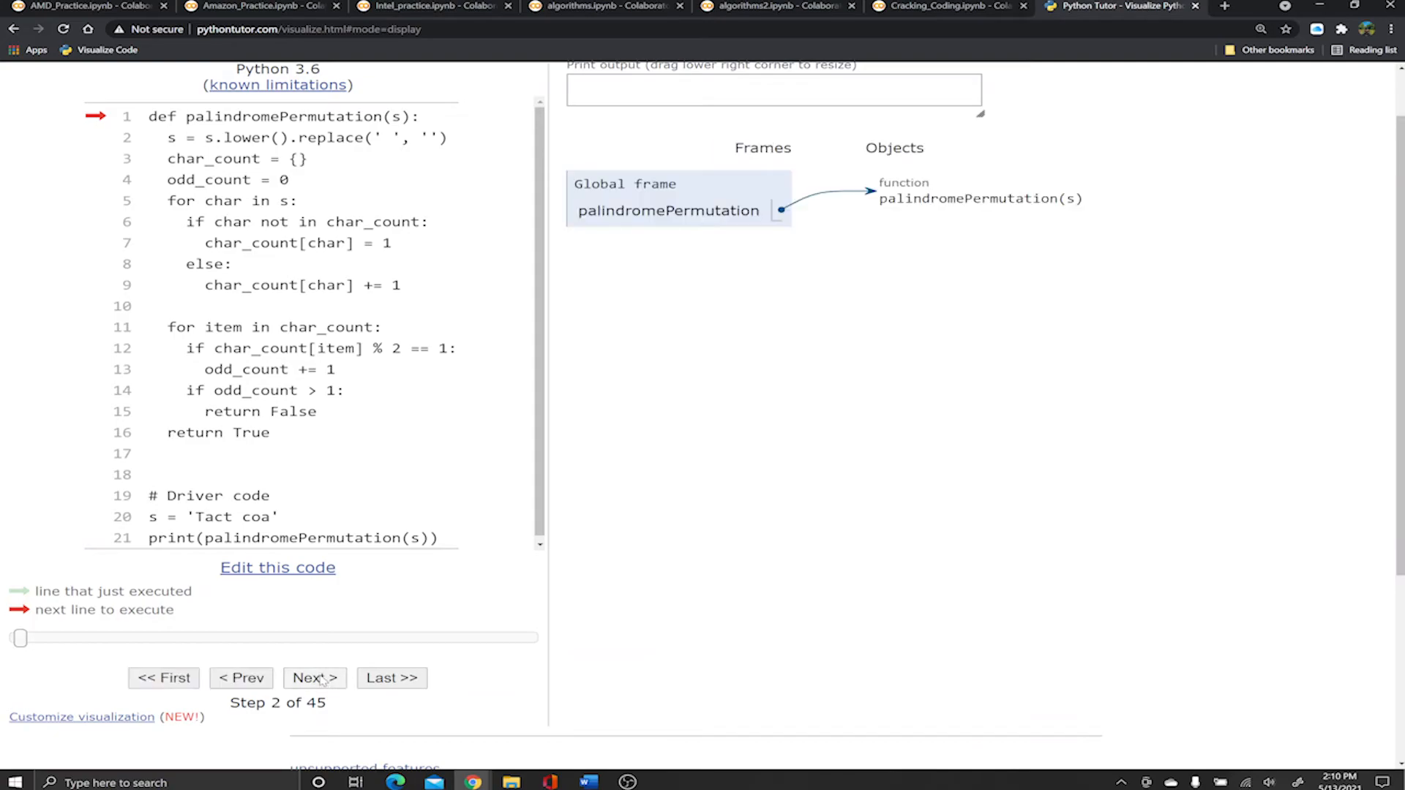
Step through the setup lines: lowercased 'tact coa', empty char_count dict, odd_count 0.
{"action": "left_click", "coordinate": [315, 677]}
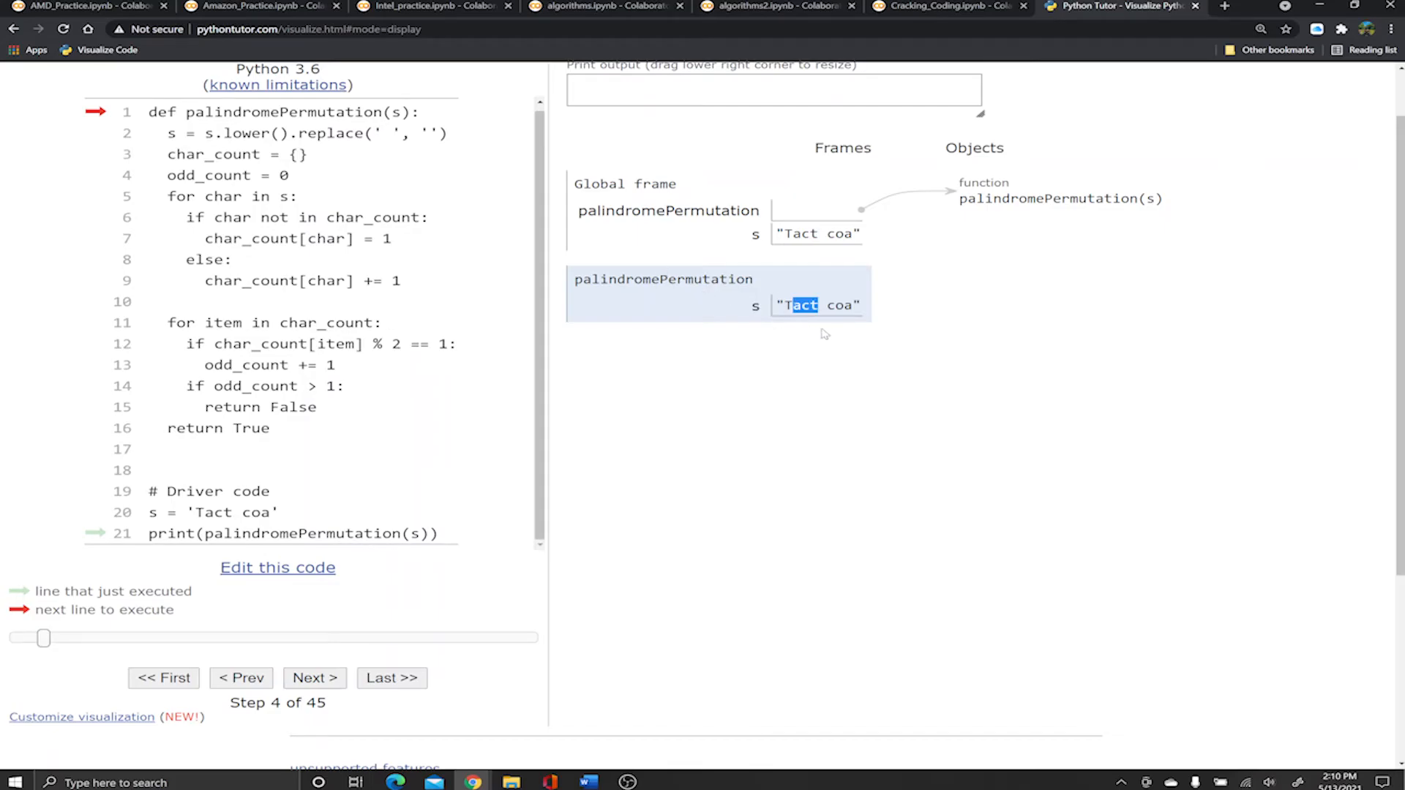
{"action": "mouse_move", "coordinate": [214, 139]}
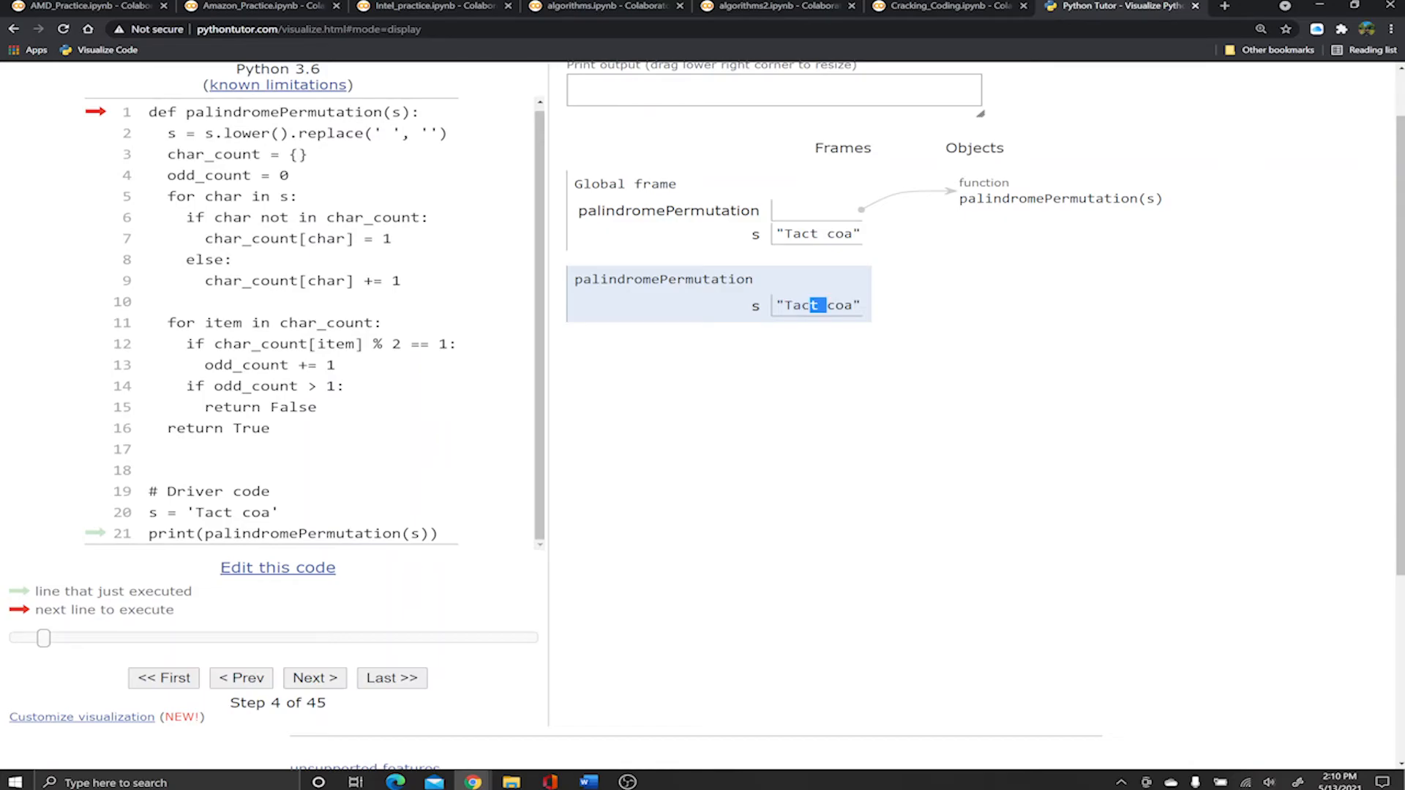
{"action": "double_click", "coordinate": [816, 306]}
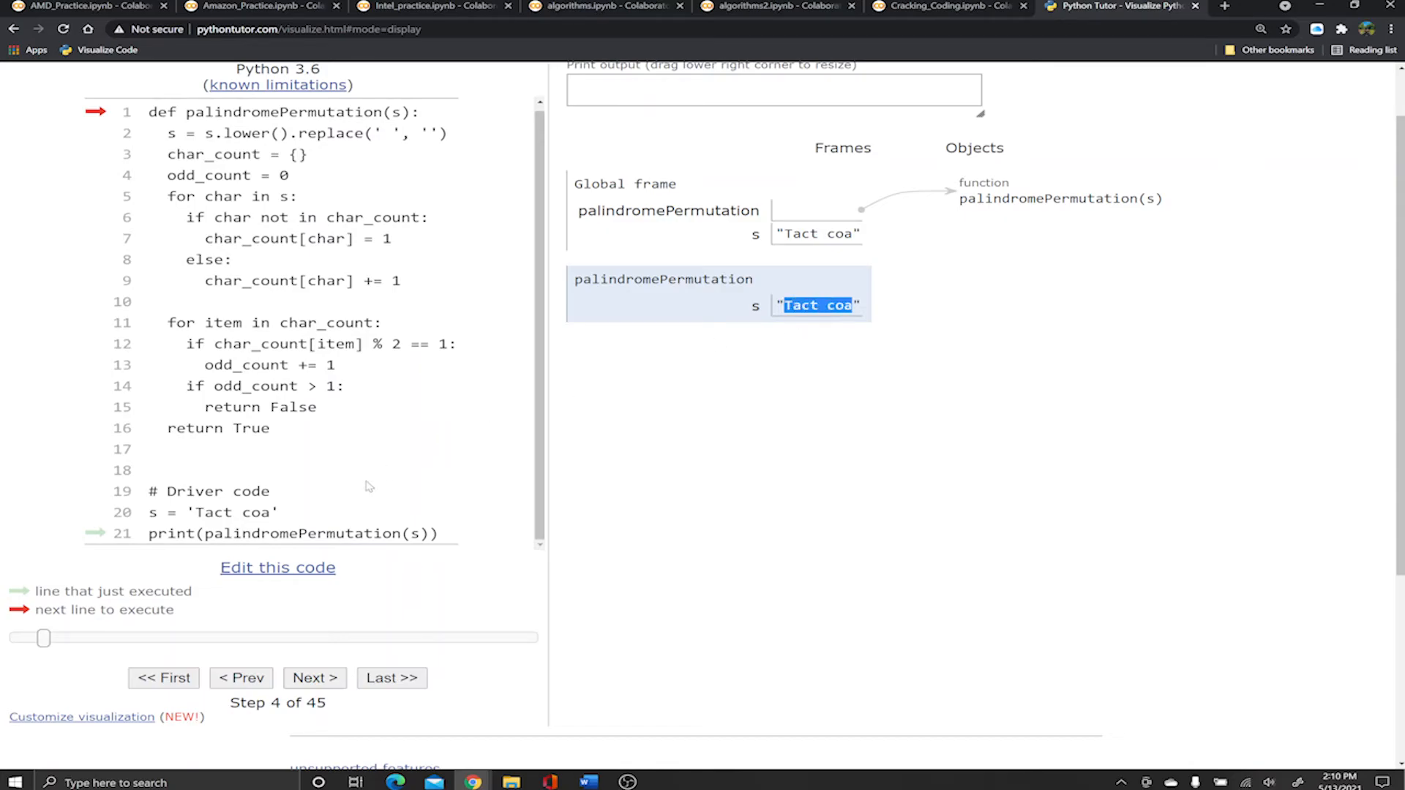
{"action": "left_click", "coordinate": [313, 677]}
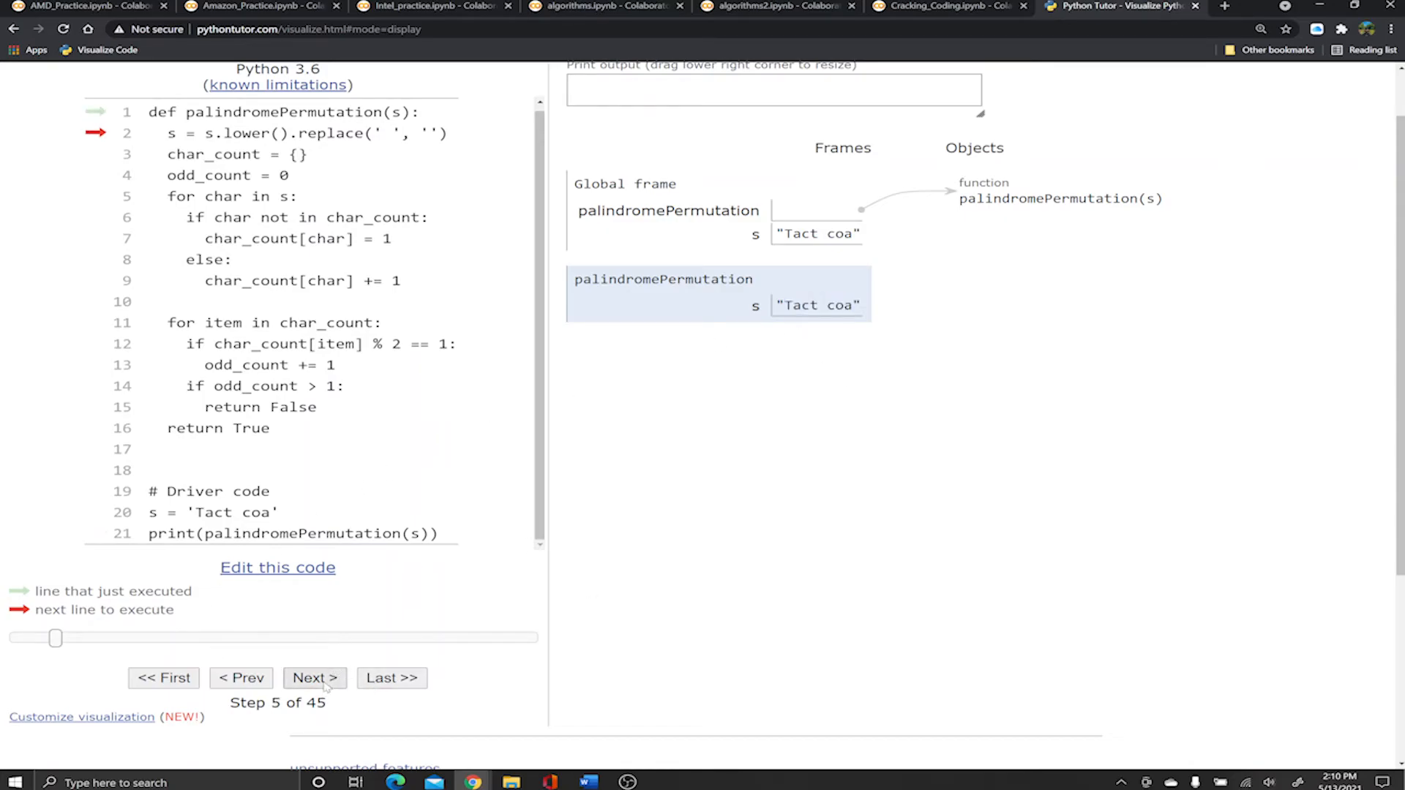
{"action": "left_click", "coordinate": [314, 678]}
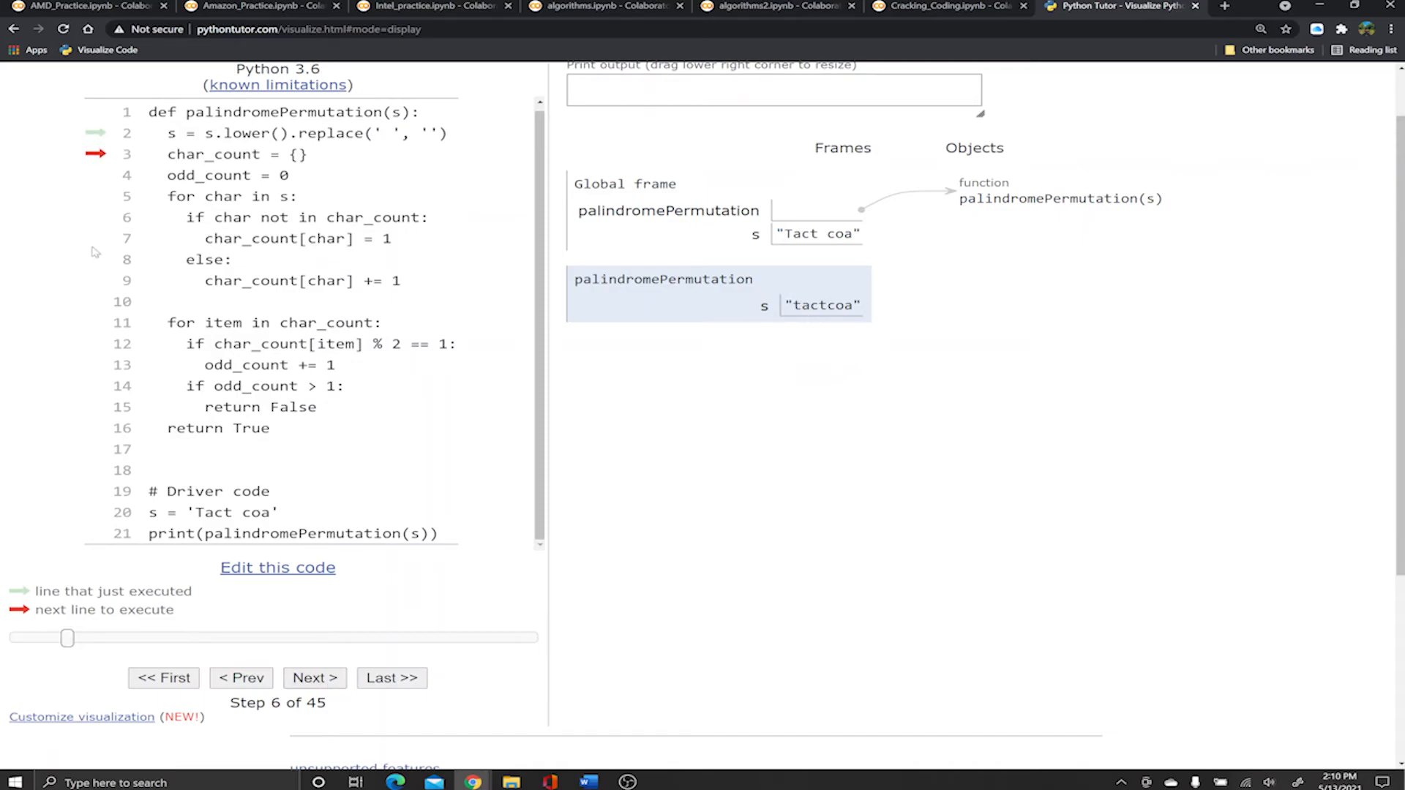
{"action": "left_click", "coordinate": [315, 677]}
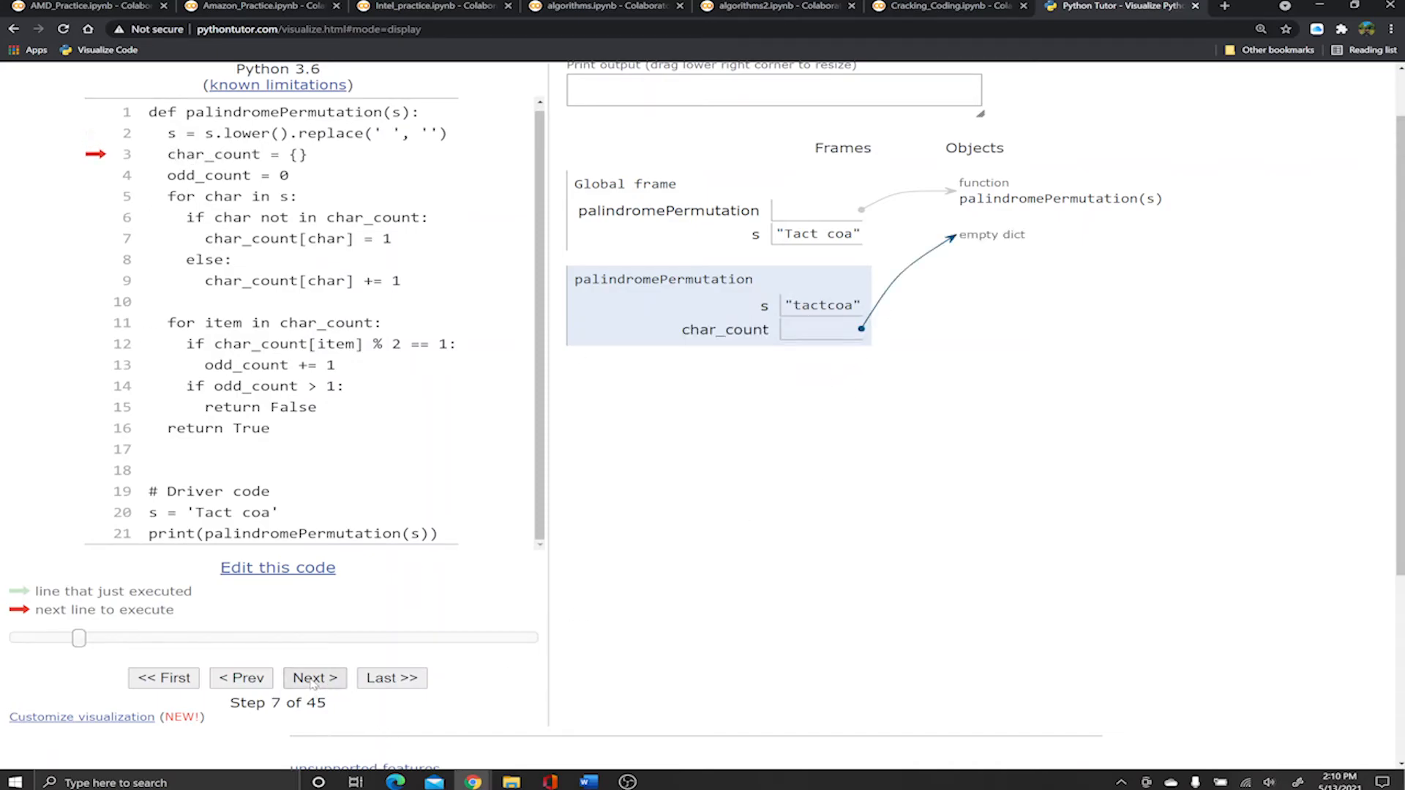
{"action": "left_click", "coordinate": [315, 677]}
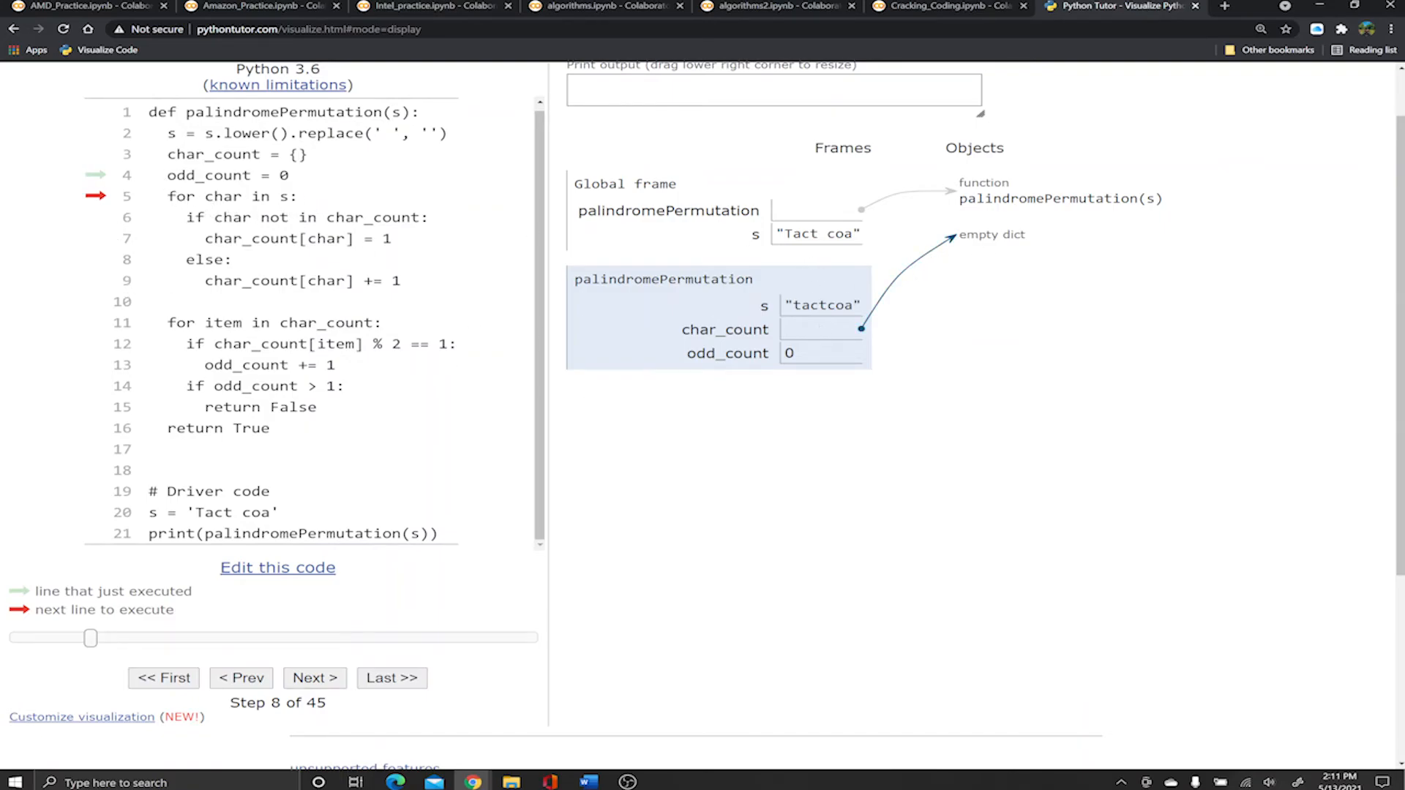
Step the counting loop through t, a and the second t being added to char_count.
{"action": "left_click", "coordinate": [314, 678]}
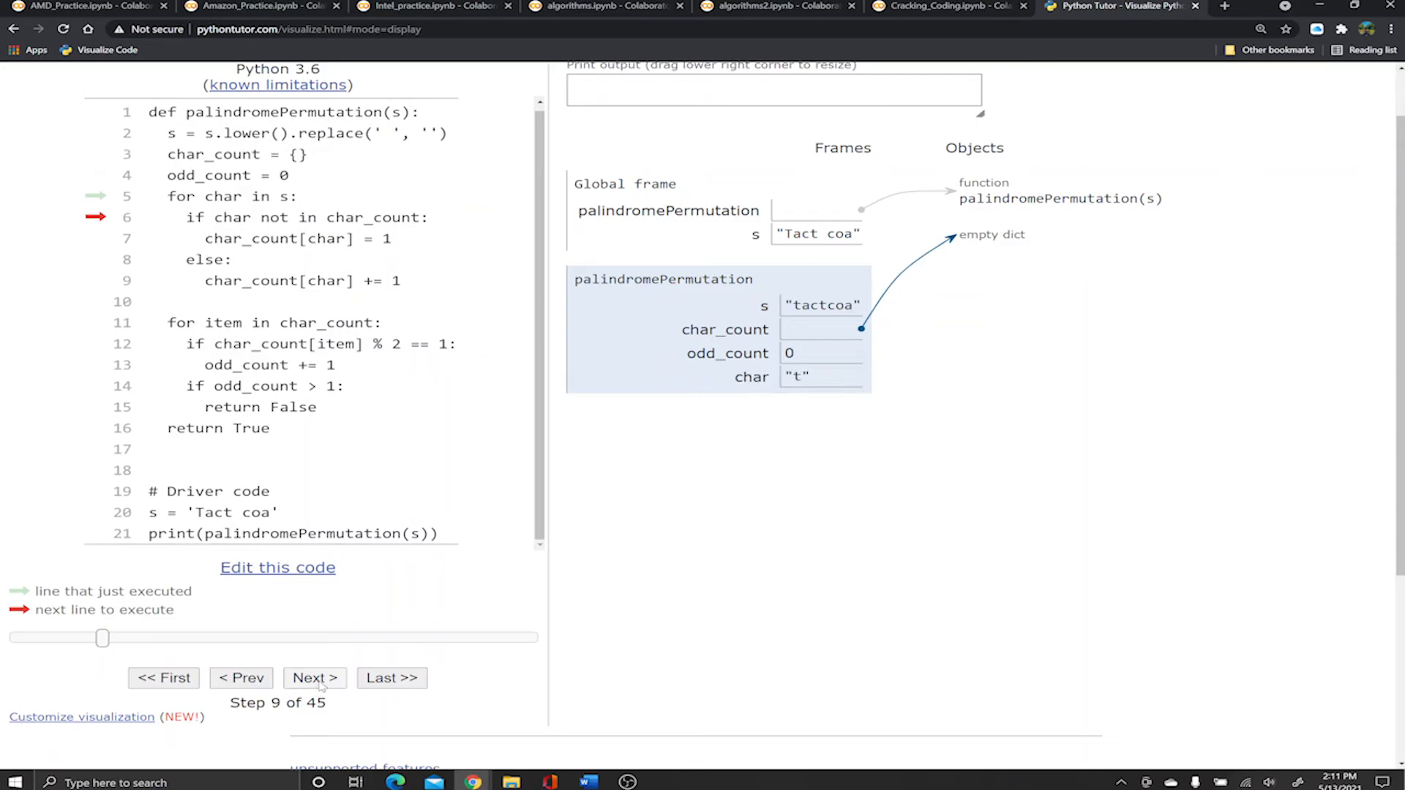
{"action": "left_click", "coordinate": [313, 677]}
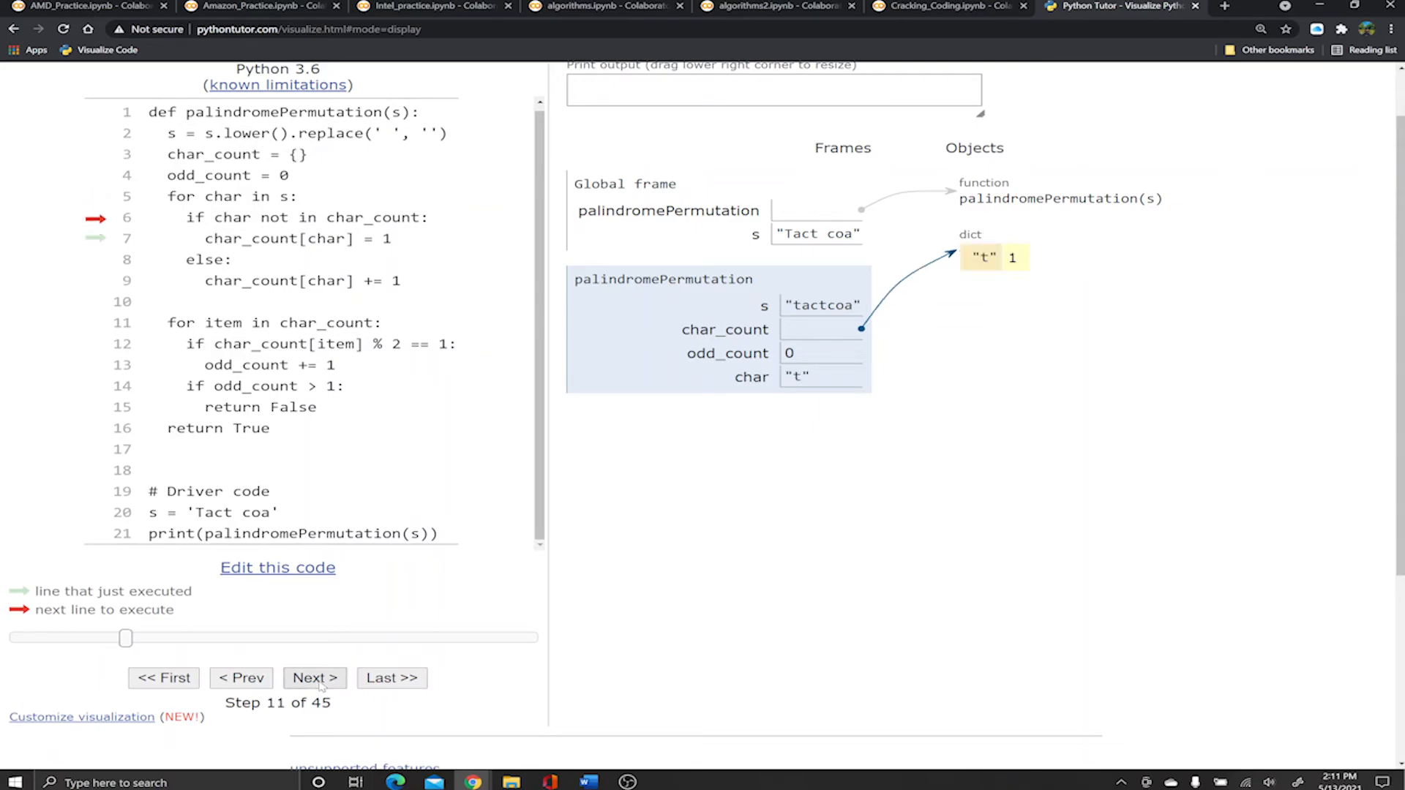
{"action": "left_click", "coordinate": [314, 677]}
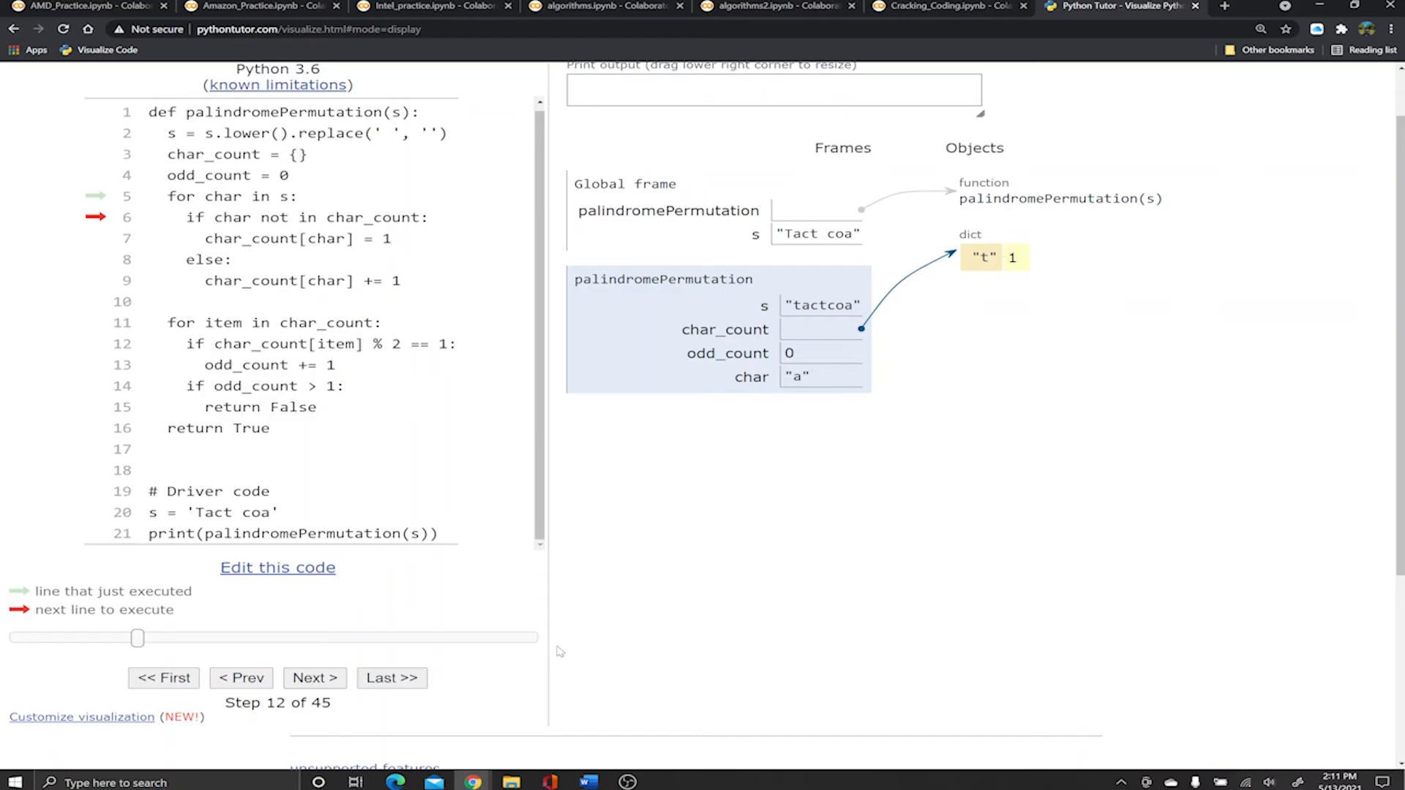
{"action": "left_click", "coordinate": [313, 677]}
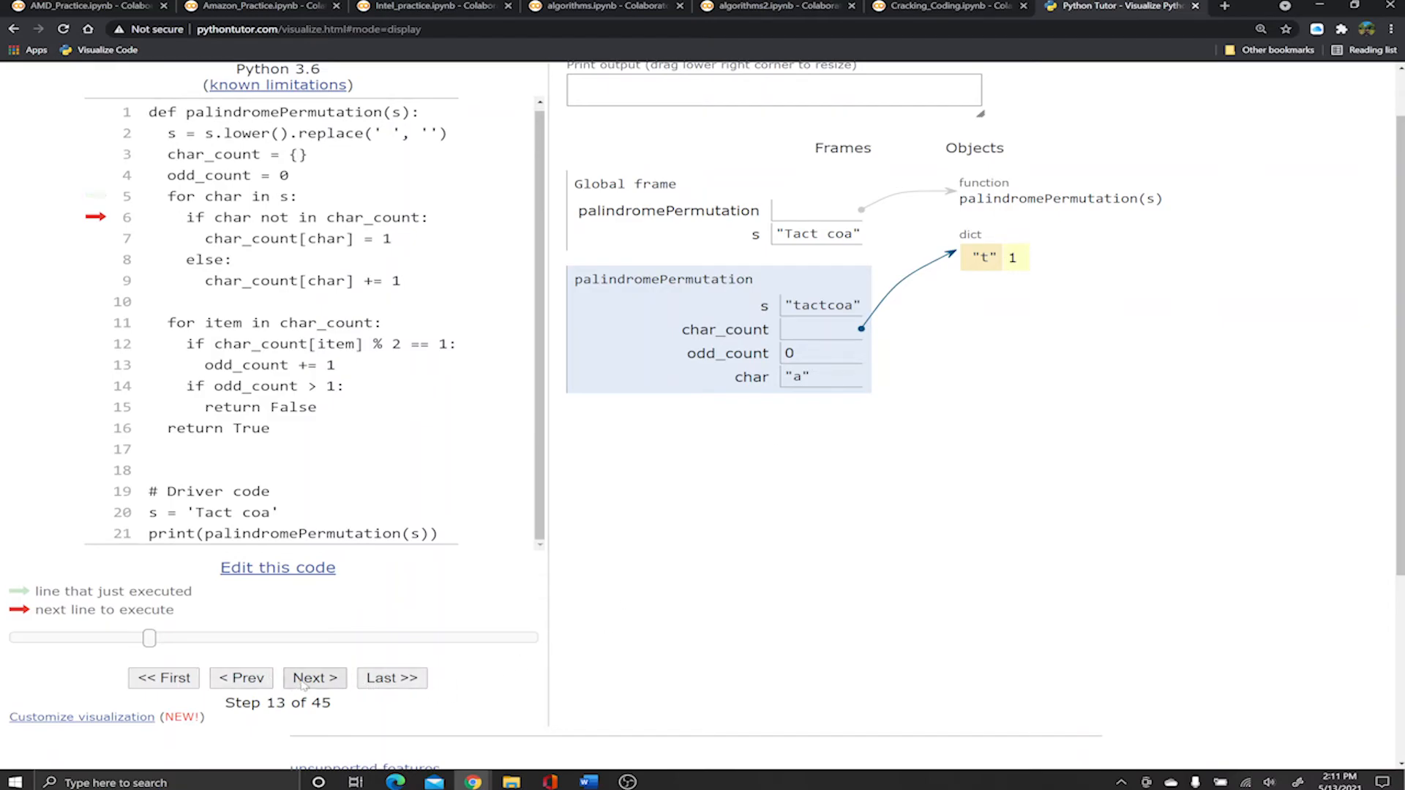
{"action": "left_click", "coordinate": [315, 678]}
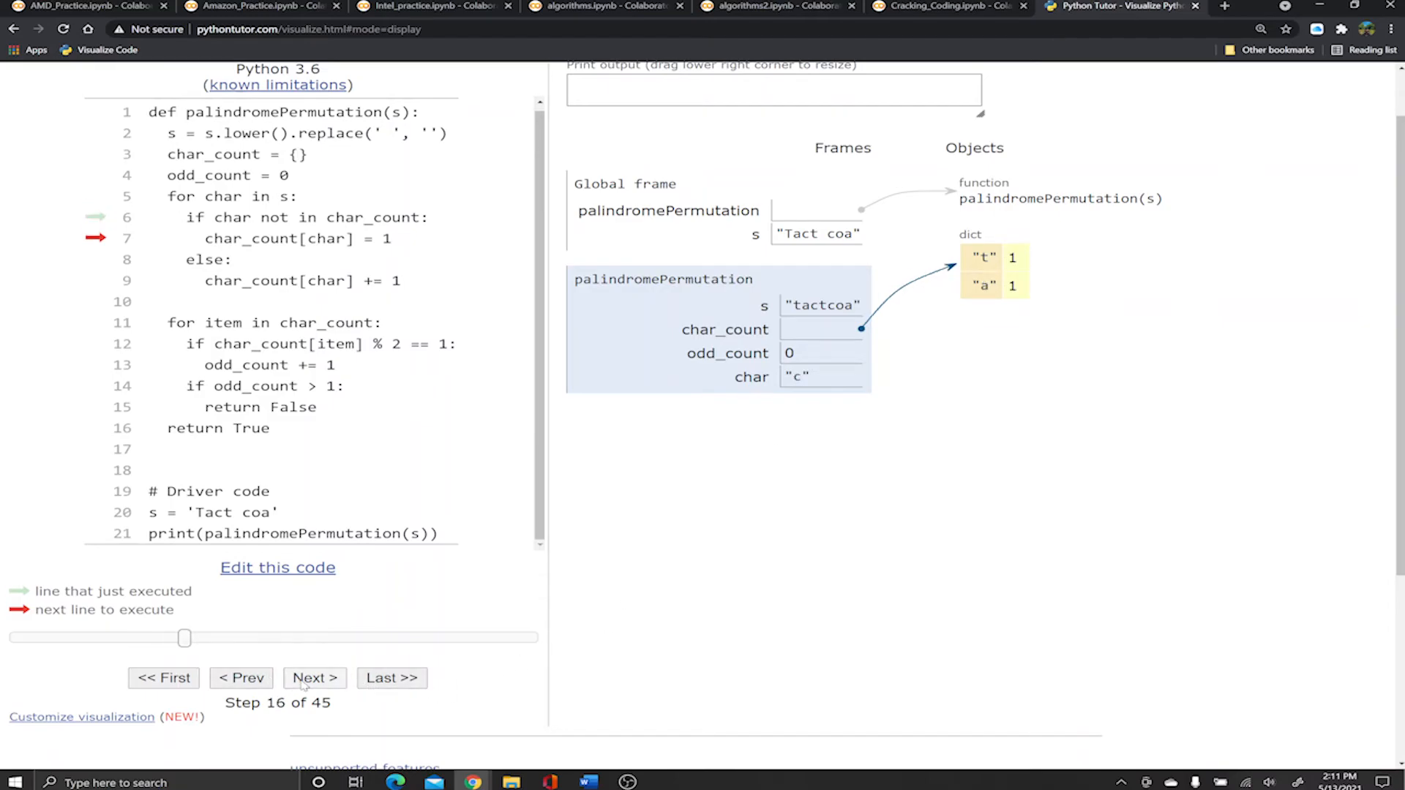
{"action": "left_click", "coordinate": [313, 677]}
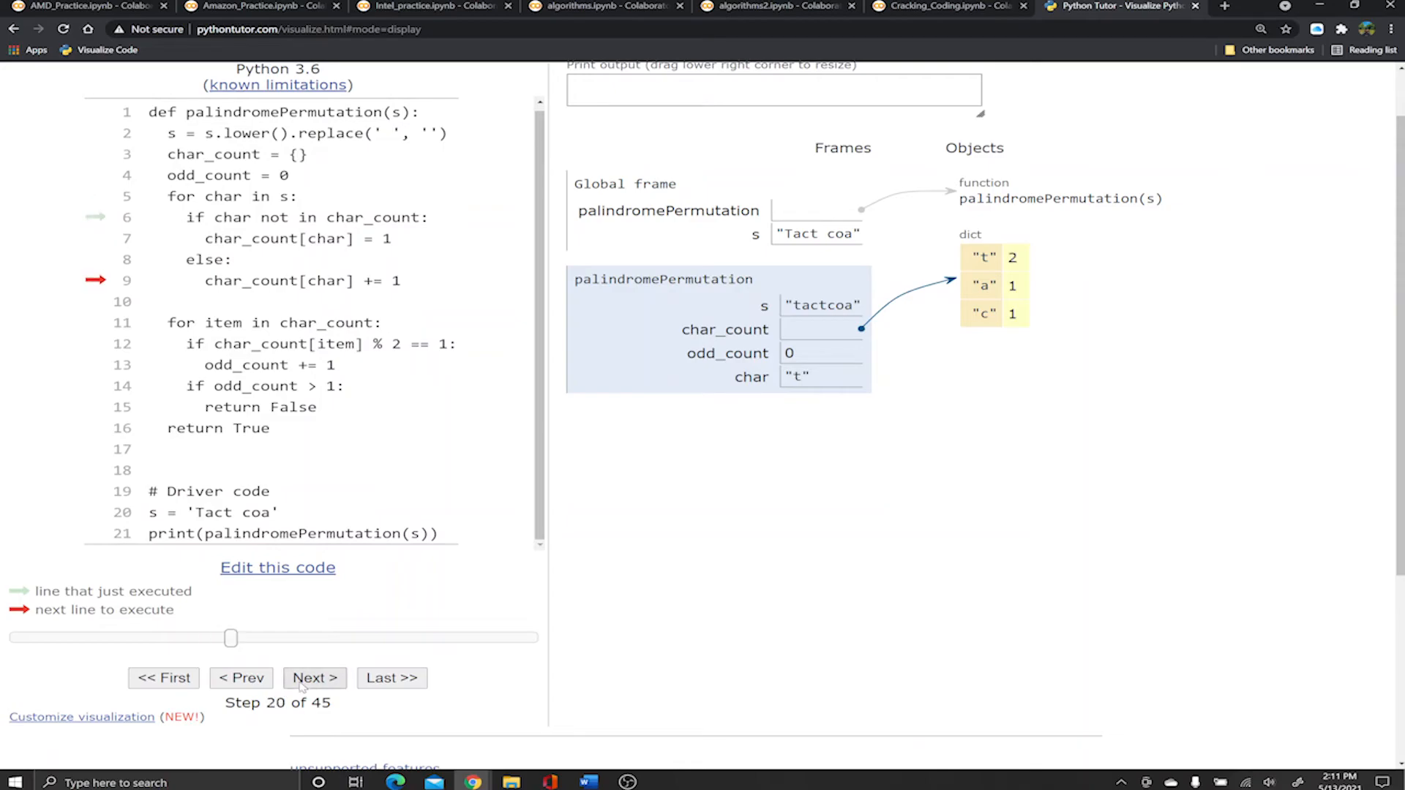
{"action": "left_click", "coordinate": [314, 677]}
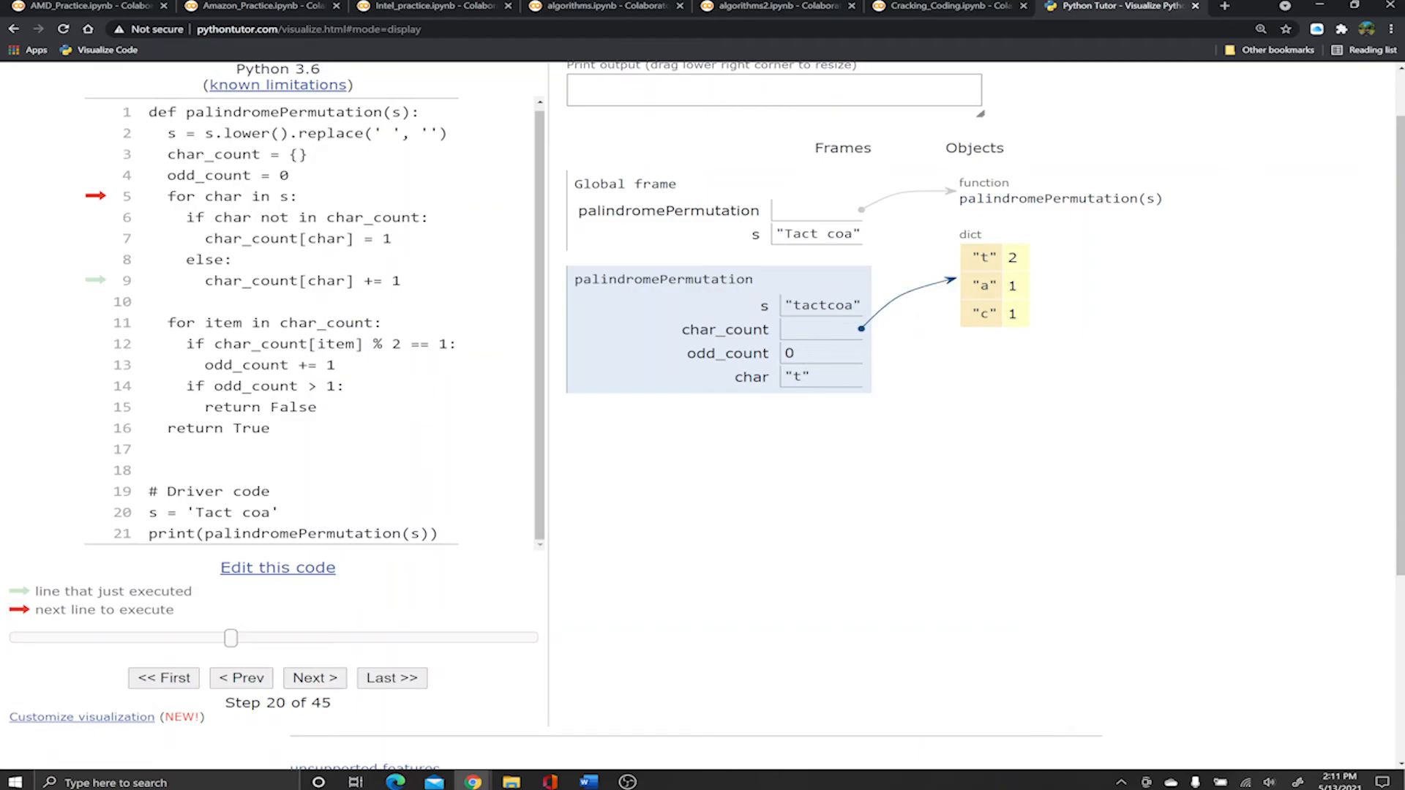
Finish the counting loop so char_count holds t:2, a:2, c:2, o:1 at step 30.
{"action": "left_click", "coordinate": [314, 678]}
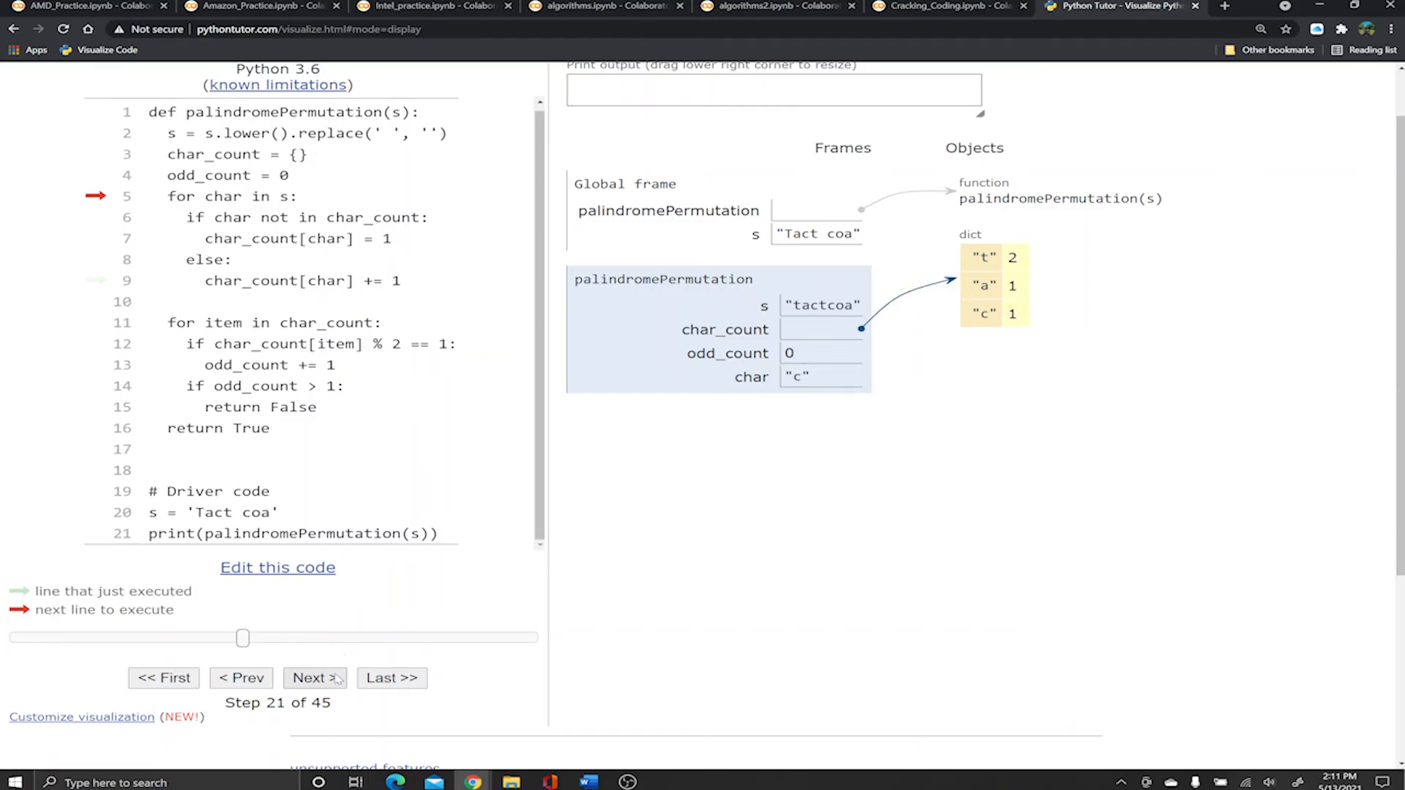
{"action": "left_click", "coordinate": [313, 677]}
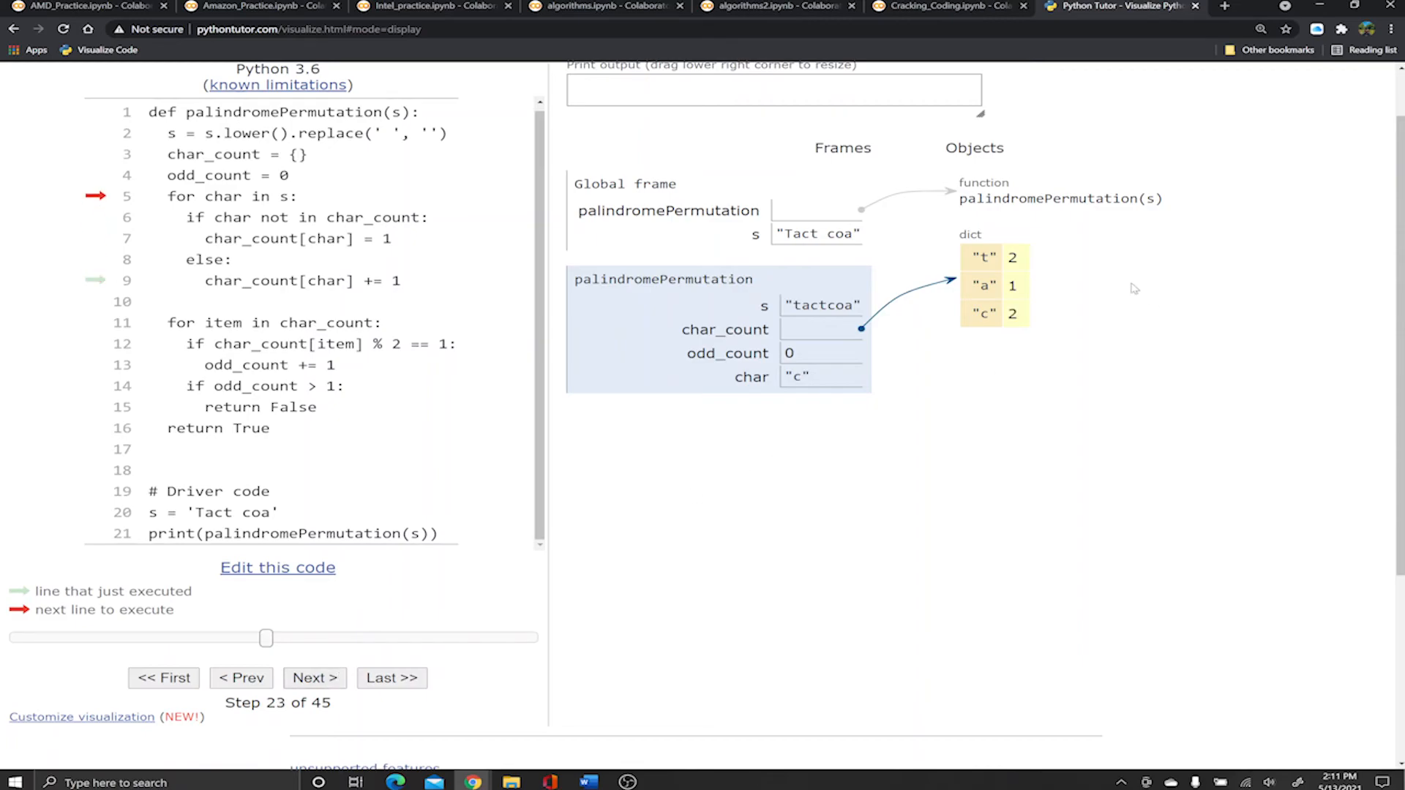
{"action": "mouse_move", "coordinate": [374, 696]}
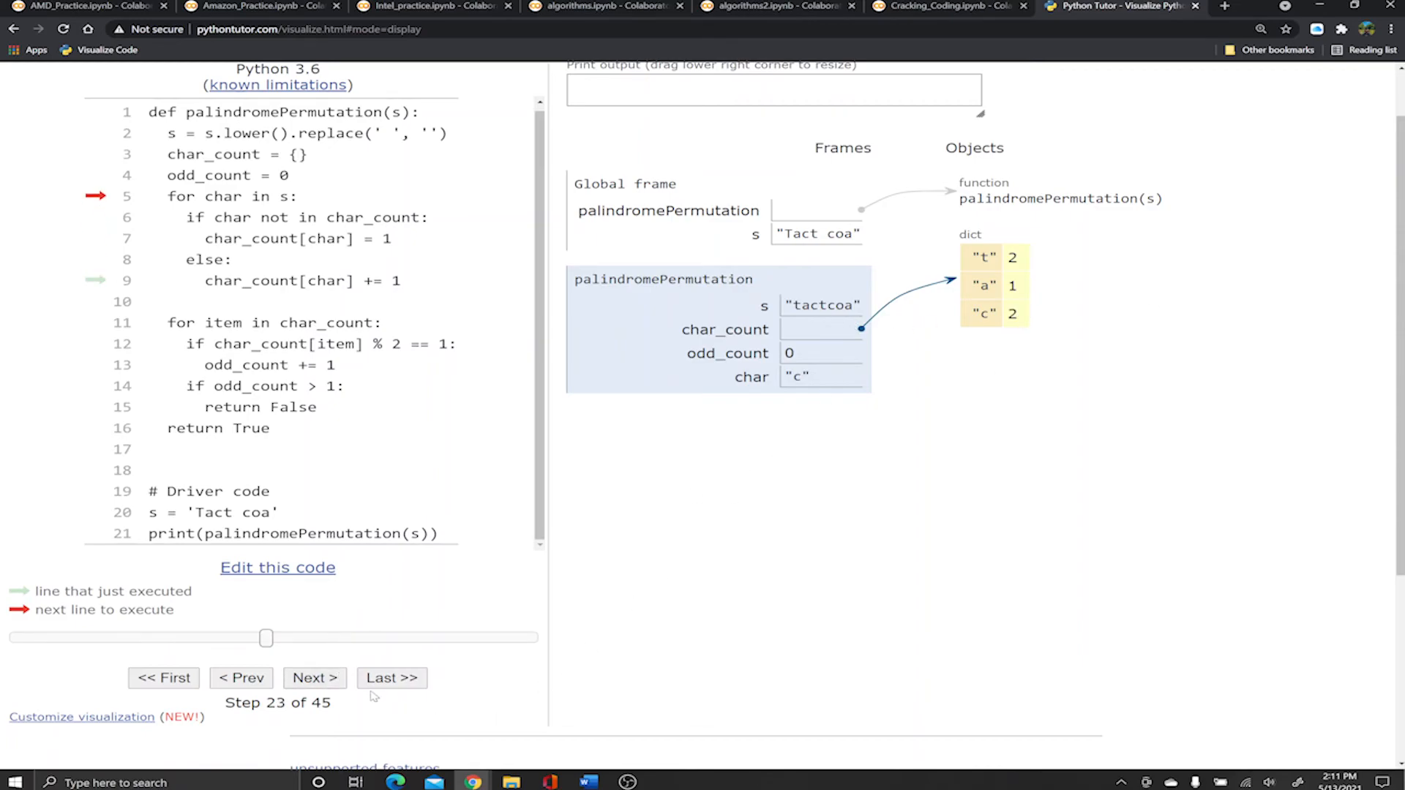
{"action": "left_click", "coordinate": [314, 678]}
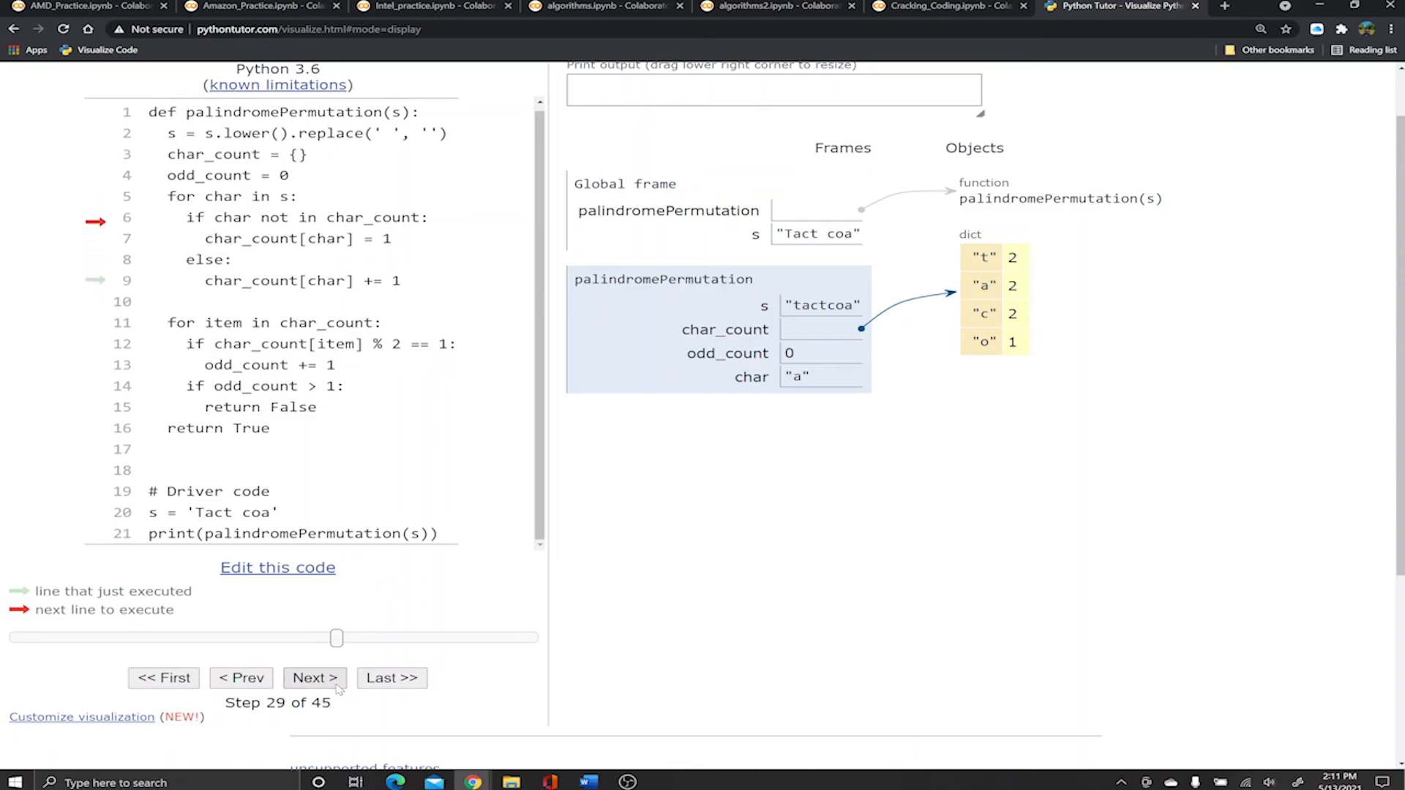
{"action": "left_click", "coordinate": [314, 677]}
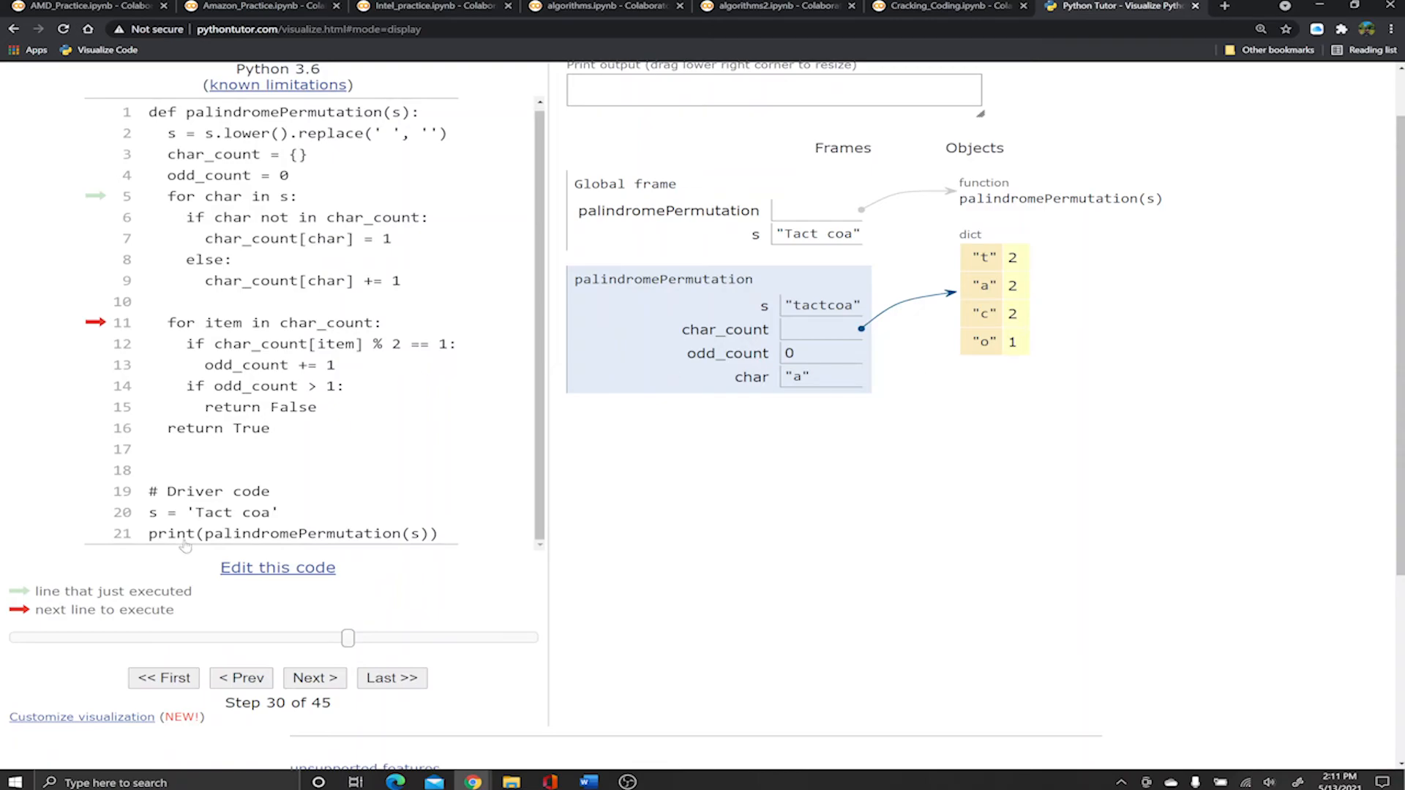
{"action": "mouse_move", "coordinate": [1026, 257]}
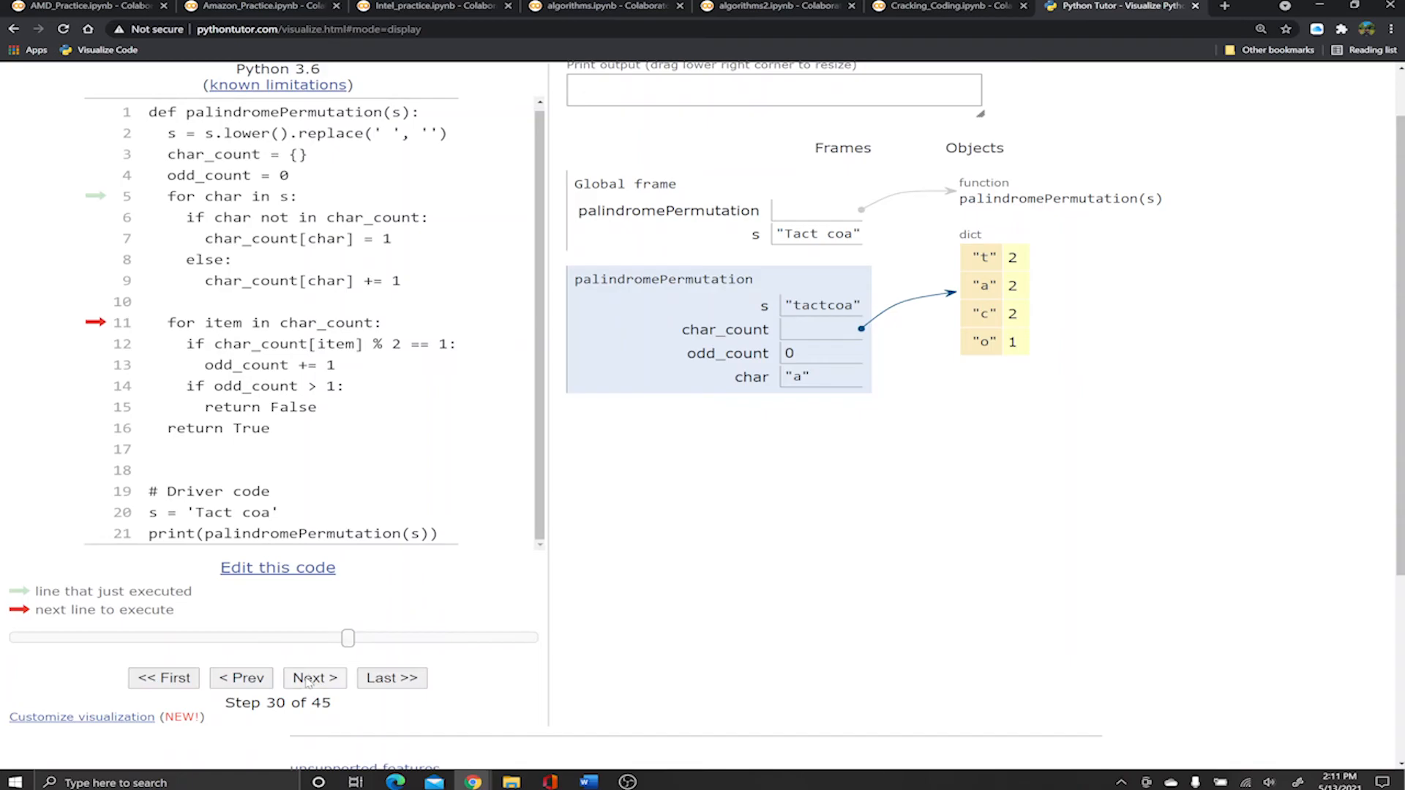
Step the odd-count loop through the even-counted letters t, a and c.
{"action": "left_click", "coordinate": [313, 678]}
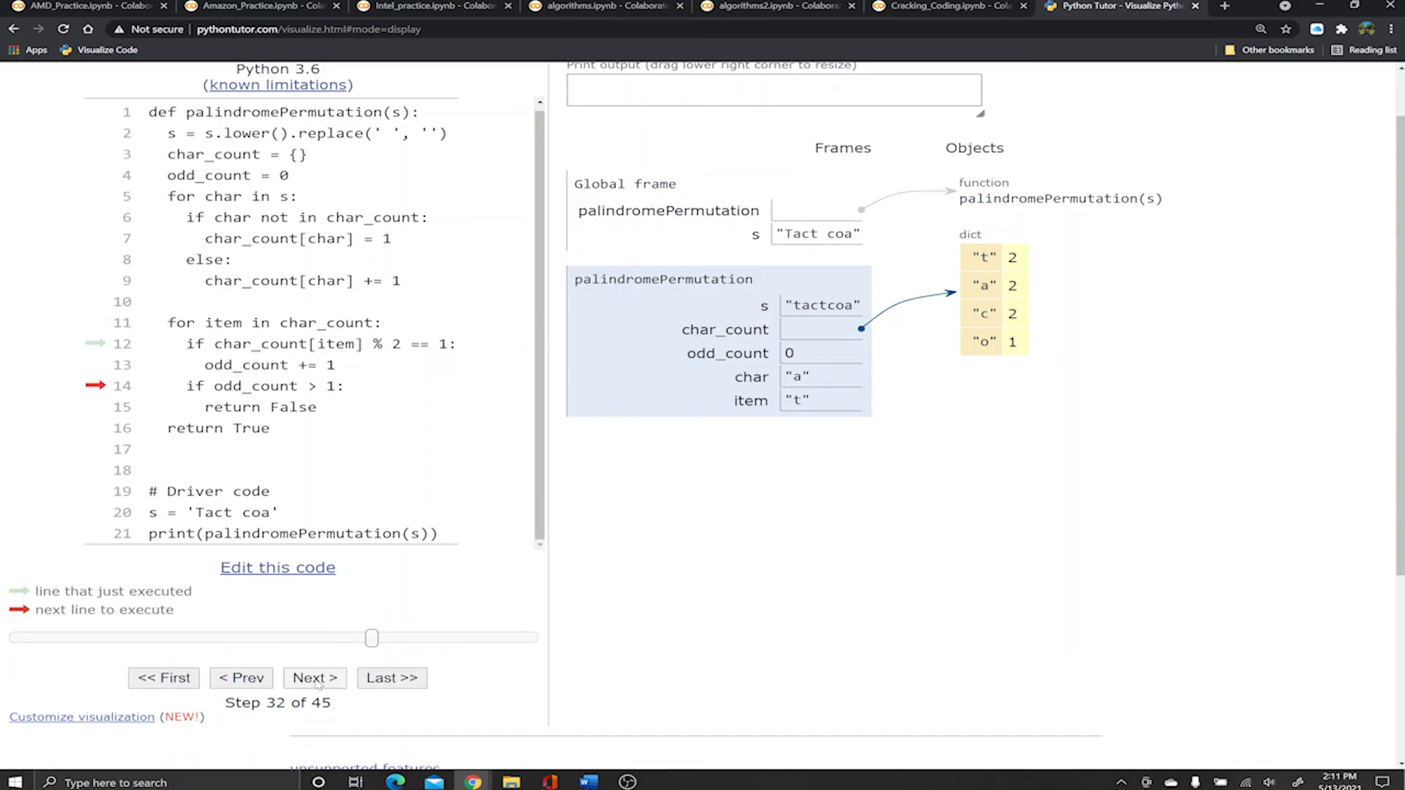
{"action": "left_click", "coordinate": [313, 677]}
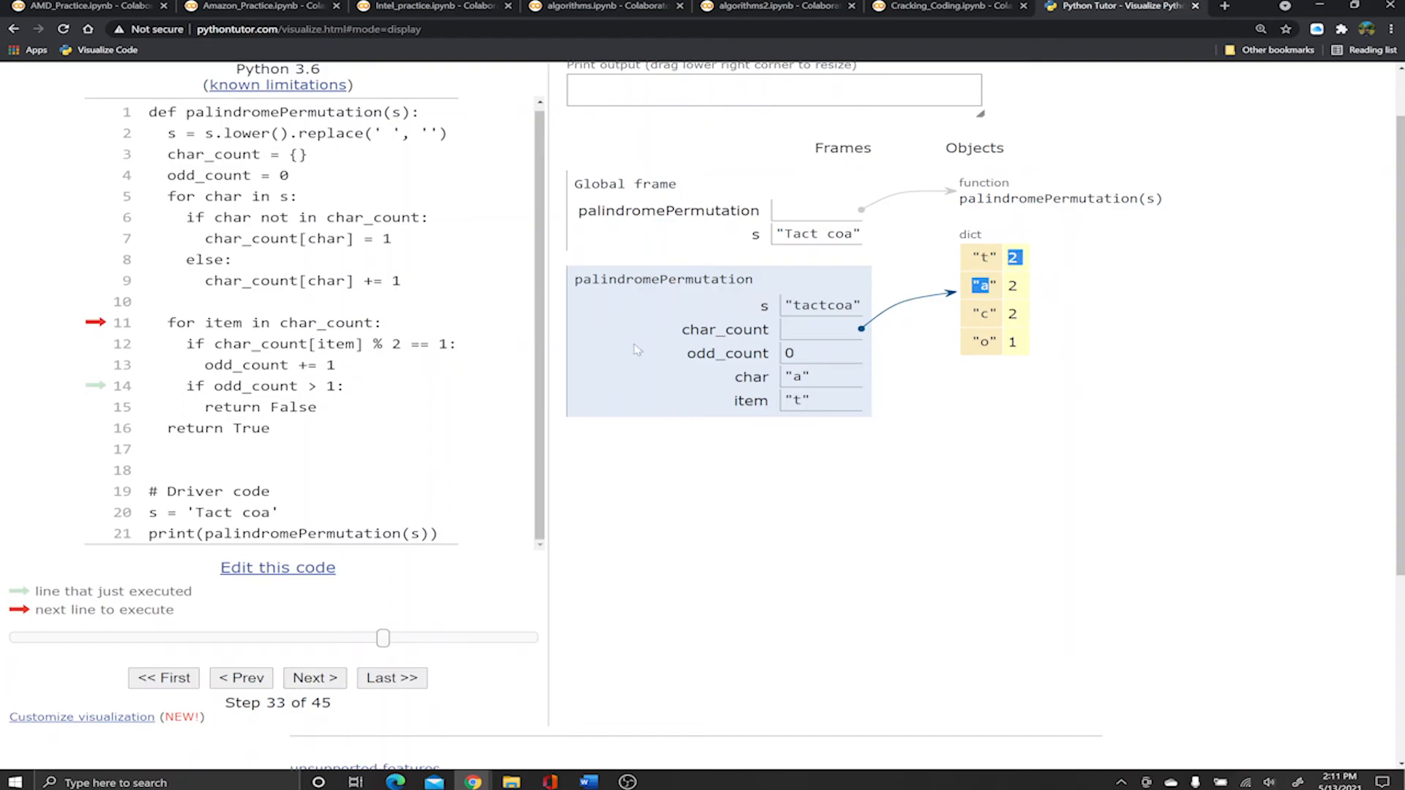
{"action": "mouse_move", "coordinate": [1045, 338]}
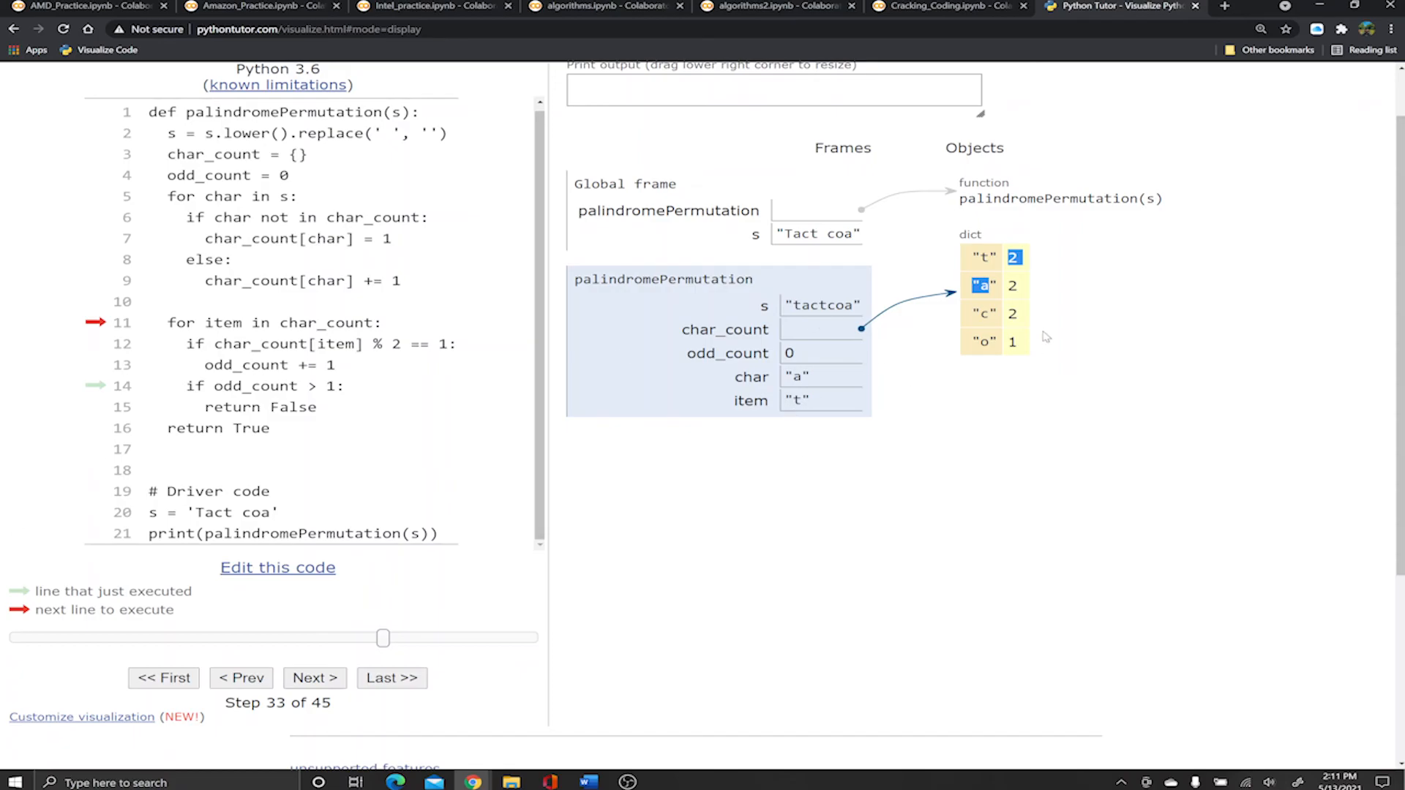
{"action": "left_click", "coordinate": [314, 678]}
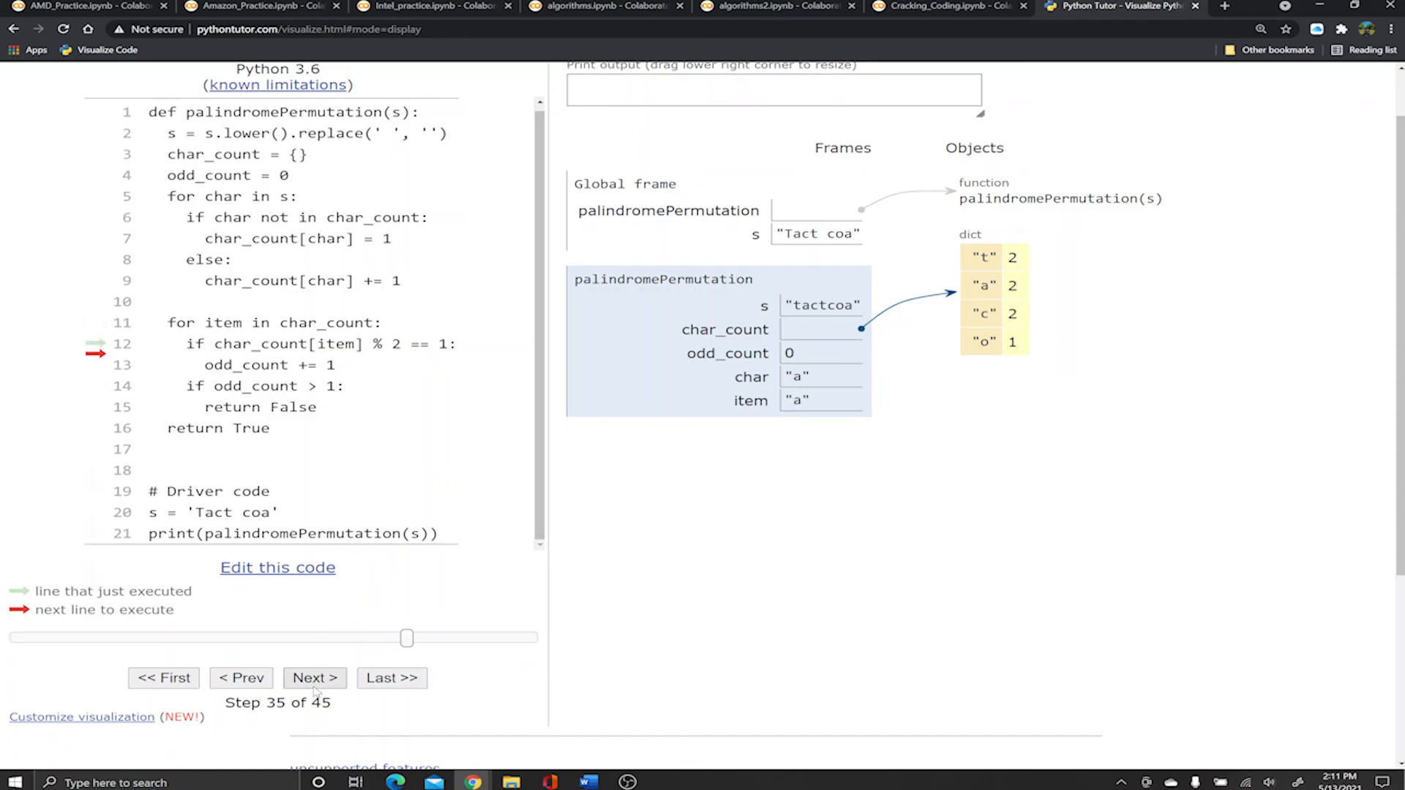
{"action": "left_click", "coordinate": [313, 677]}
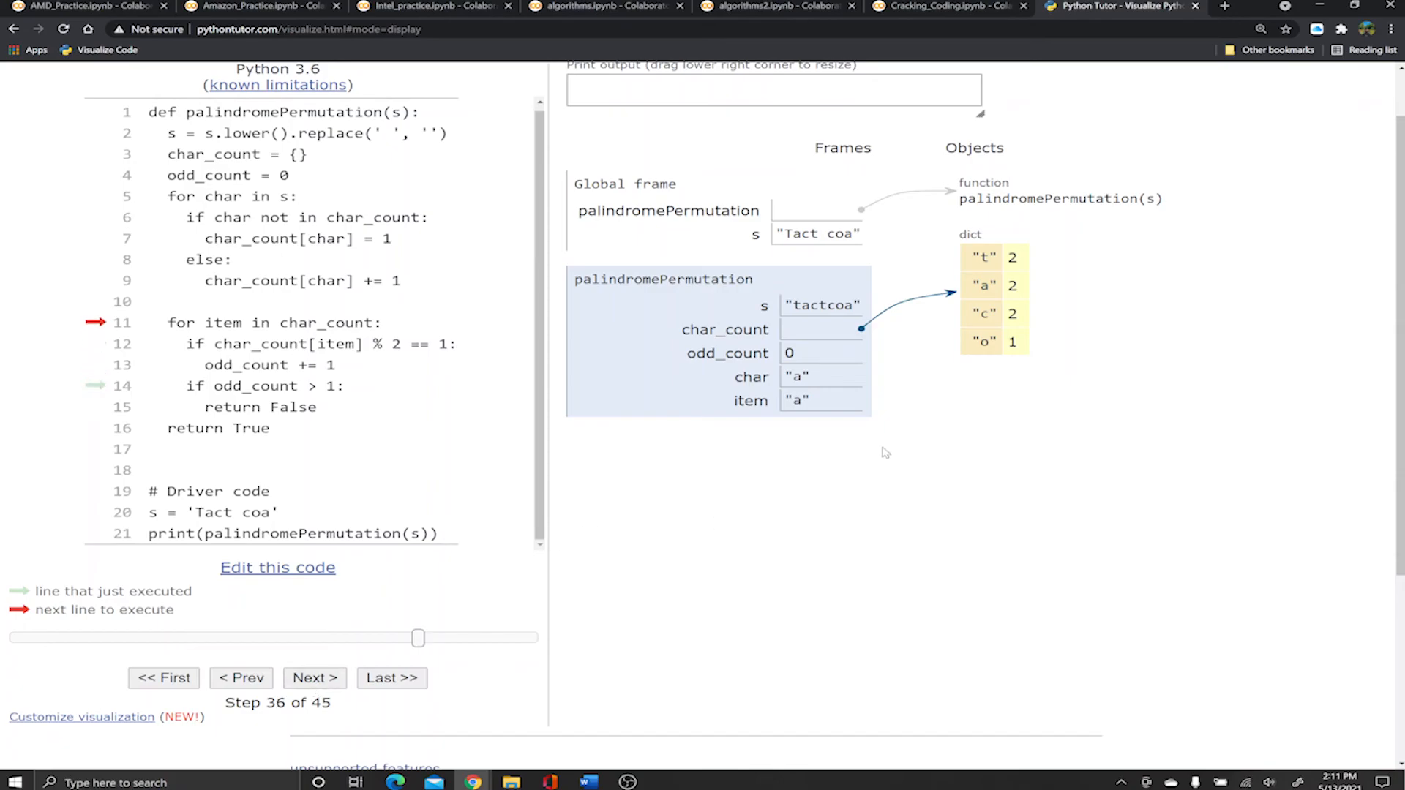
{"action": "left_click", "coordinate": [313, 678]}
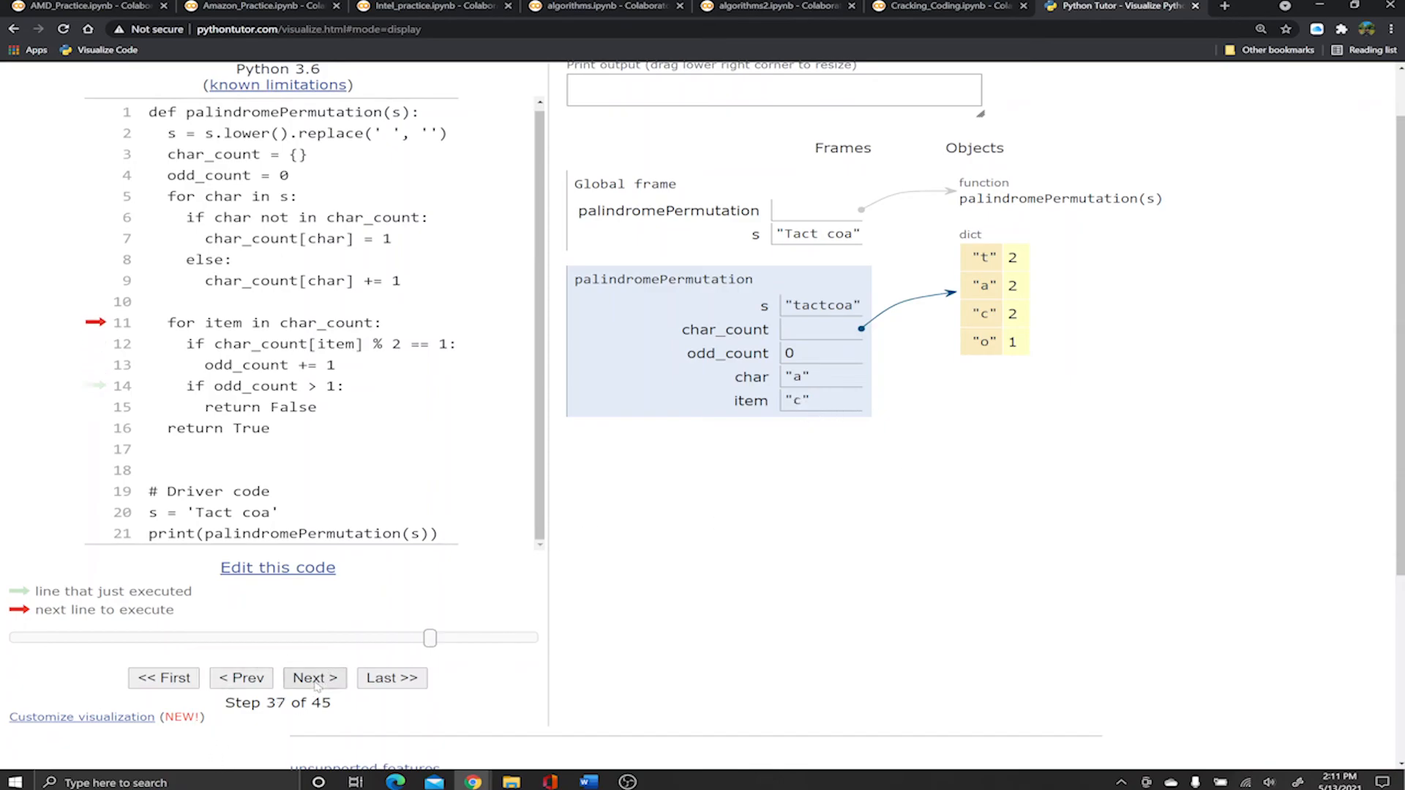
{"action": "left_click", "coordinate": [313, 678]}
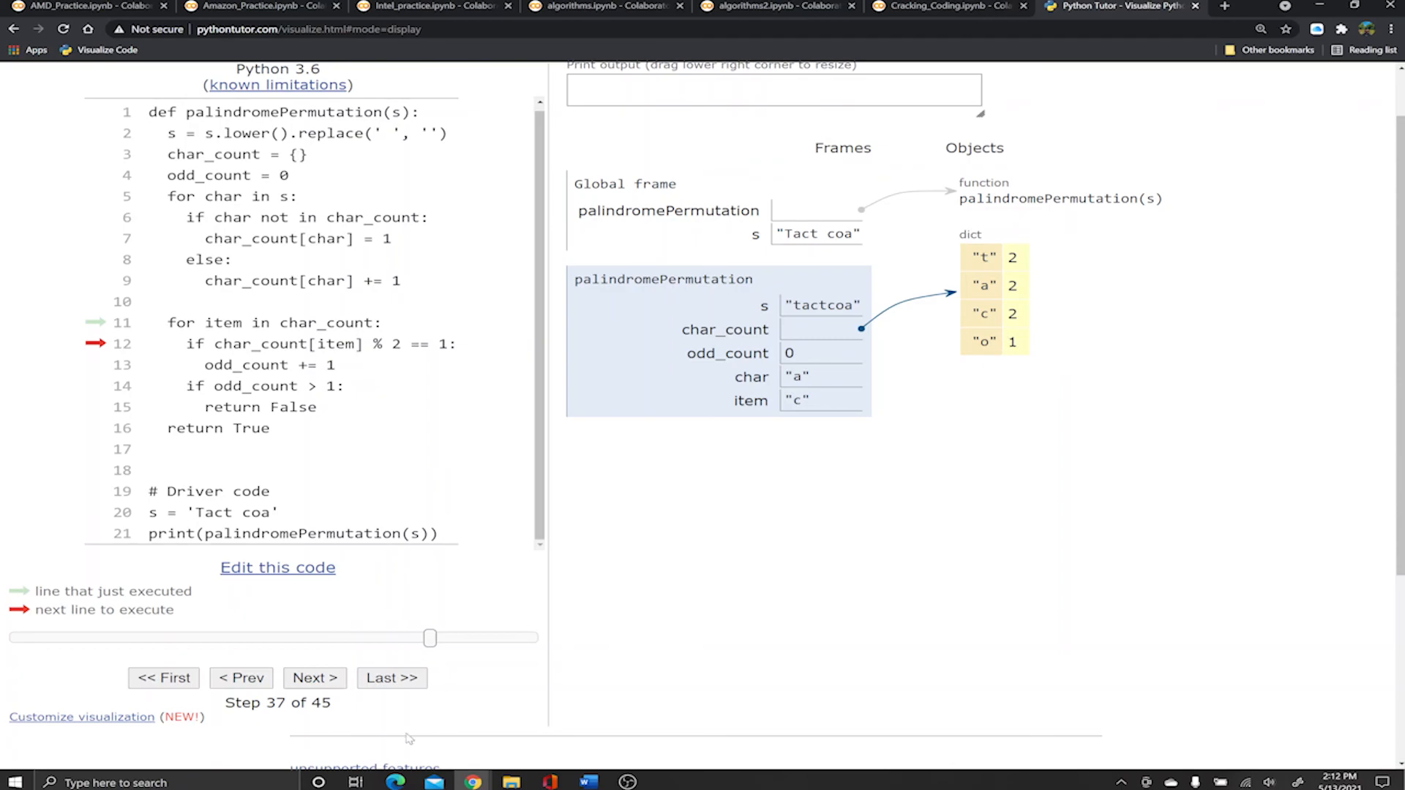
{"action": "left_click", "coordinate": [315, 678]}
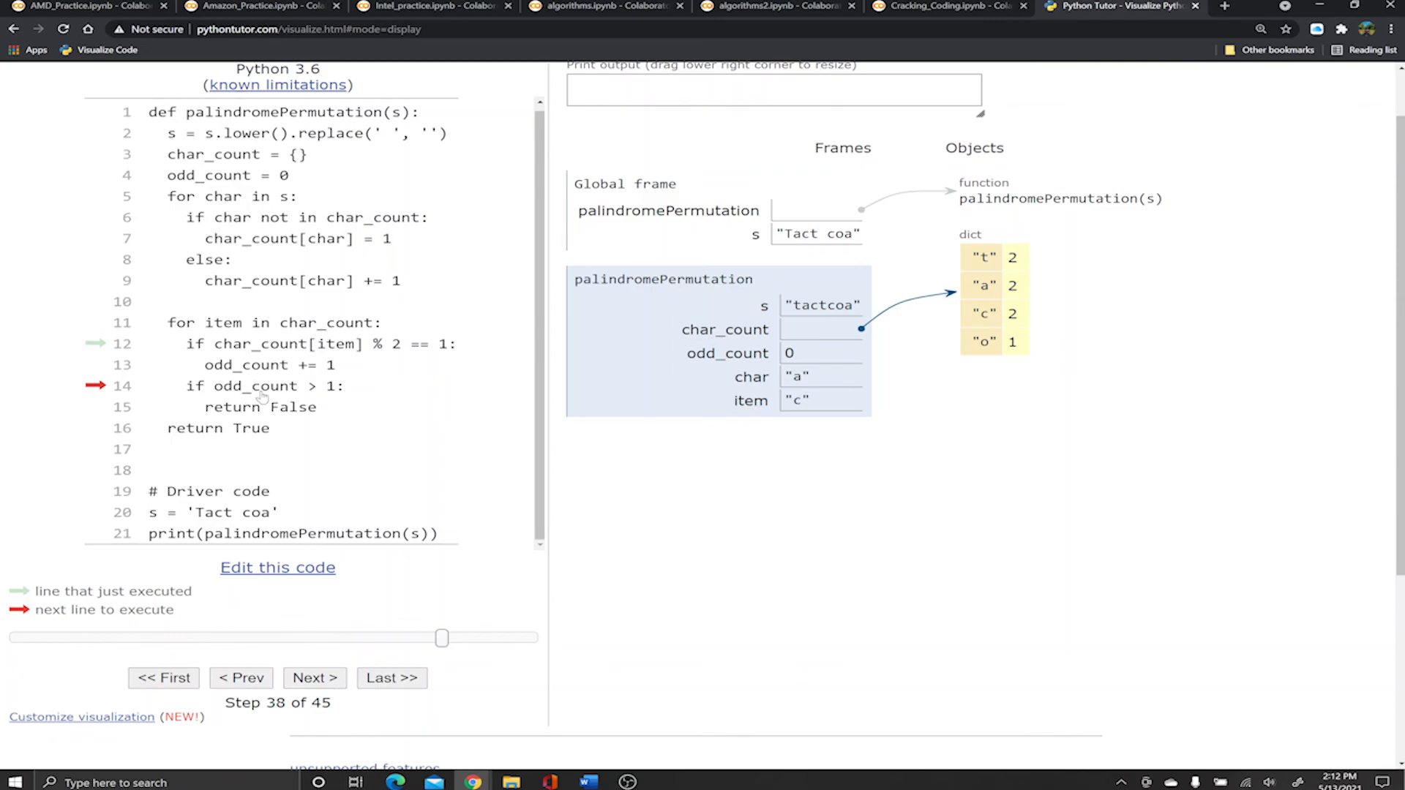
{"action": "mouse_move", "coordinate": [385, 528]}
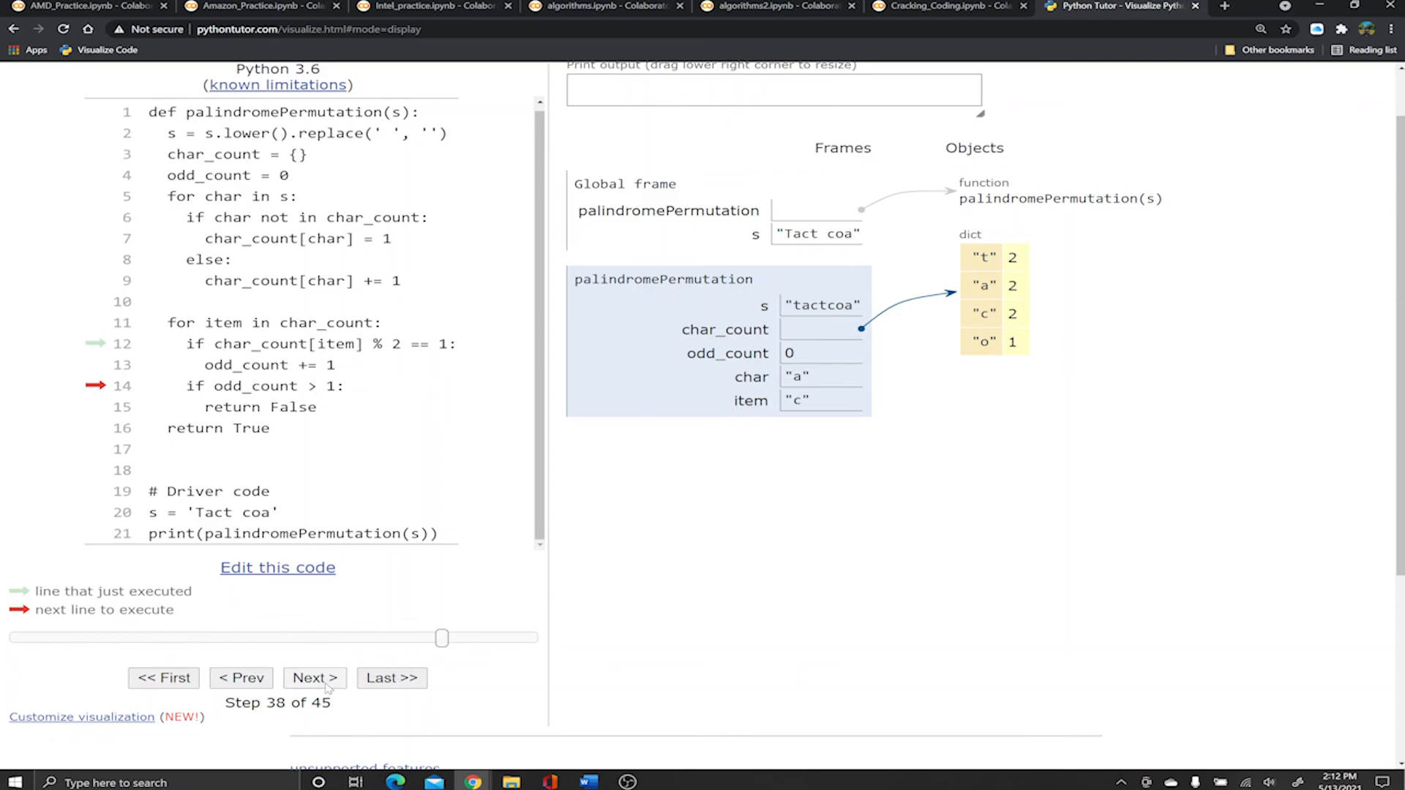
Count o as odd so odd_count reaches 1 and the function returns True at step 45.
{"action": "left_click", "coordinate": [315, 678]}
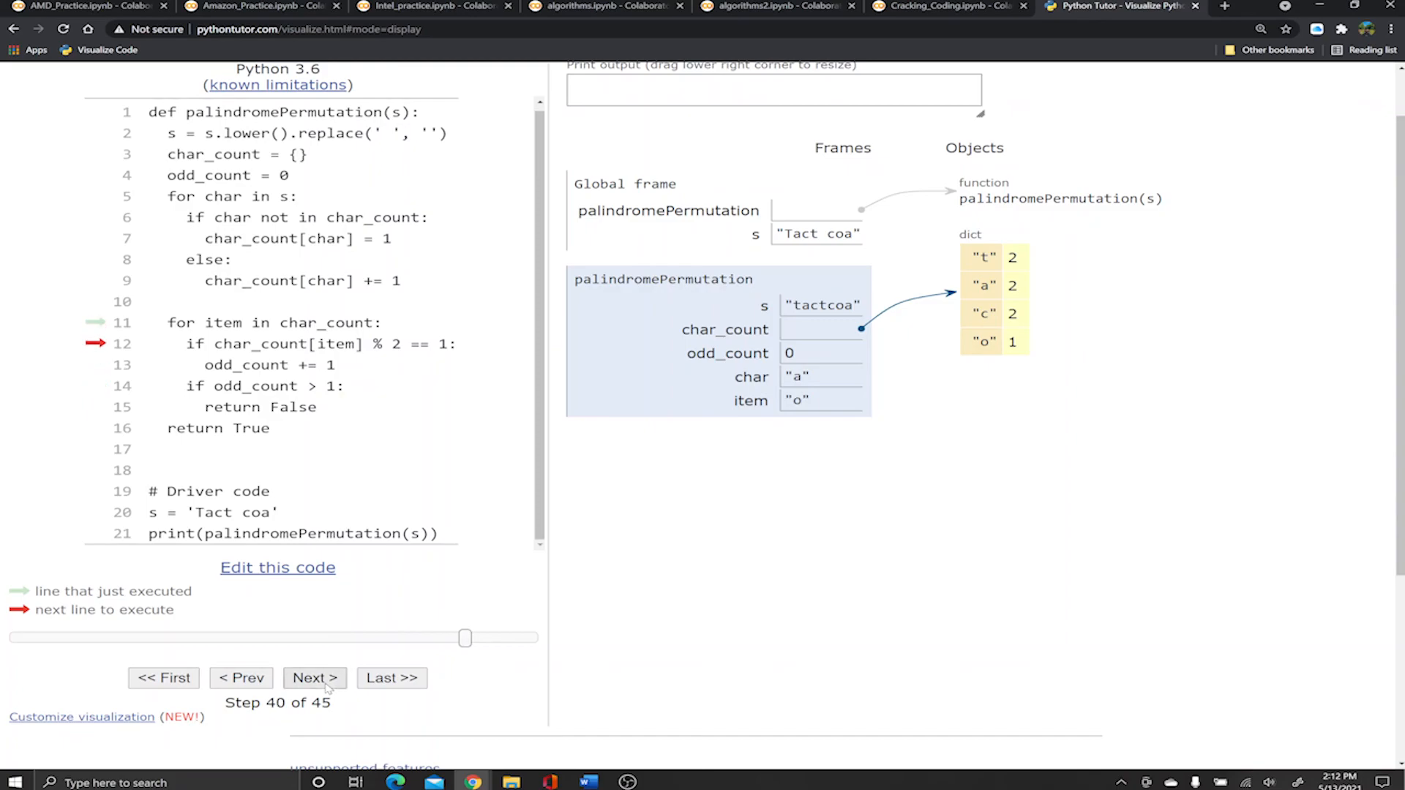
{"action": "left_click", "coordinate": [313, 678]}
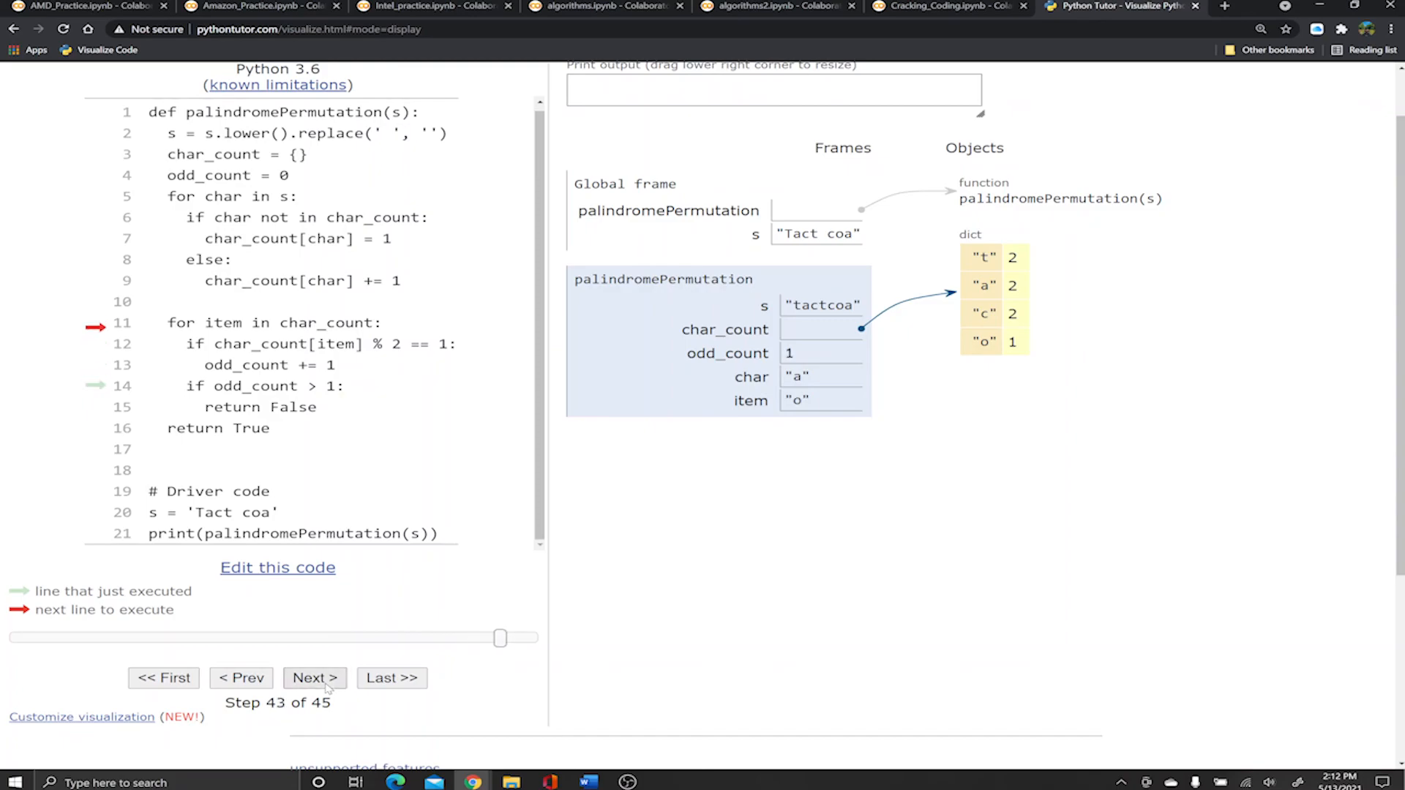
{"action": "left_click", "coordinate": [313, 677]}
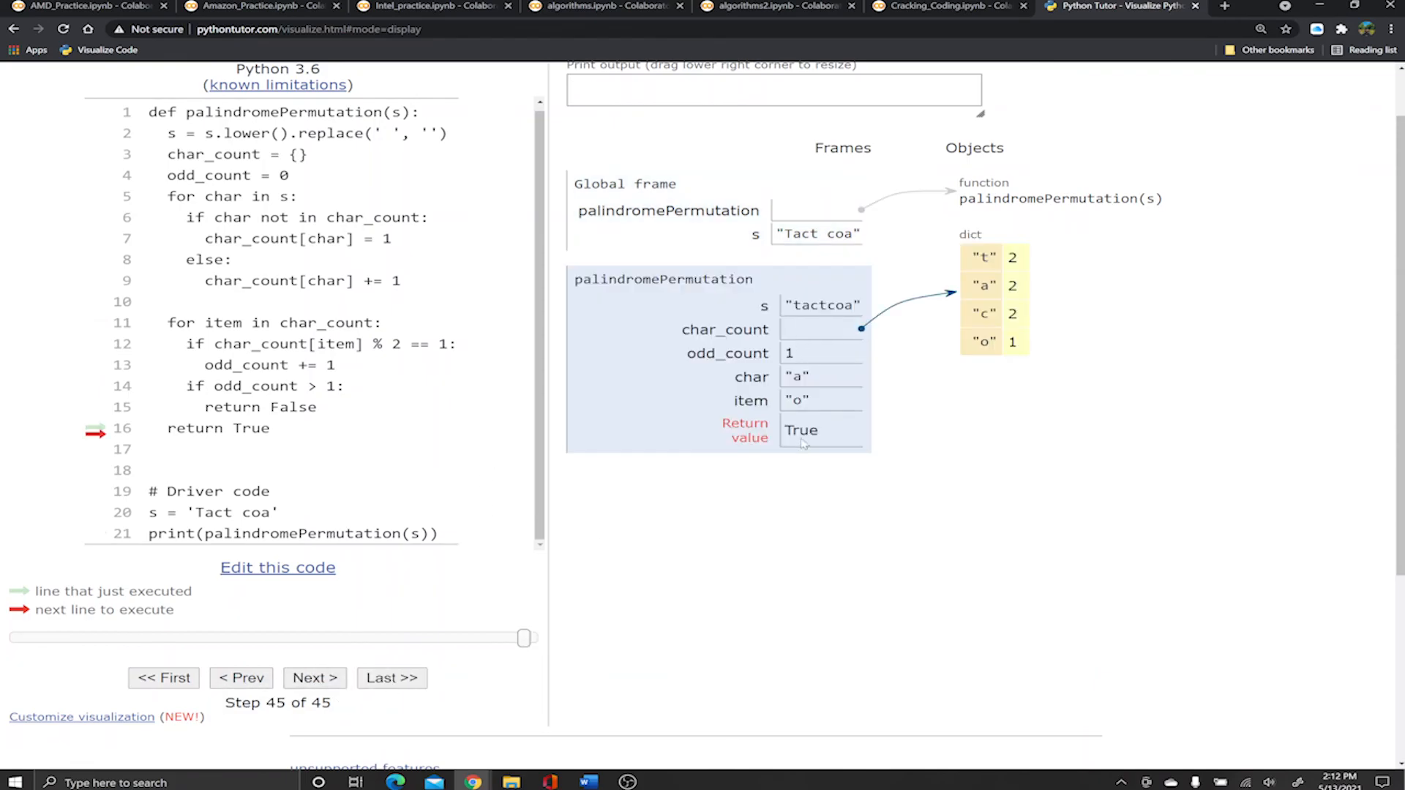
{"action": "double_click", "coordinate": [801, 430]}
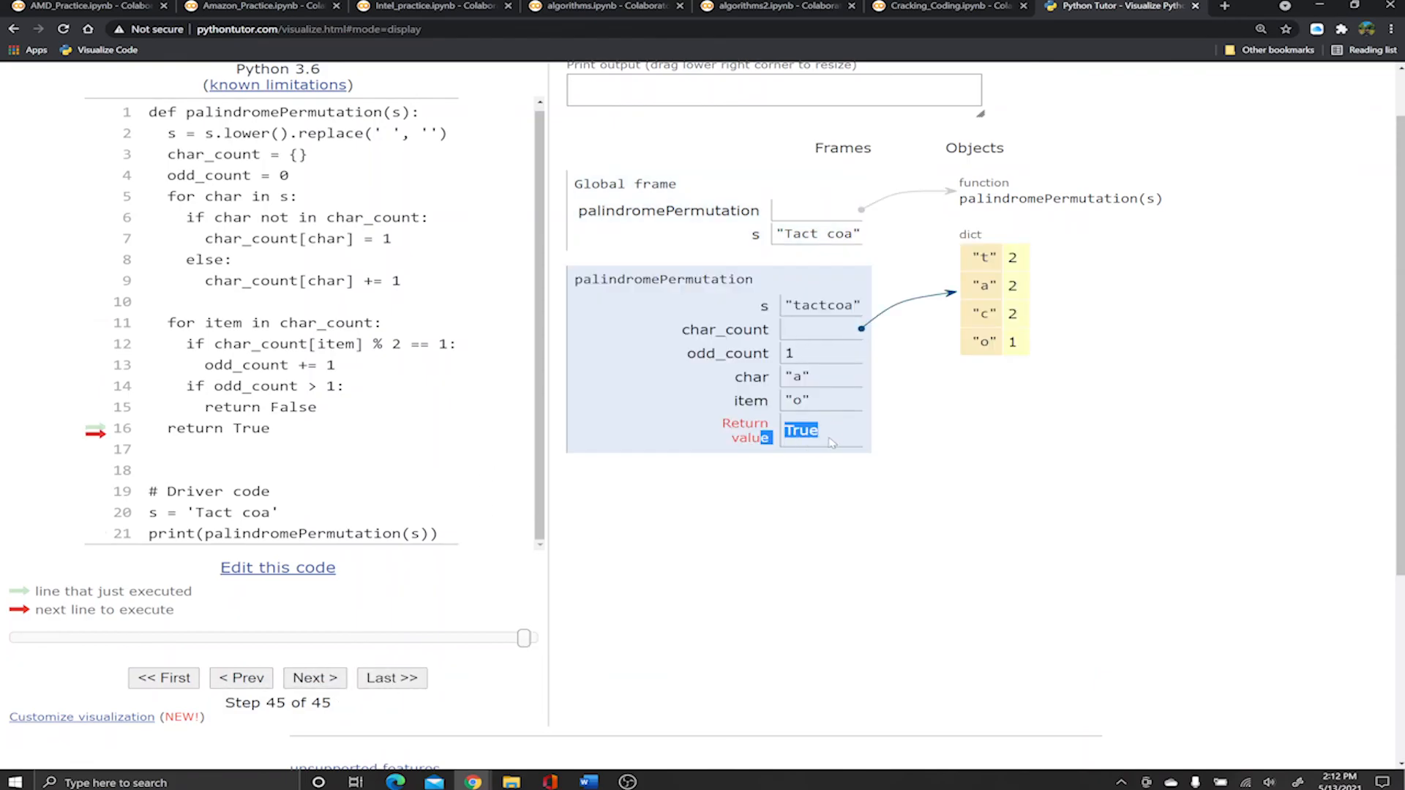